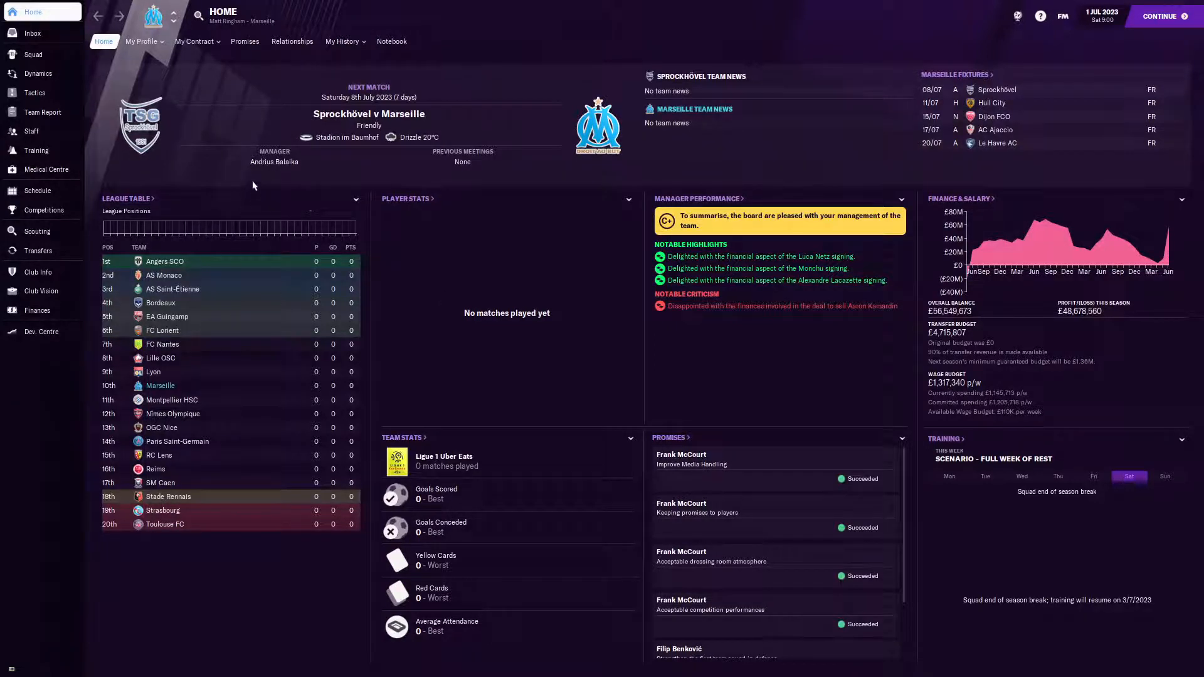
# - Show the final 2022/23 Ligue 1 table with Marseille third behind PSG and Lyon
pyautogui.click(342, 40)
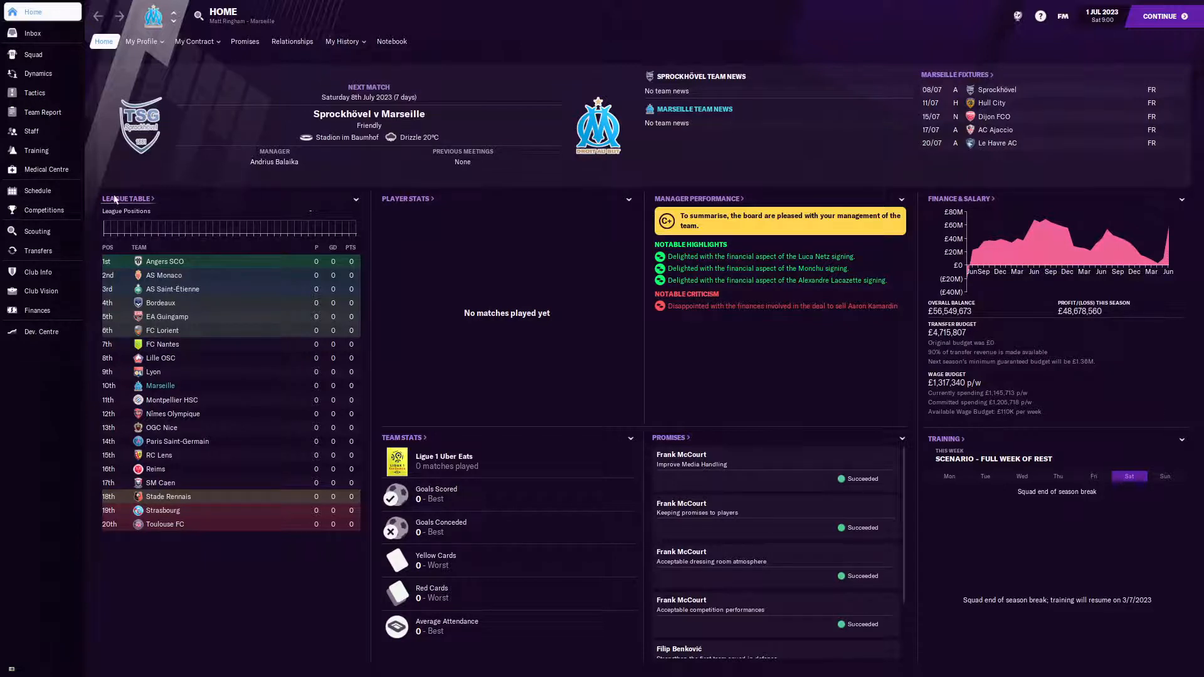
pyautogui.click(127, 199)
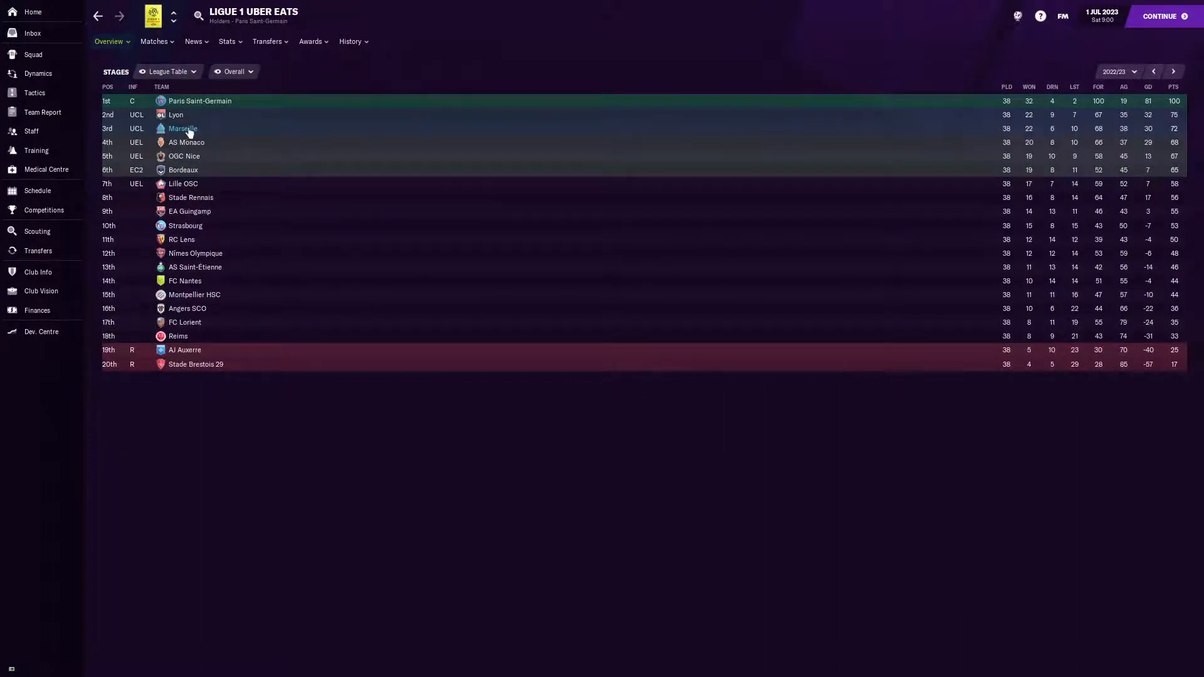
pyautogui.moveTo(1168, 152)
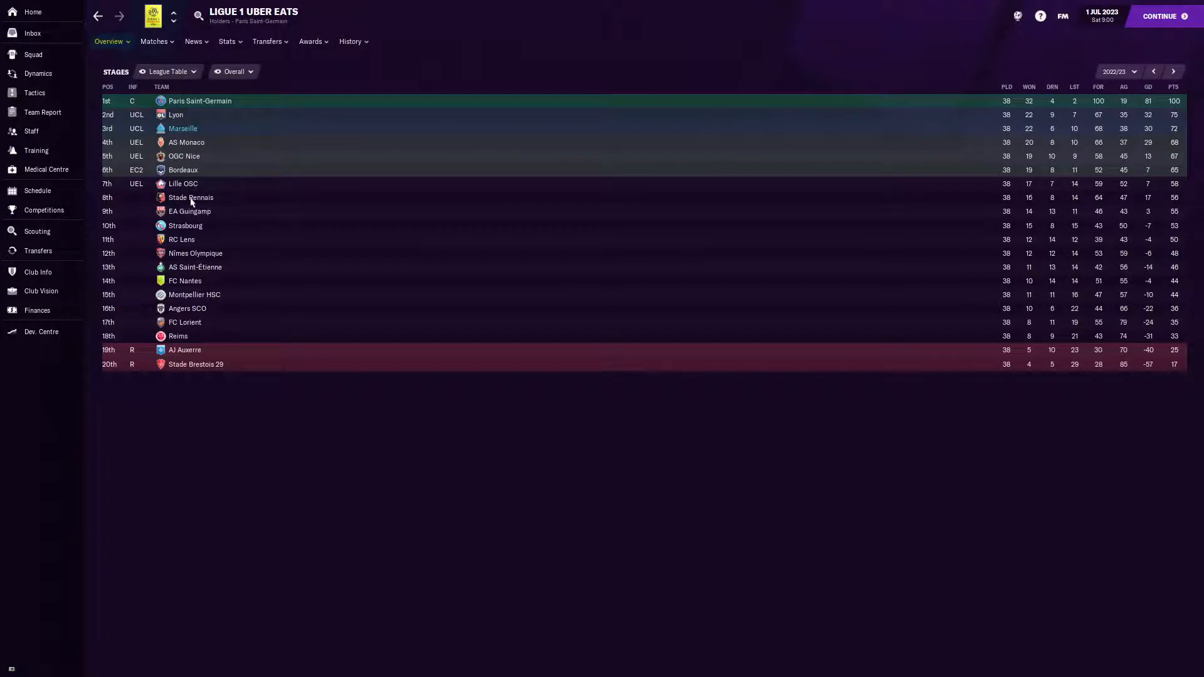
pyautogui.moveTo(212, 223)
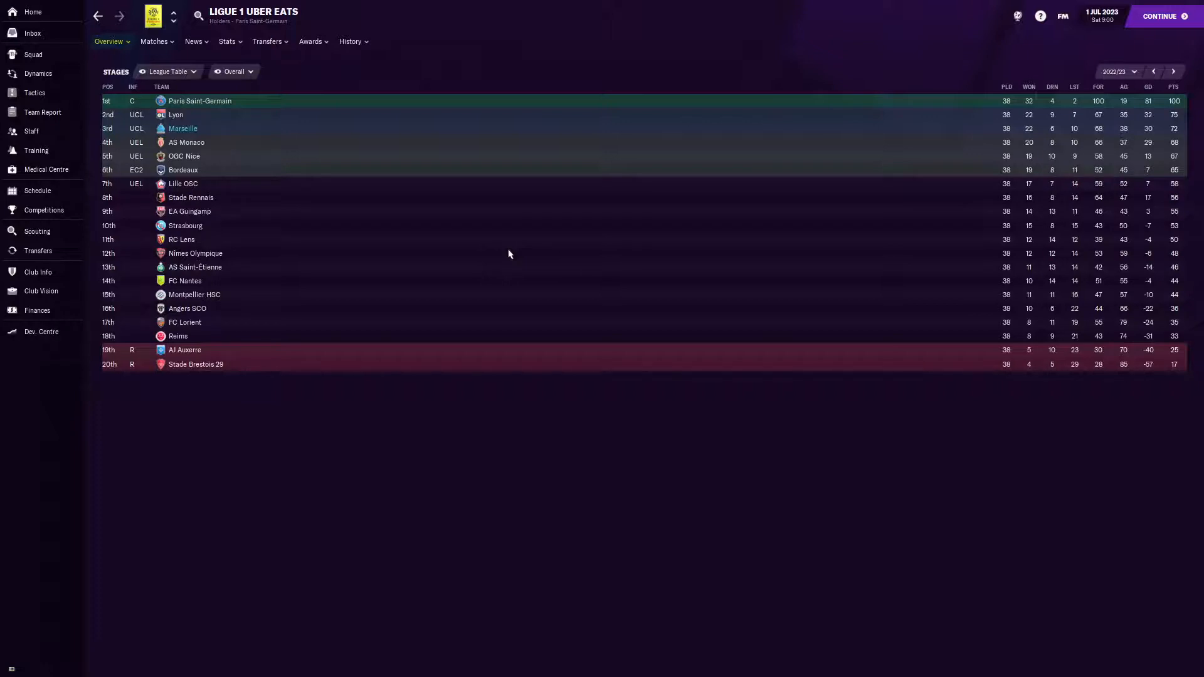
pyautogui.moveTo(383, 205)
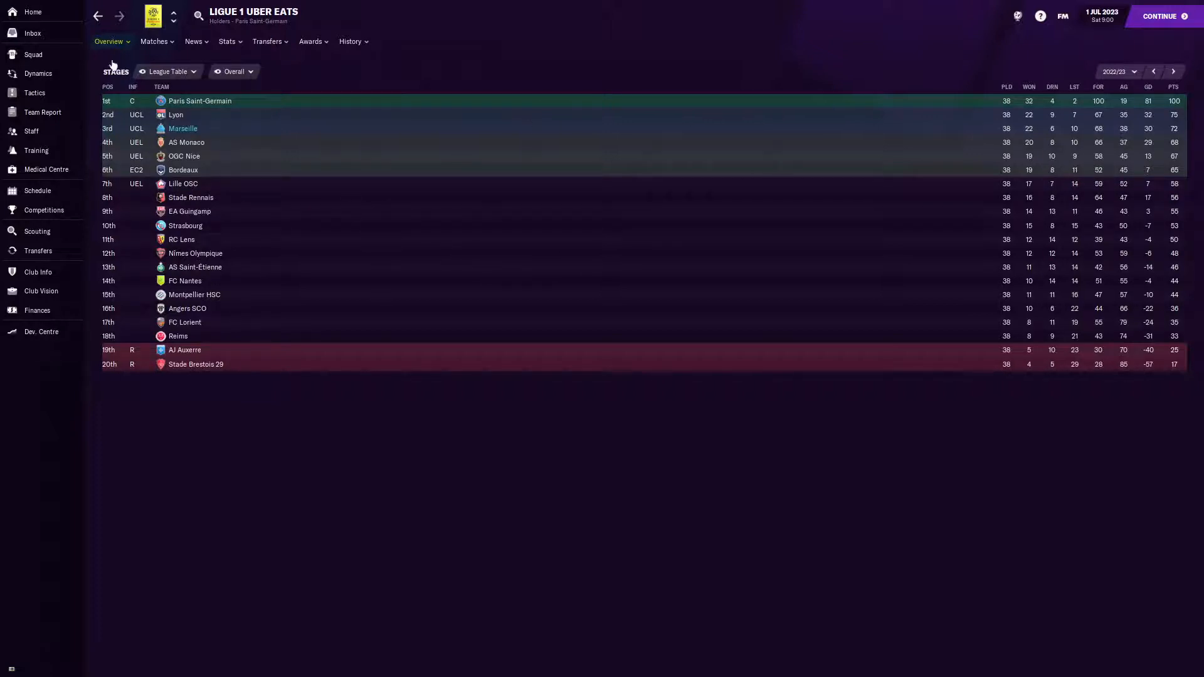
pyautogui.moveTo(36, 191)
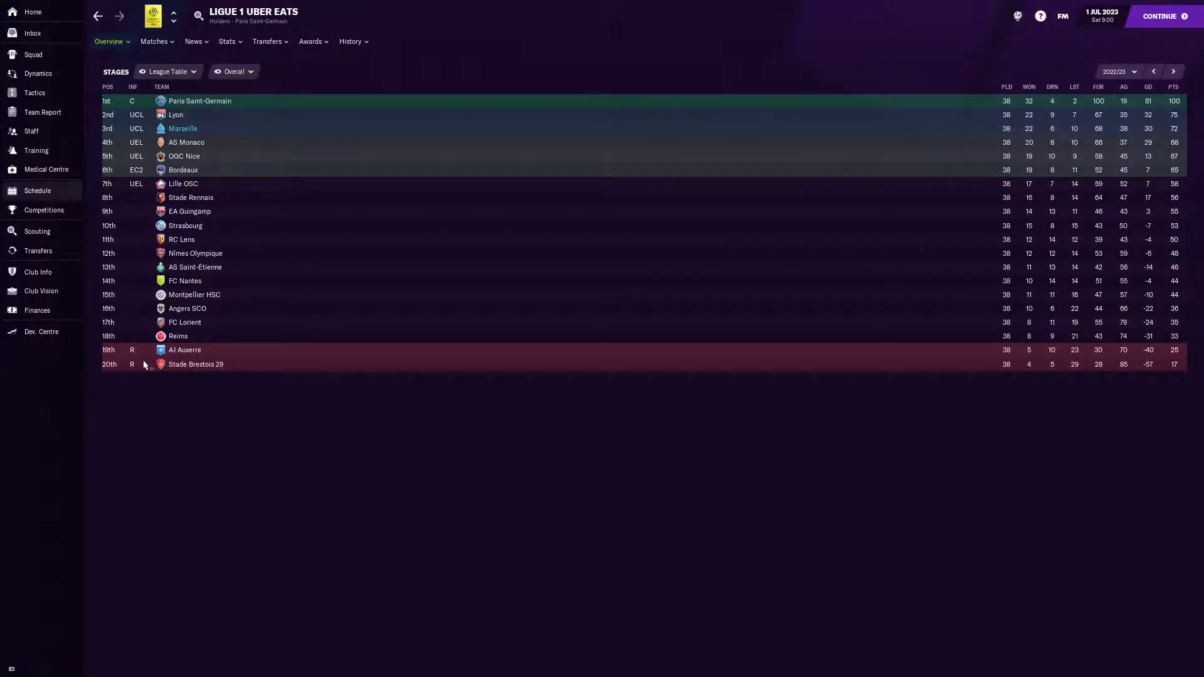
# - Show Marseille's fixture schedule switched back to the 2022/23 season
pyautogui.click(36, 191)
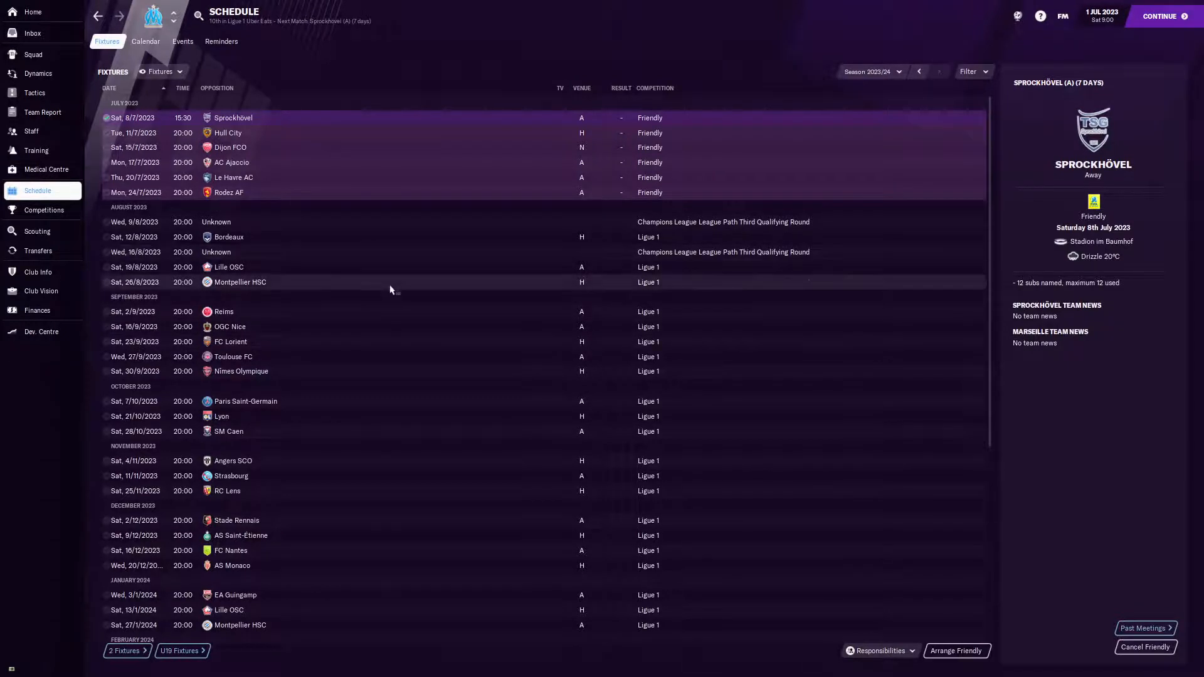
pyautogui.moveTo(398, 307)
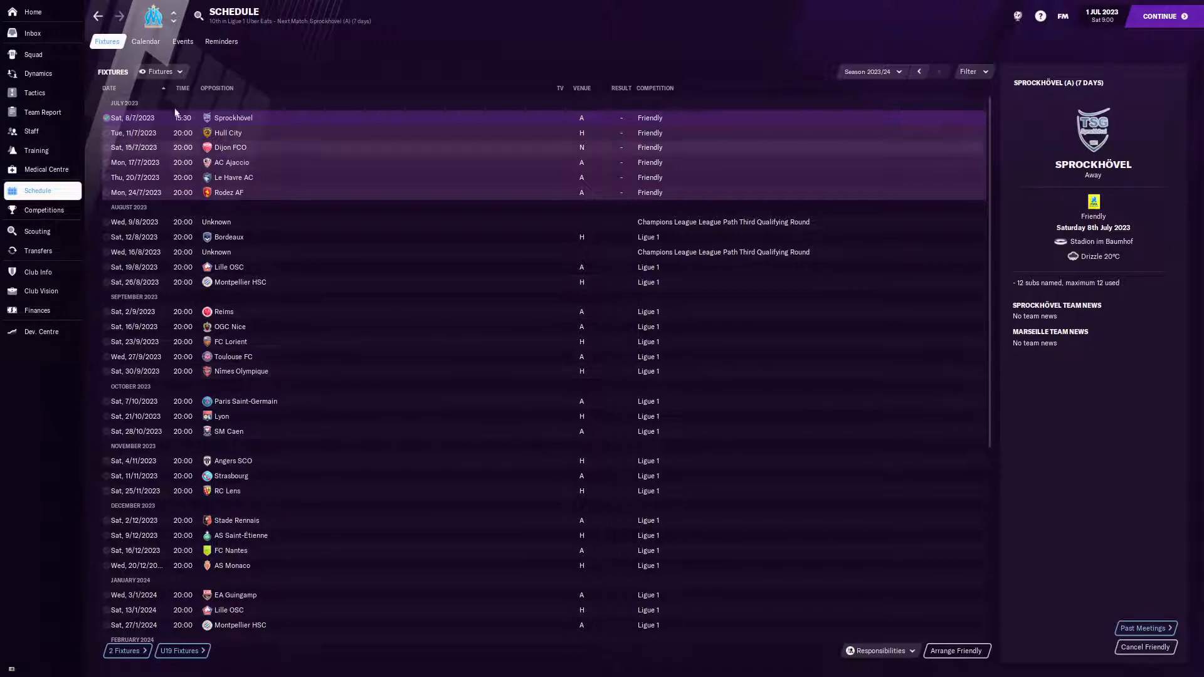
pyautogui.moveTo(686, 268)
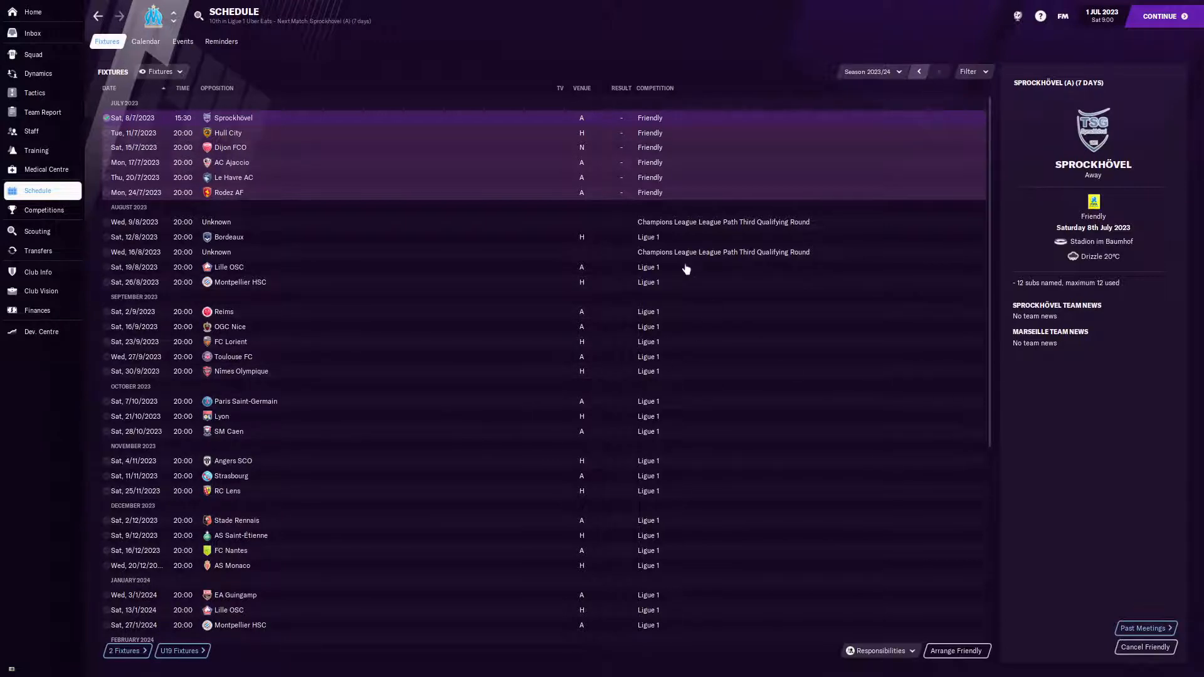
pyautogui.click(920, 71)
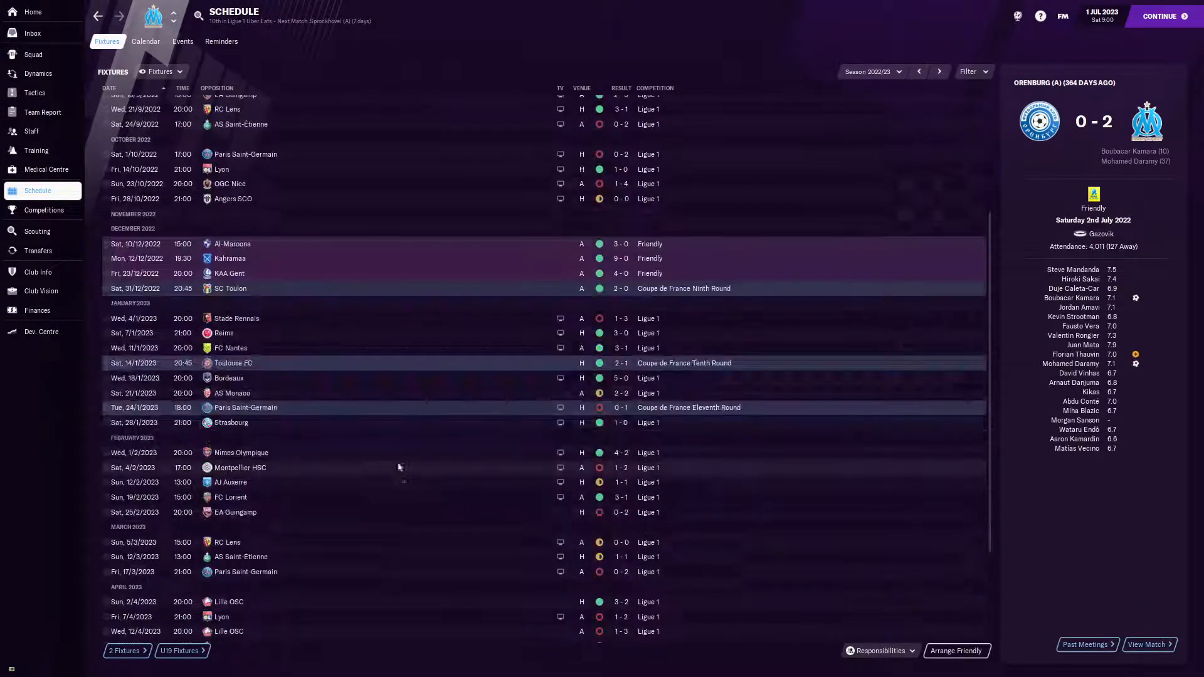
# - Scroll the fixtures towards the 17 March 2023 2-0 defeat at Paris Saint-Germain
pyautogui.scroll(-3)
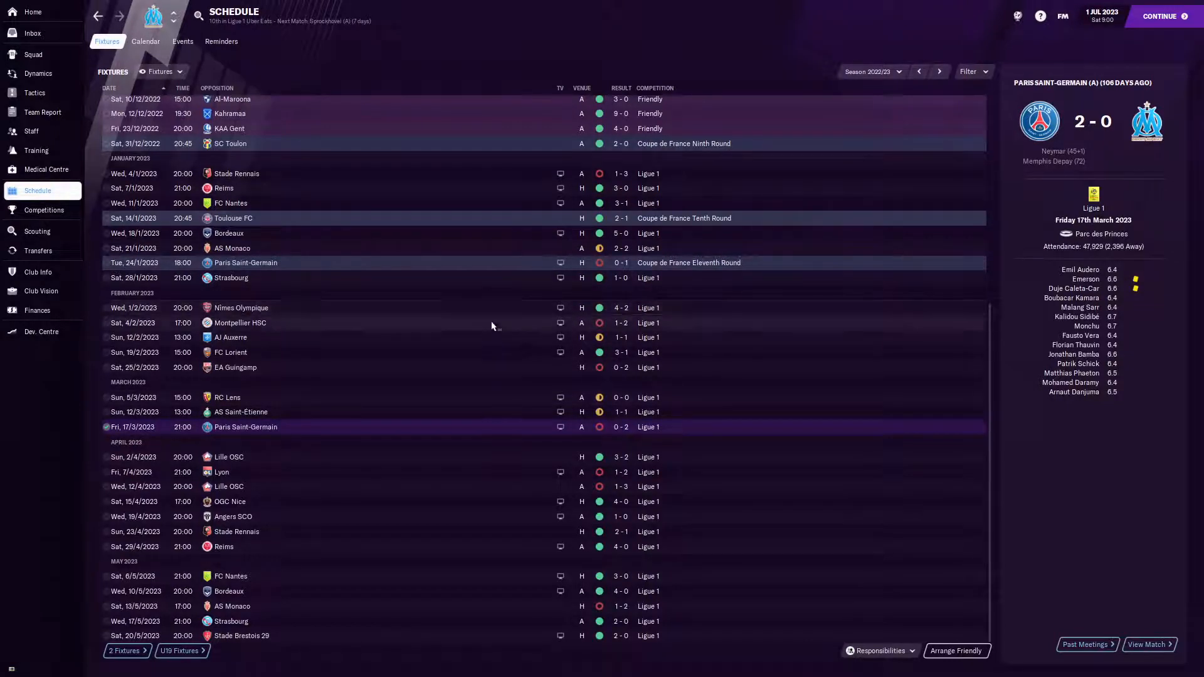
pyautogui.moveTo(464, 335)
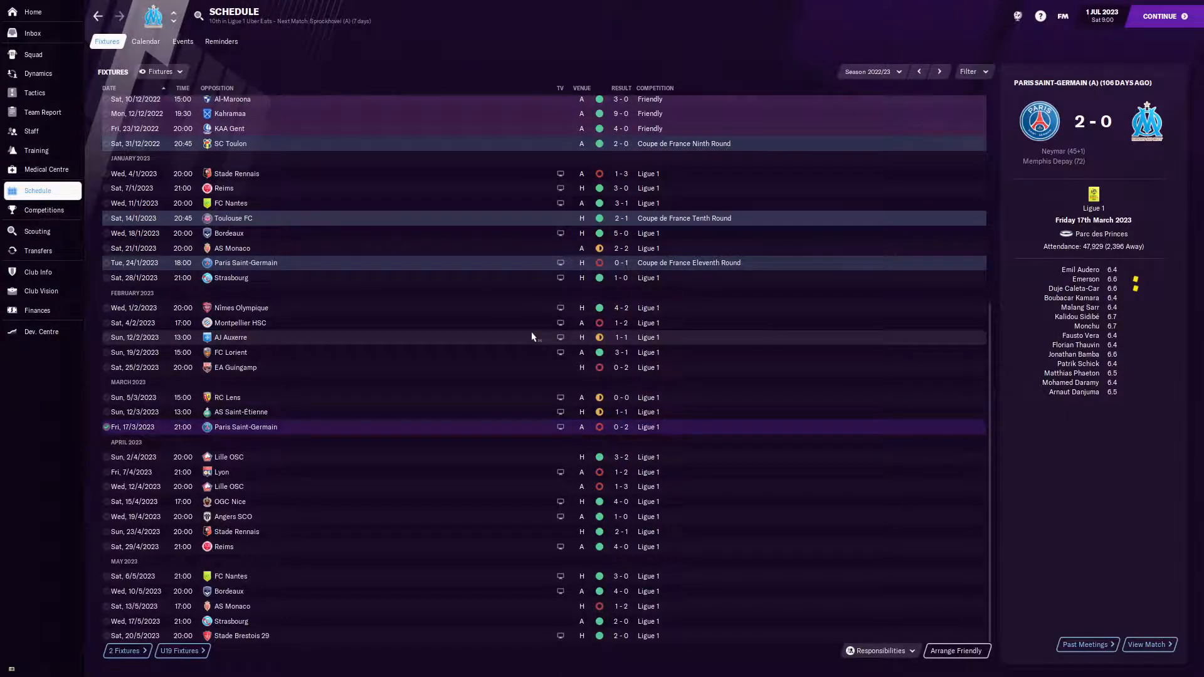
pyautogui.moveTo(844, 380)
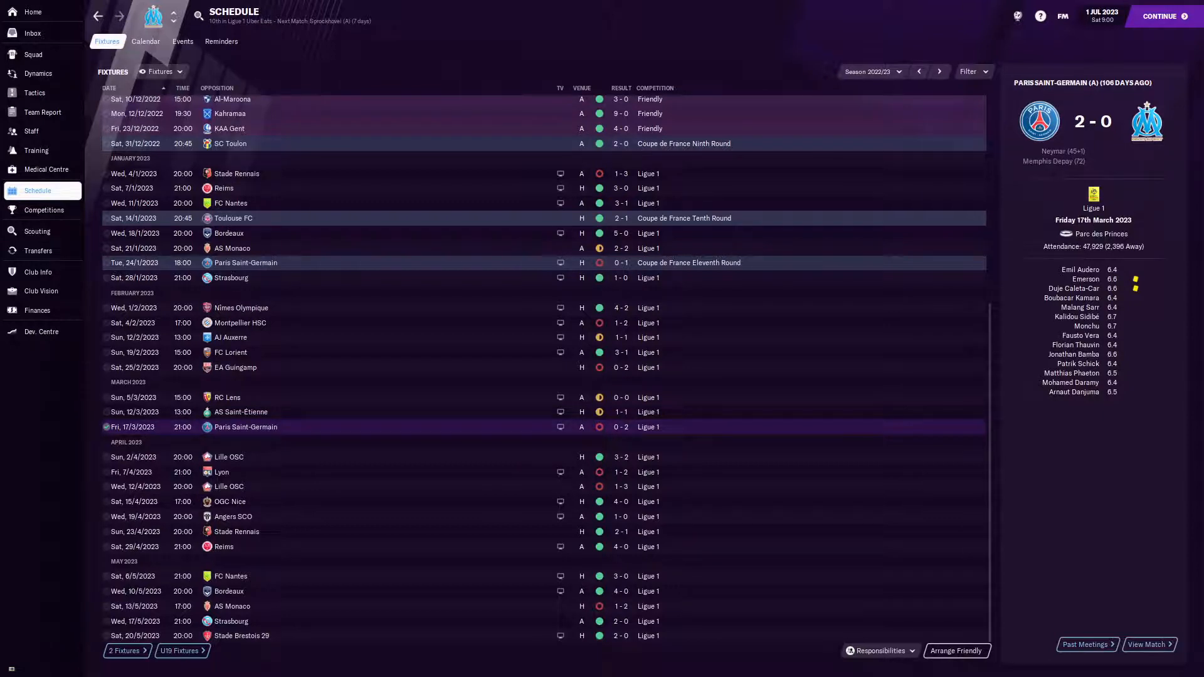
pyautogui.moveTo(493, 528)
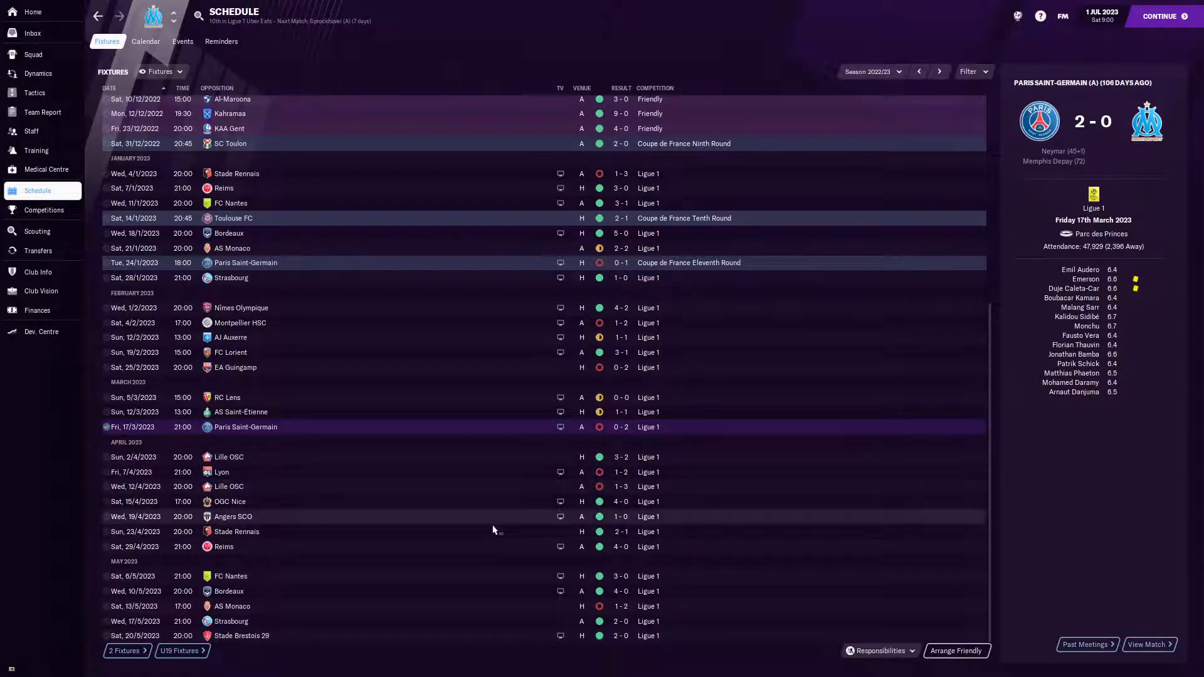
pyautogui.moveTo(482, 499)
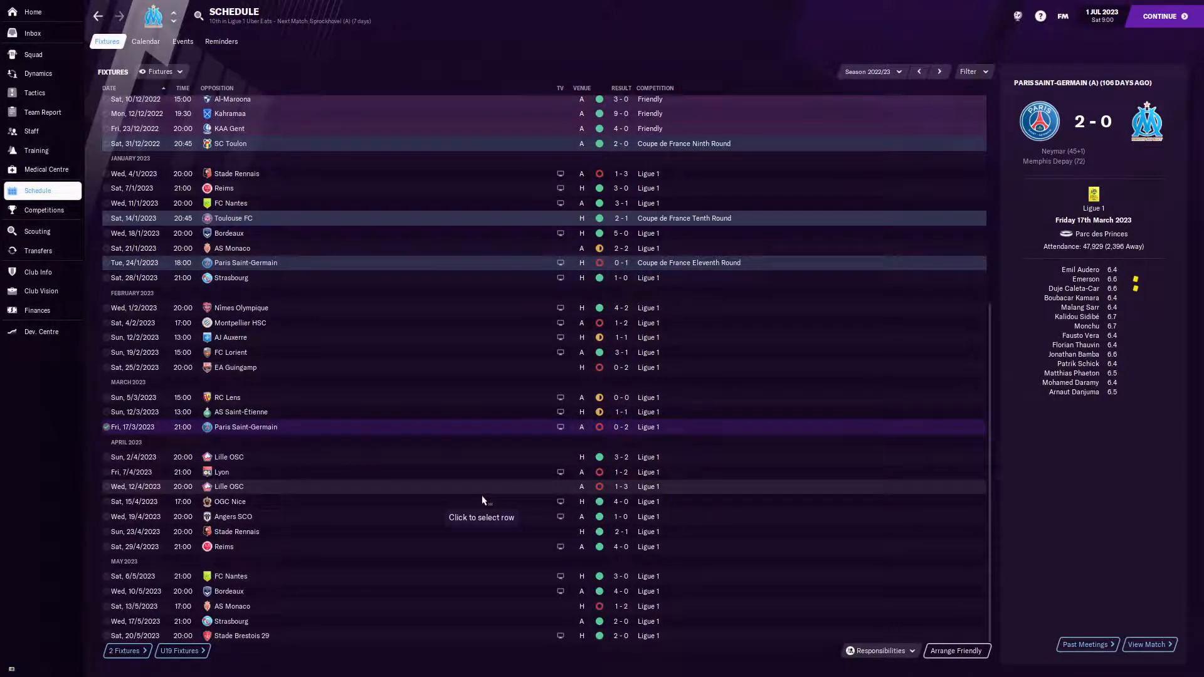
pyautogui.moveTo(477, 456)
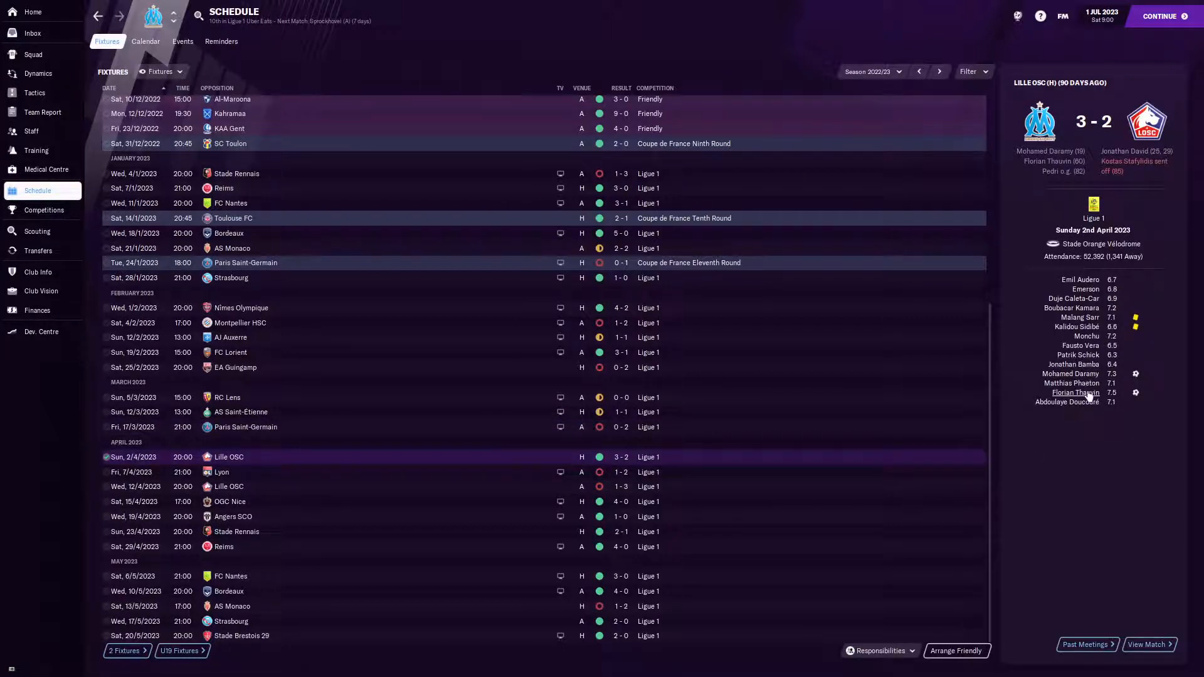
pyautogui.moveTo(1074, 395)
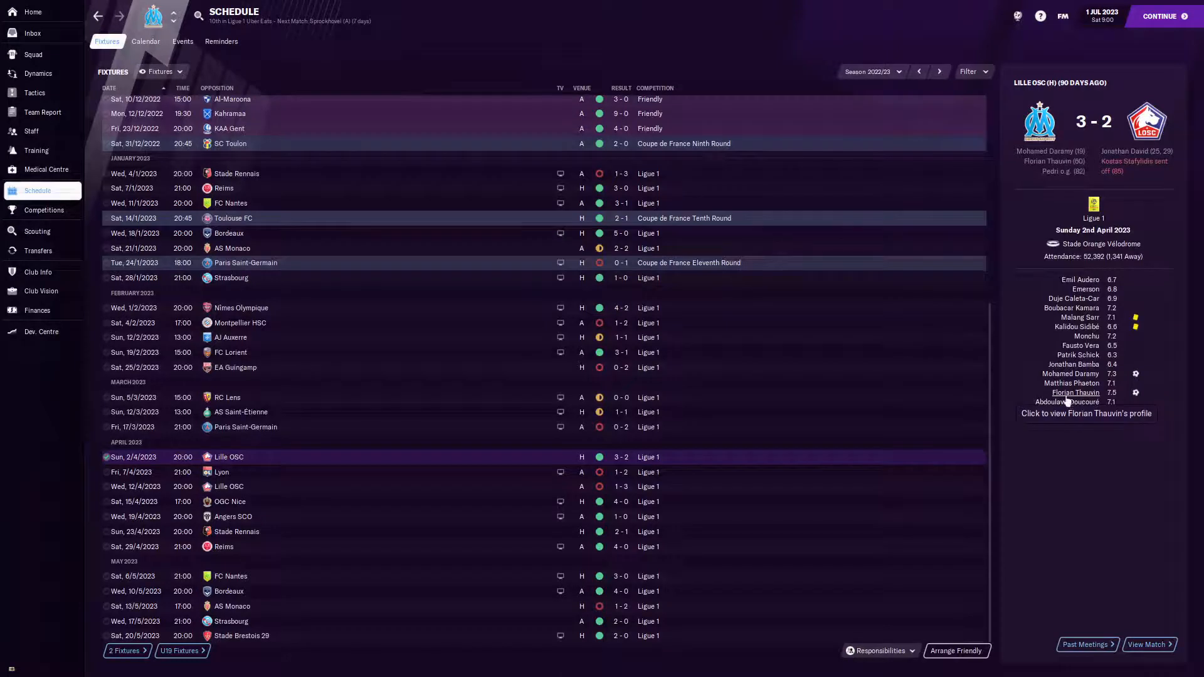
pyautogui.moveTo(1082, 412)
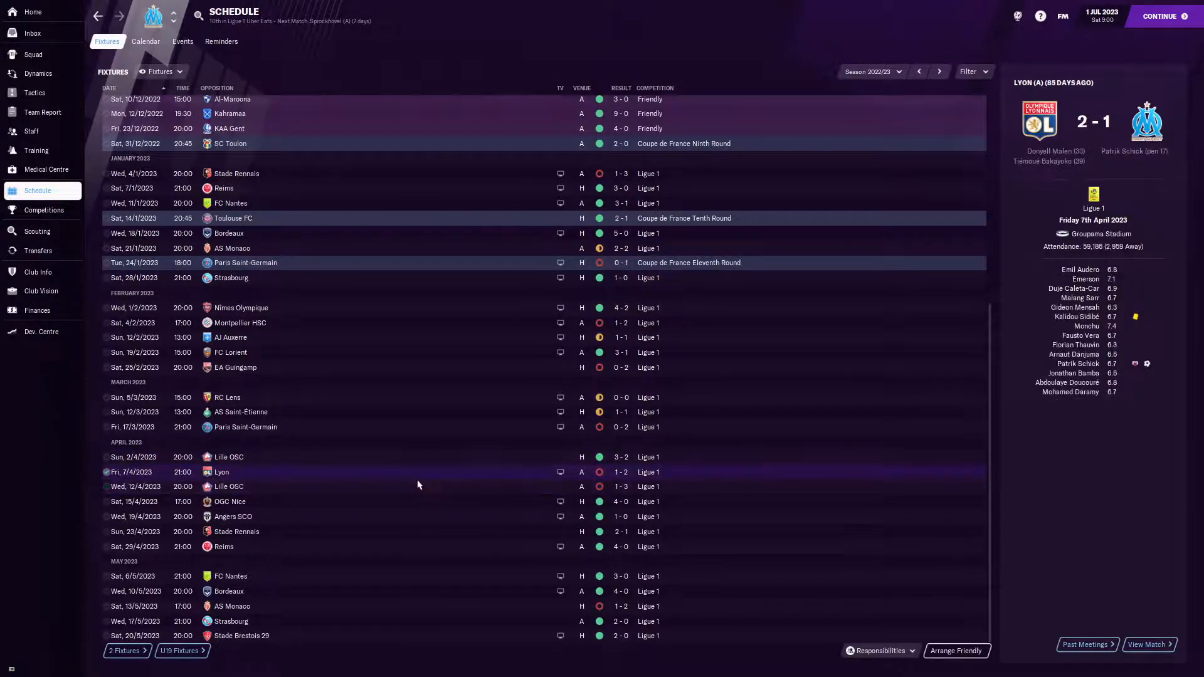
pyautogui.moveTo(431, 512)
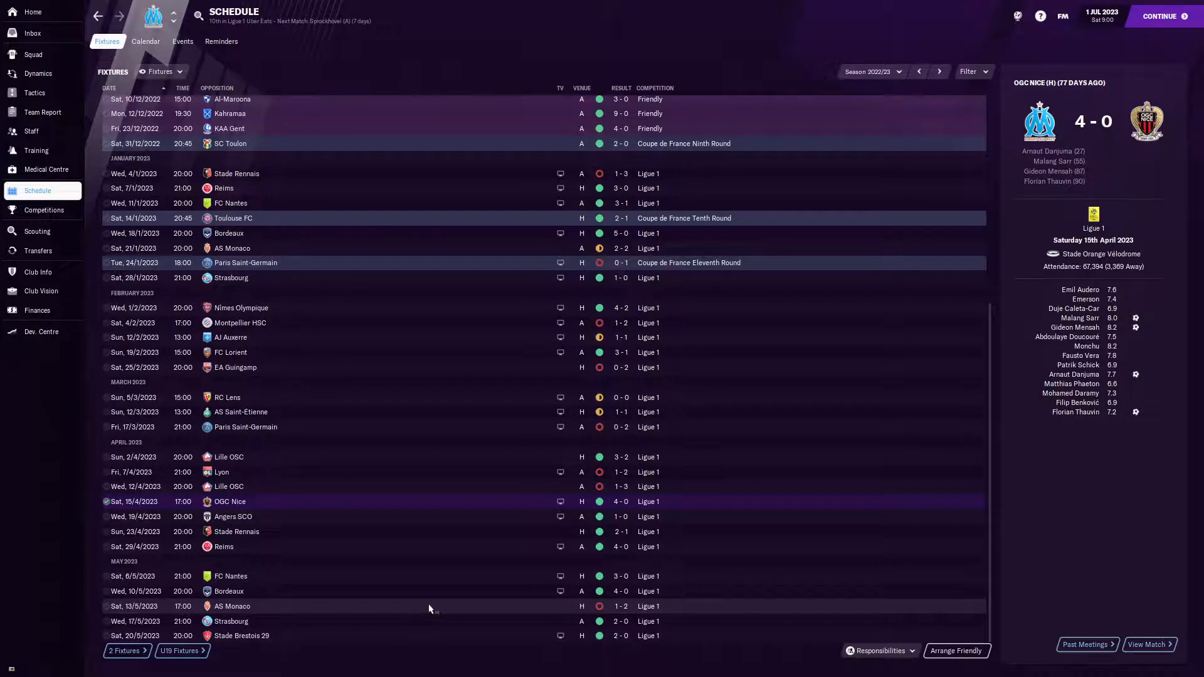
pyautogui.moveTo(490, 542)
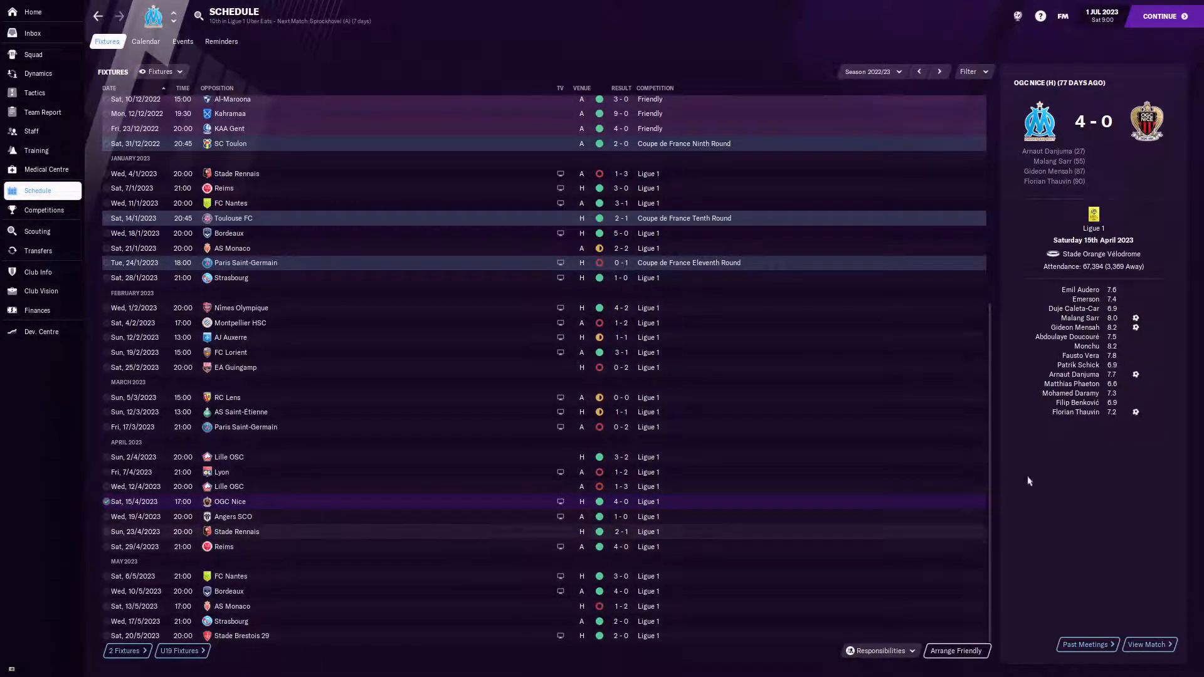
pyautogui.moveTo(1069, 384)
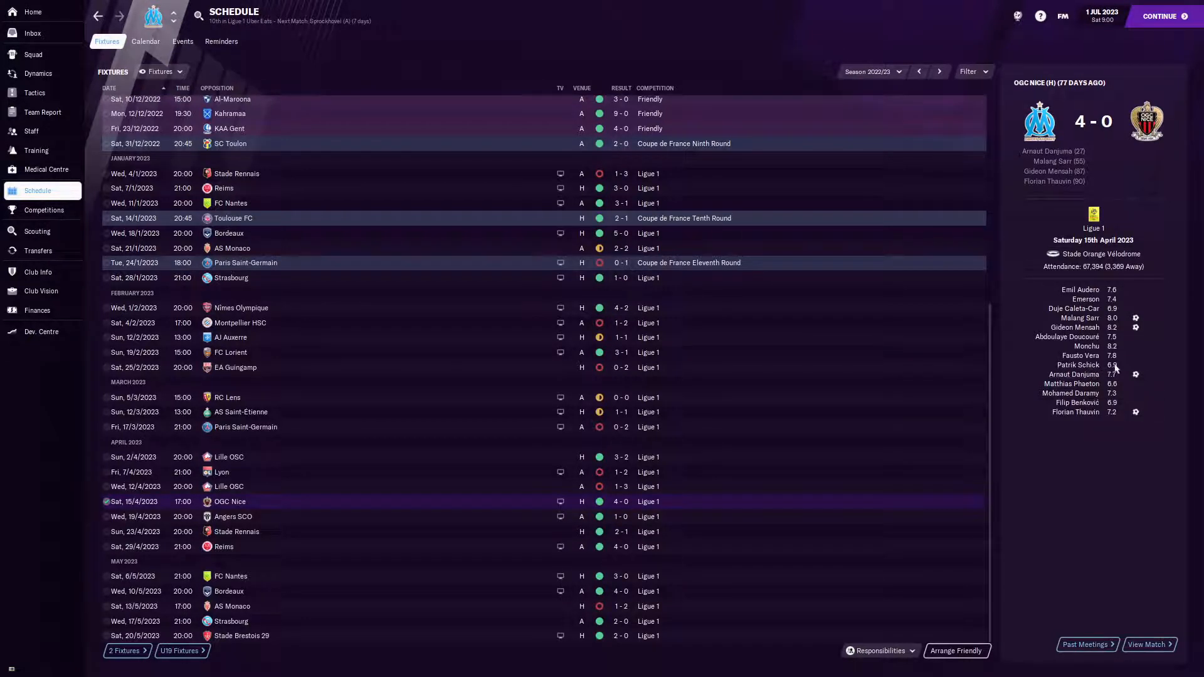
pyautogui.moveTo(1144, 415)
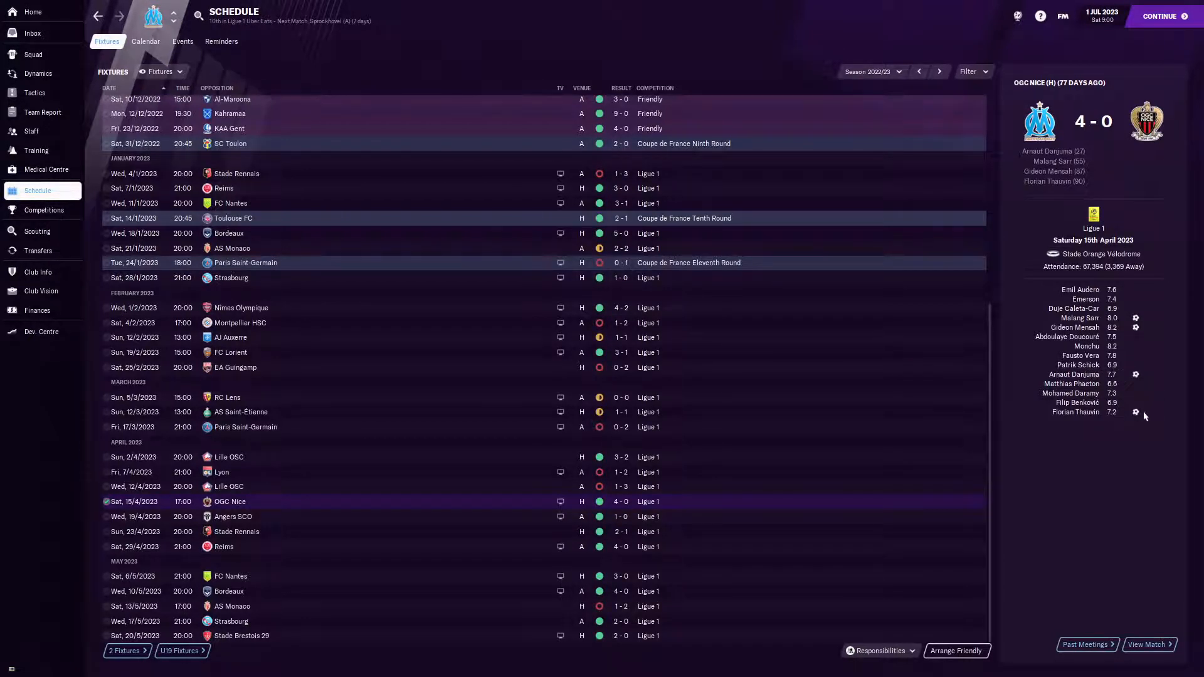
pyautogui.moveTo(515, 540)
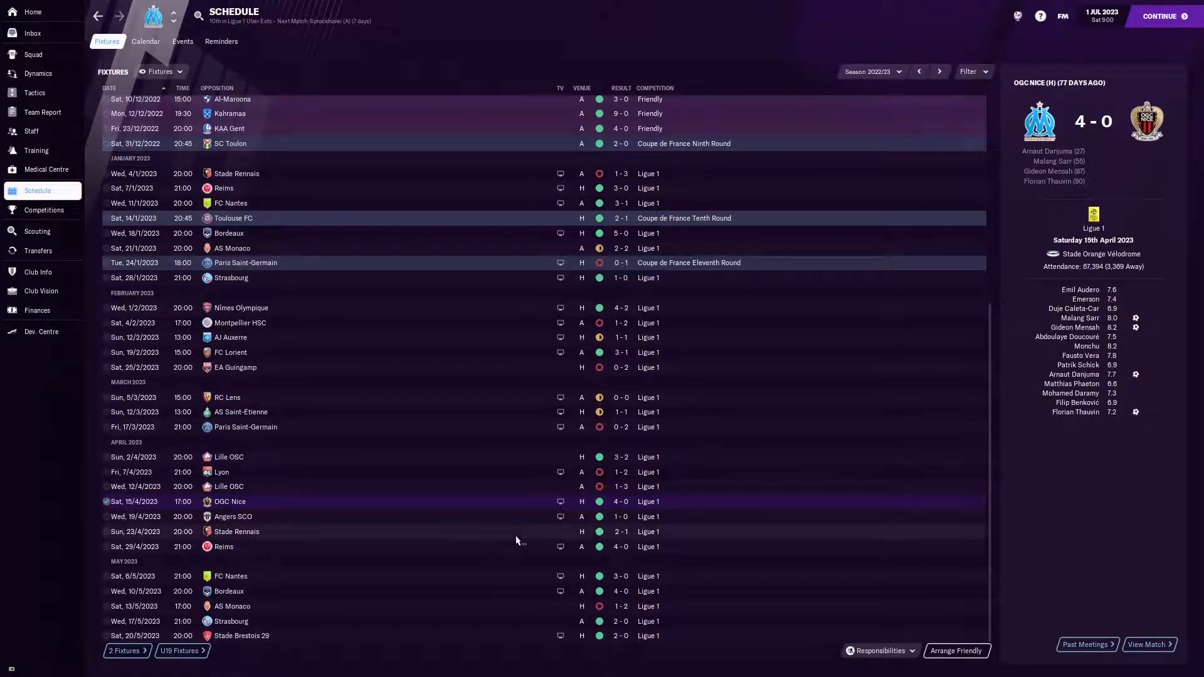
pyautogui.moveTo(345, 530)
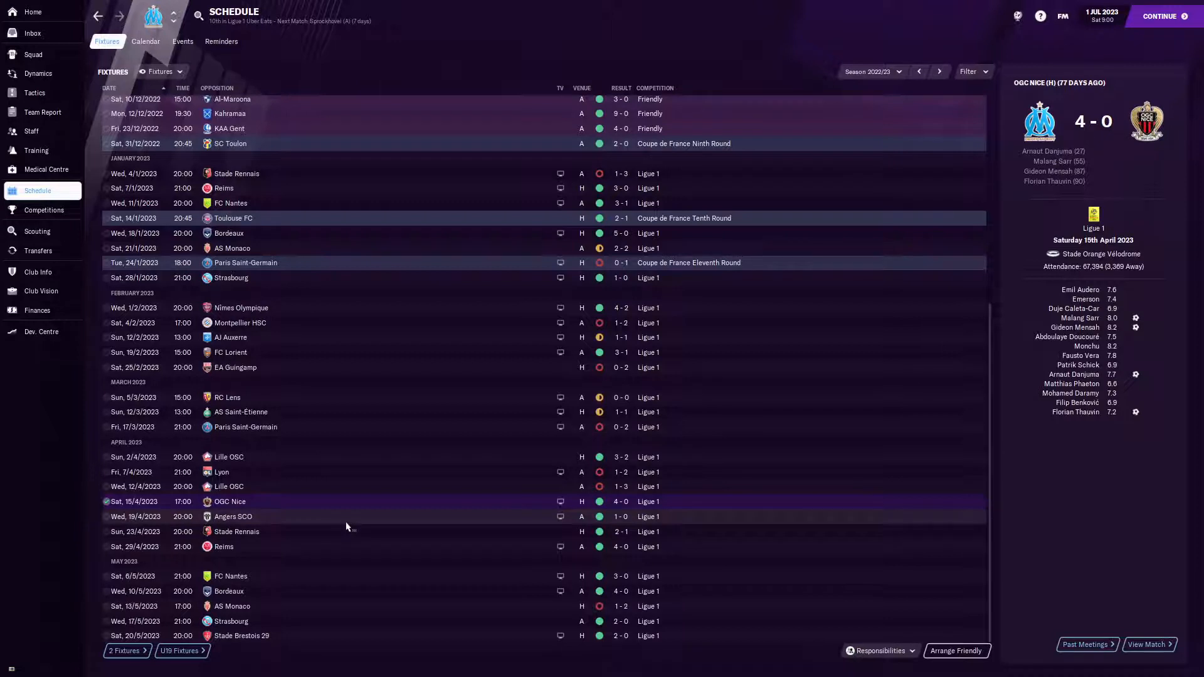
pyautogui.moveTo(344, 524)
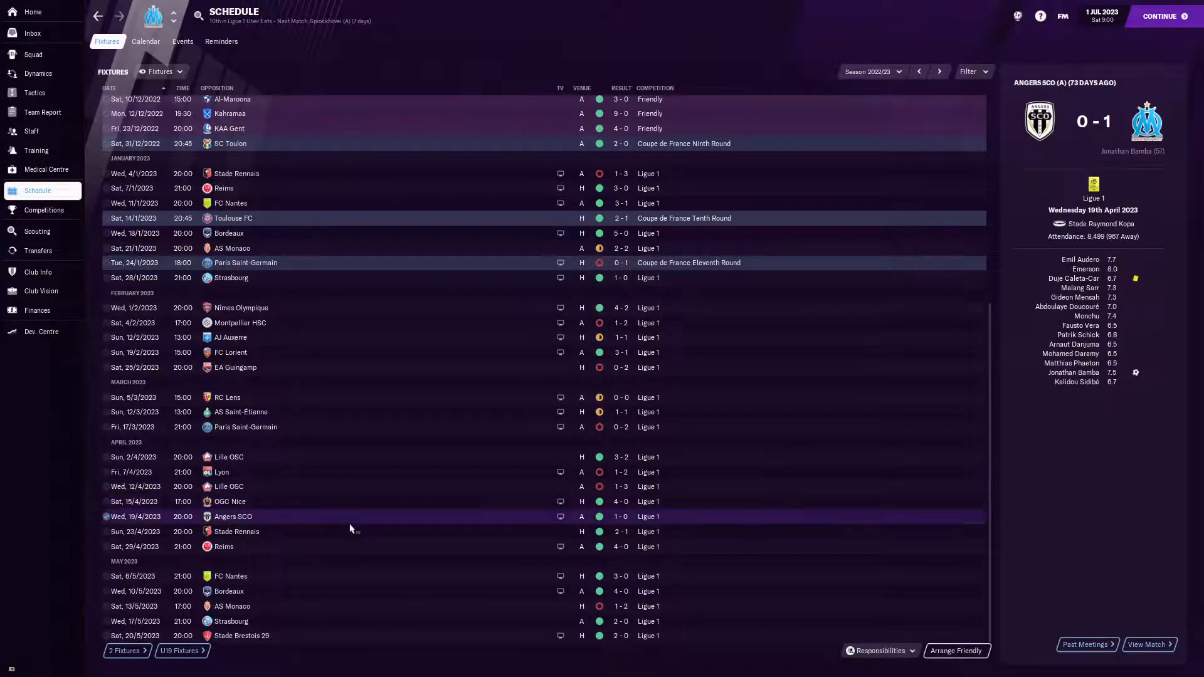
pyautogui.moveTo(1035, 314)
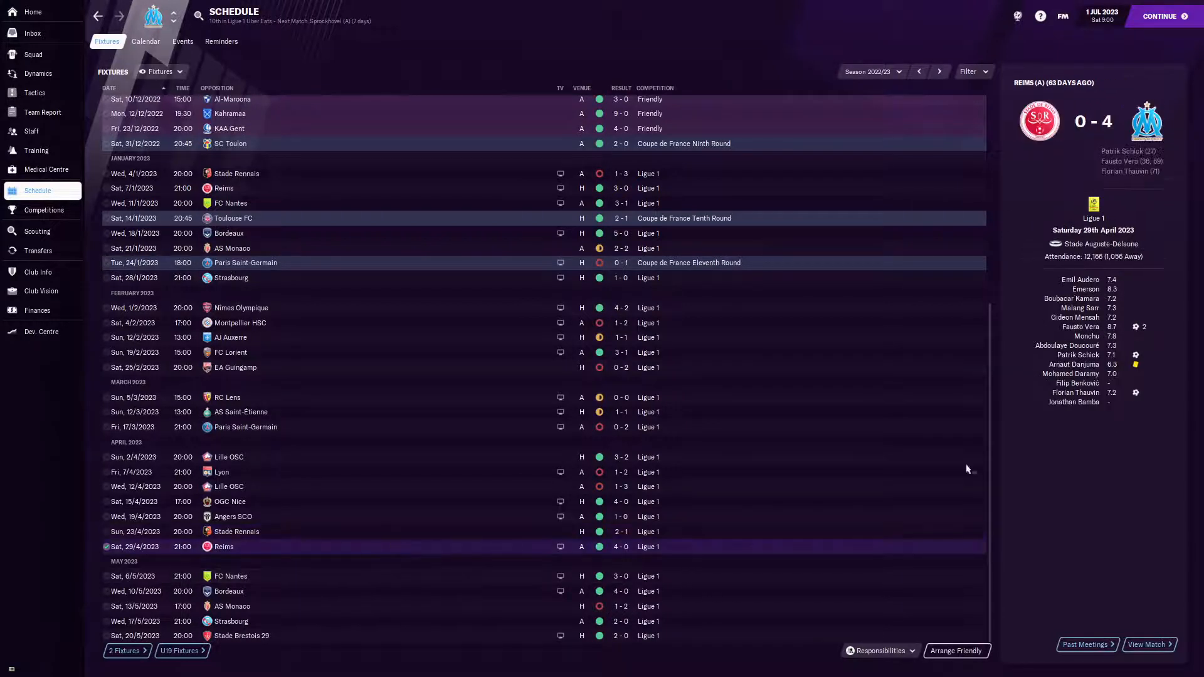
pyautogui.moveTo(519, 556)
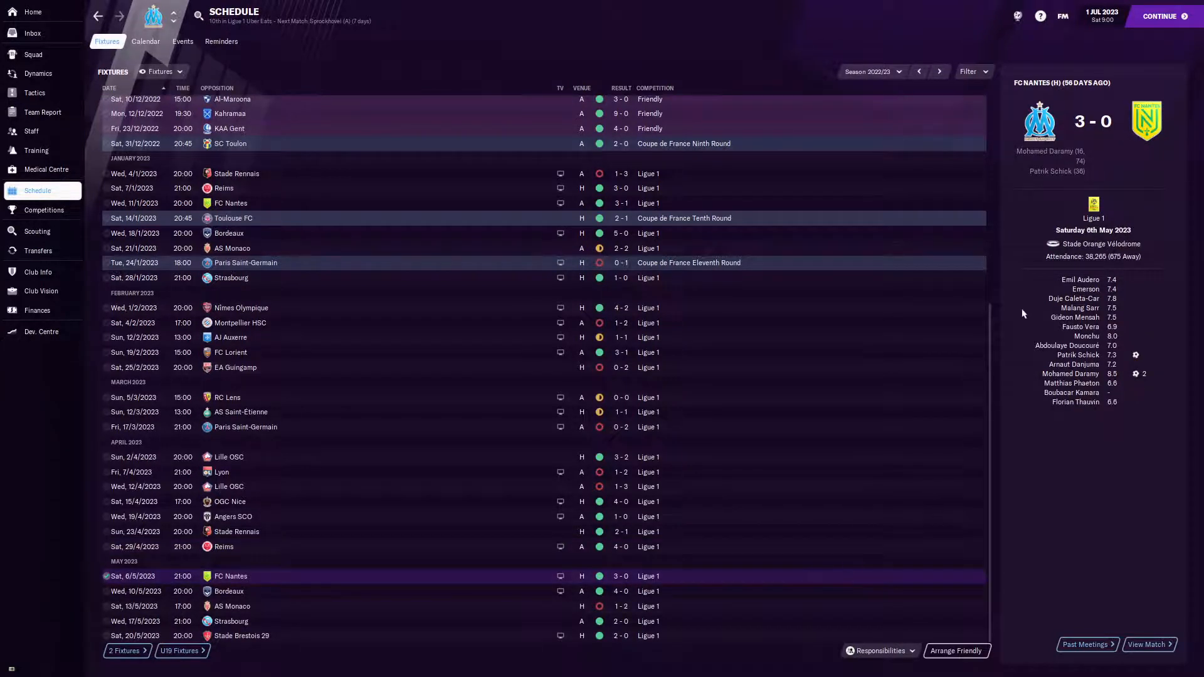
pyautogui.moveTo(1070, 374)
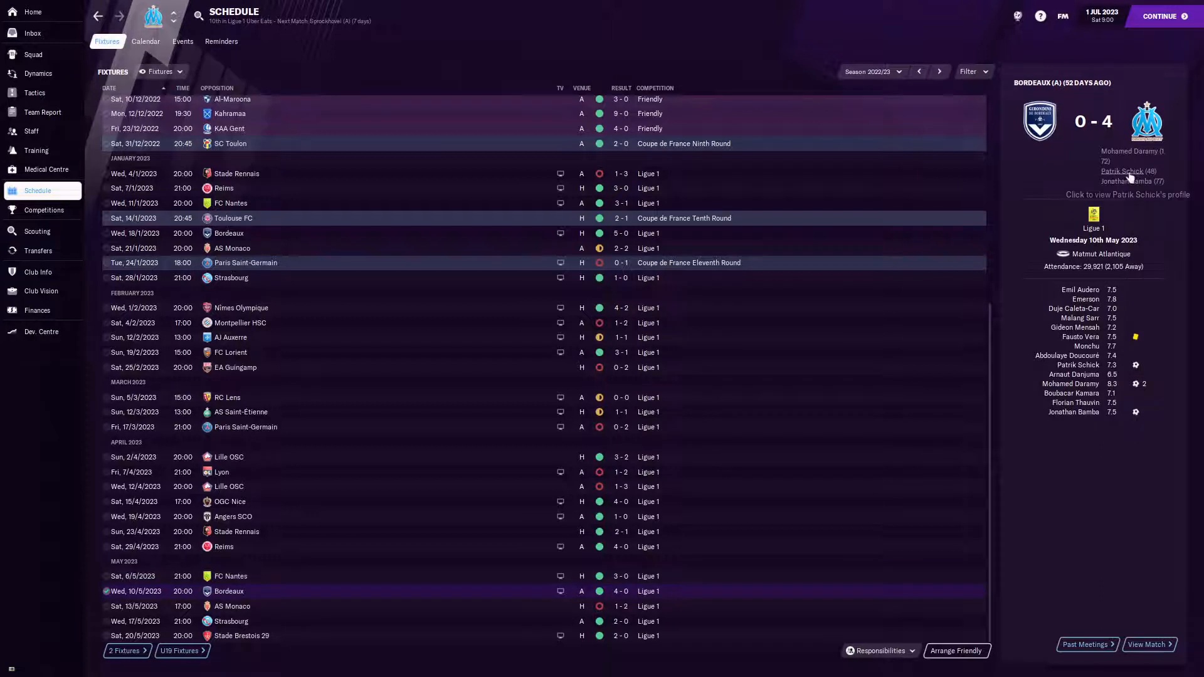
pyautogui.moveTo(354, 617)
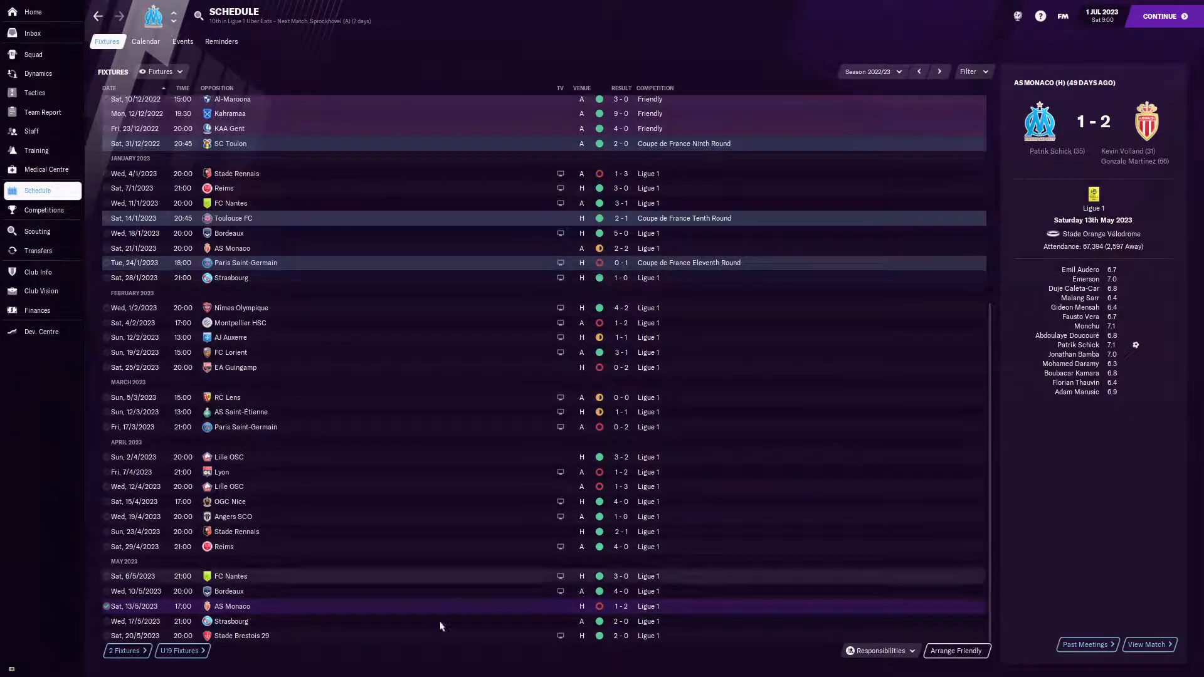
# - Show the match summary of the 17 May 2023 2-0 win at Strasbourg
pyautogui.click(231, 621)
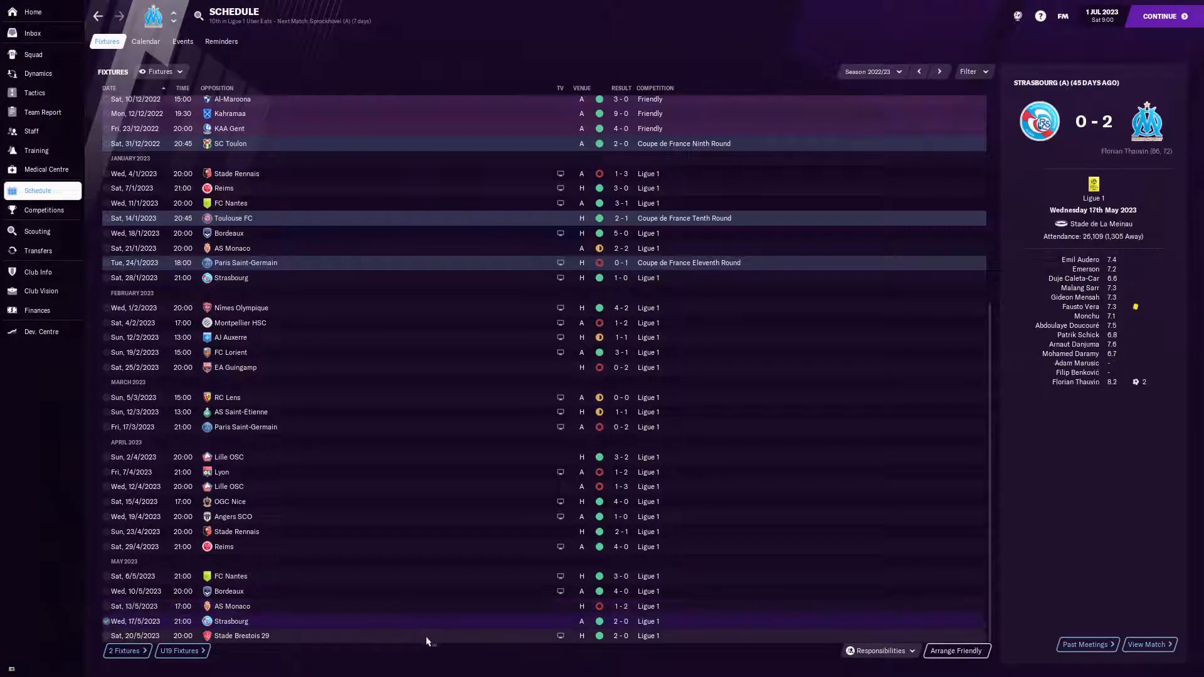
pyautogui.moveTo(1101, 167)
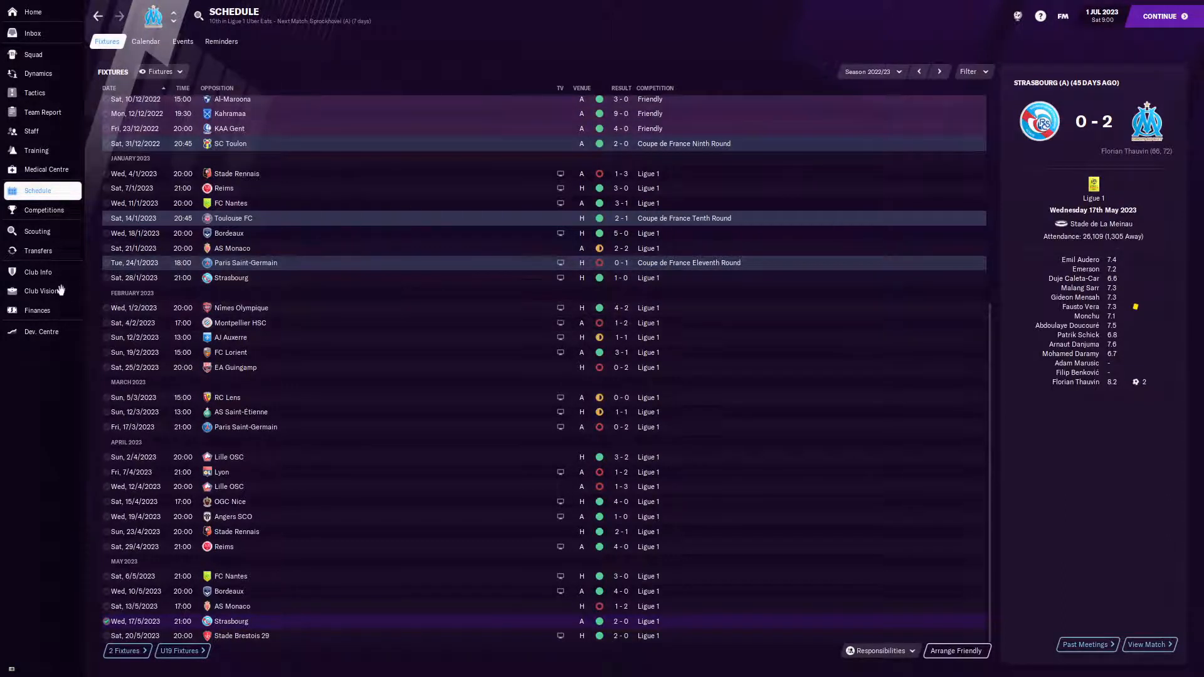
pyautogui.moveTo(33, 54)
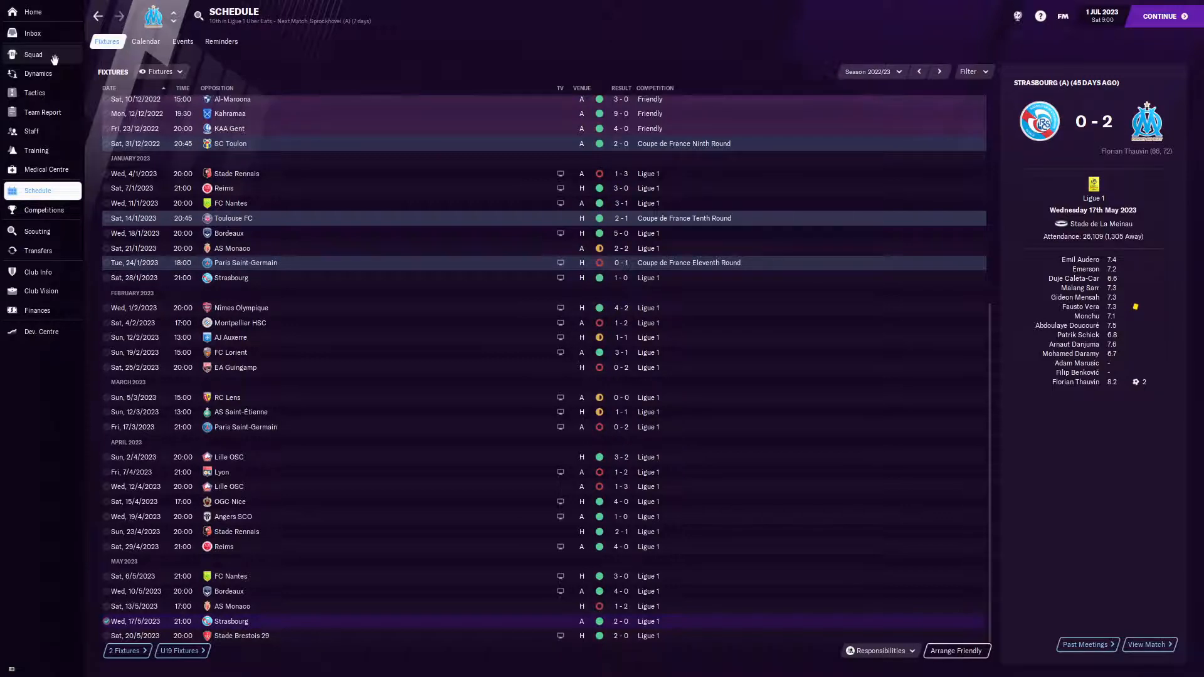
# - Check the squad list, then show the Transfer Centre with £4.71M budget remaining
pyautogui.click(33, 54)
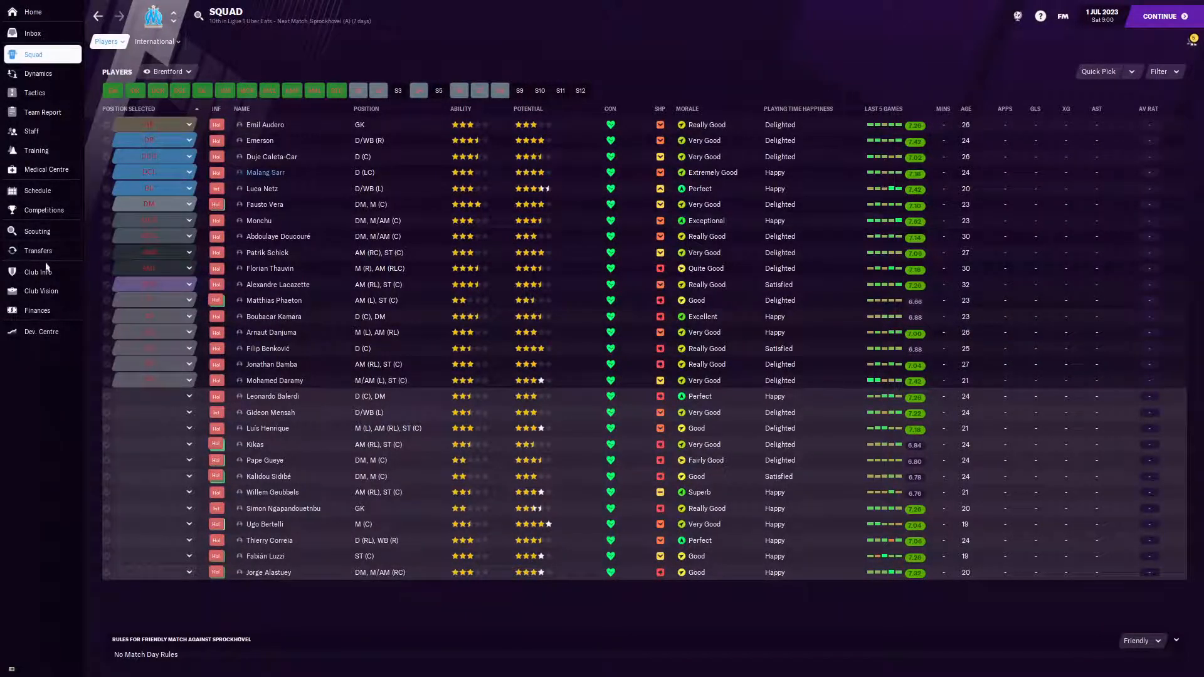
pyautogui.moveTo(48, 267)
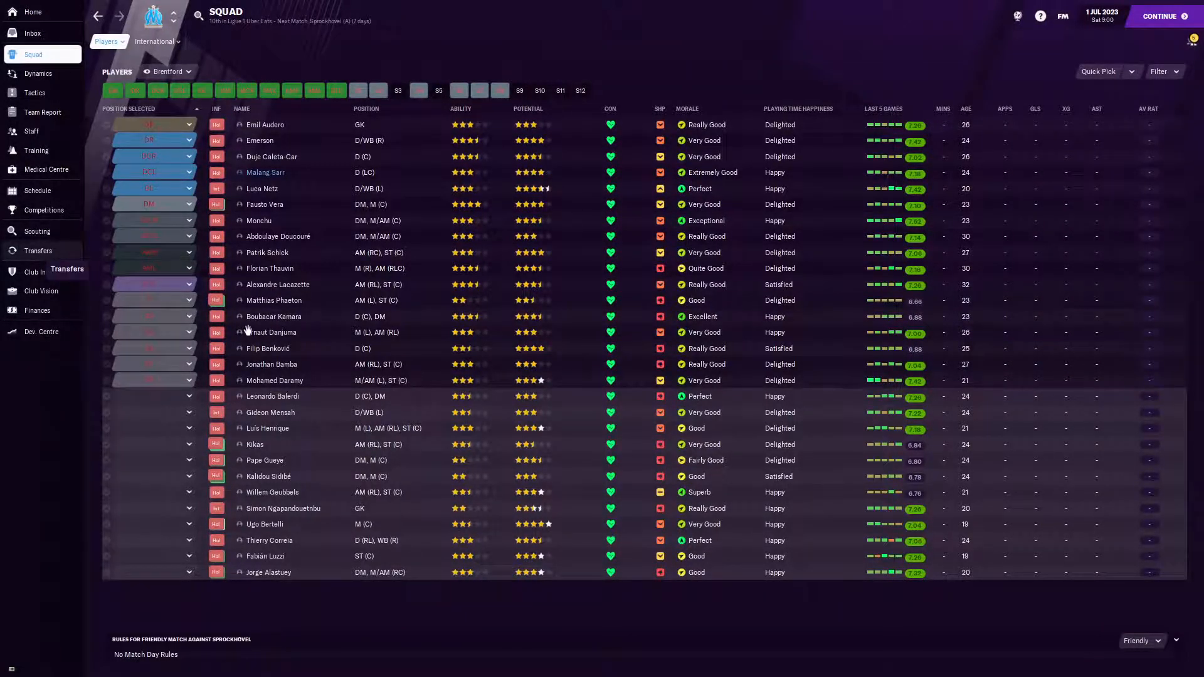
pyautogui.moveTo(138, 258)
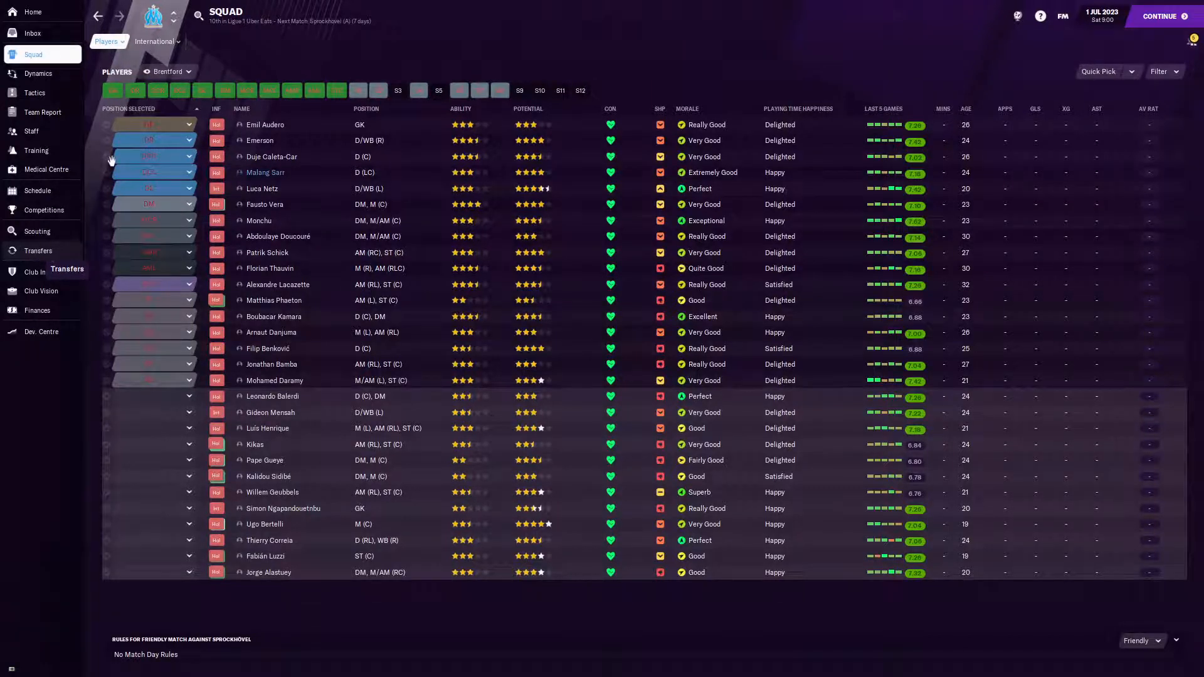
pyautogui.click(38, 250)
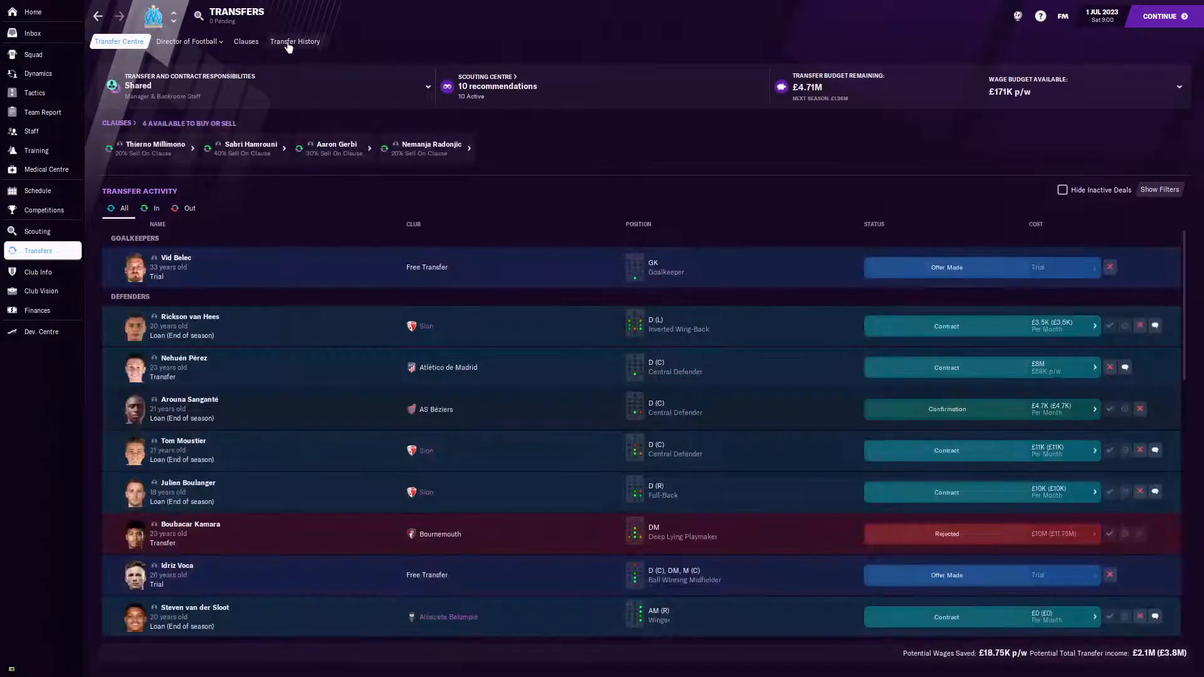
# - Show the 2022/23 transfer history: £58M spent on arrivals, £56M received
pyautogui.click(295, 40)
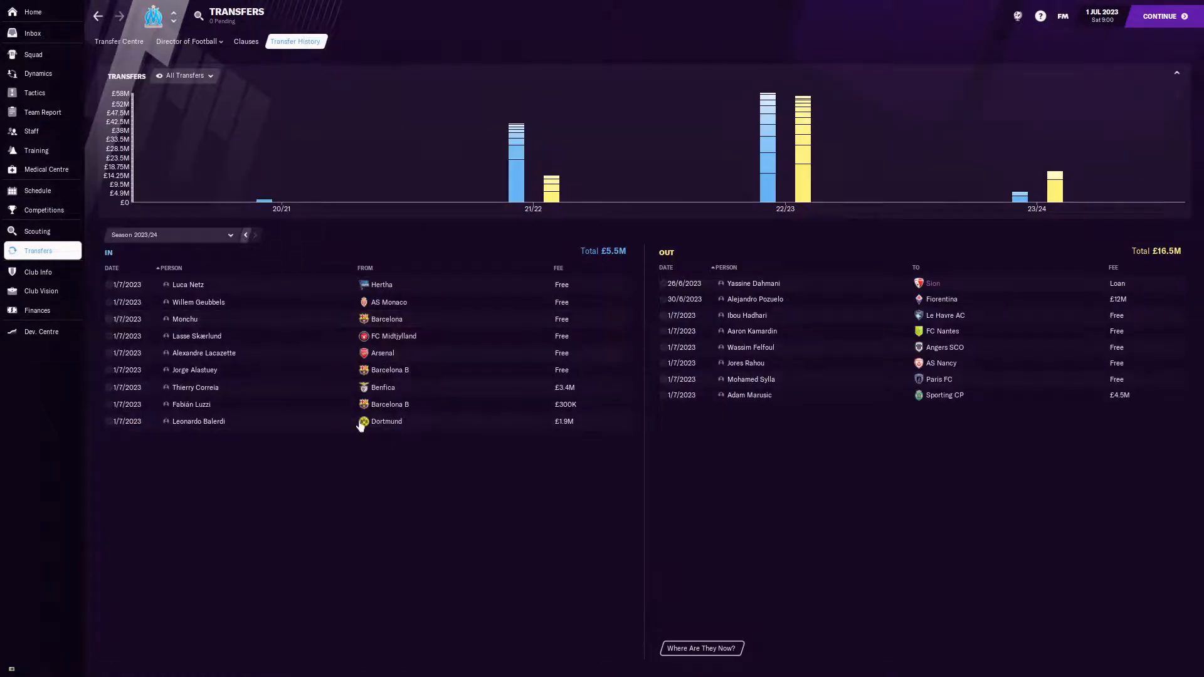
pyautogui.click(245, 235)
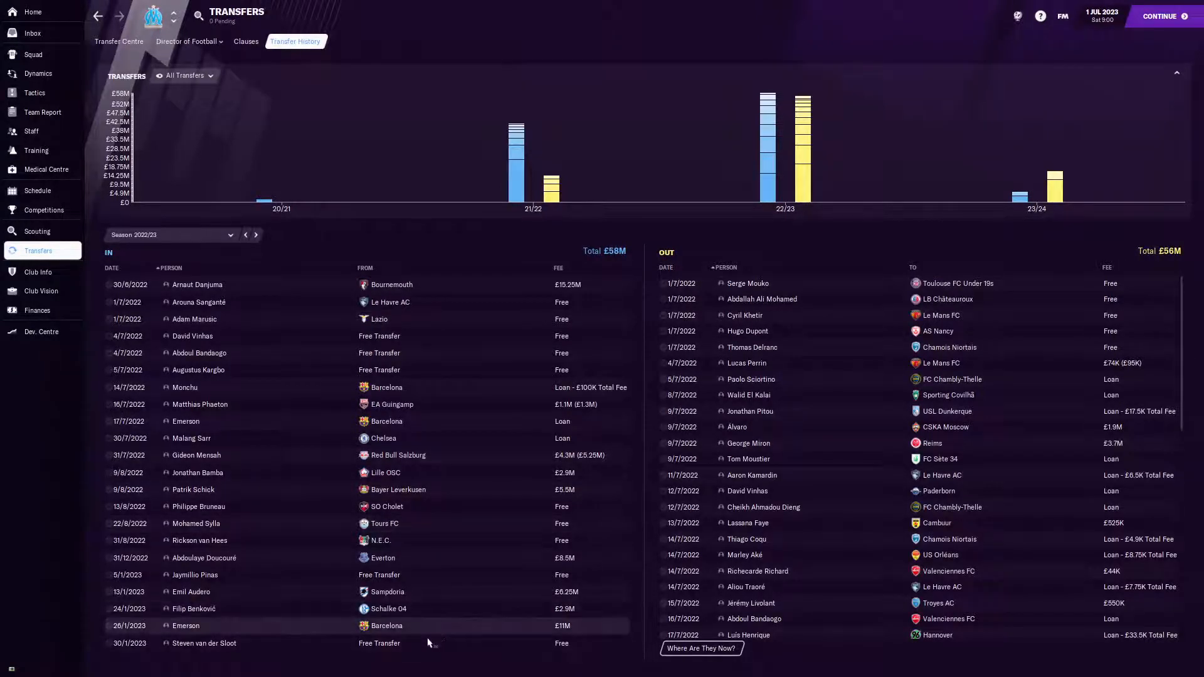
pyautogui.moveTo(434, 640)
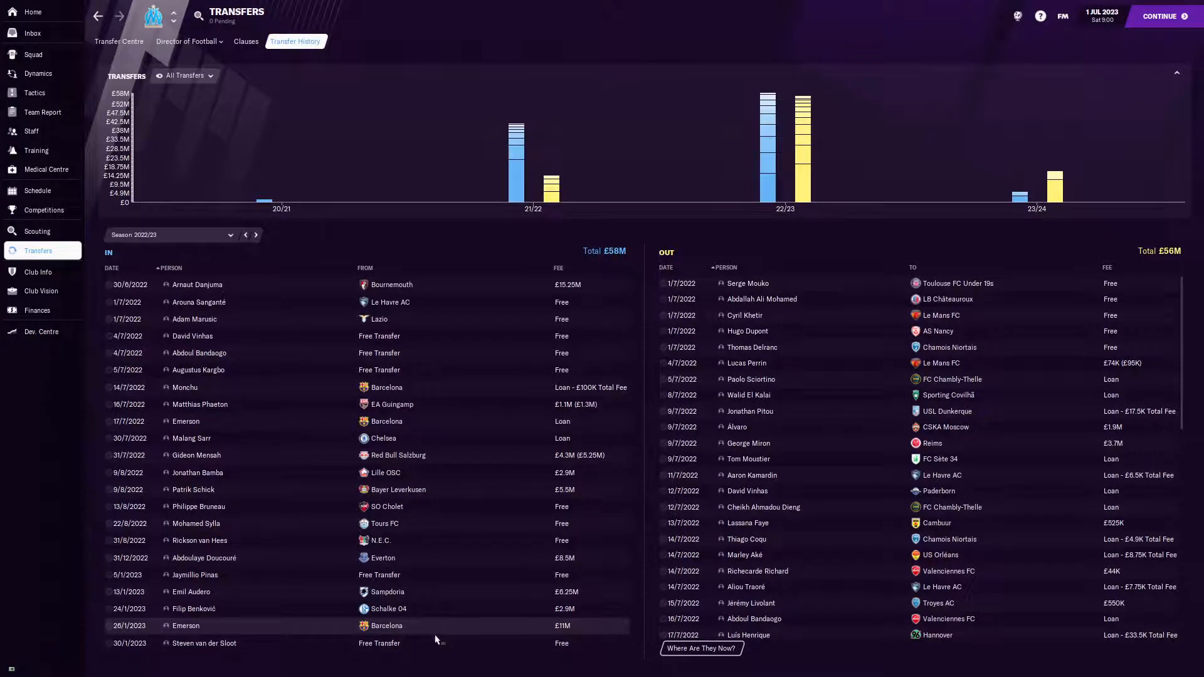
pyautogui.scroll(-3)
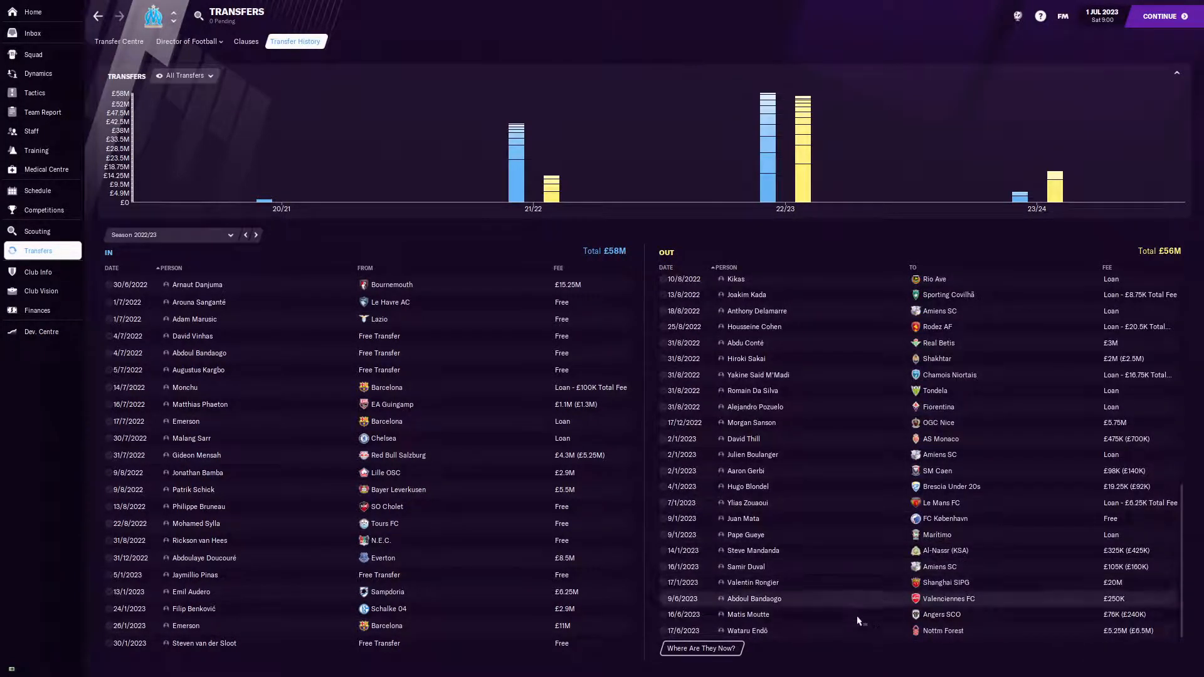
pyautogui.moveTo(758, 640)
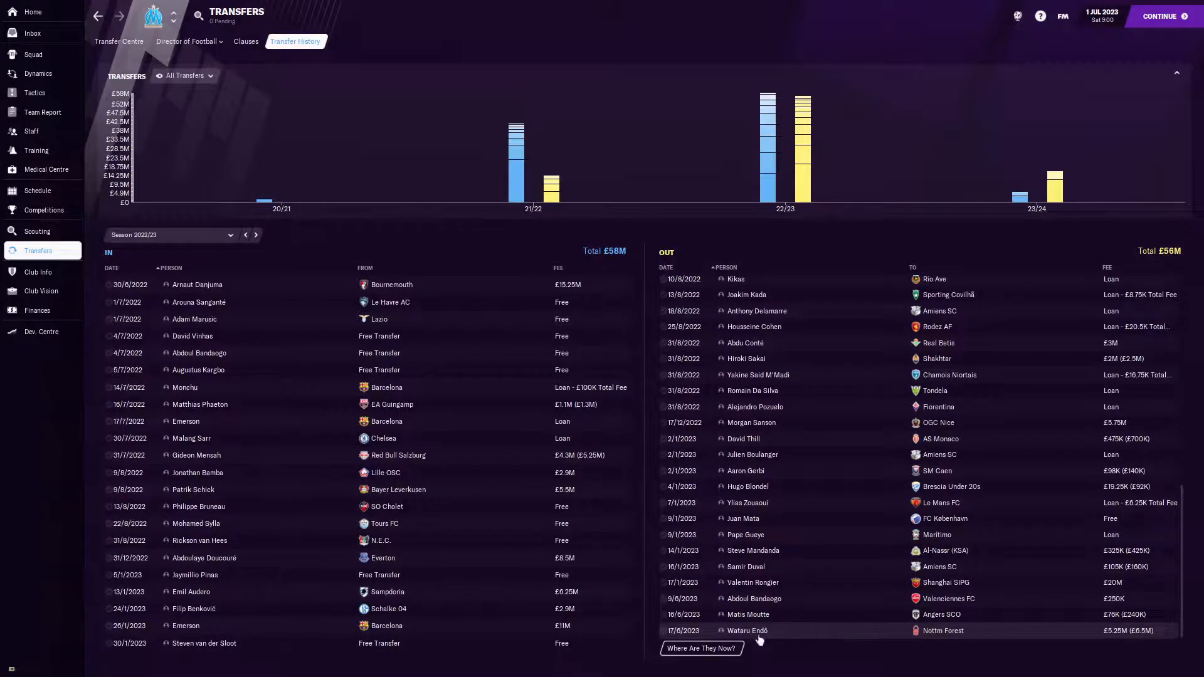
pyautogui.moveTo(848, 639)
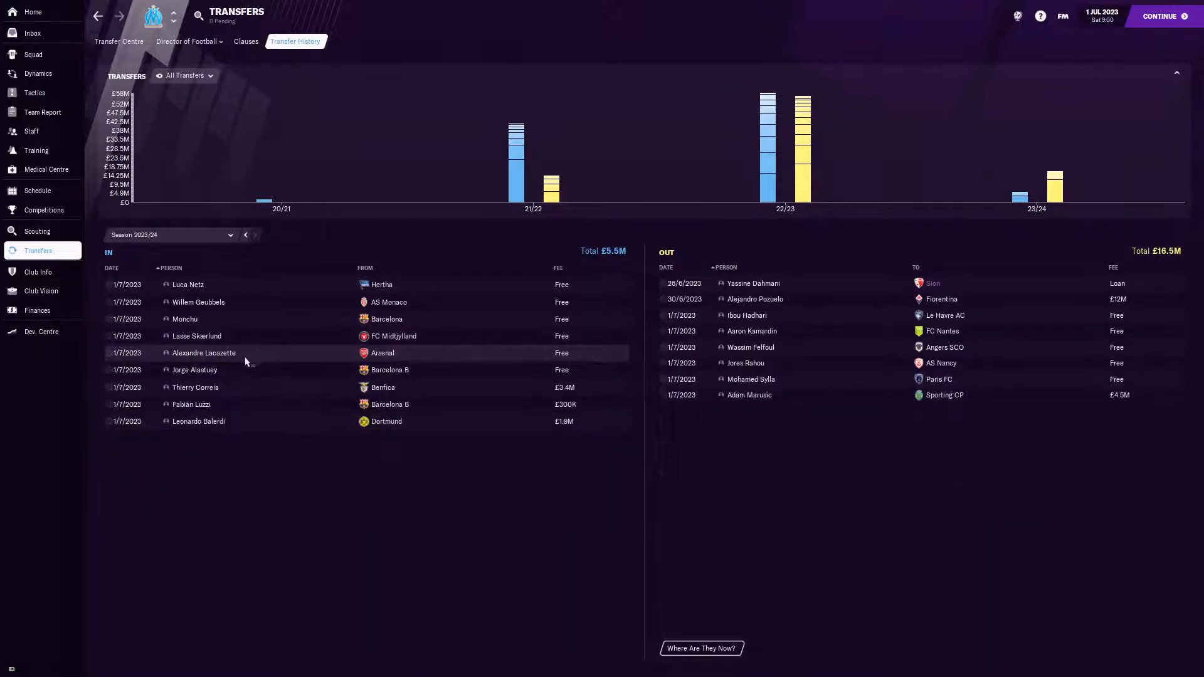
pyautogui.moveTo(444, 408)
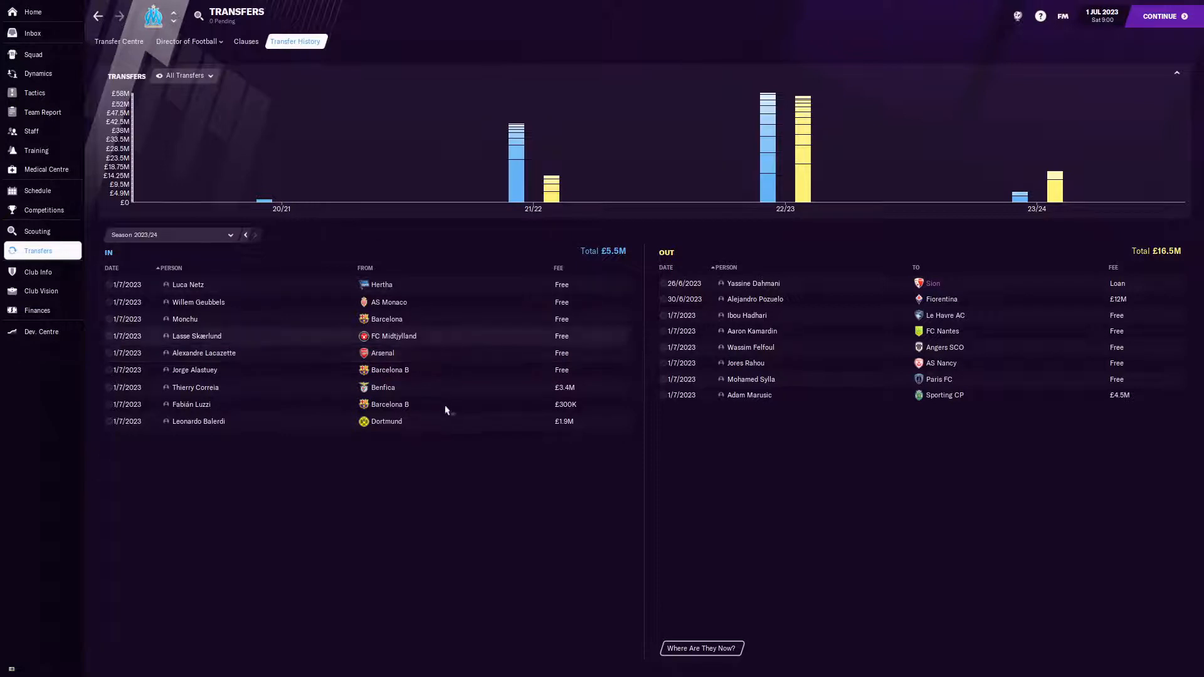
pyautogui.moveTo(497, 319)
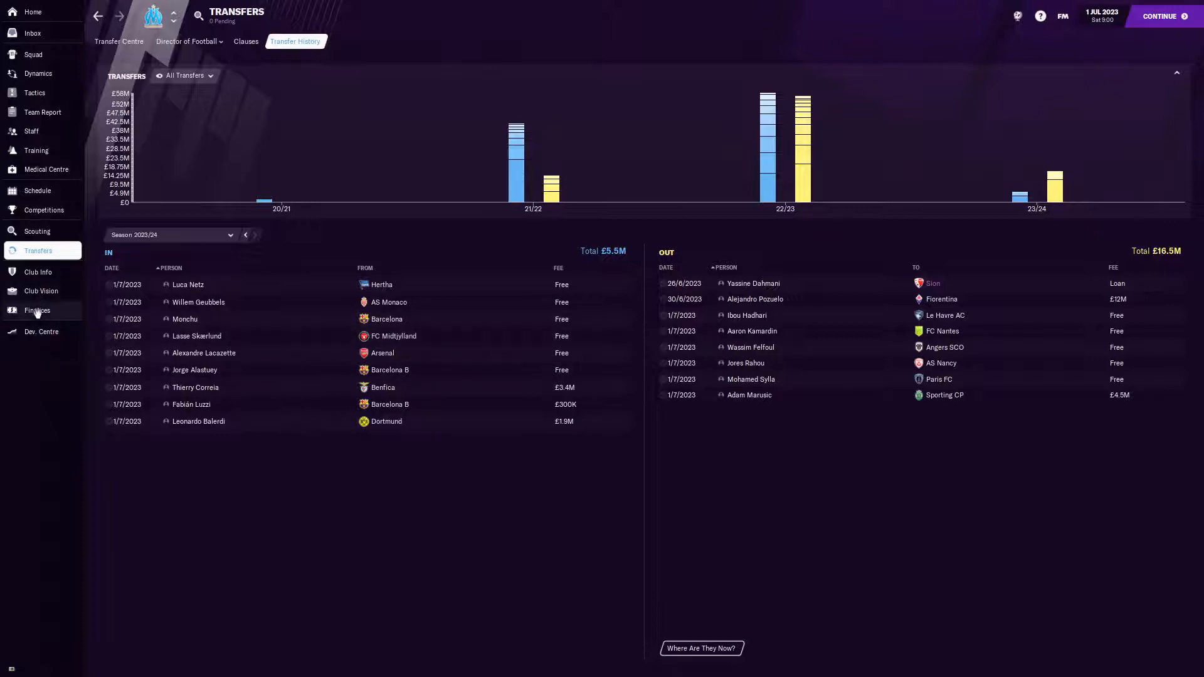
# - Show the finances summary with £56.5M balance and £4.72M transfer budget
pyautogui.click(36, 309)
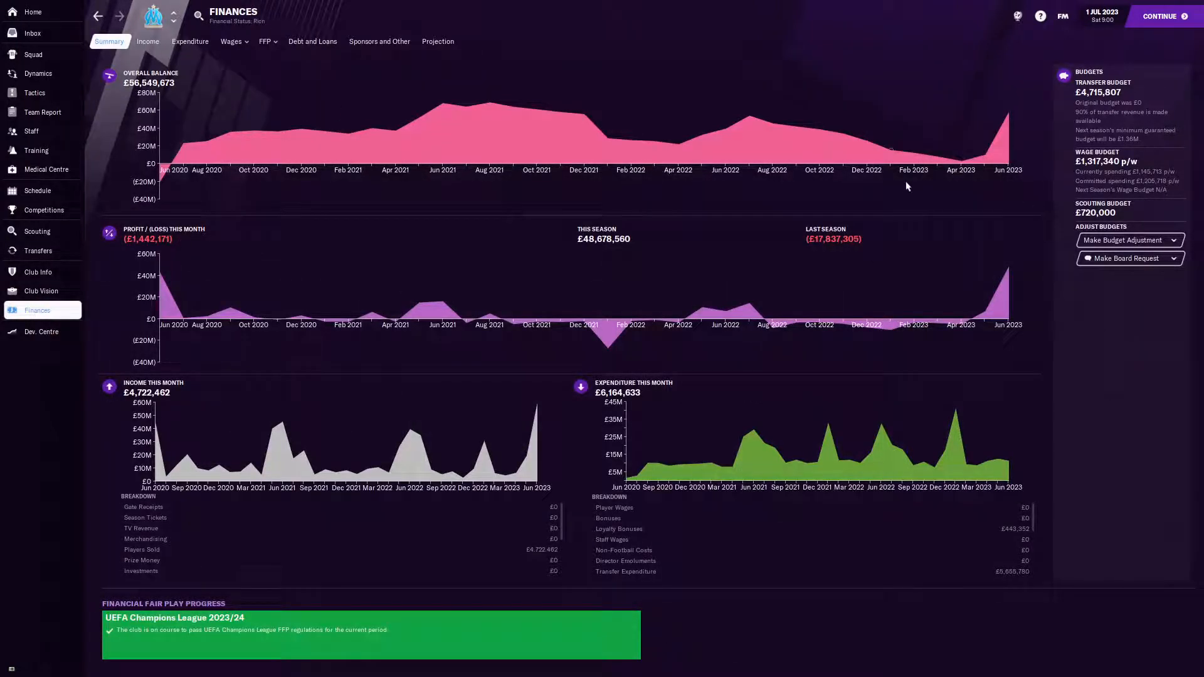
pyautogui.moveTo(961, 166)
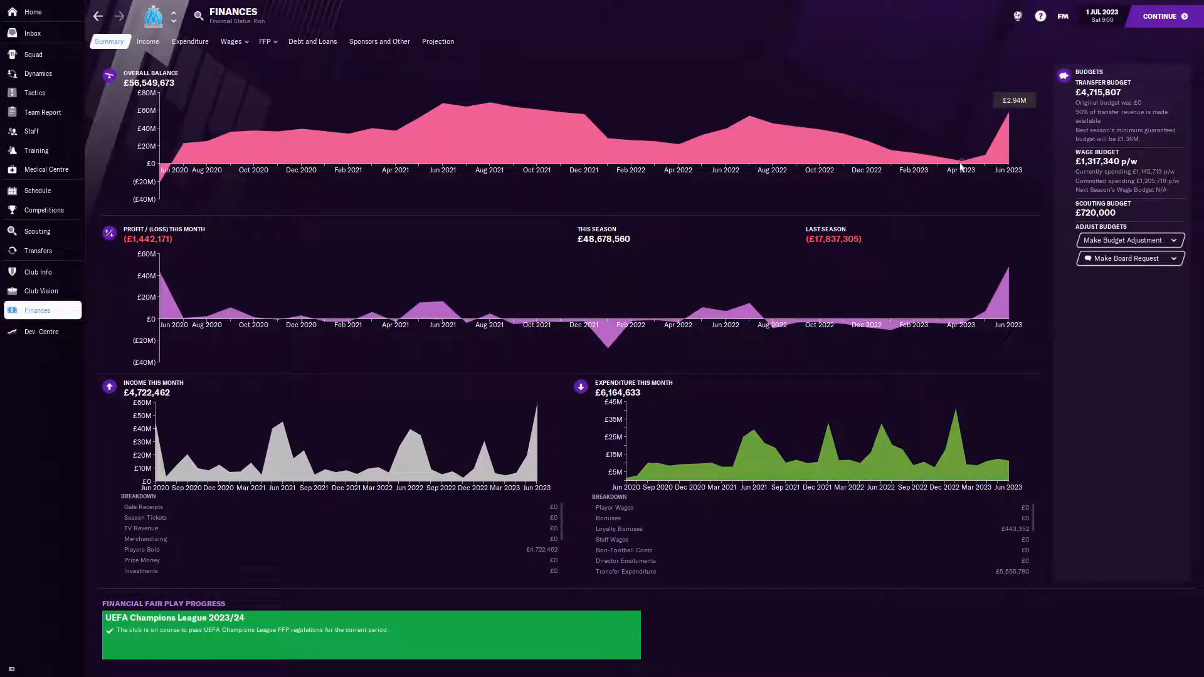
pyautogui.moveTo(990, 159)
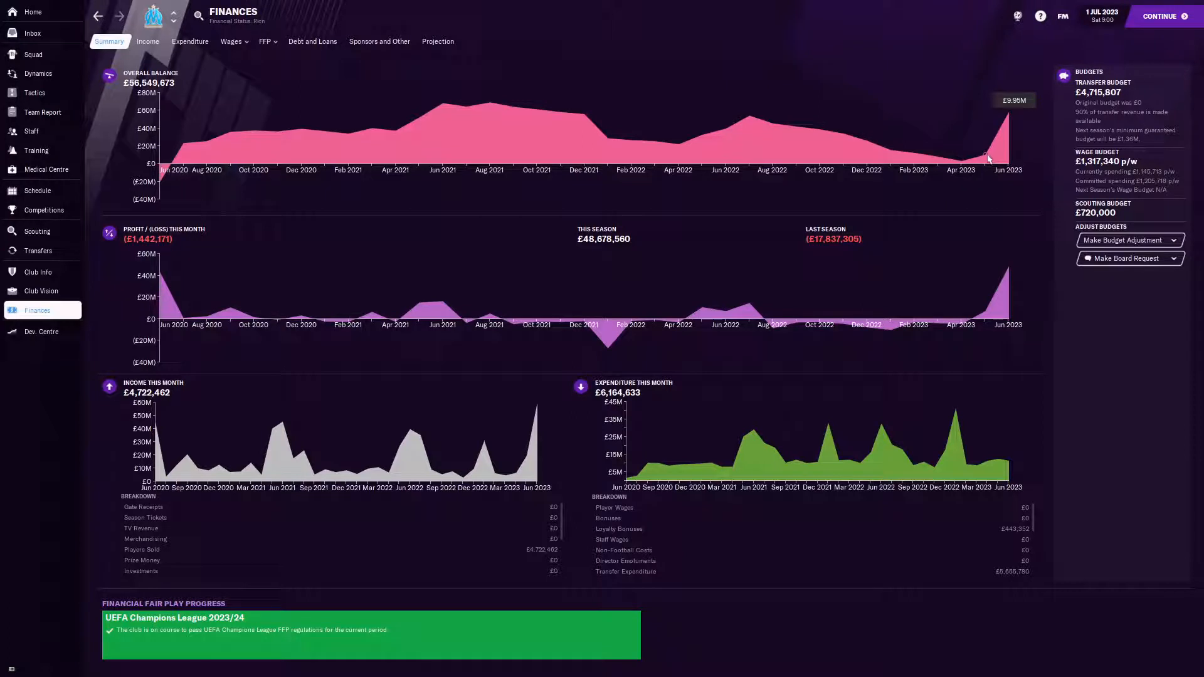
pyautogui.moveTo(1008, 116)
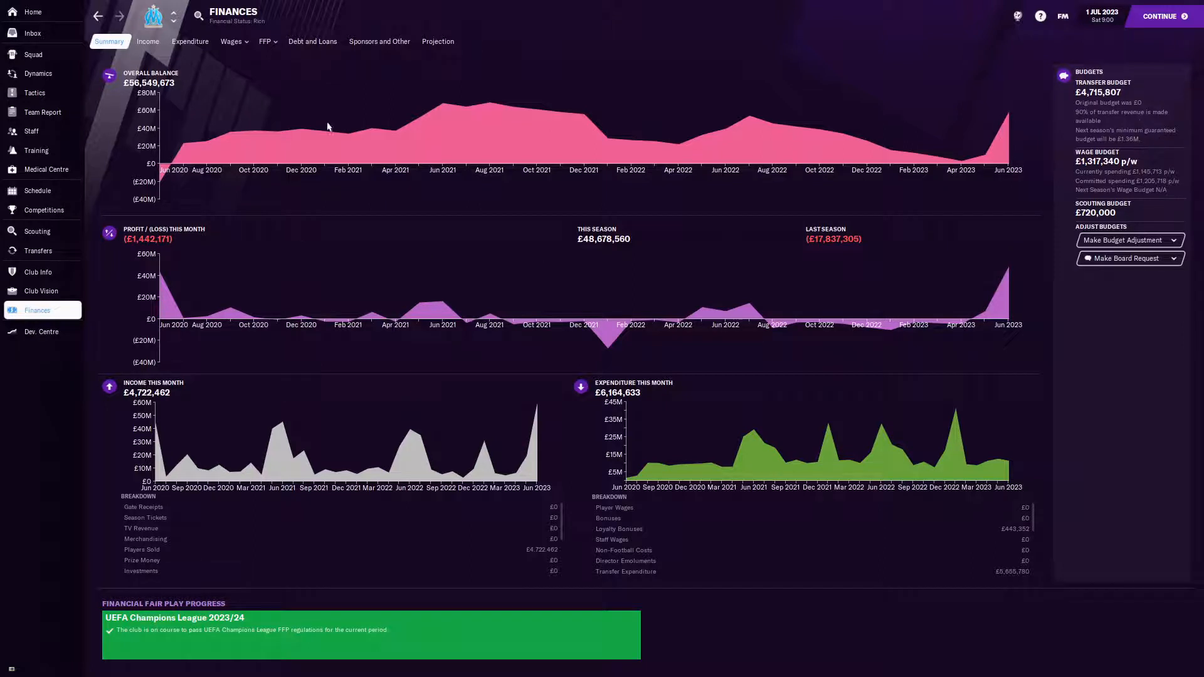
pyautogui.moveTo(104, 421)
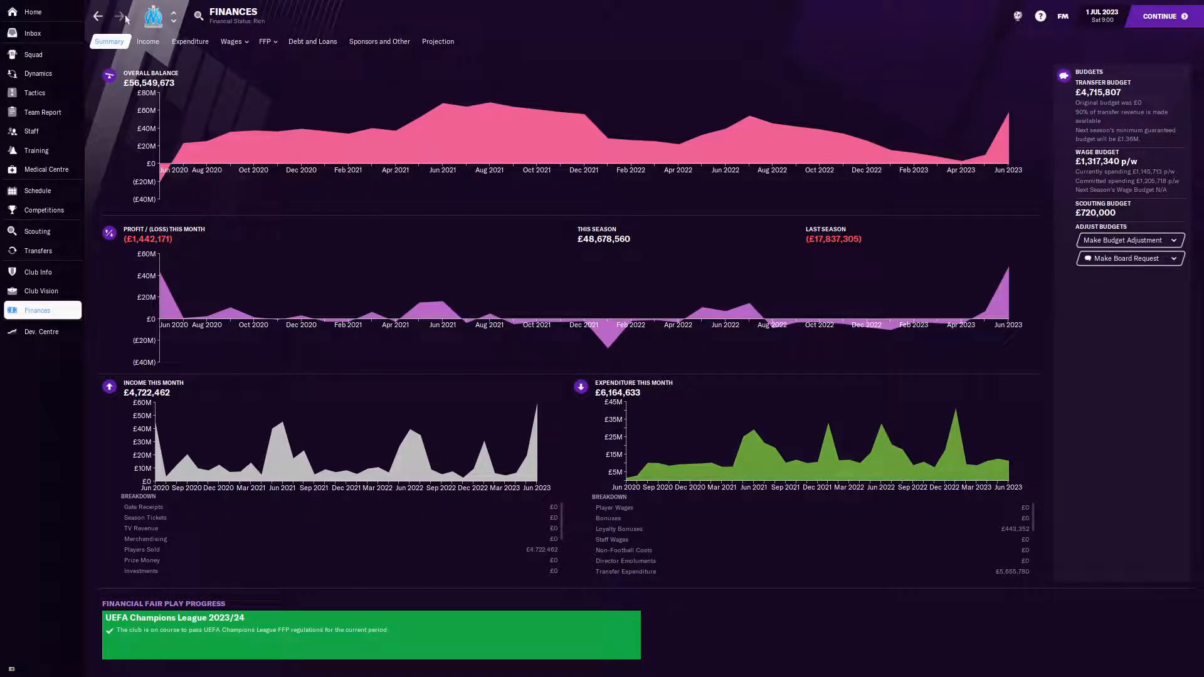
pyautogui.click(37, 251)
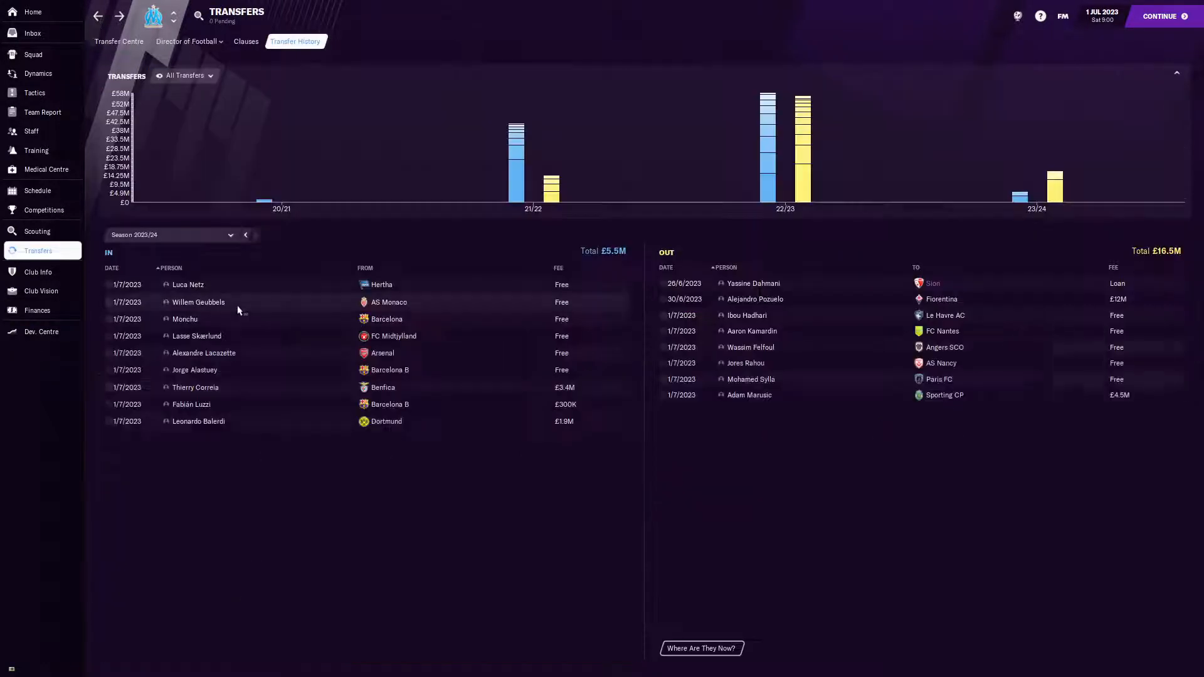
pyautogui.click(186, 284)
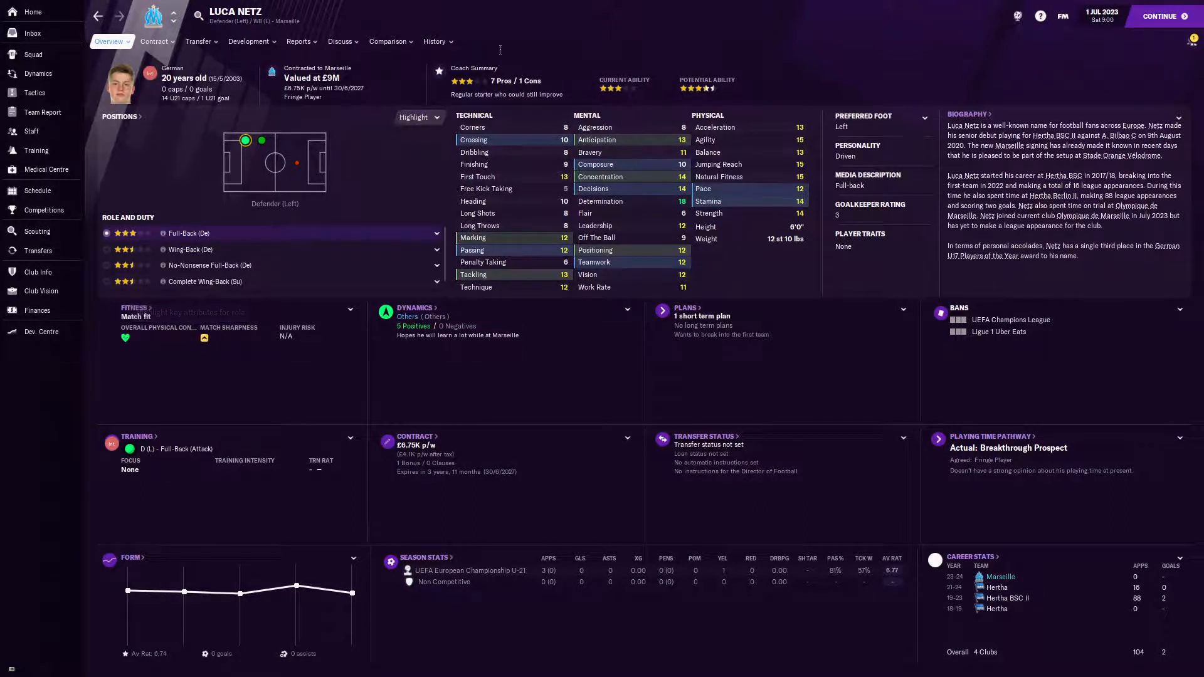
# - List Marseille squad players available to compare with Luca Netz
pyautogui.click(436, 41)
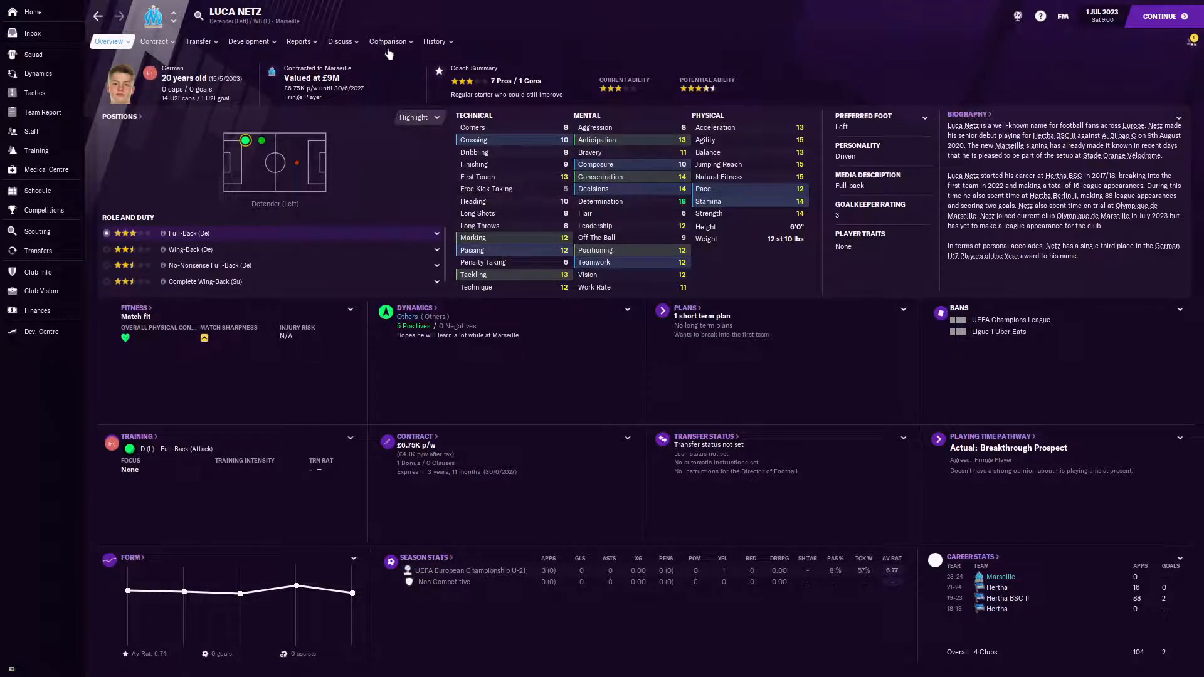
pyautogui.click(390, 40)
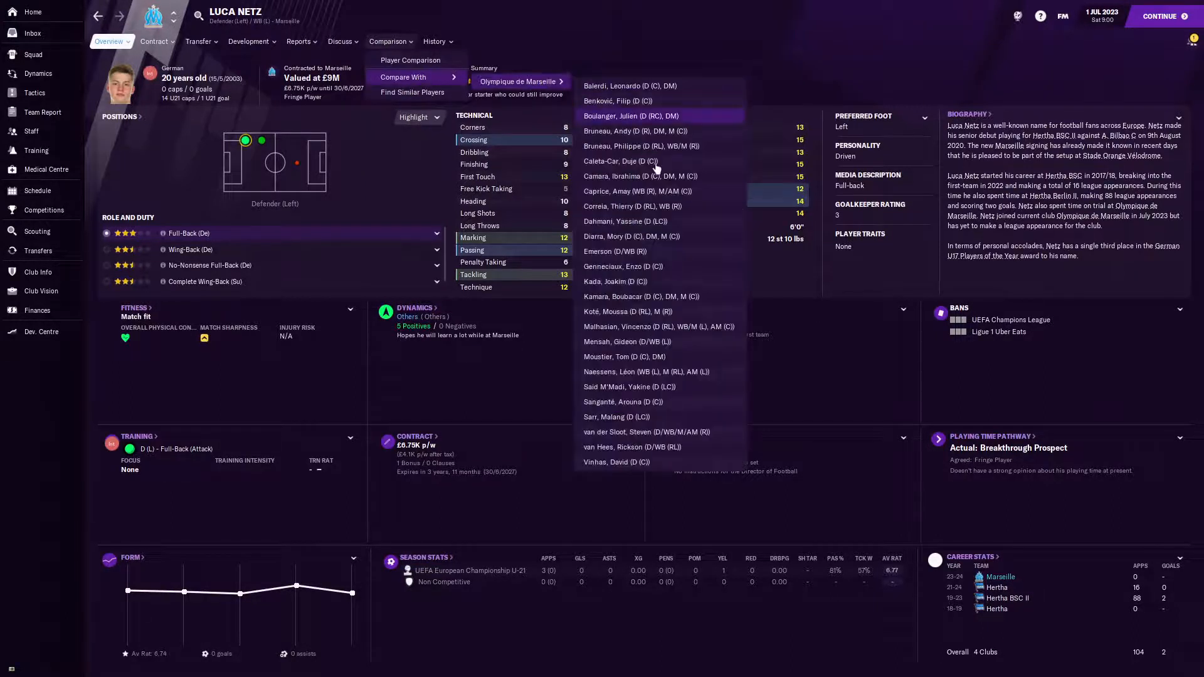
pyautogui.moveTo(639, 351)
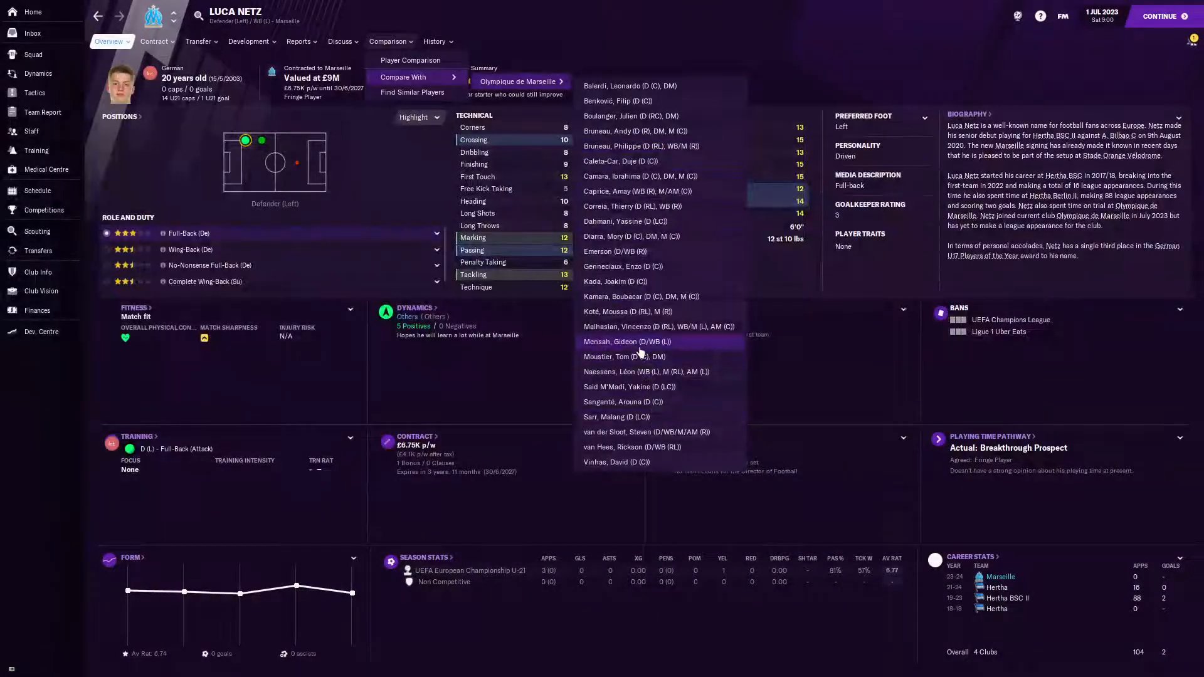
# - Compare Luca Netz side by side with Gideon Mensah
pyautogui.click(627, 341)
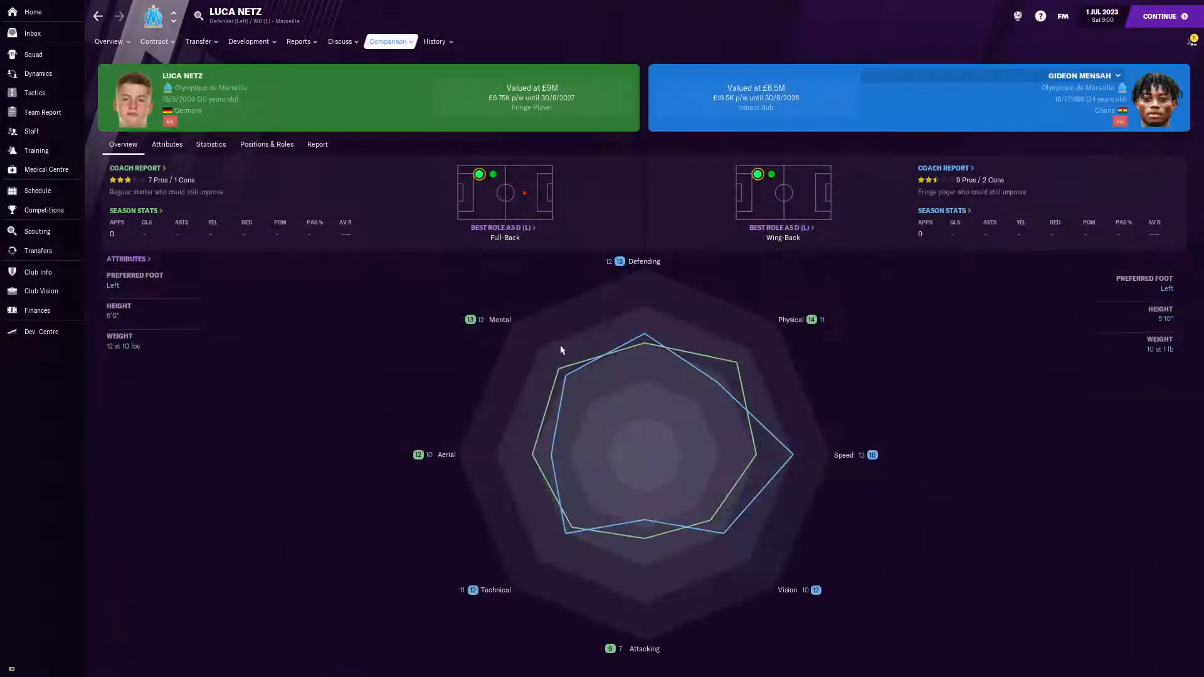
pyautogui.moveTo(743, 385)
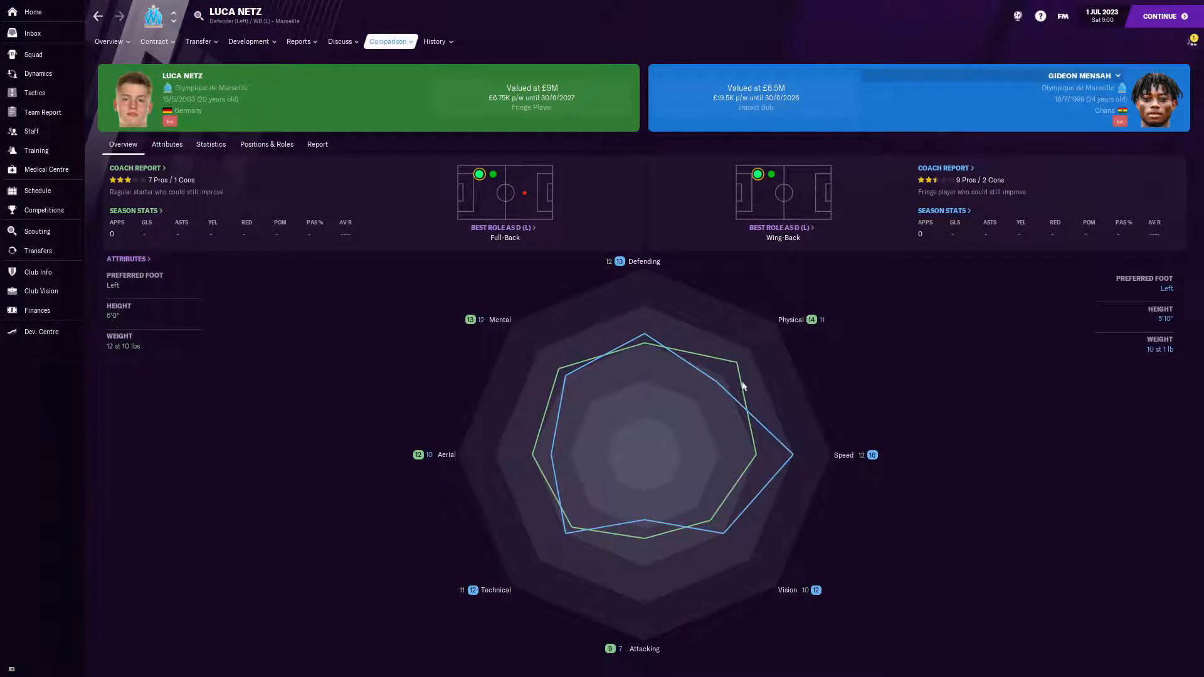
pyautogui.moveTo(698, 452)
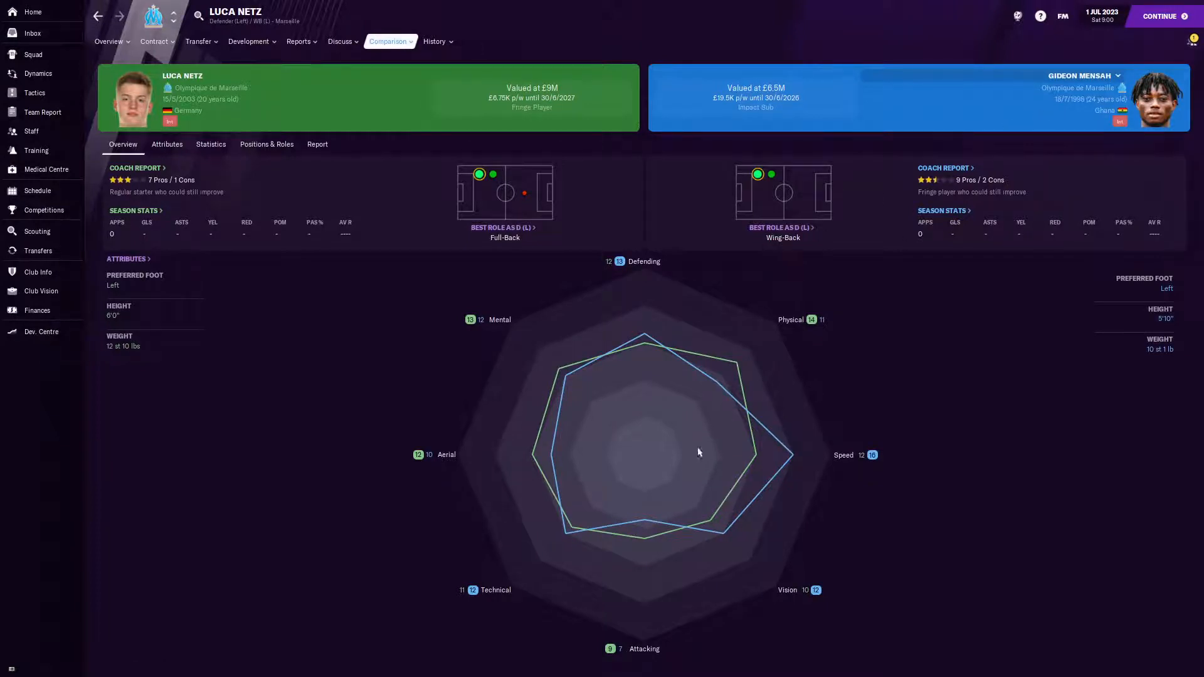
pyautogui.moveTo(622, 549)
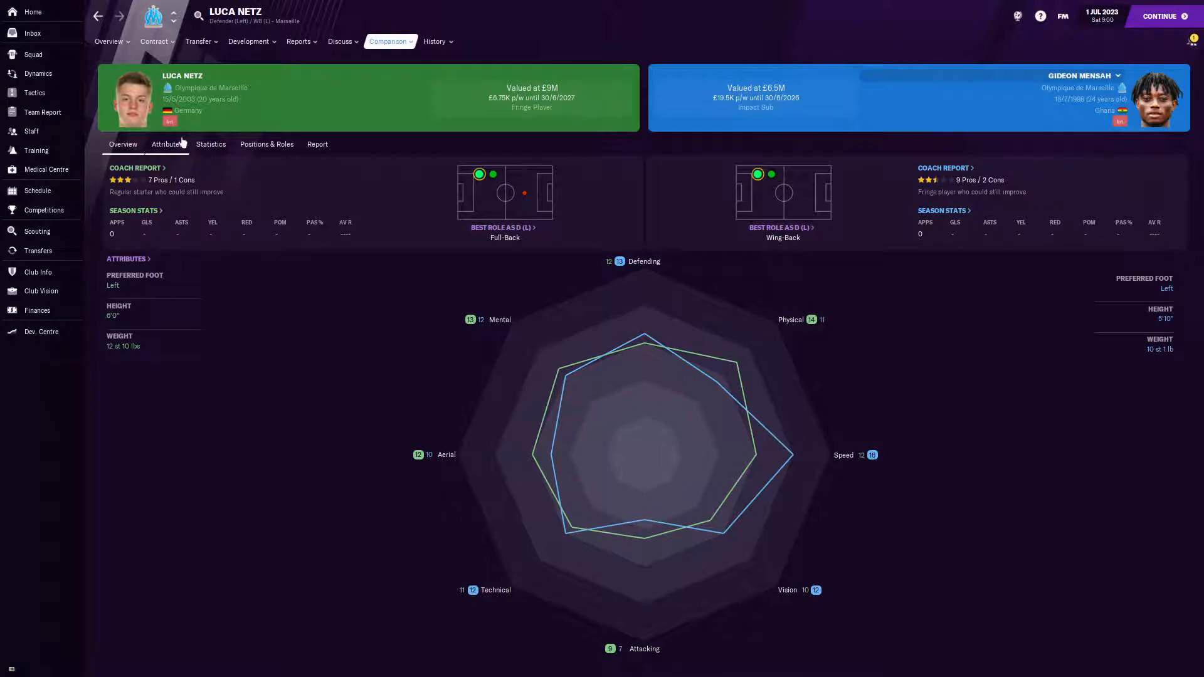
# - Show the Netz–Mensah attribute comparison with Full-Back (Attack) key attributes highlighted
pyautogui.click(167, 144)
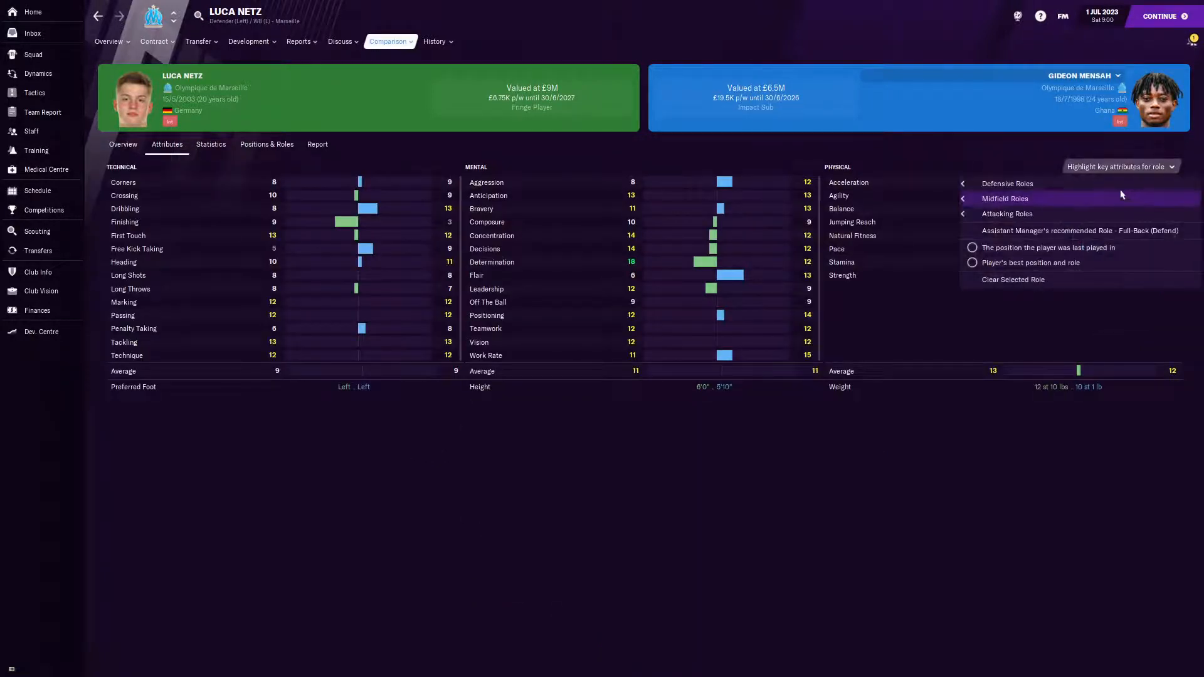
pyautogui.click(1007, 184)
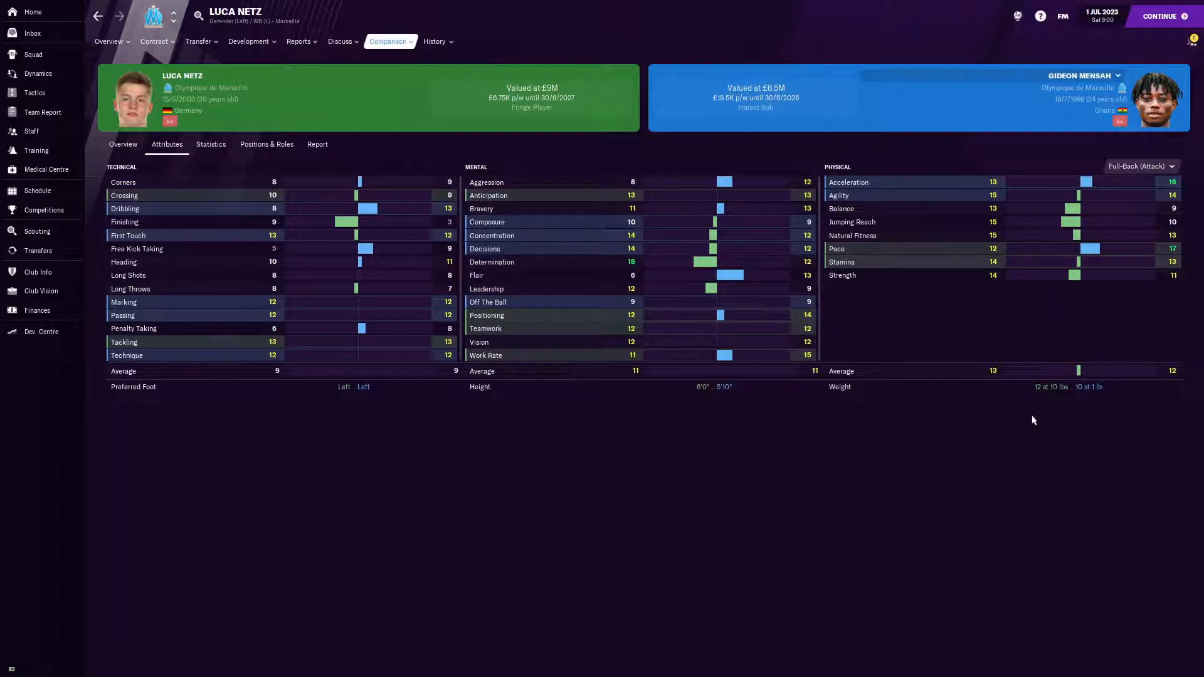
pyautogui.moveTo(1028, 274)
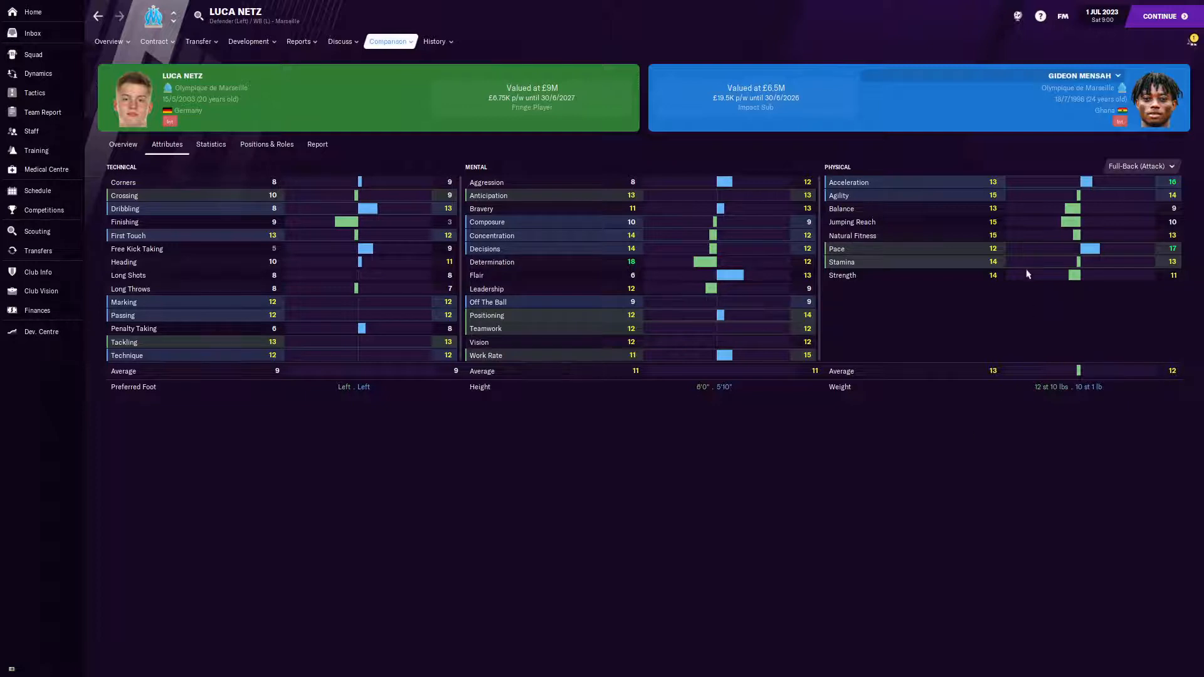
pyautogui.moveTo(953, 195)
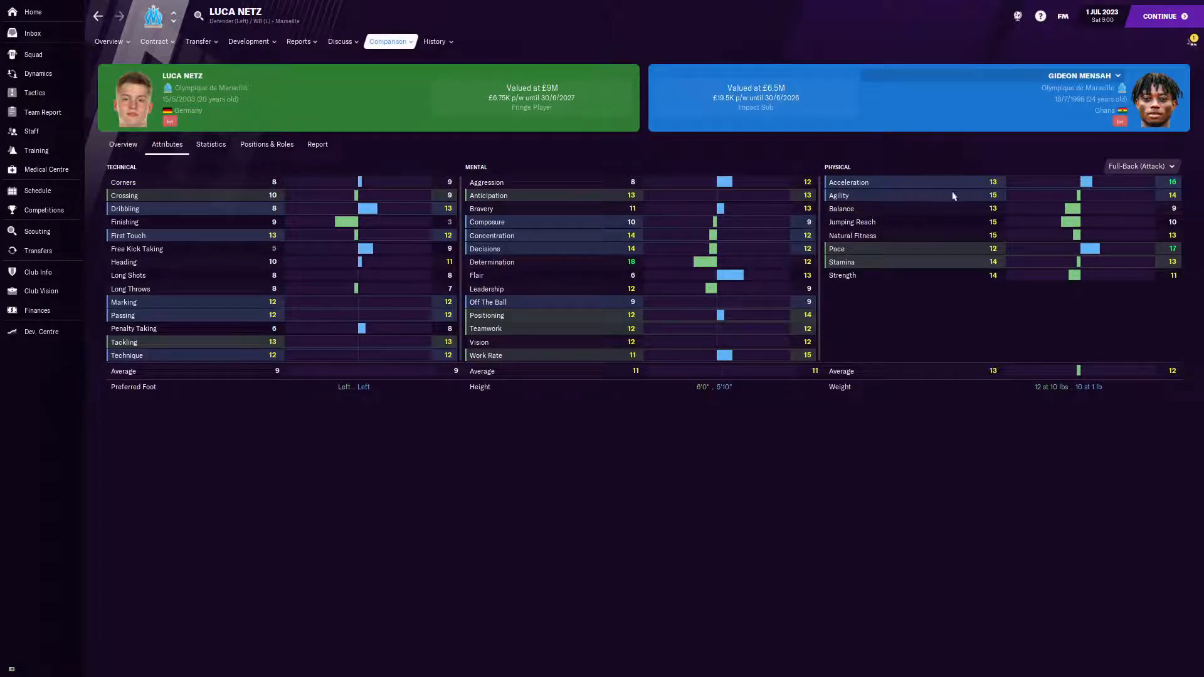
pyautogui.moveTo(528, 293)
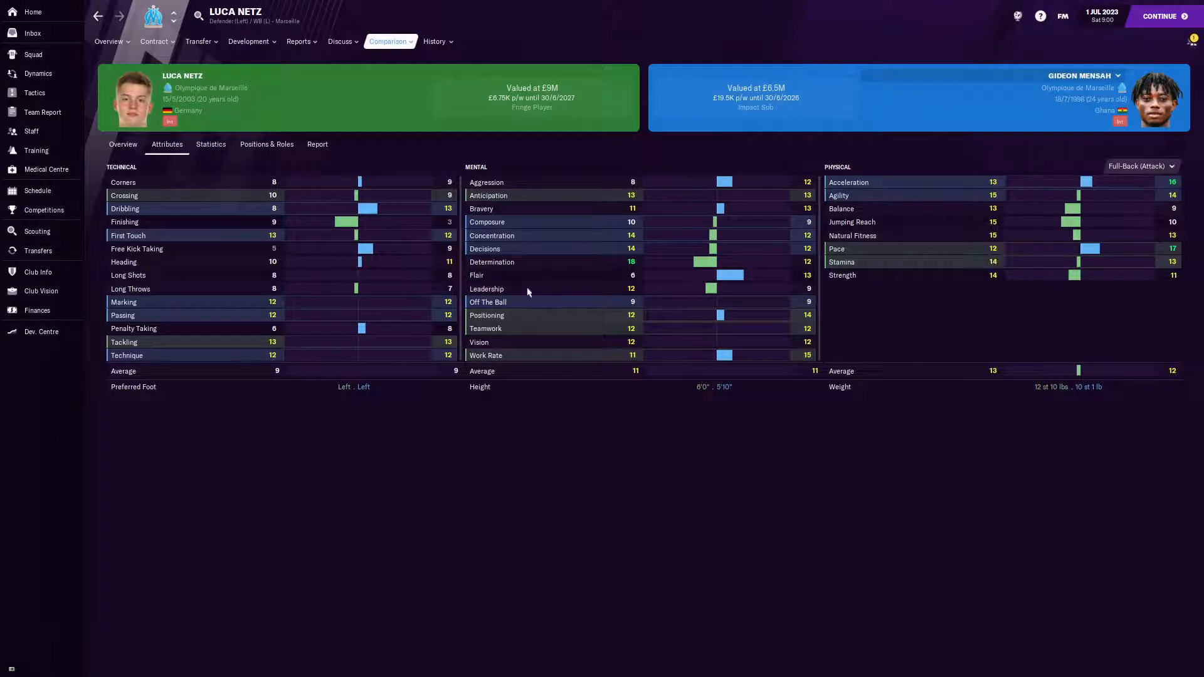
pyautogui.moveTo(538, 479)
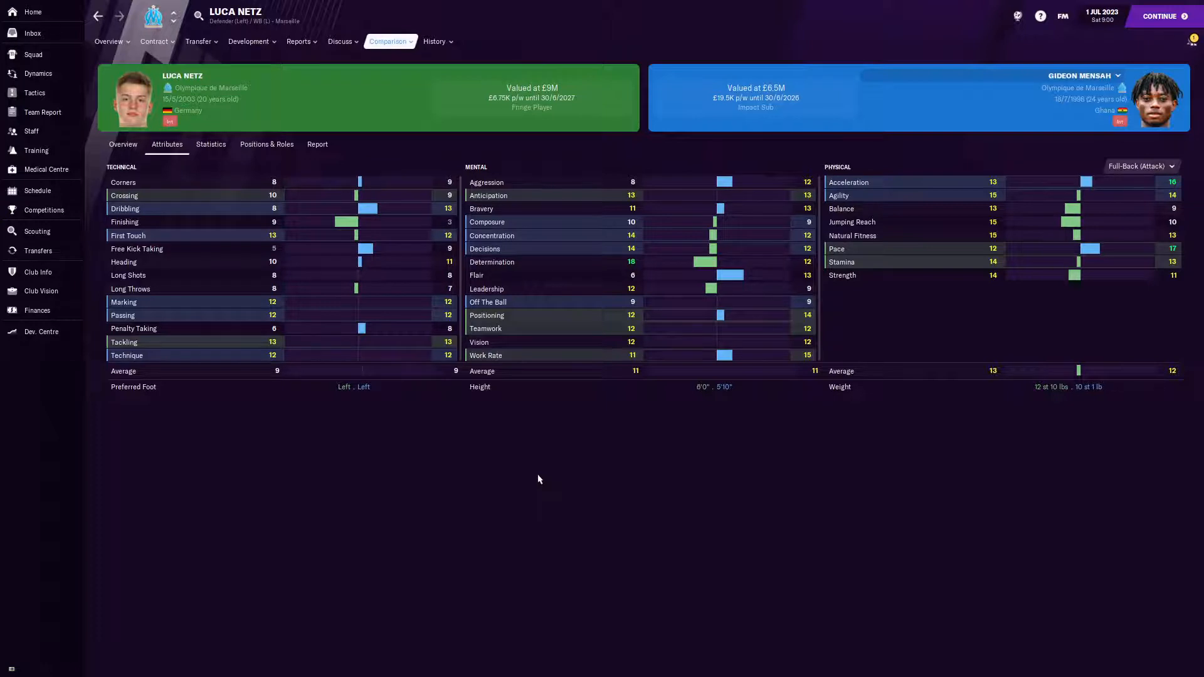
pyautogui.moveTo(1062, 364)
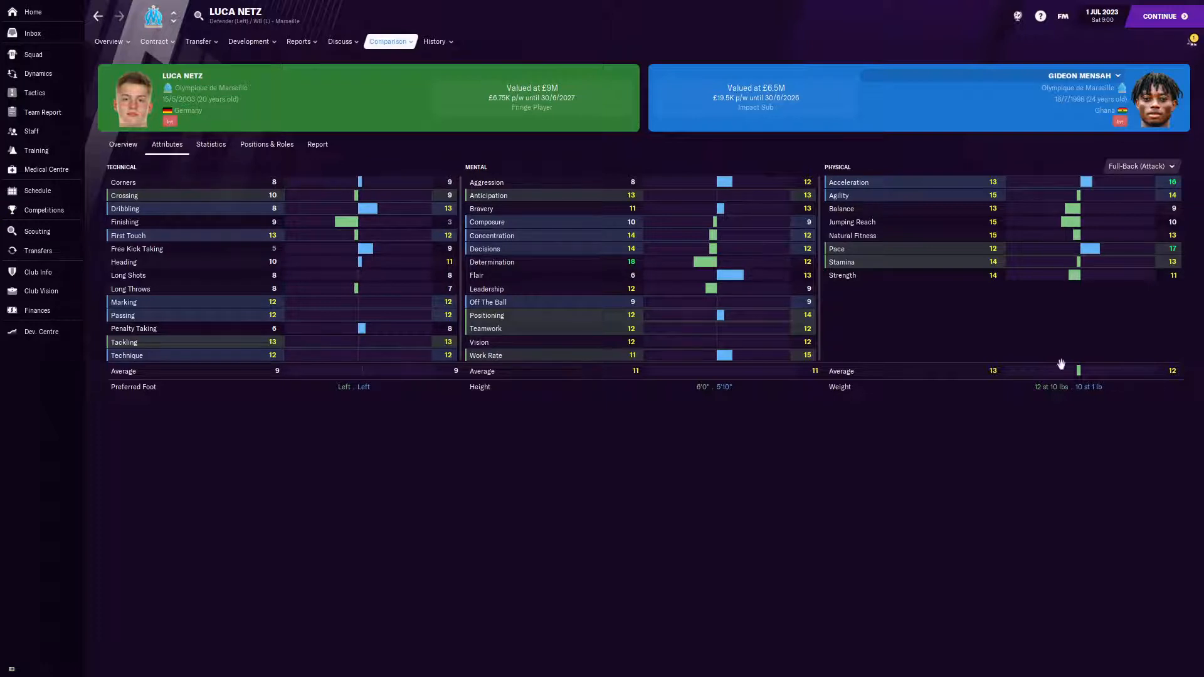
pyautogui.moveTo(1125, 319)
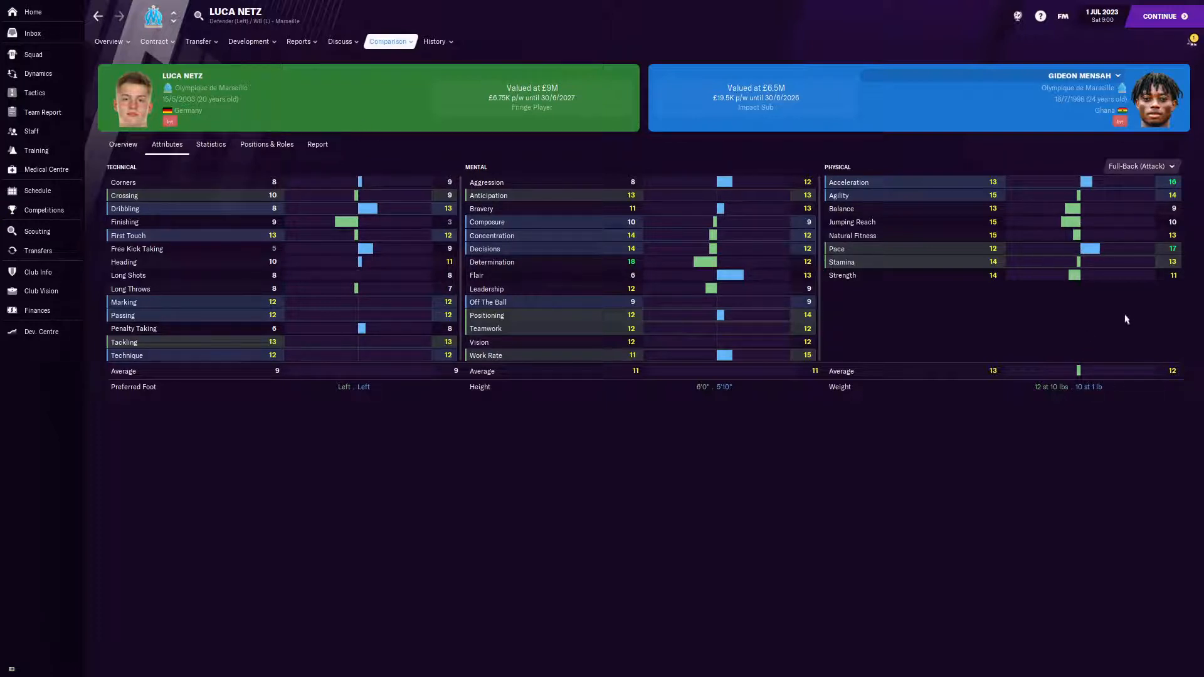
# - View the Netz–Mensah match statistics and coach's report, rating Netz a regular starter
pyautogui.click(211, 144)
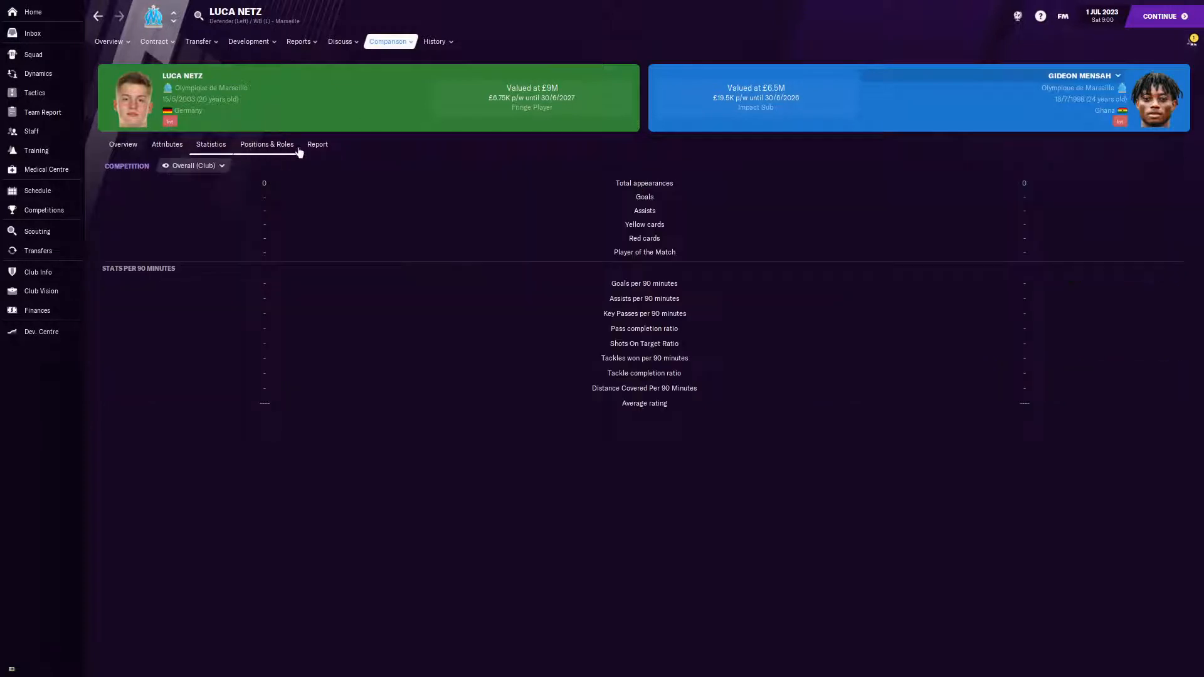
pyautogui.click(316, 144)
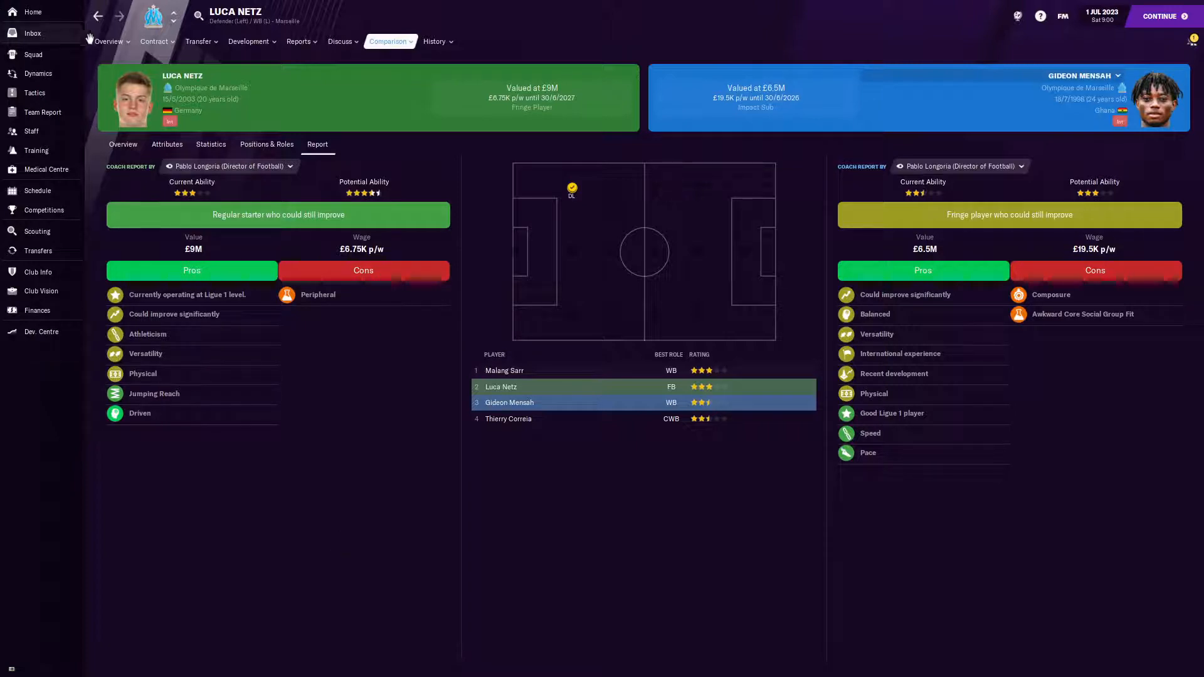
pyautogui.click(108, 40)
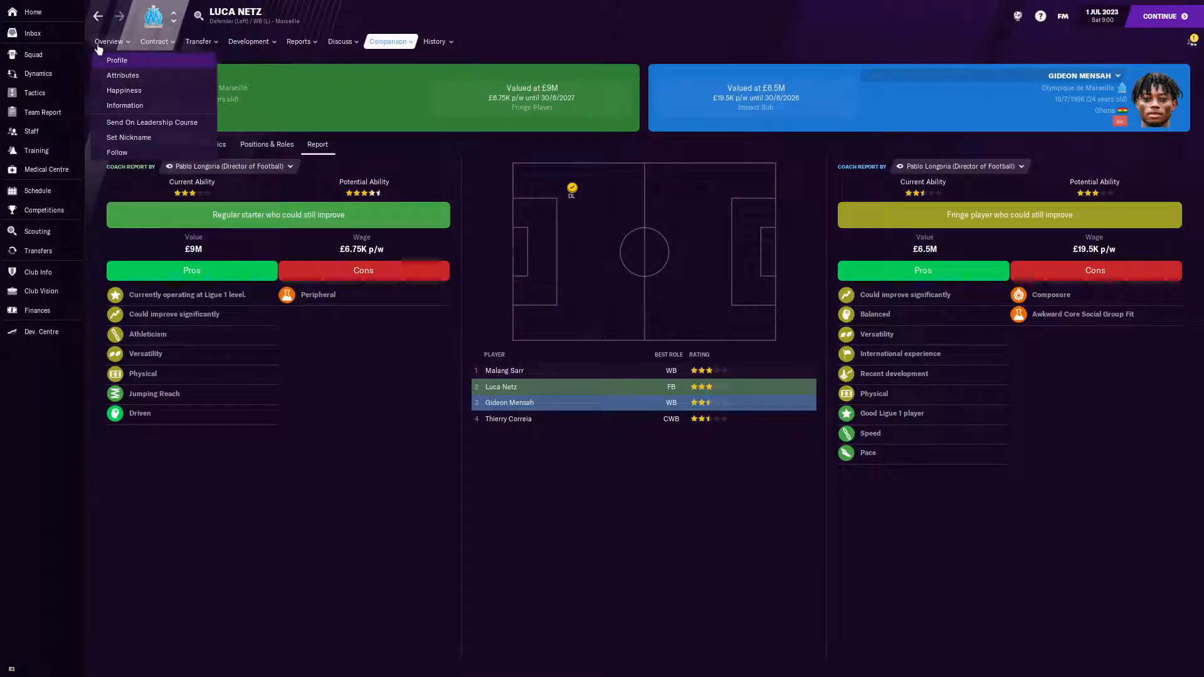
# - Show Luca Netz's full profile with attributes, biography, contract and career stats
pyautogui.click(118, 60)
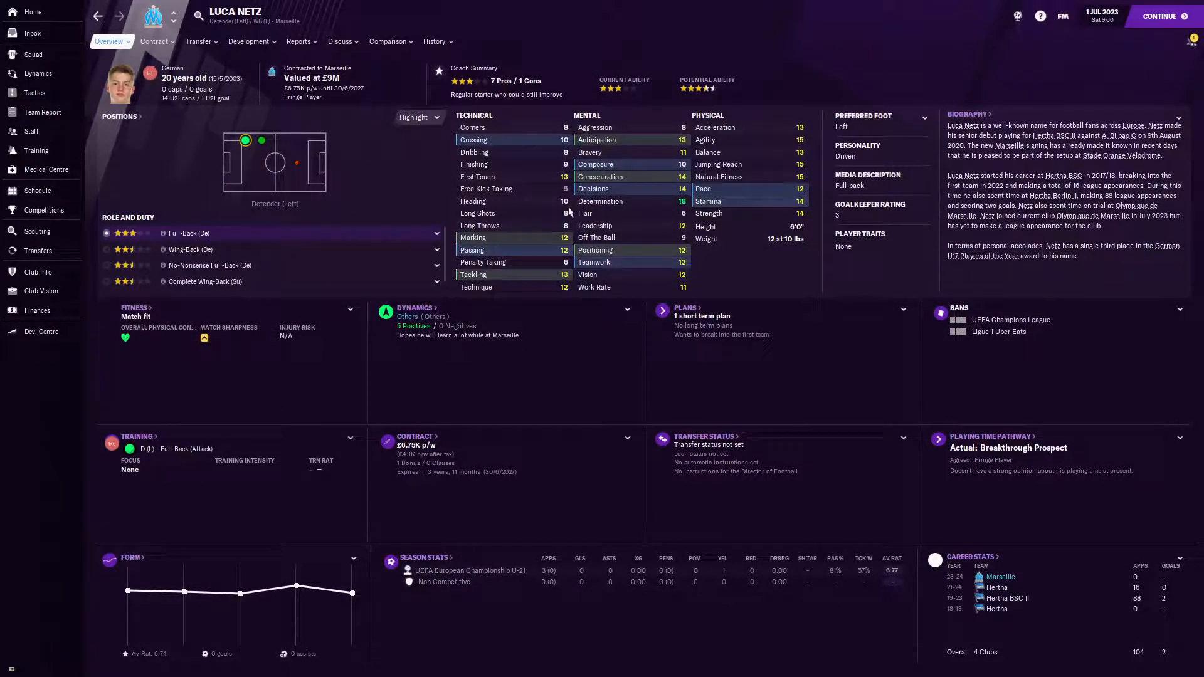
pyautogui.moveTo(542, 202)
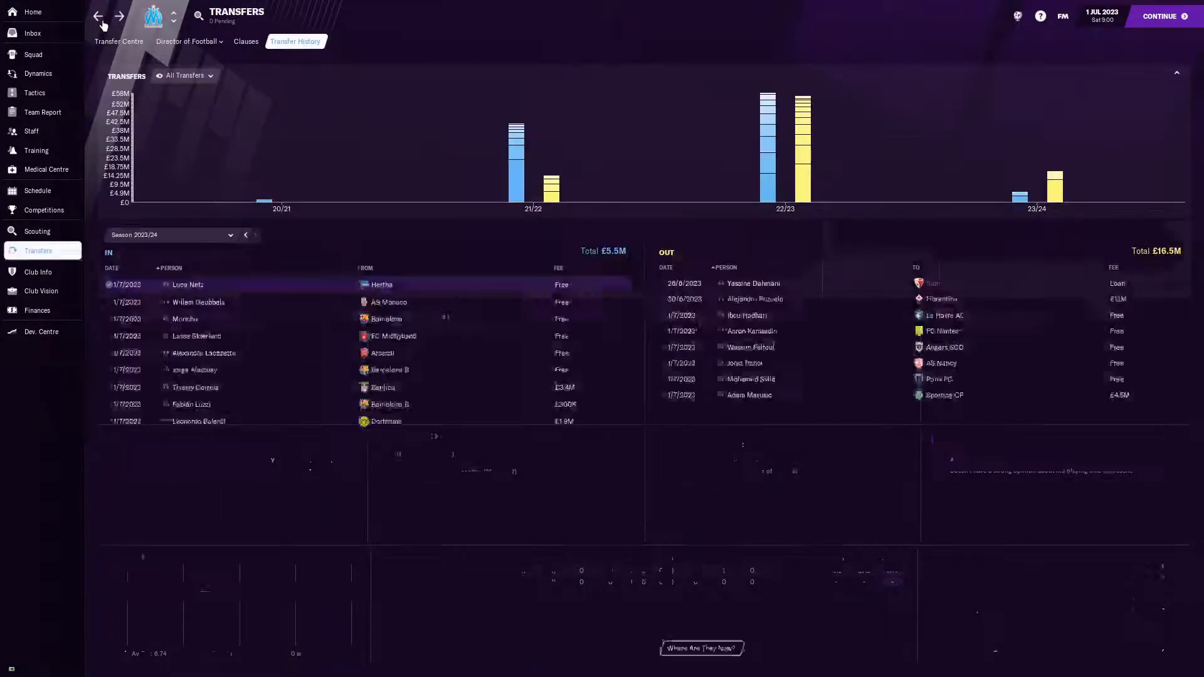
# - From the 2023/24 transfer history, view Monchu's full profile and personal details, then return
pyautogui.click(118, 40)
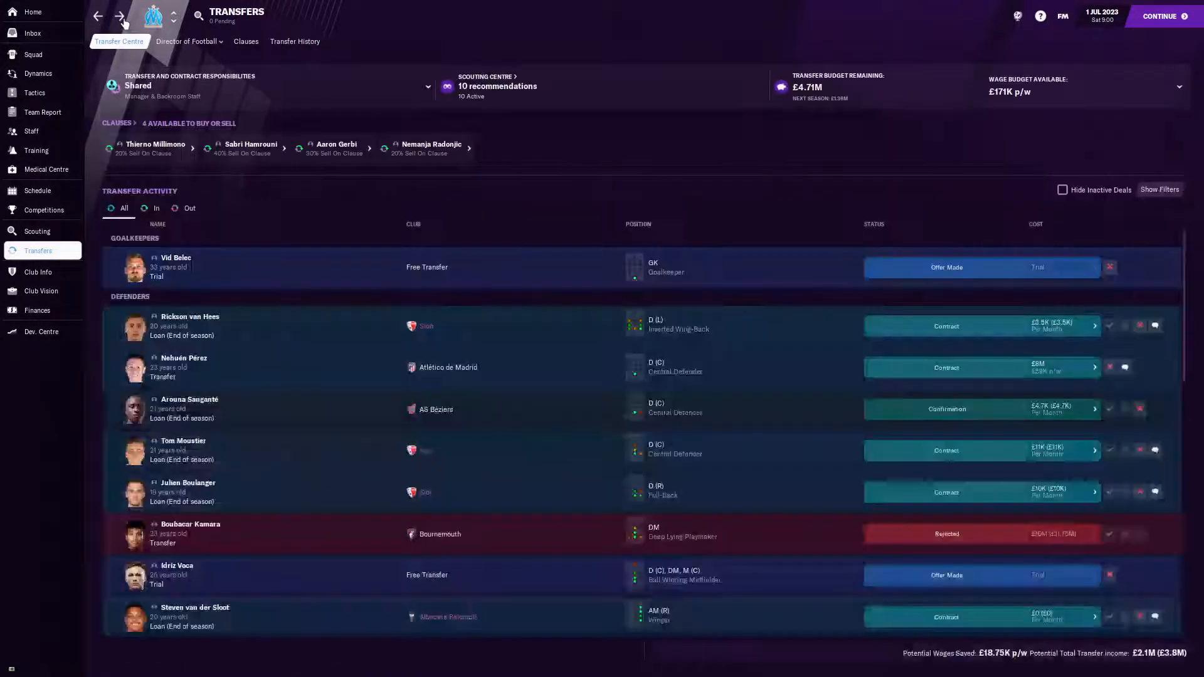
pyautogui.click(294, 42)
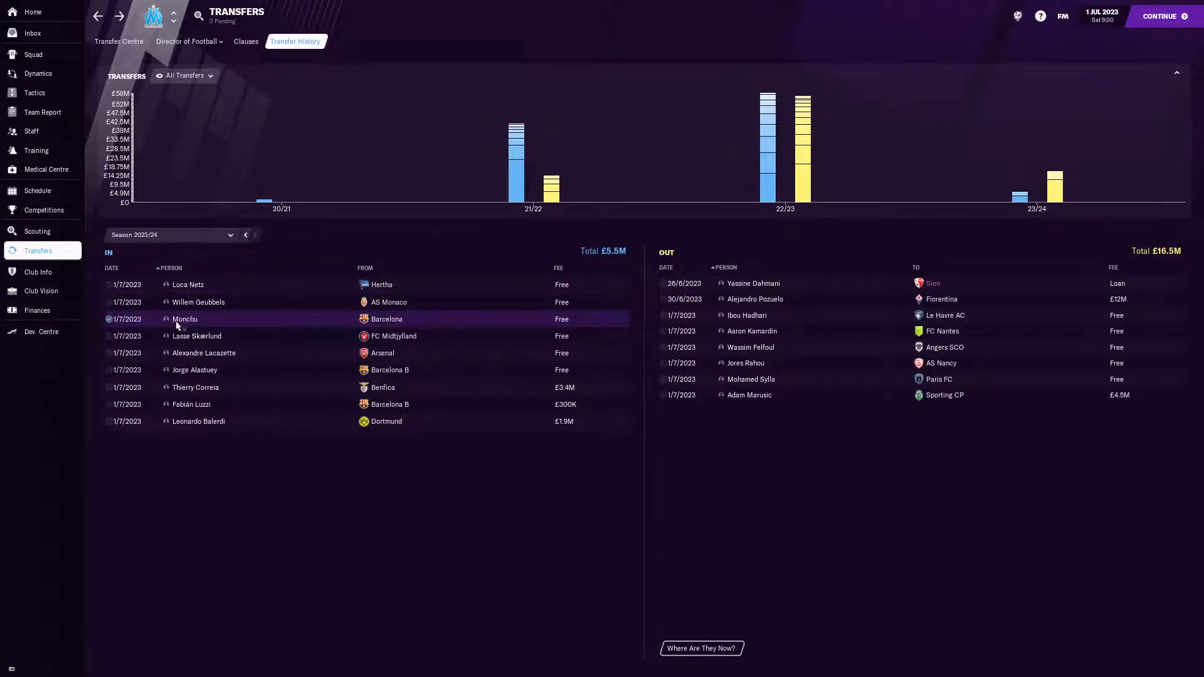
pyautogui.doubleClick(184, 318)
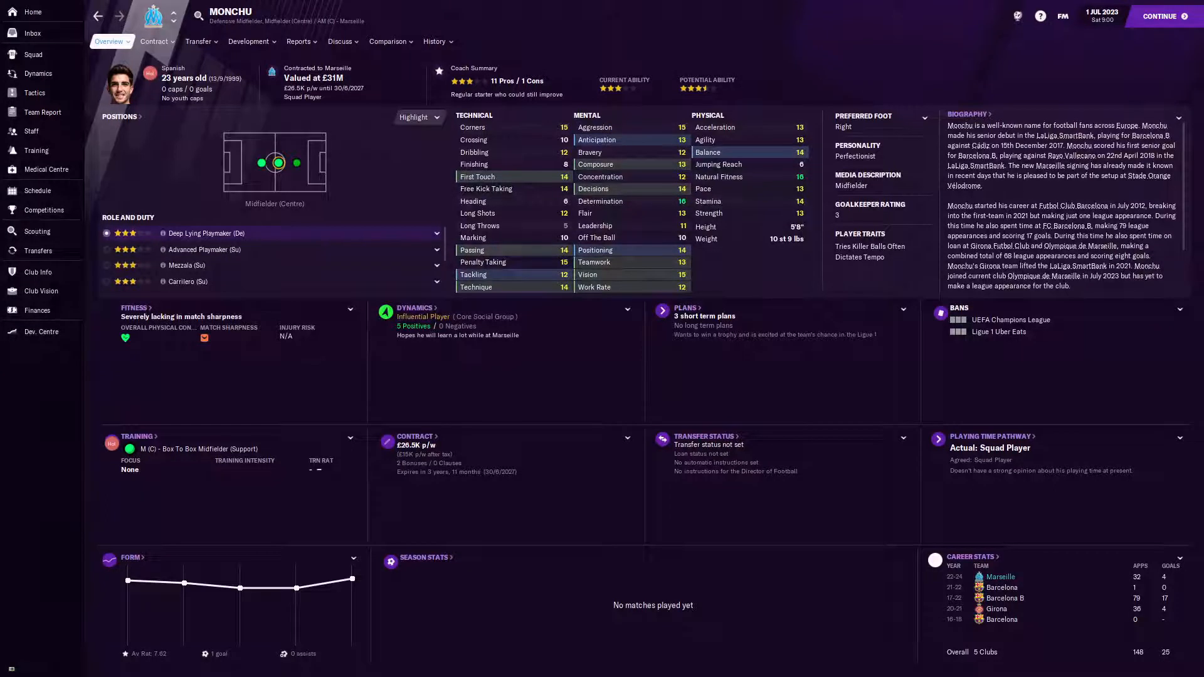
pyautogui.moveTo(437, 306)
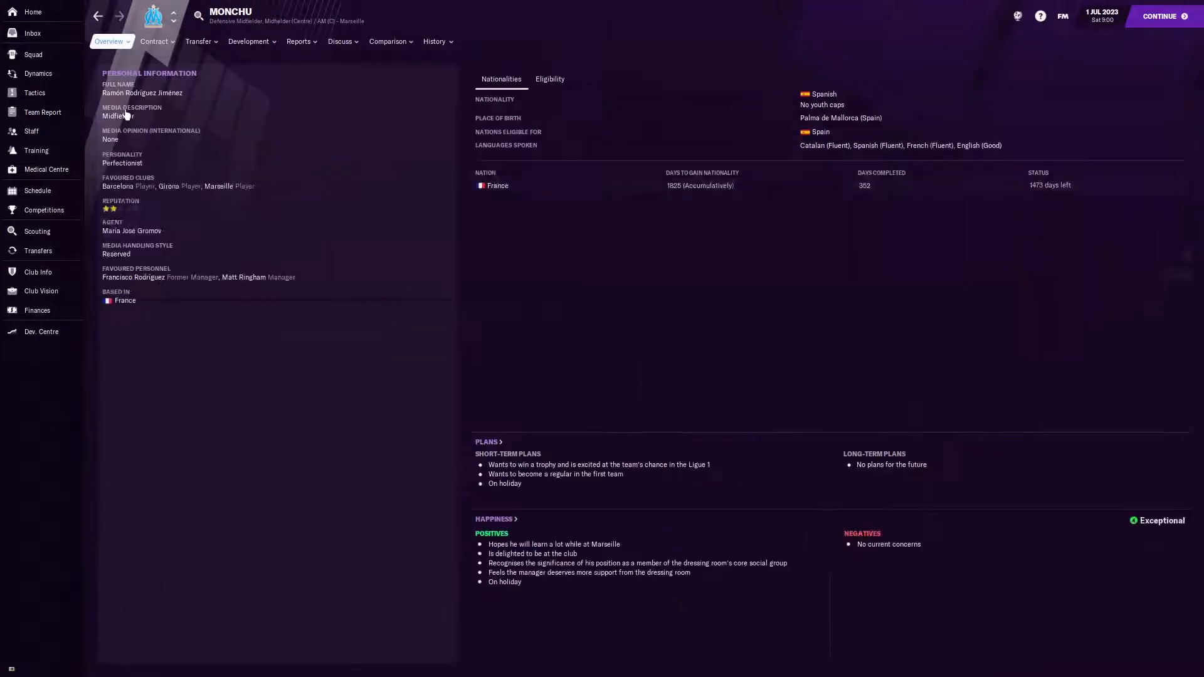
pyautogui.moveTo(211, 205)
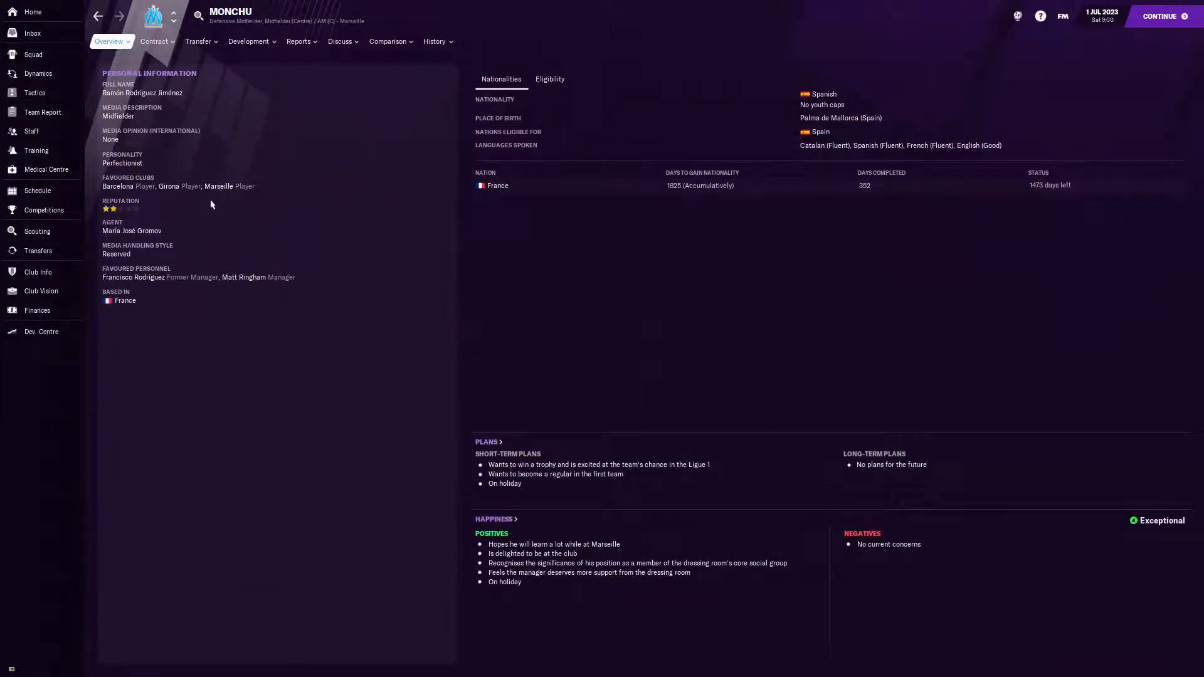
pyautogui.moveTo(292, 249)
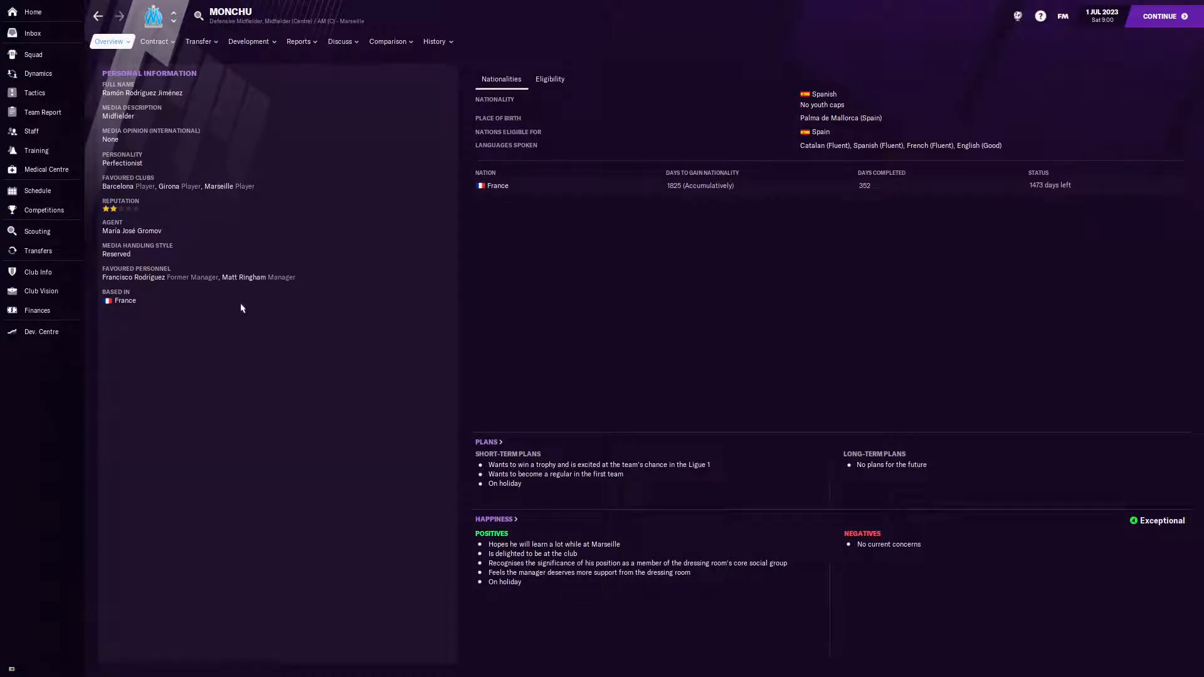
pyautogui.click(108, 40)
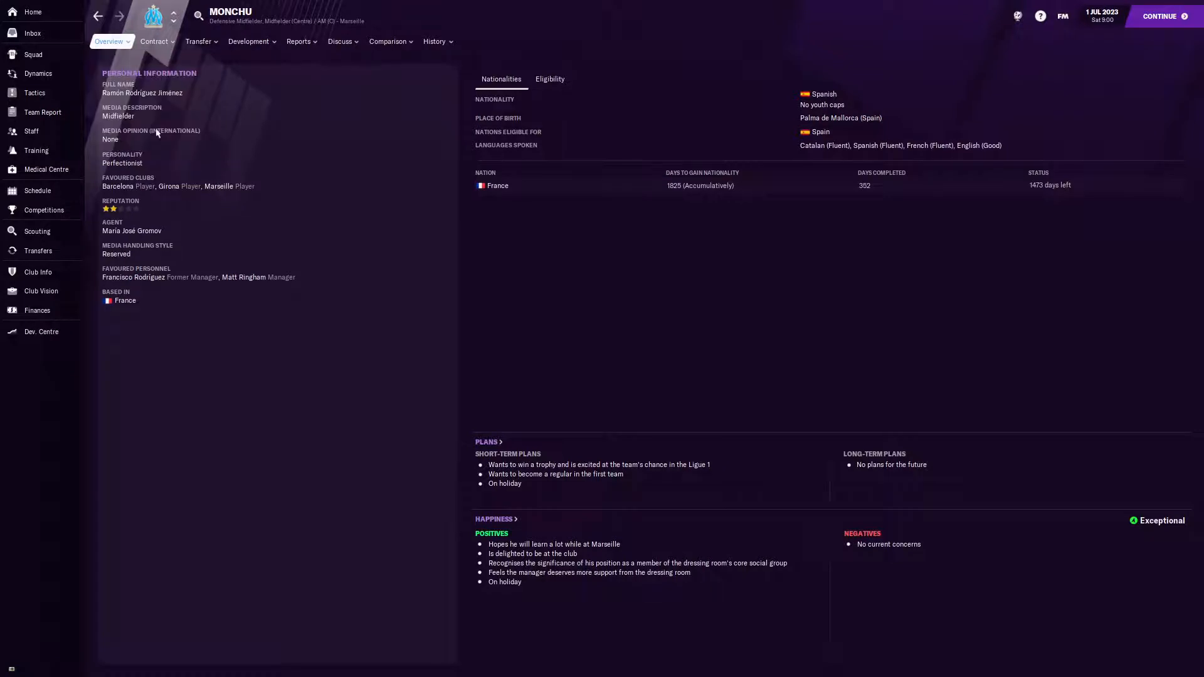
pyautogui.click(109, 40)
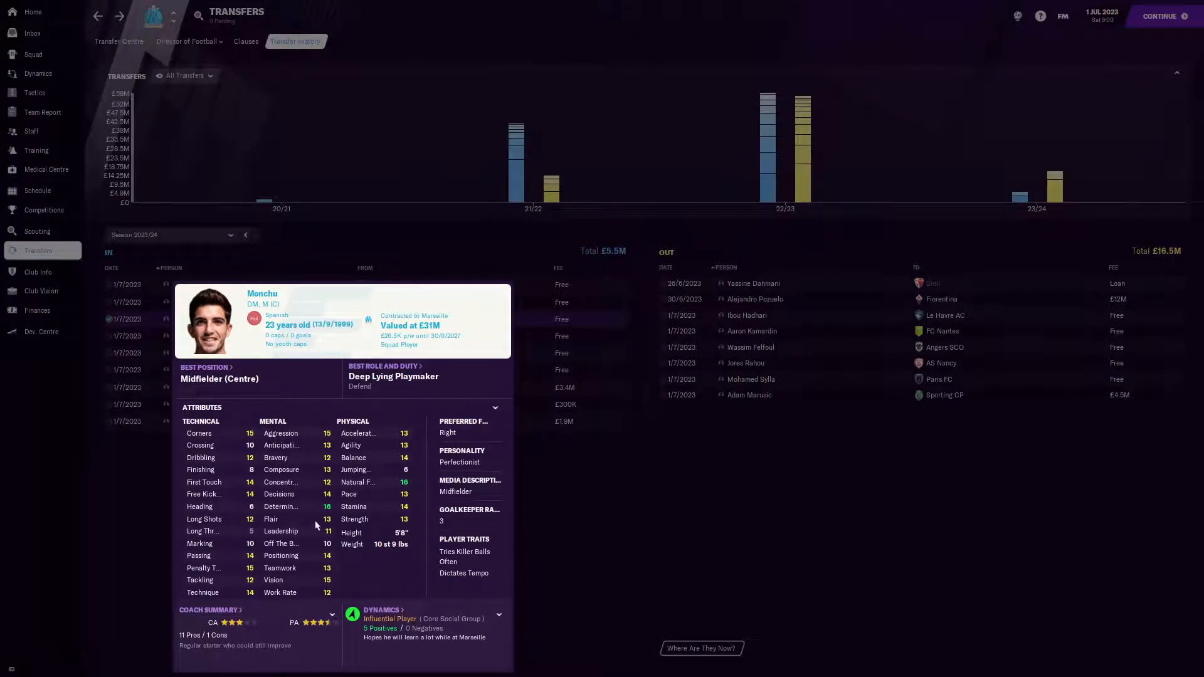
pyautogui.moveTo(257, 466)
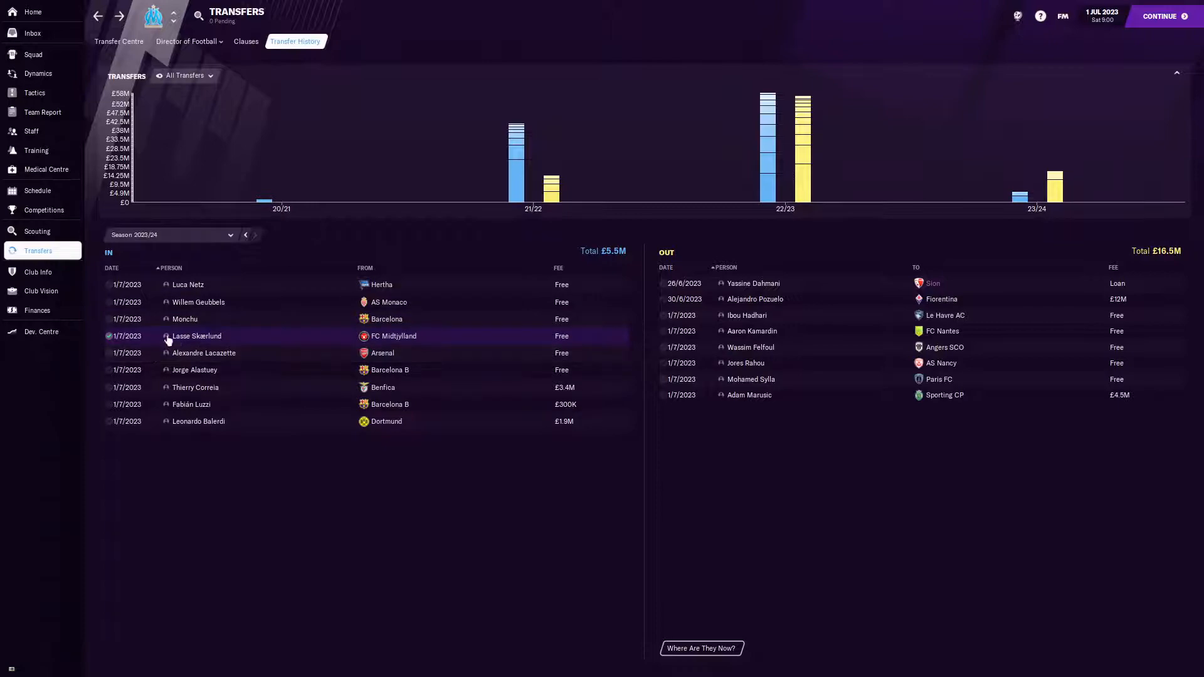
pyautogui.moveTo(196, 336)
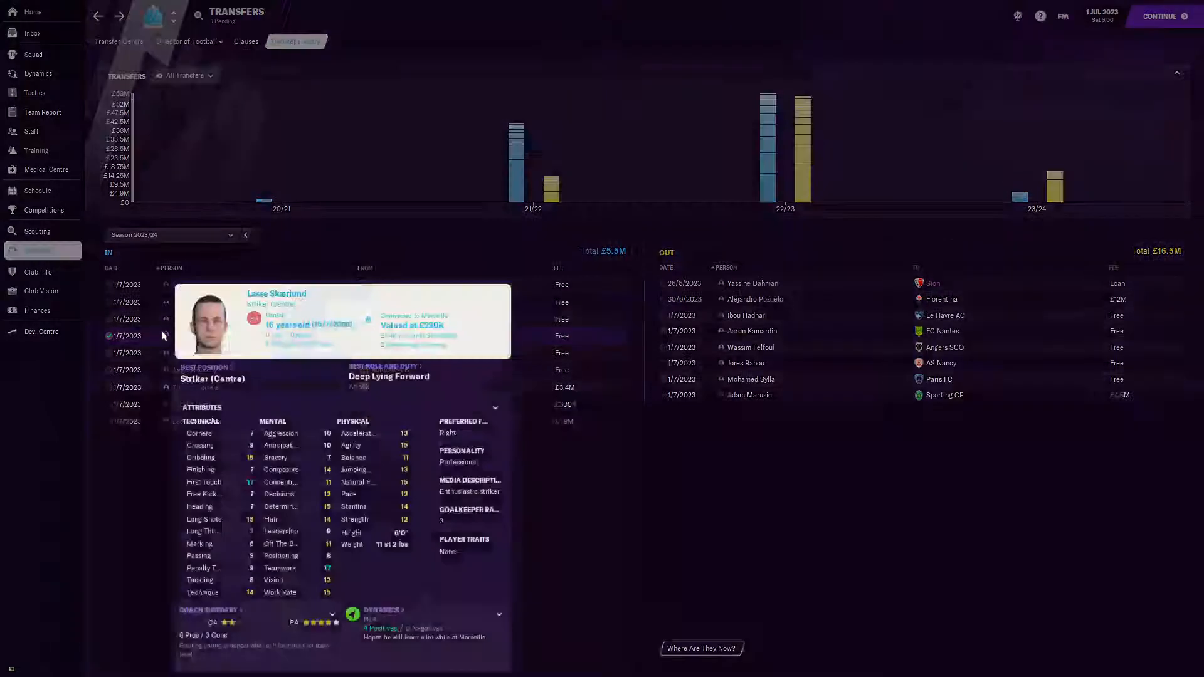
pyautogui.moveTo(282, 301)
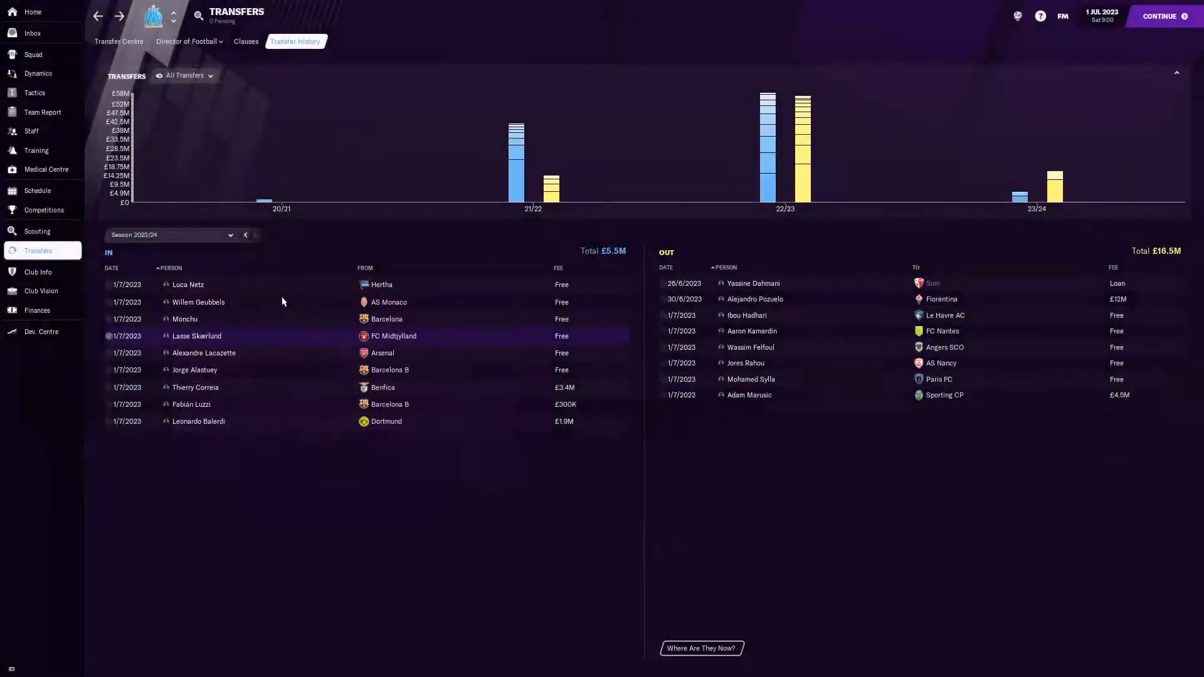
# - Check Lasse Skærlund's personal information, Marseille 2 squad place, scout report and profile overview
pyautogui.doubleClick(197, 336)
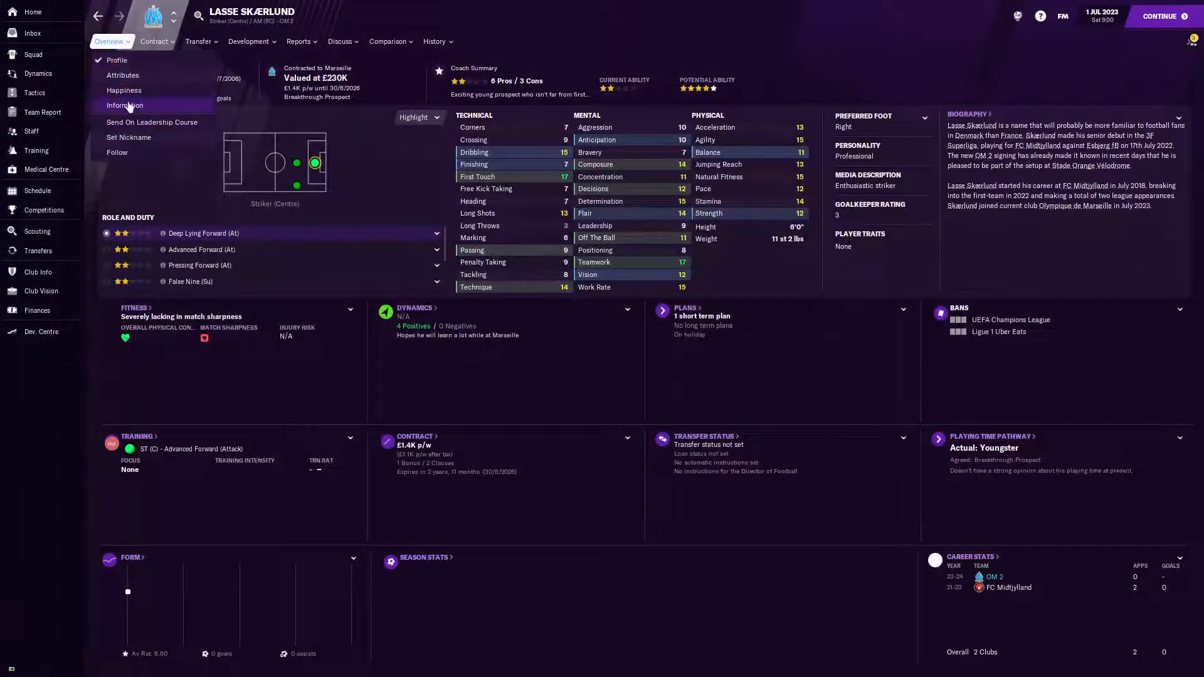
pyautogui.click(124, 105)
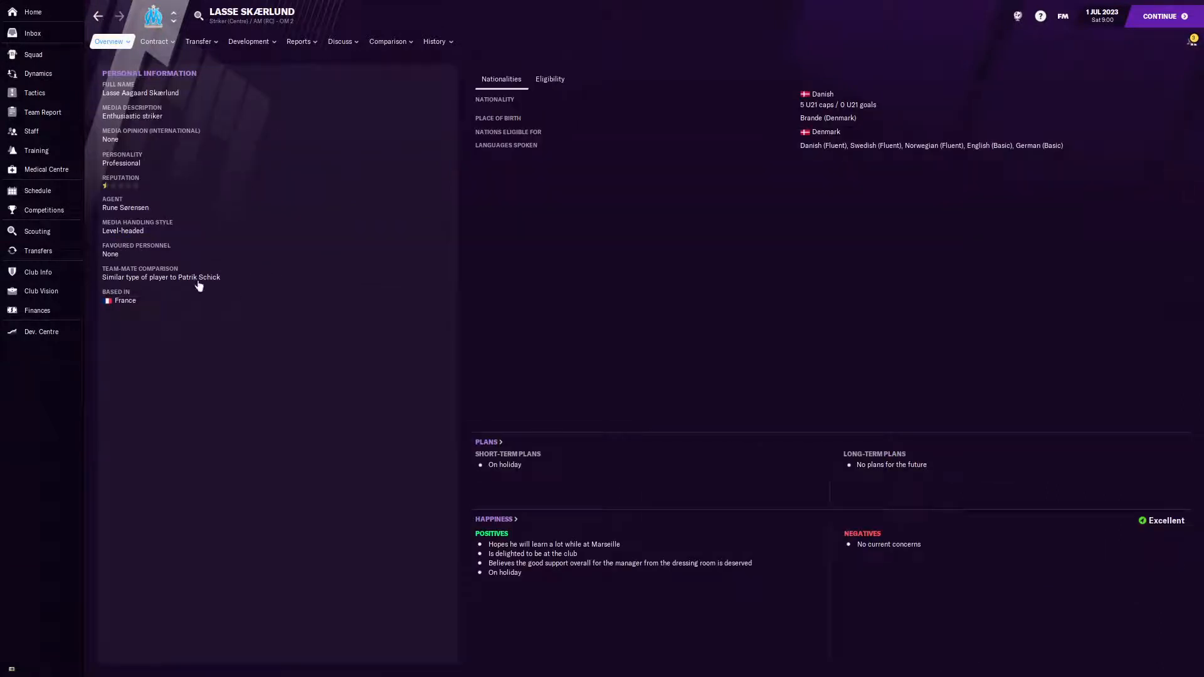
pyautogui.click(299, 41)
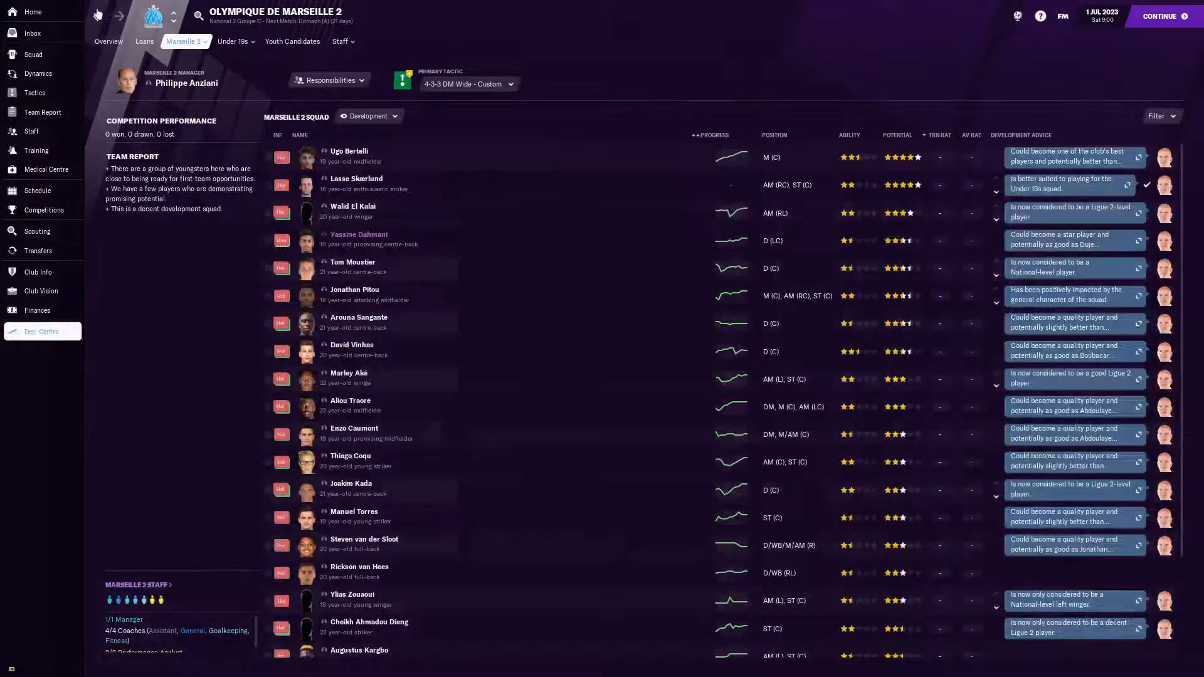
pyautogui.click(356, 184)
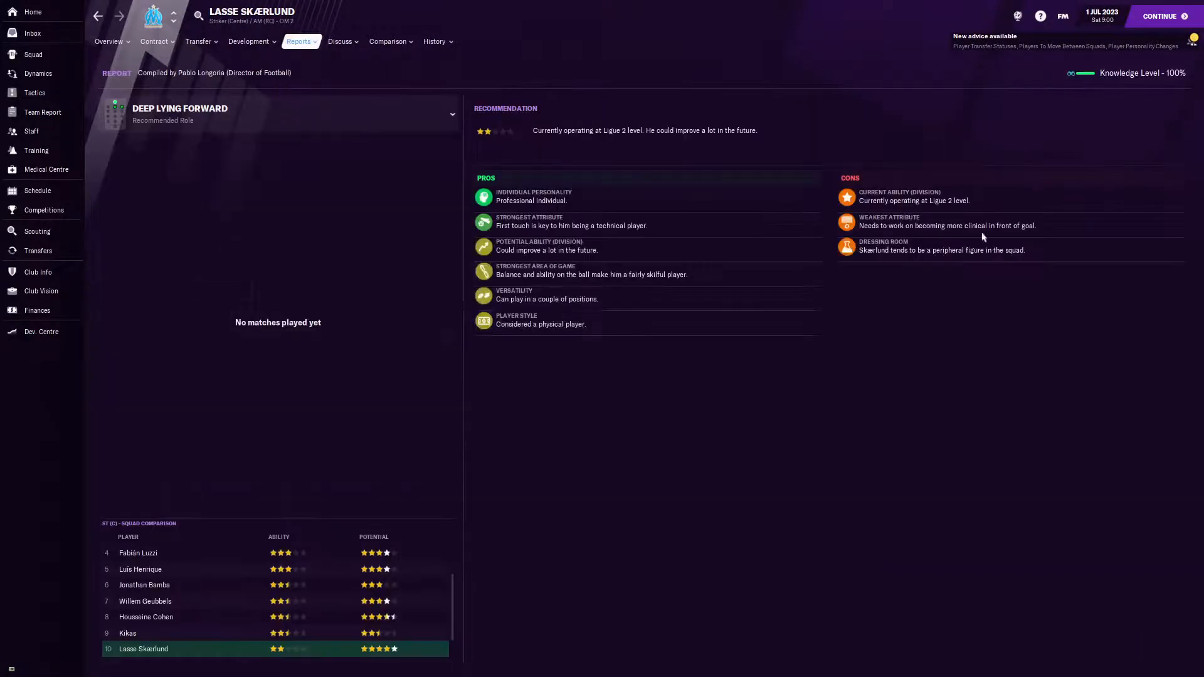
pyautogui.click(108, 40)
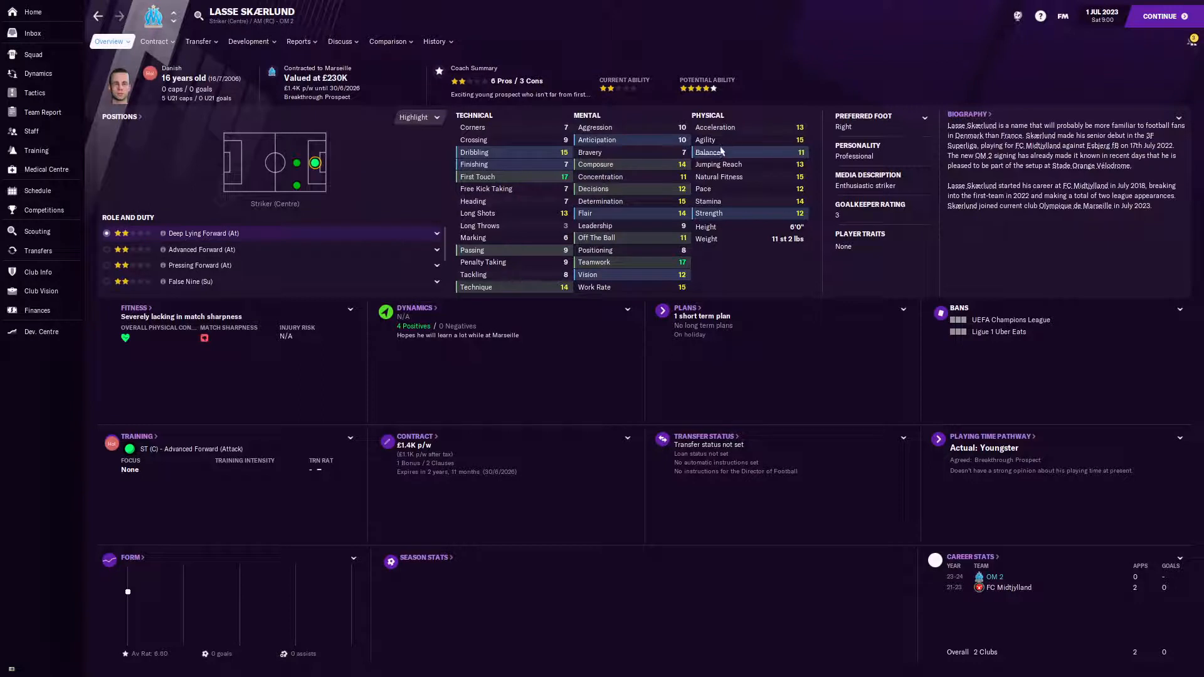
pyautogui.moveTo(639, 197)
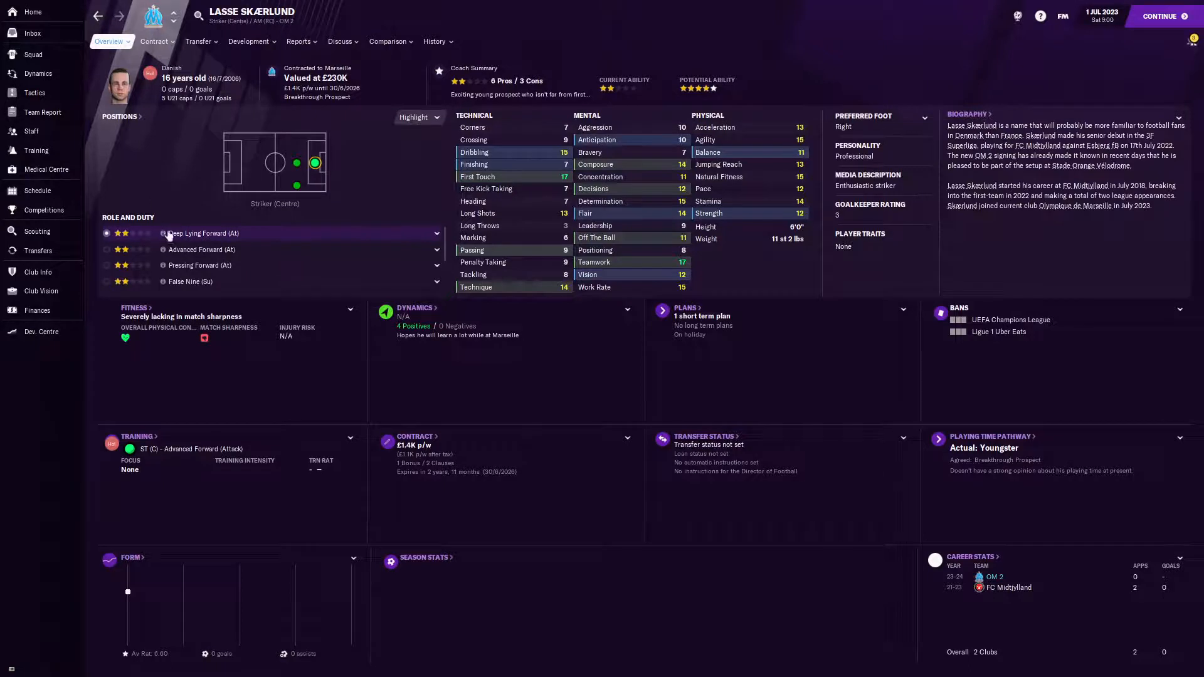
# - From Marseille's club profile, view the affiliated clubs and the Sion affiliation details
pyautogui.click(36, 251)
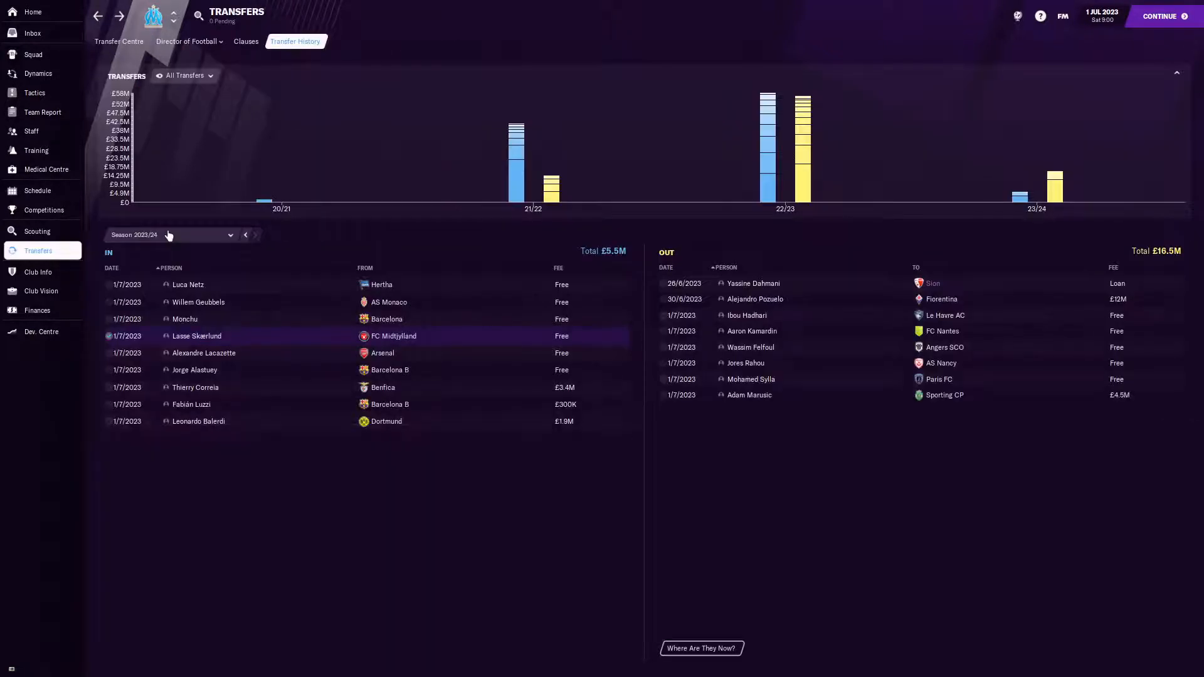
pyautogui.moveTo(33, 132)
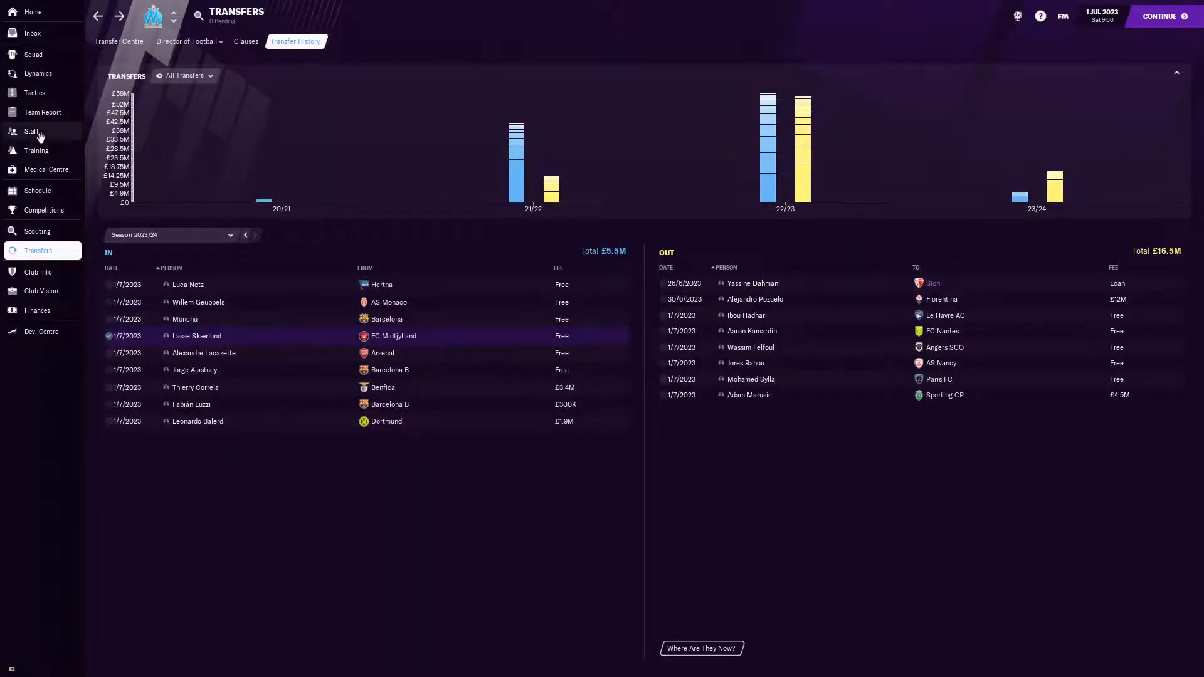
pyautogui.moveTo(195, 355)
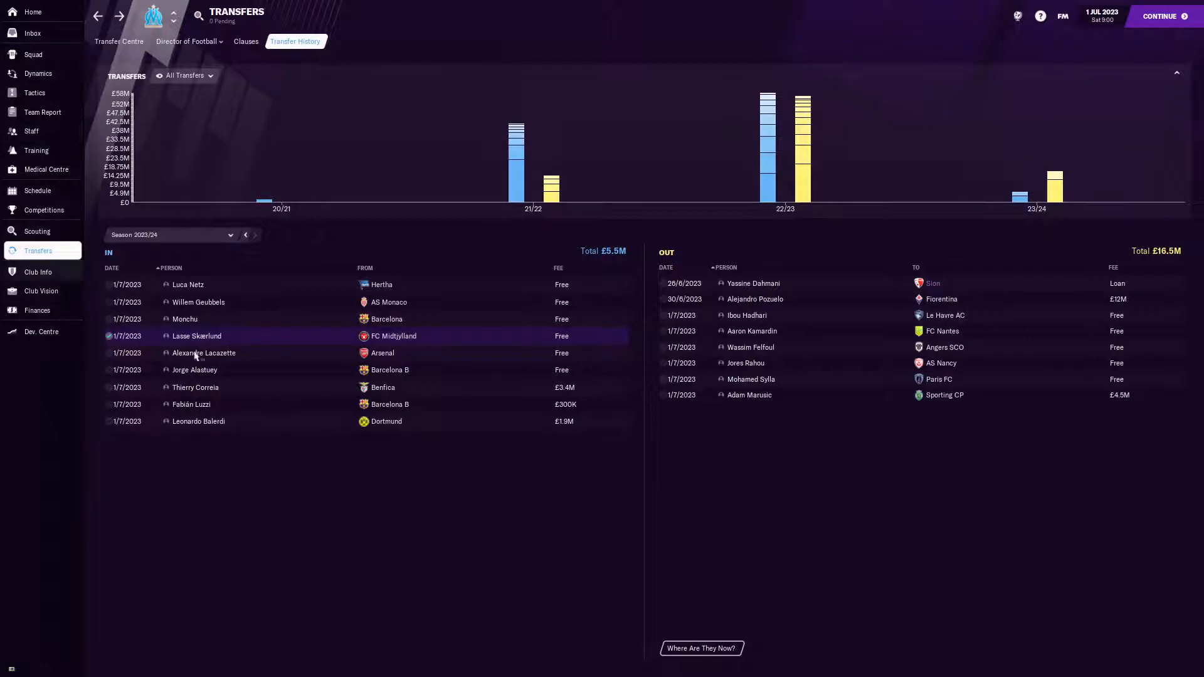
pyautogui.moveTo(41, 289)
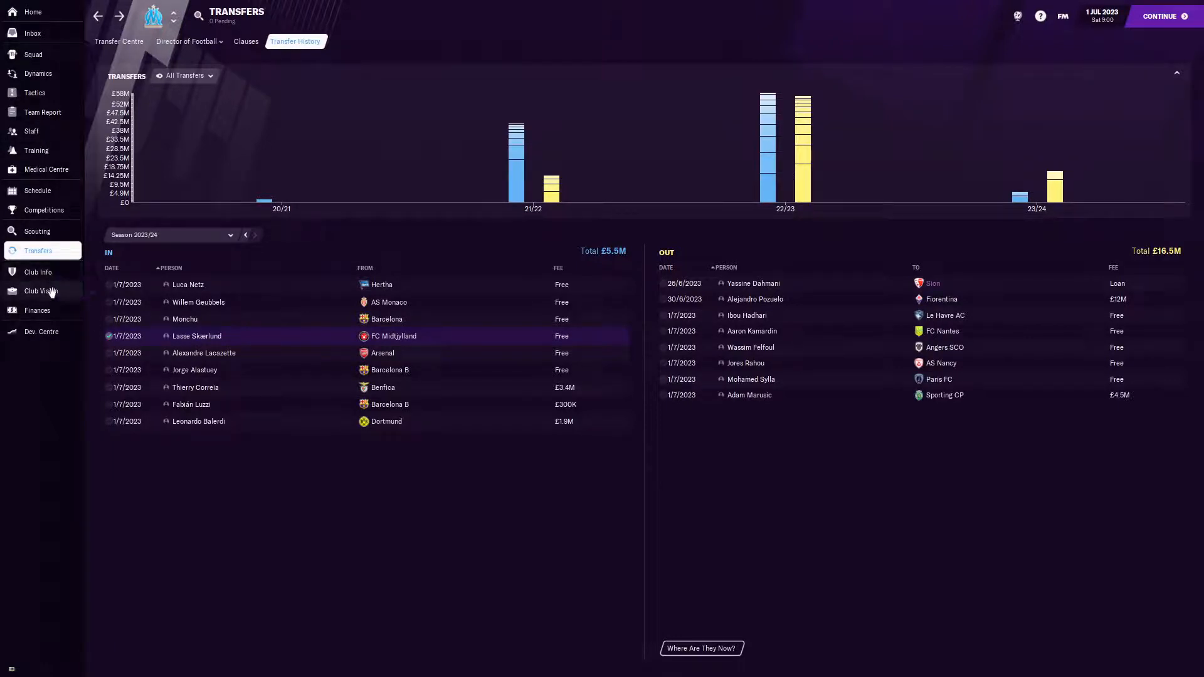
pyautogui.moveTo(50, 292)
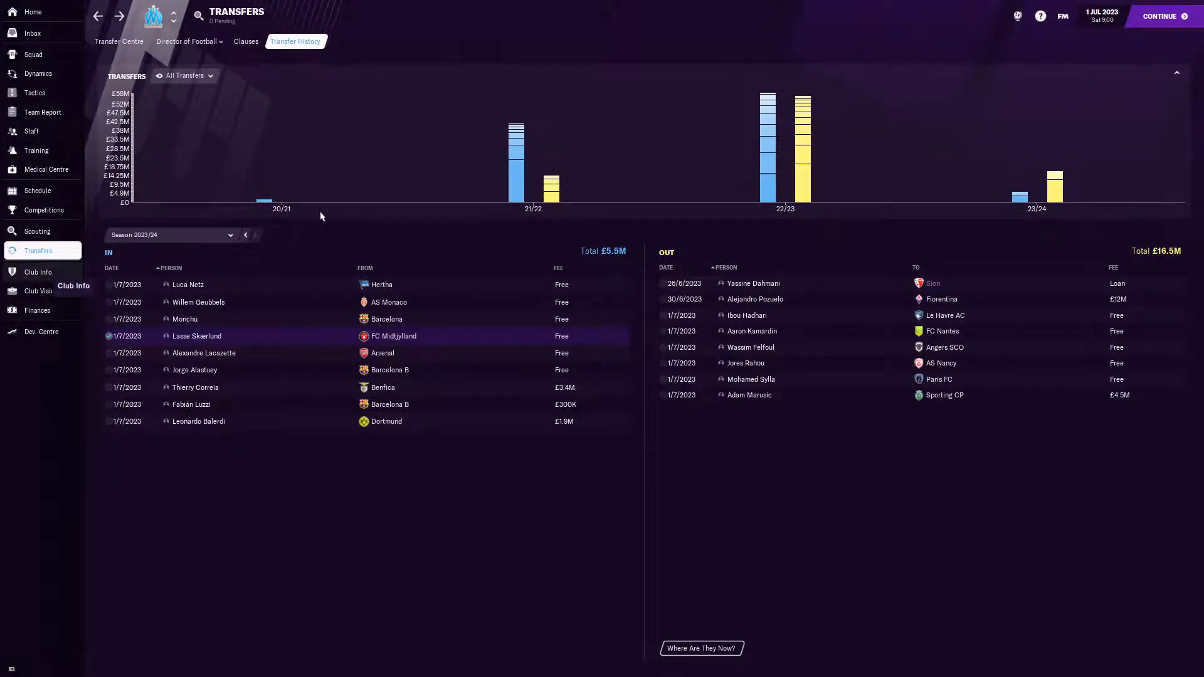
pyautogui.click(37, 273)
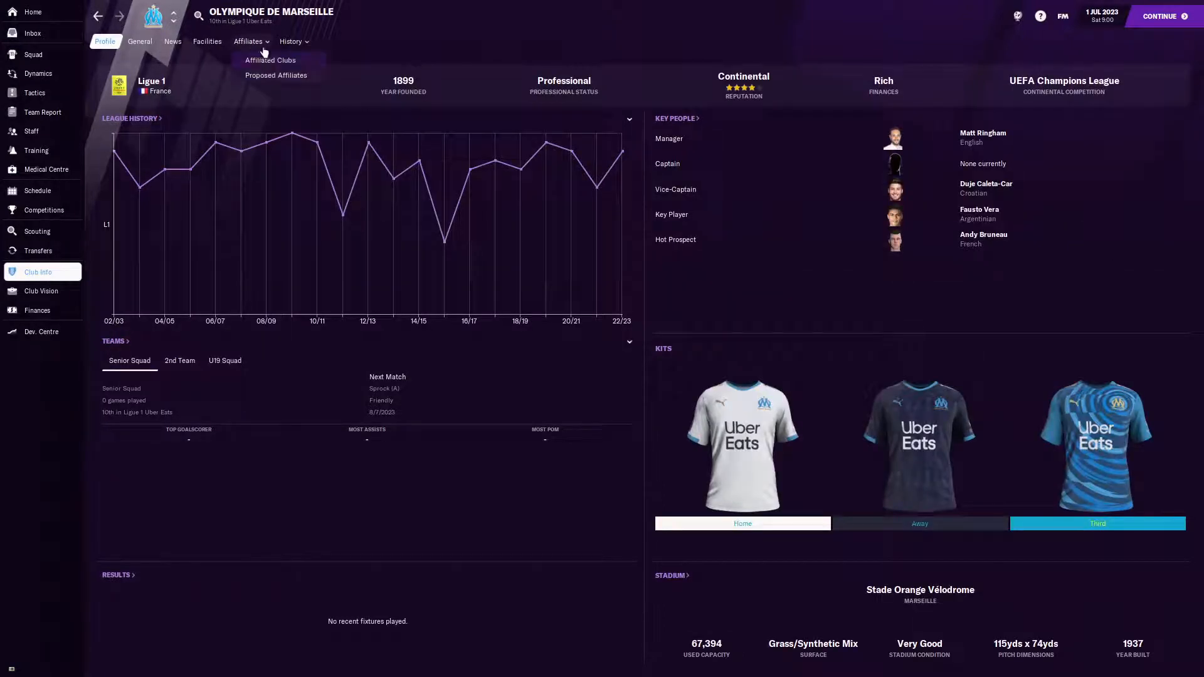
pyautogui.click(270, 60)
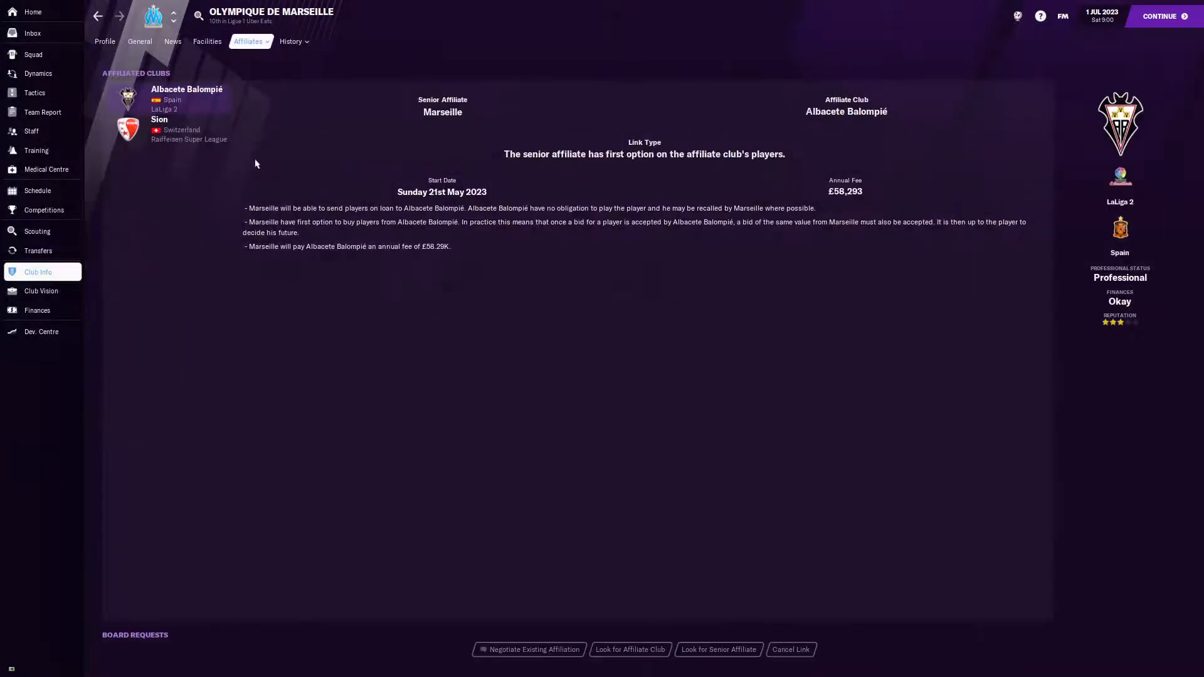
pyautogui.click(159, 123)
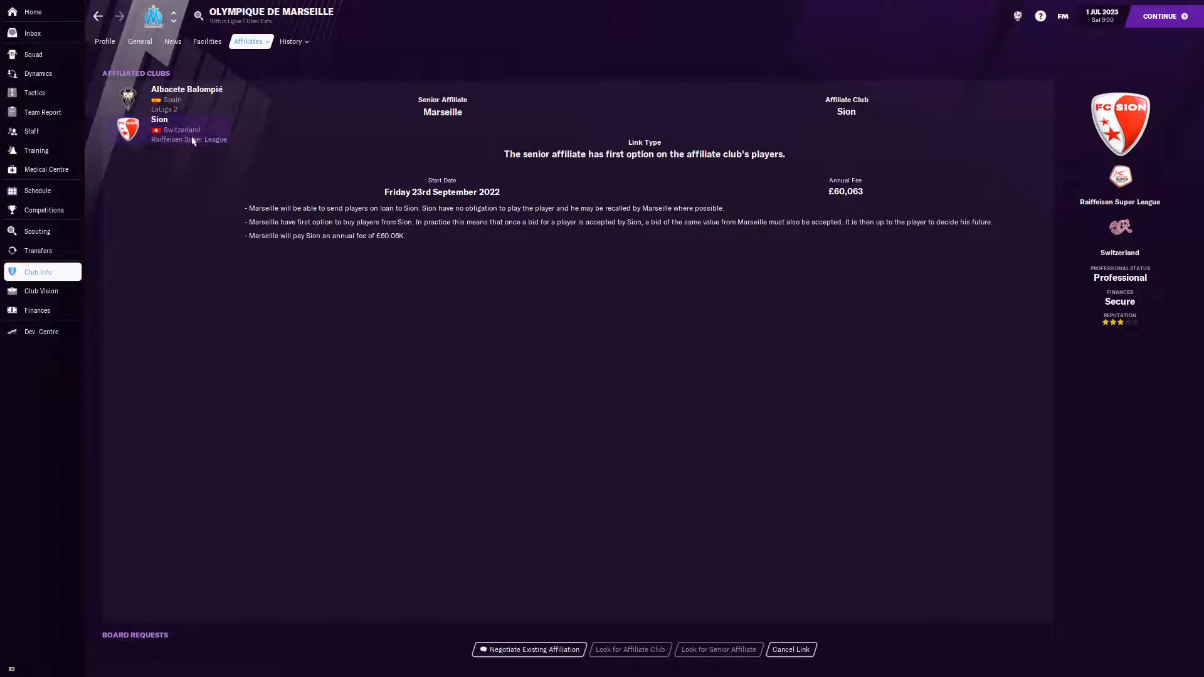
# - Look at the Raiffeisen Super League and FC Sion pages, then return to Marseille's club profile
pyautogui.click(189, 139)
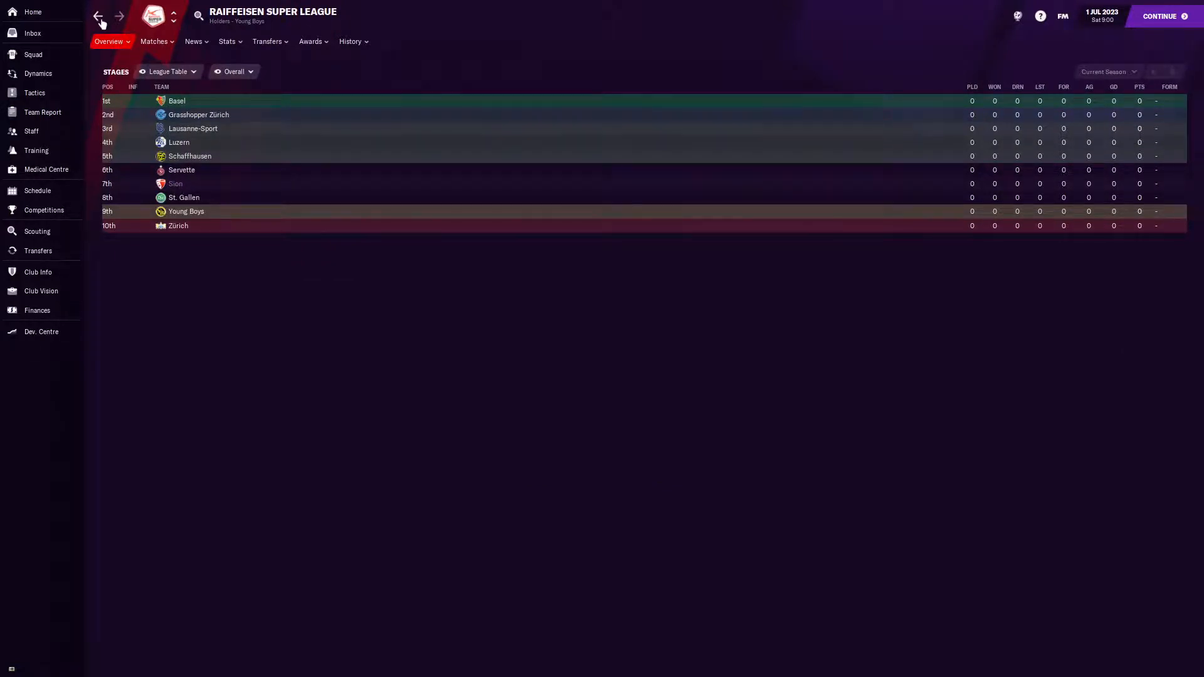
pyautogui.click(118, 17)
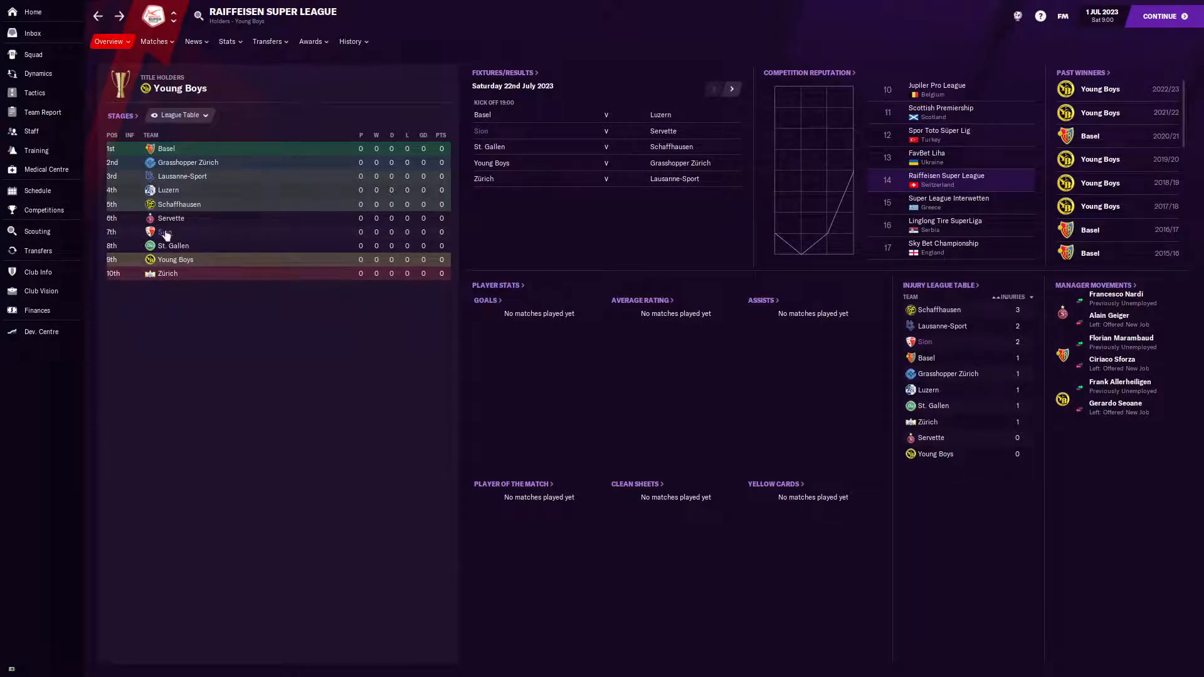
pyautogui.click(166, 235)
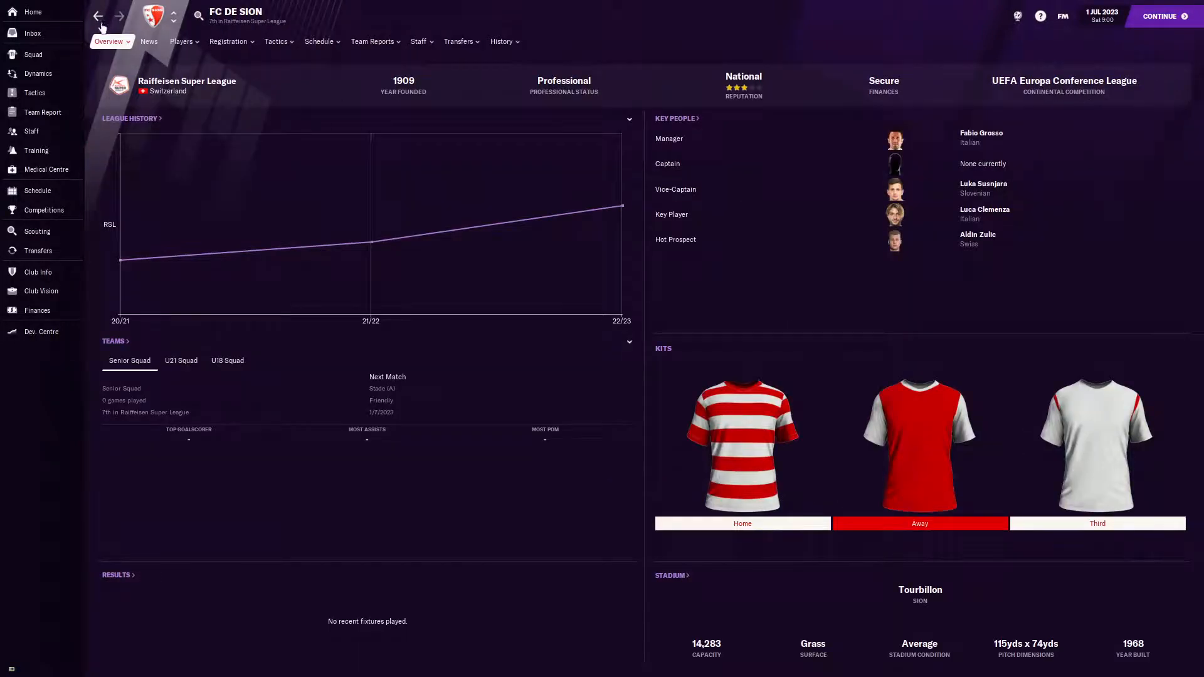
pyautogui.click(198, 16)
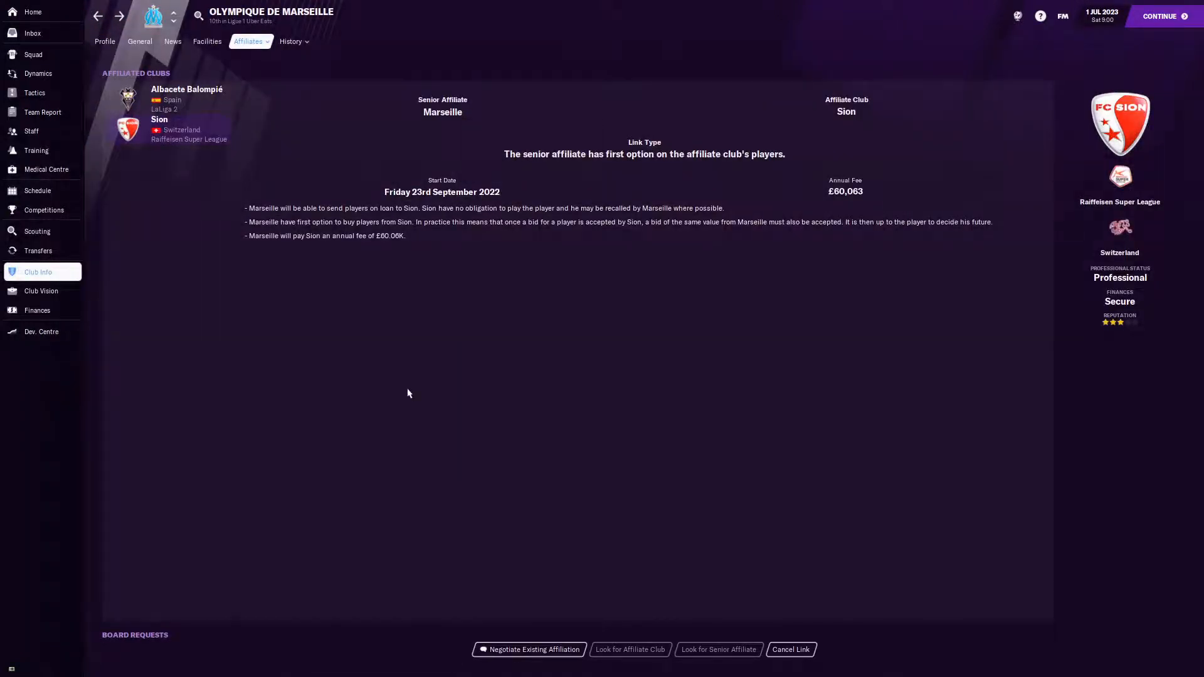
pyautogui.moveTo(362, 261)
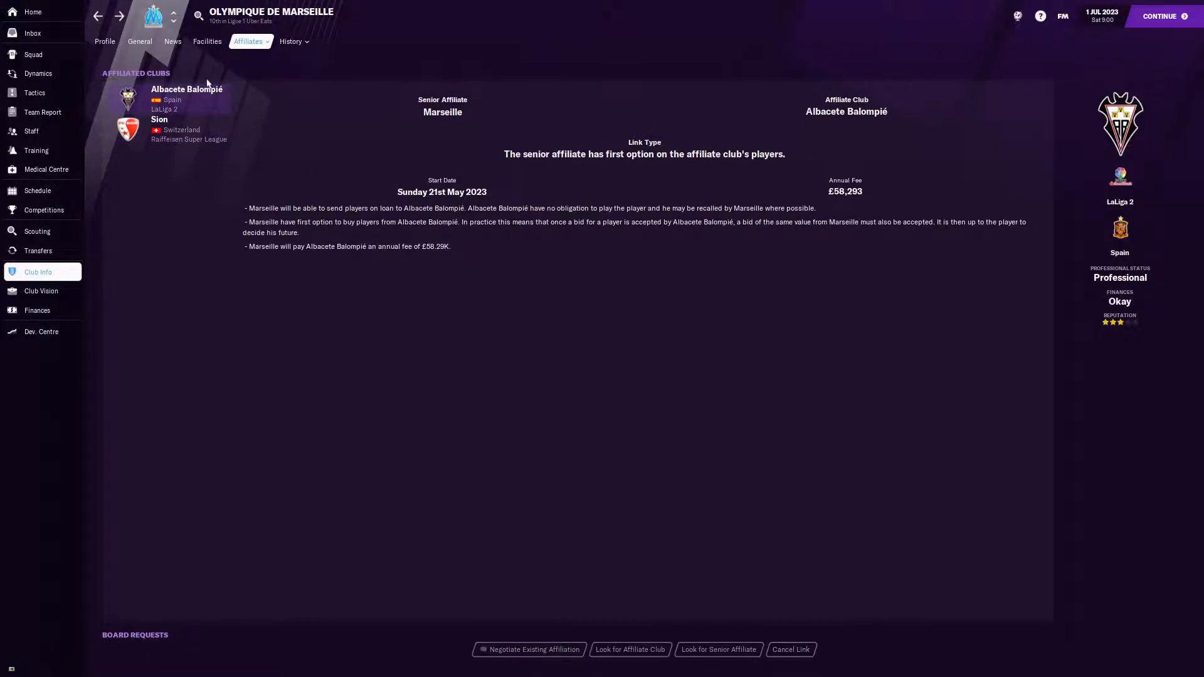
pyautogui.moveTo(186, 89)
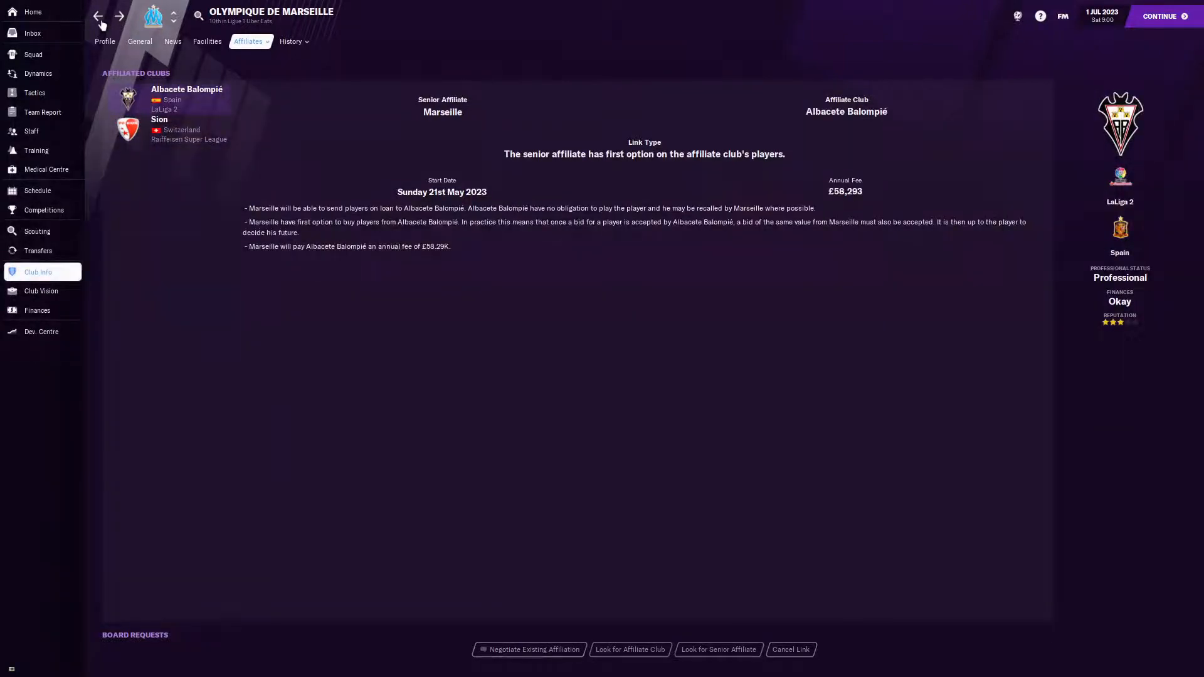
pyautogui.click(104, 40)
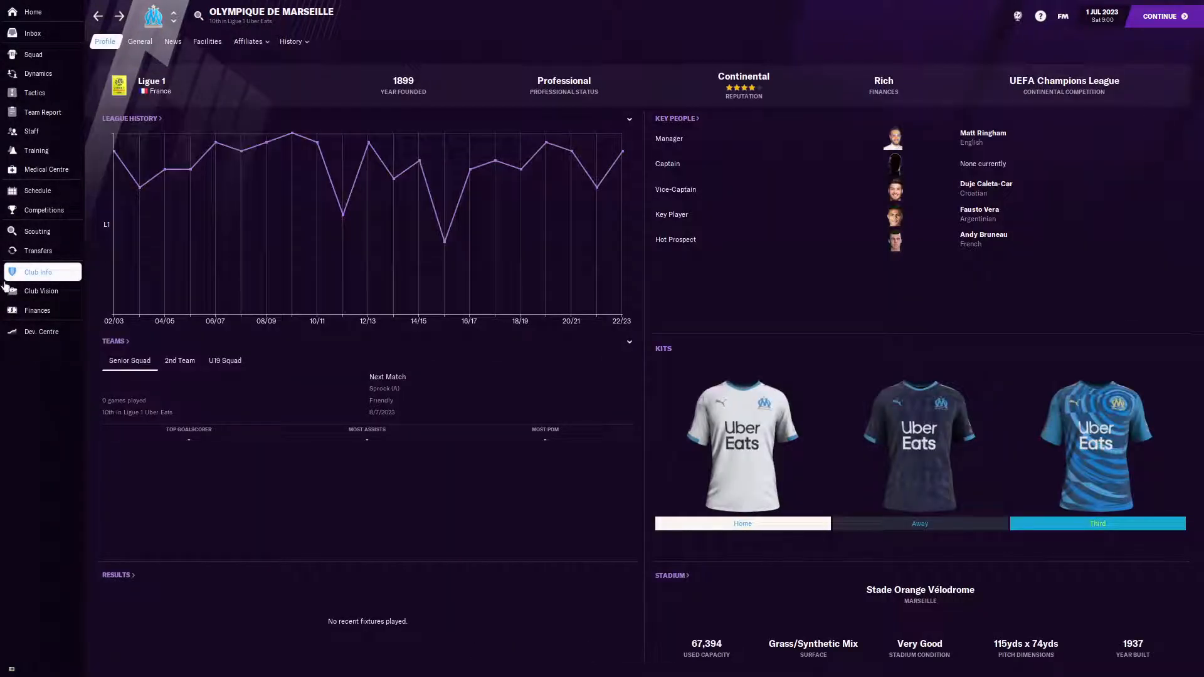
pyautogui.click(37, 251)
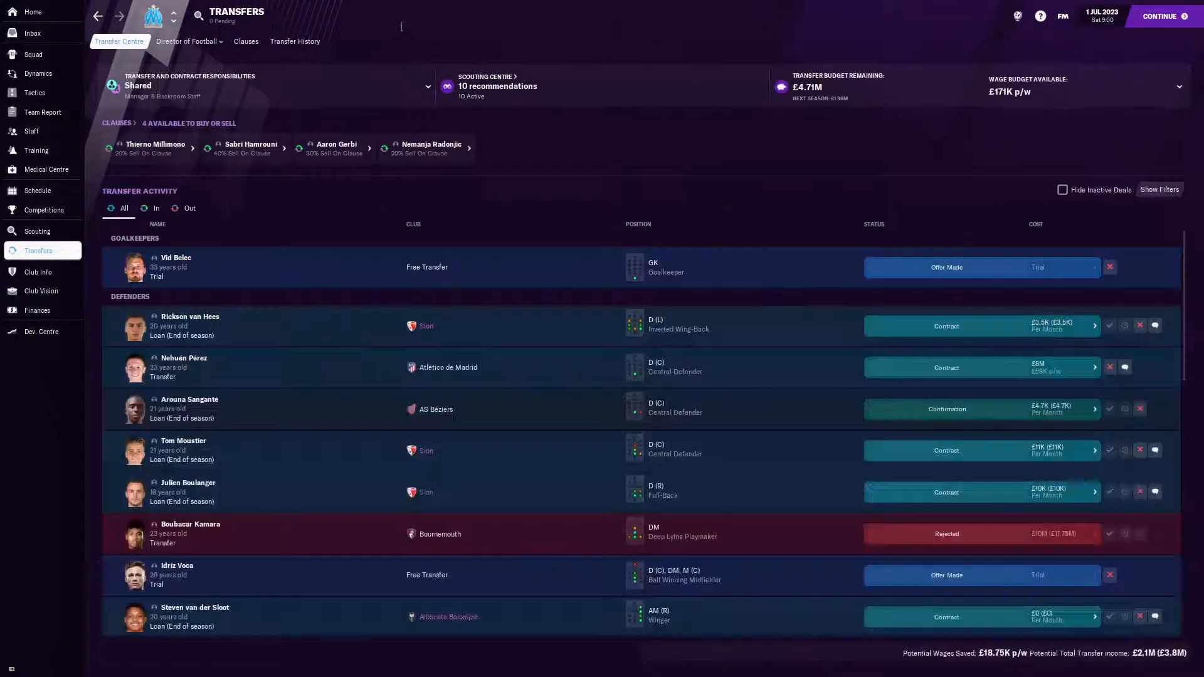
pyautogui.click(295, 41)
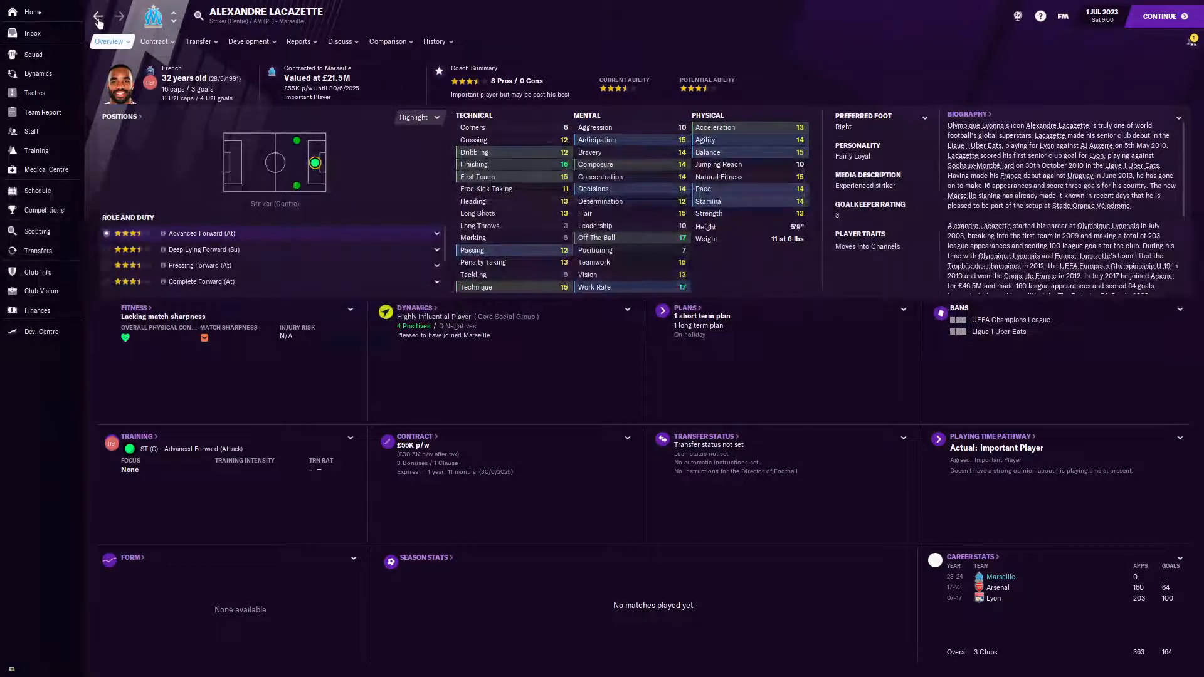
pyautogui.click(36, 251)
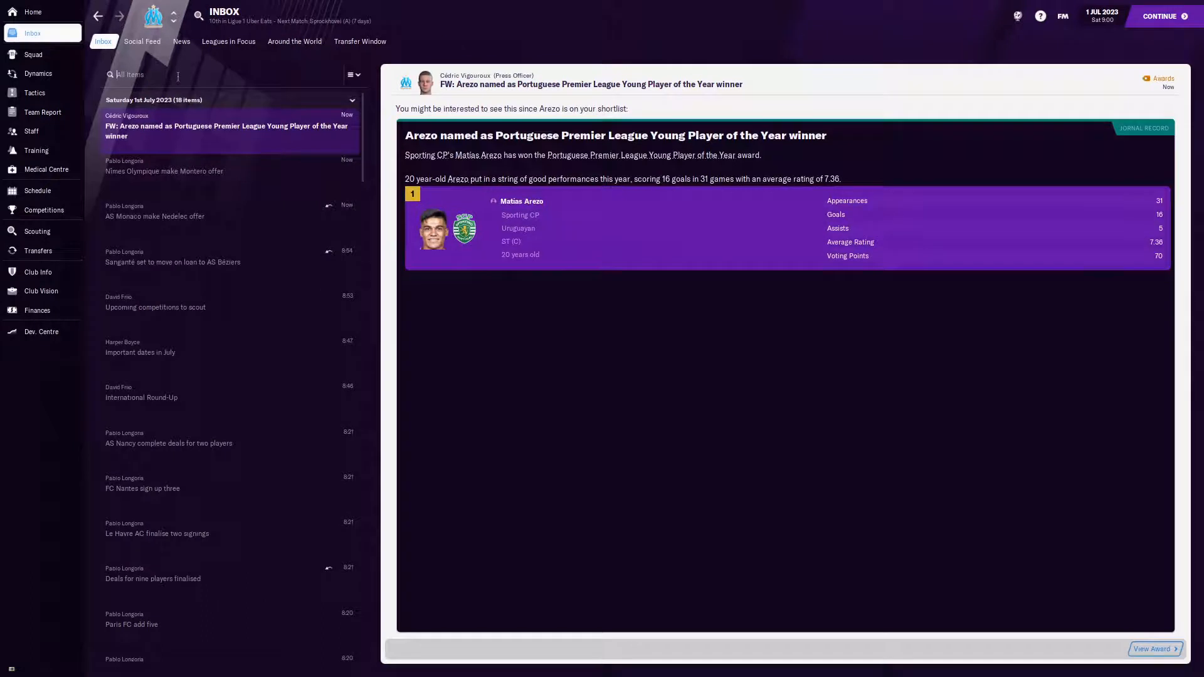
pyautogui.write('jorger')
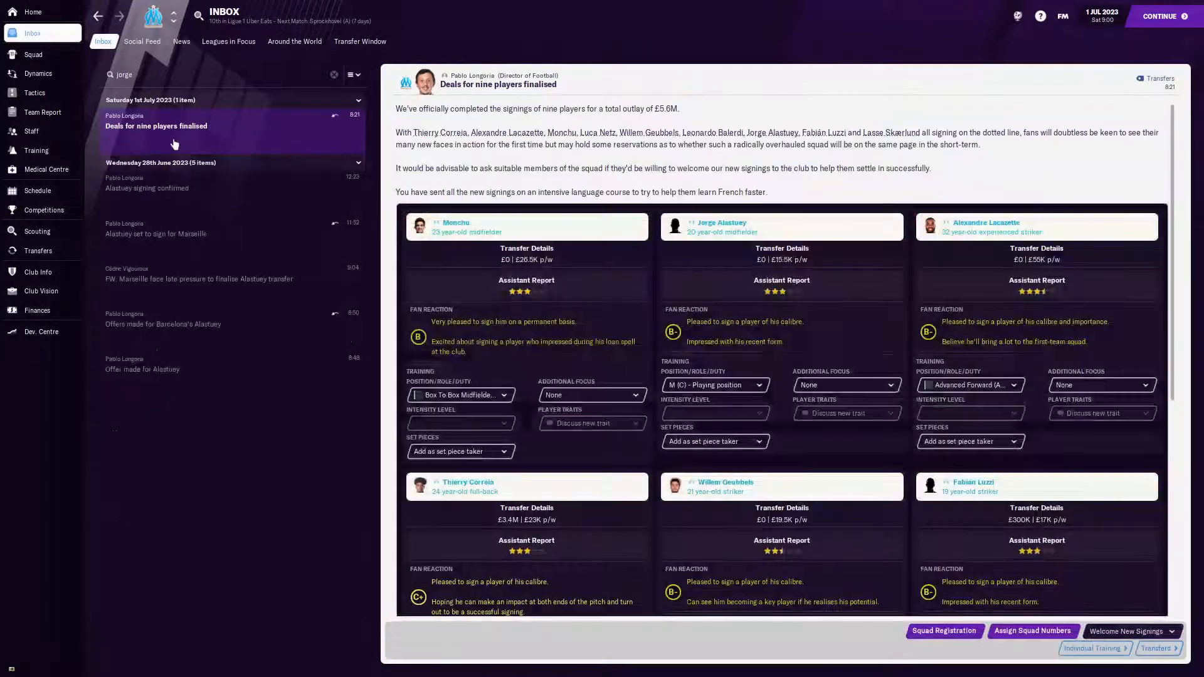
pyautogui.click(155, 369)
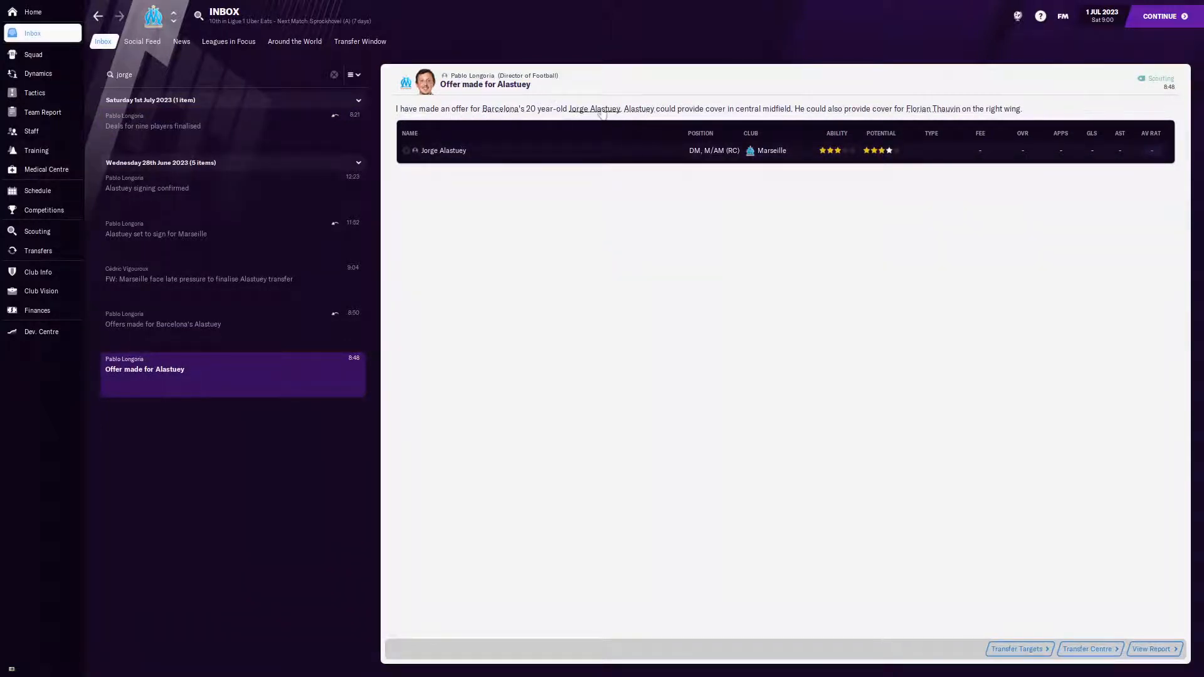
pyautogui.moveTo(782, 178)
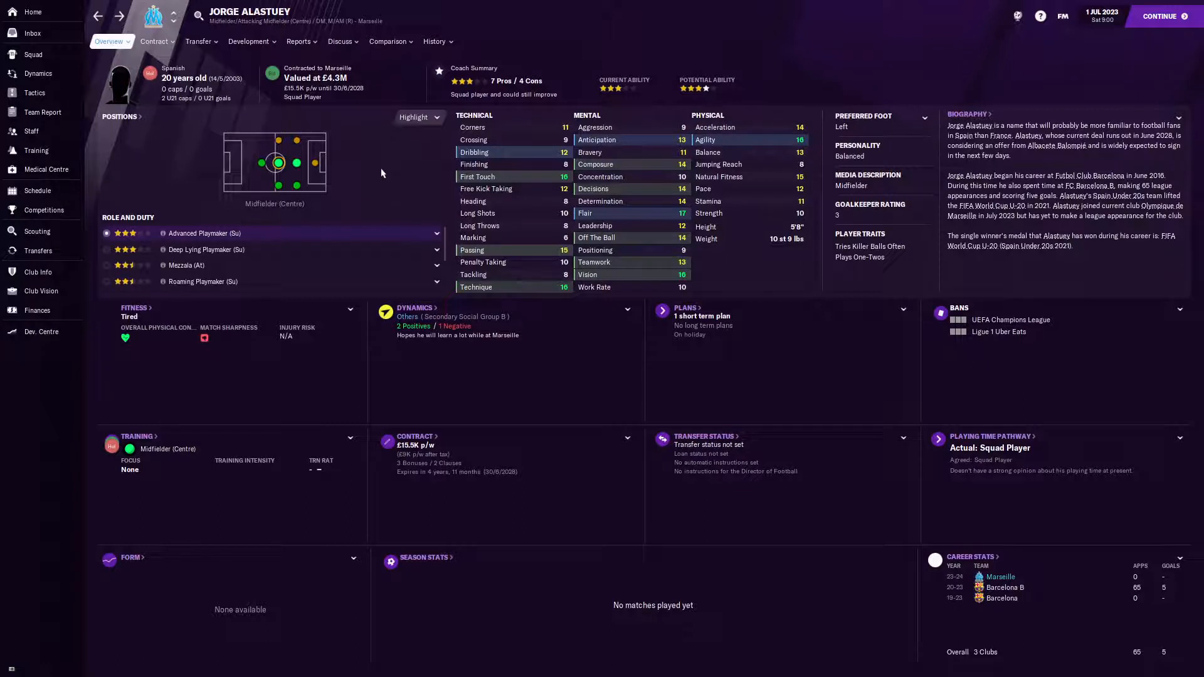
pyautogui.moveTo(1065, 610)
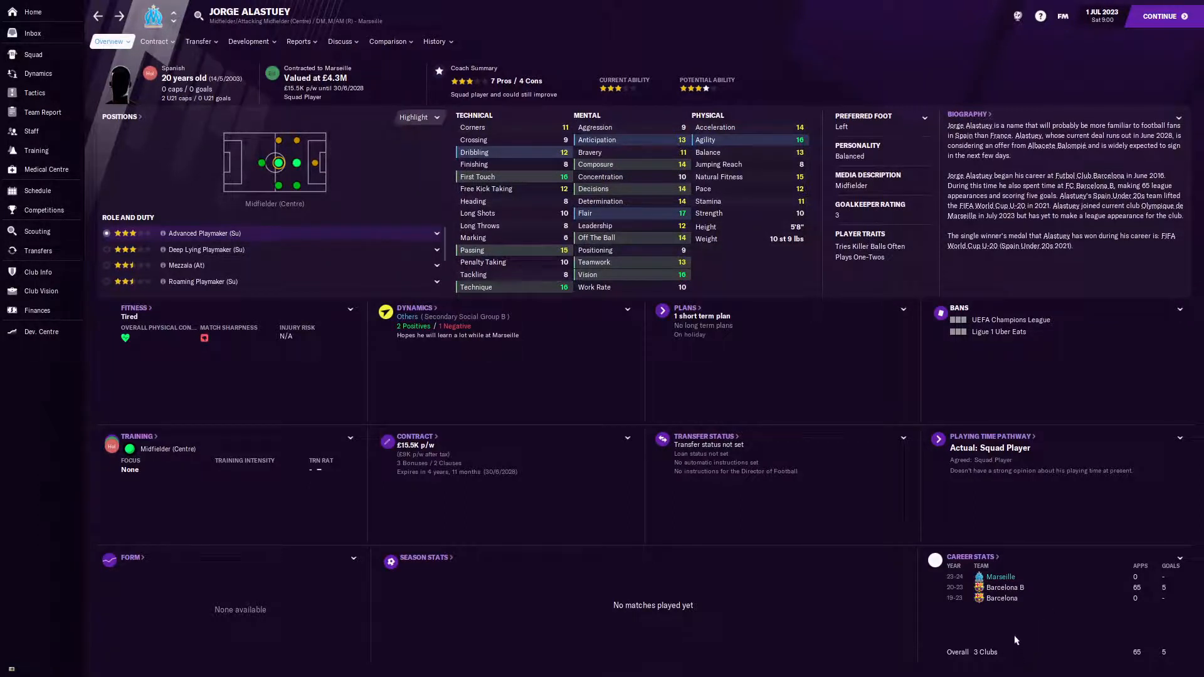
pyautogui.moveTo(841, 309)
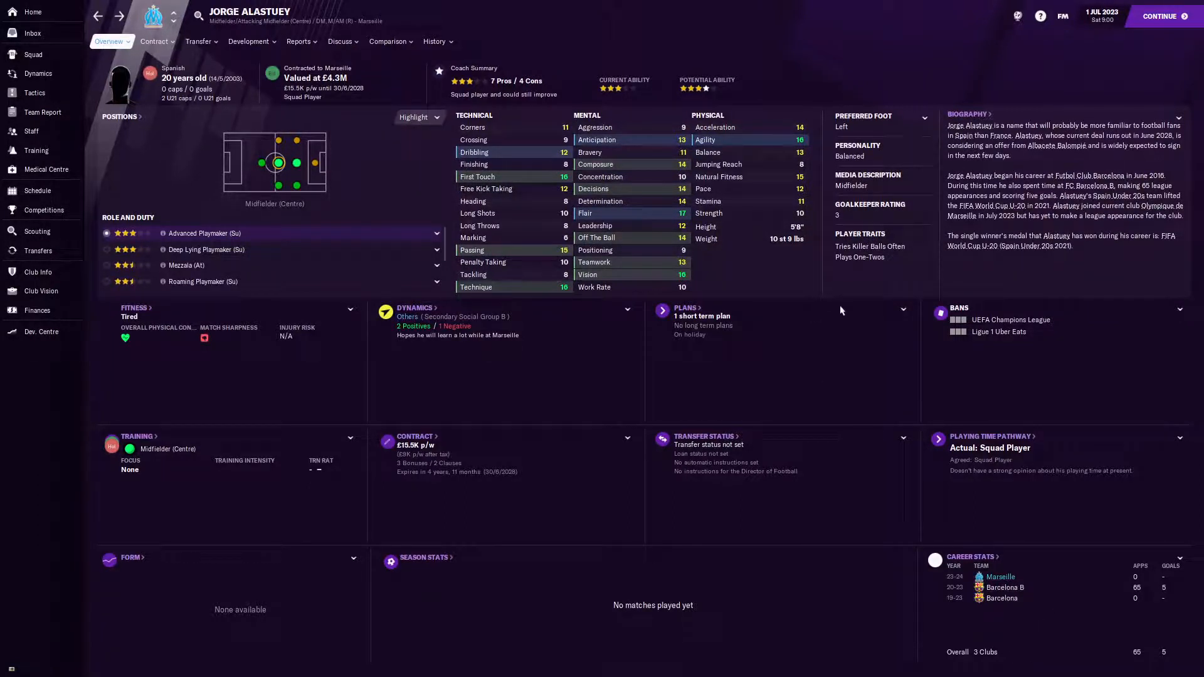
pyautogui.moveTo(356, 178)
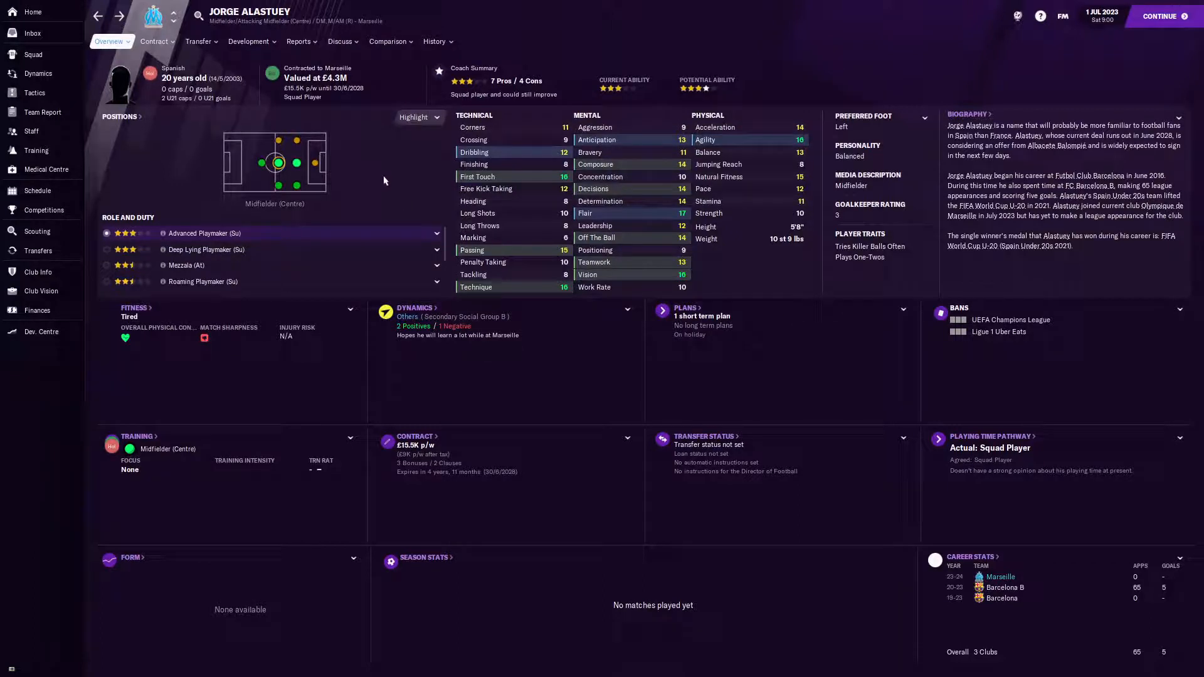
pyautogui.moveTo(293, 155)
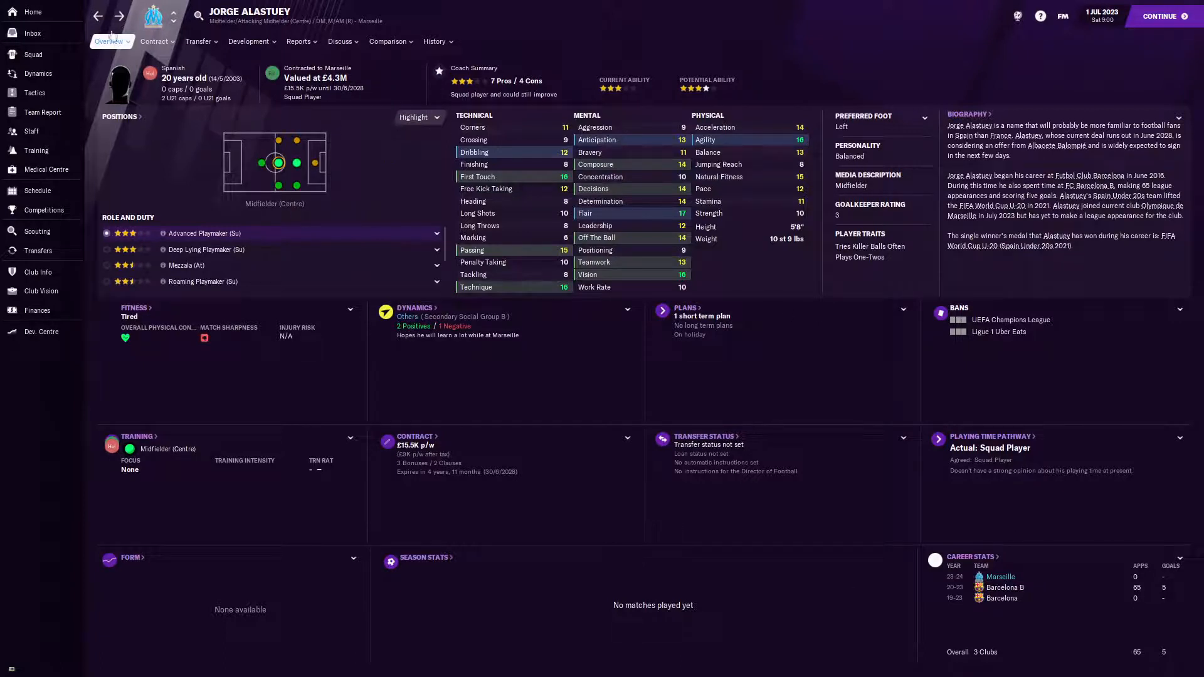
pyautogui.moveTo(627, 228)
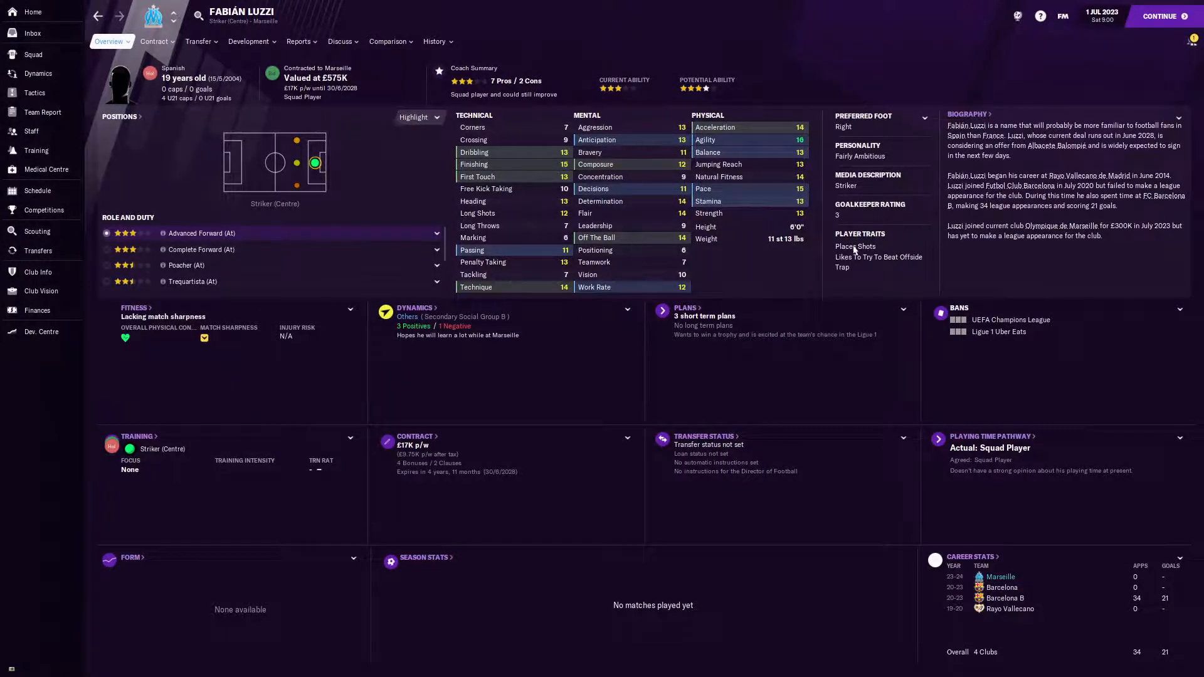
pyautogui.moveTo(726, 116)
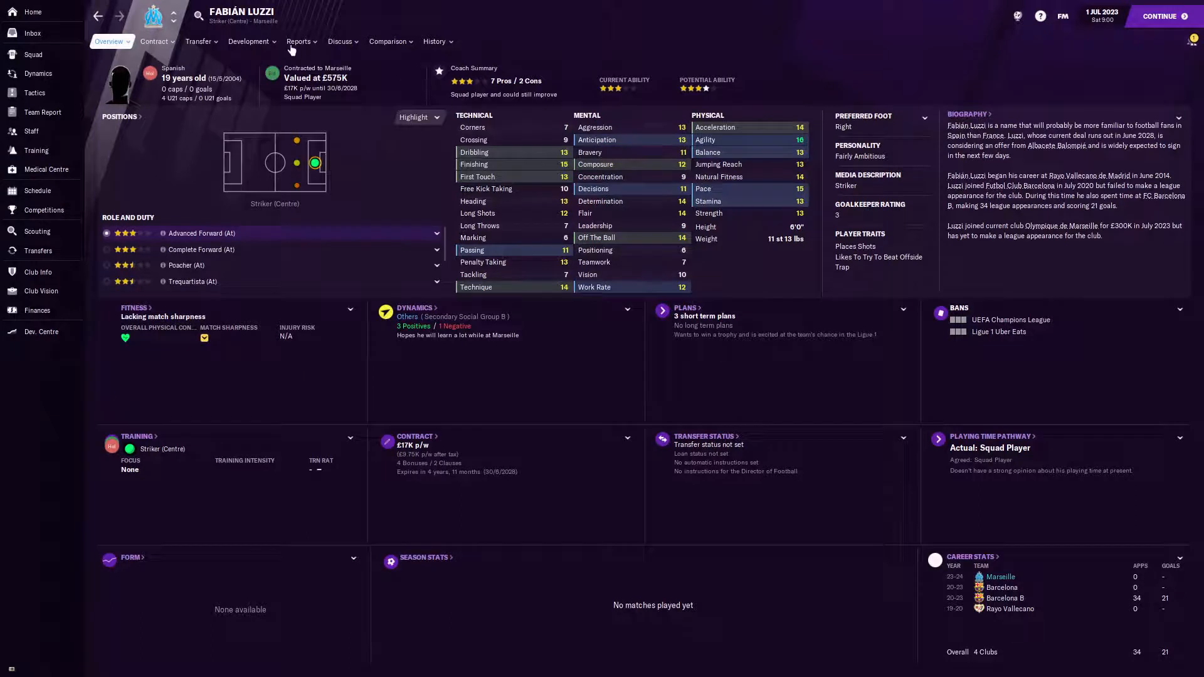
# - Read Fabián Luzzi's scouting report, then open Leonardo Balerdi from the transfer history
pyautogui.click(299, 40)
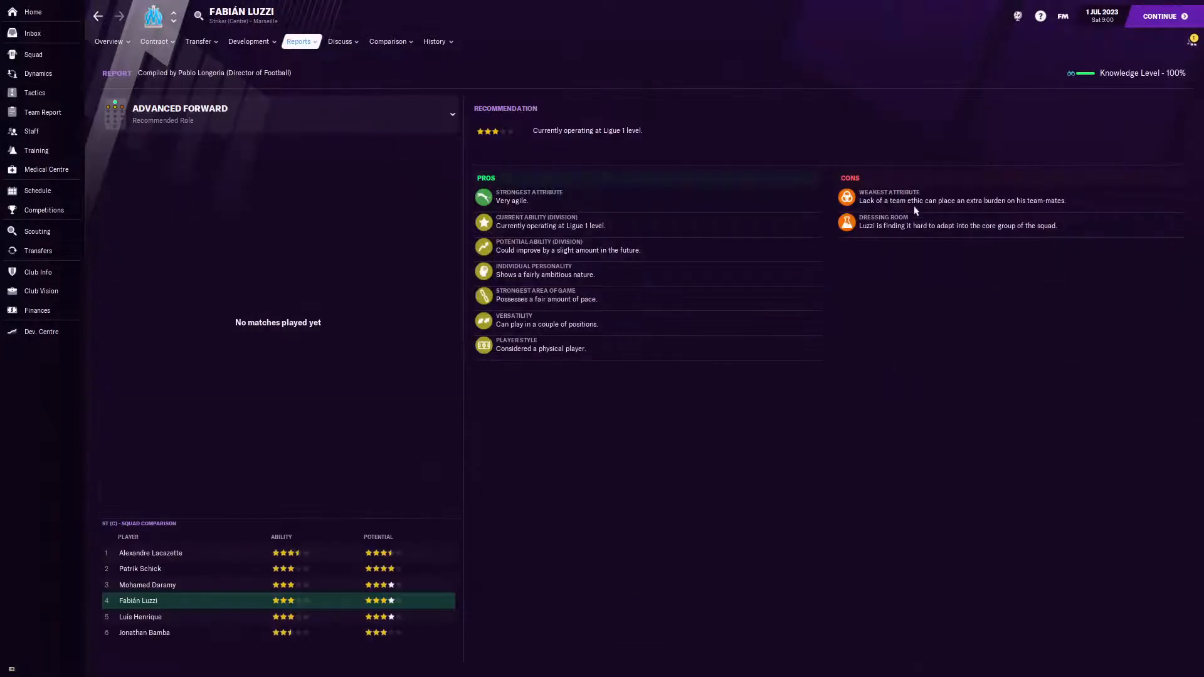
pyautogui.moveTo(700, 321)
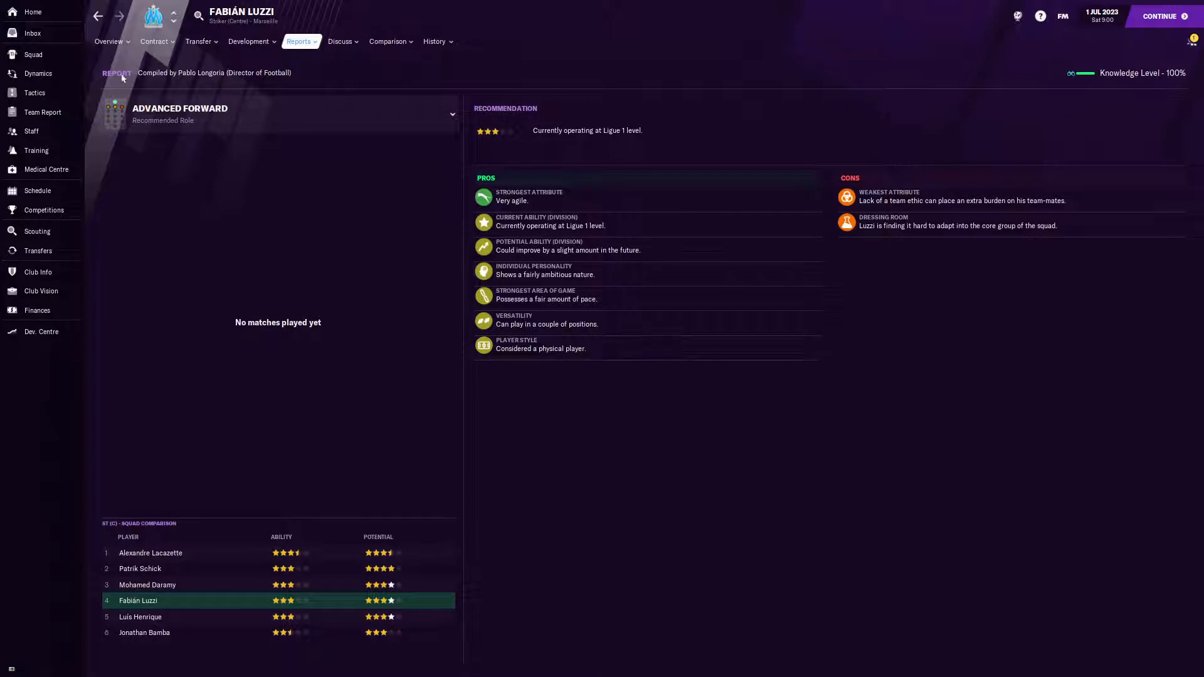
pyautogui.click(108, 40)
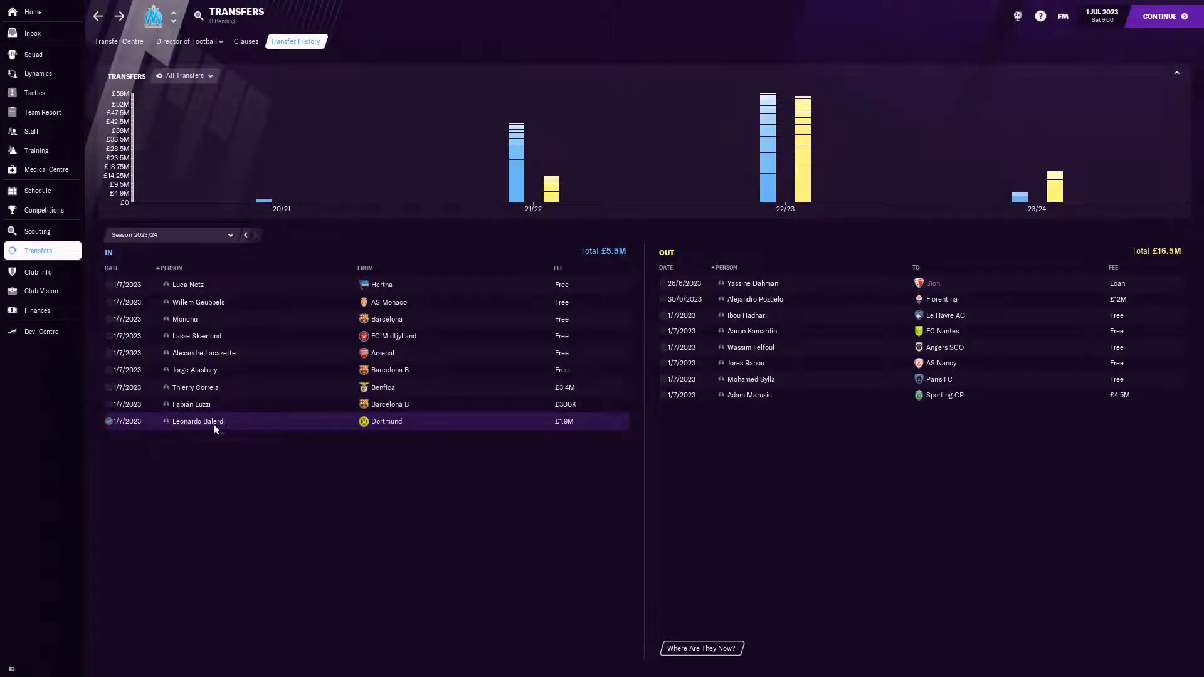
pyautogui.doubleClick(198, 422)
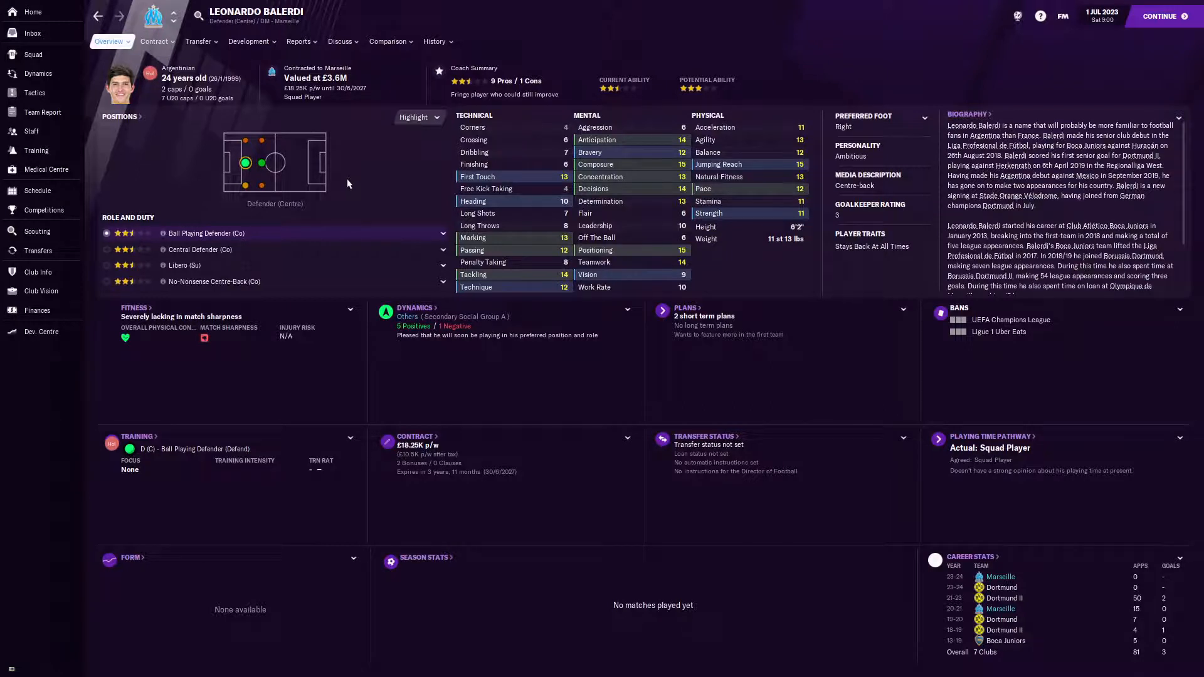
pyautogui.moveTo(290, 59)
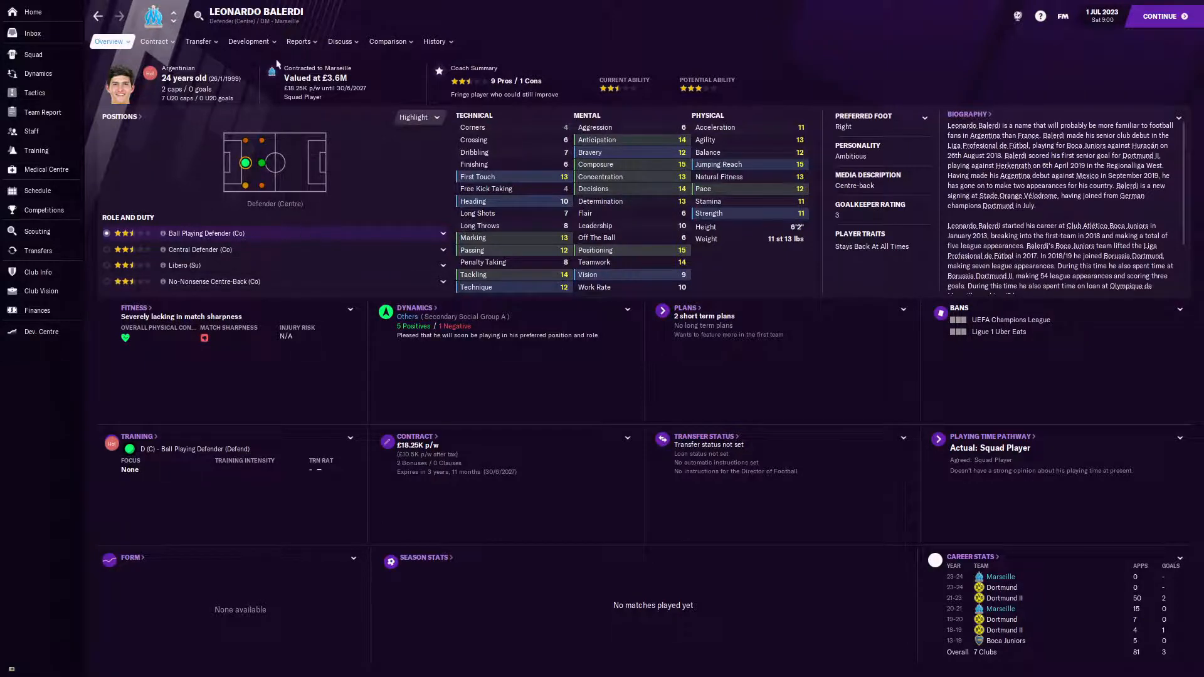
# - View Leonardo Balerdi's director of football report recommending him as a Ball Playing Defender
pyautogui.click(299, 41)
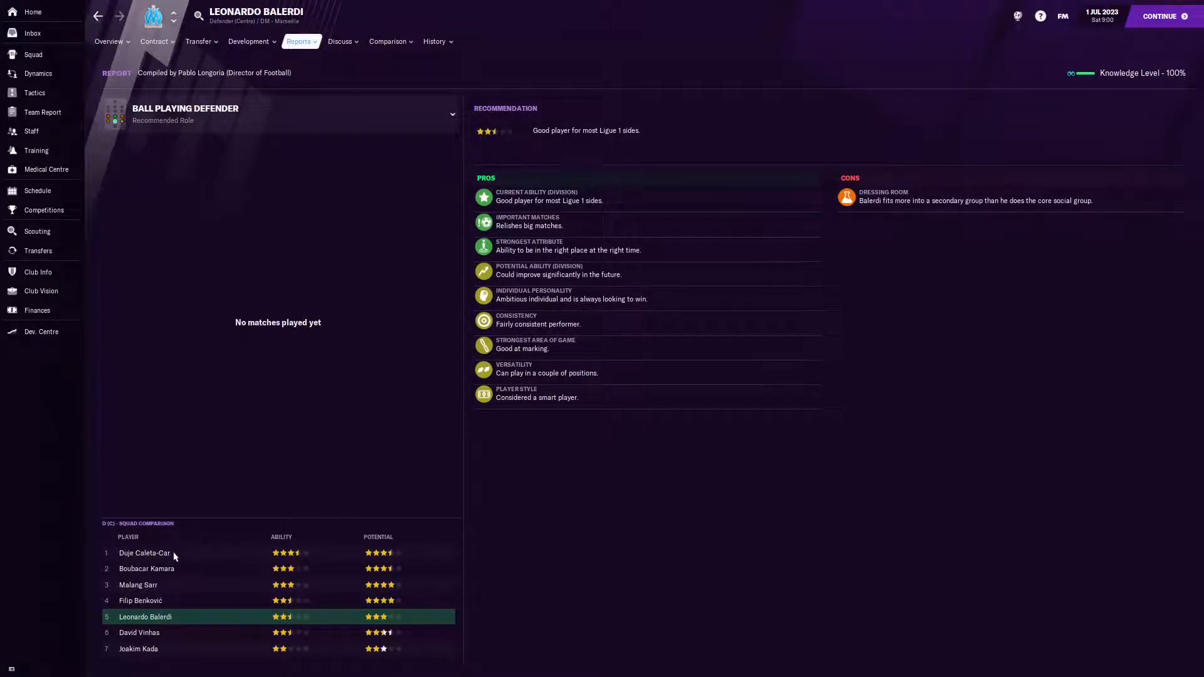
pyautogui.moveTo(176, 589)
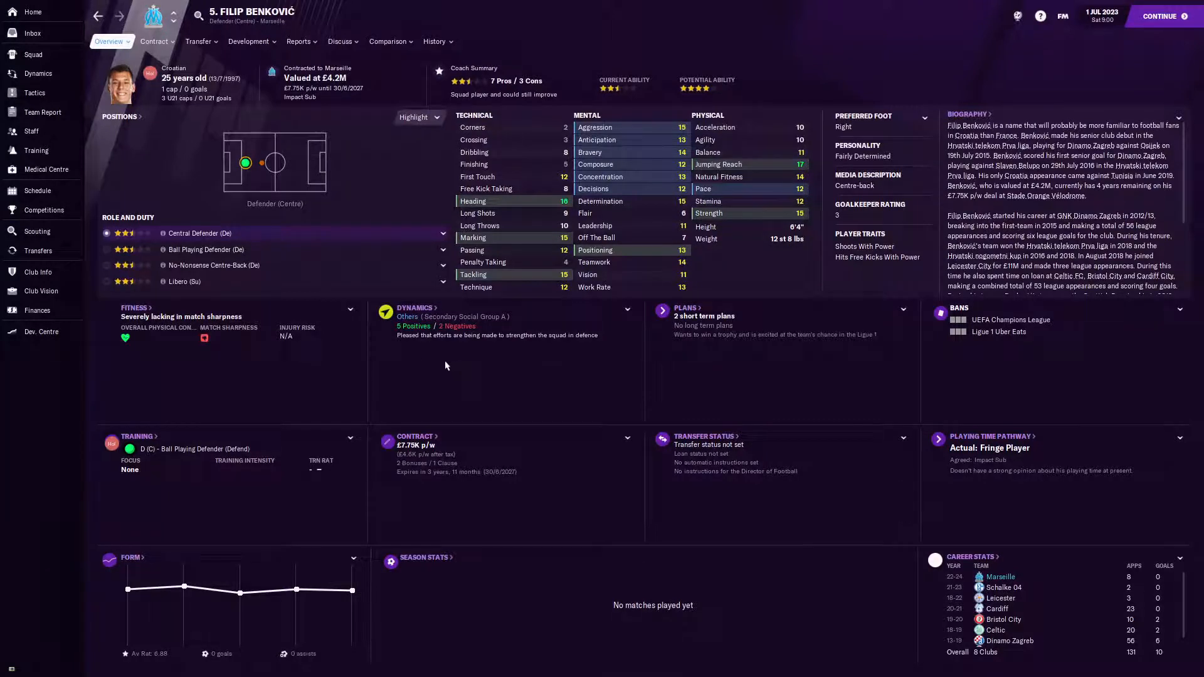
pyautogui.moveTo(981, 531)
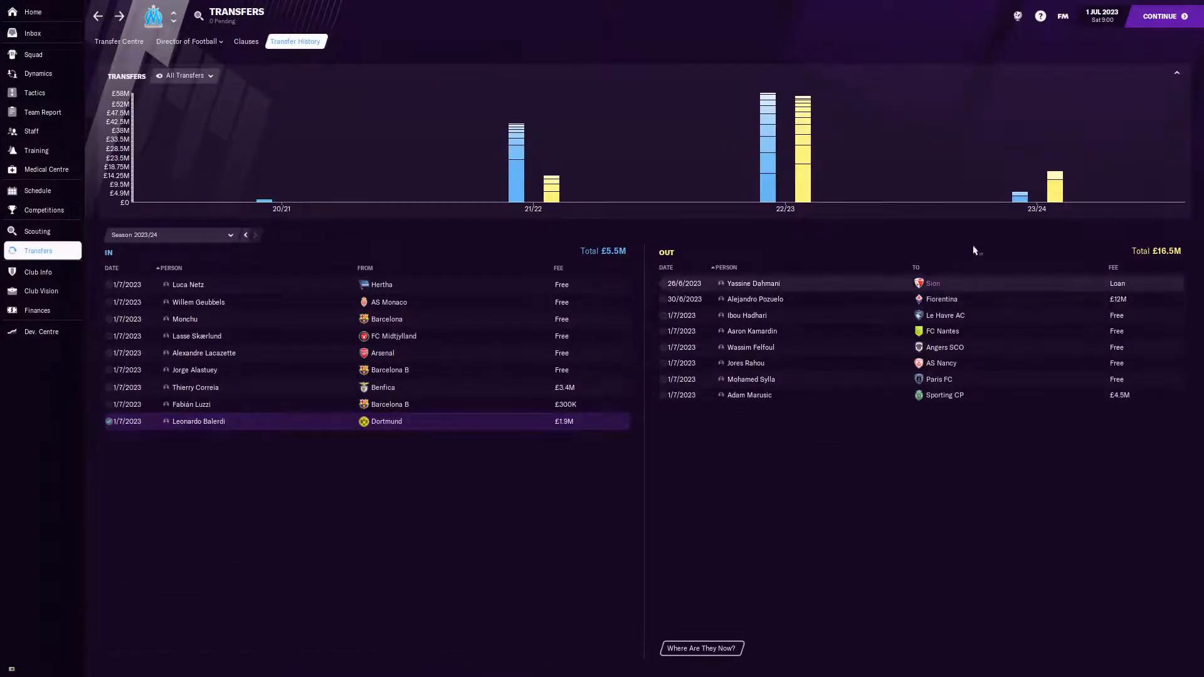
pyautogui.moveTo(1004, 460)
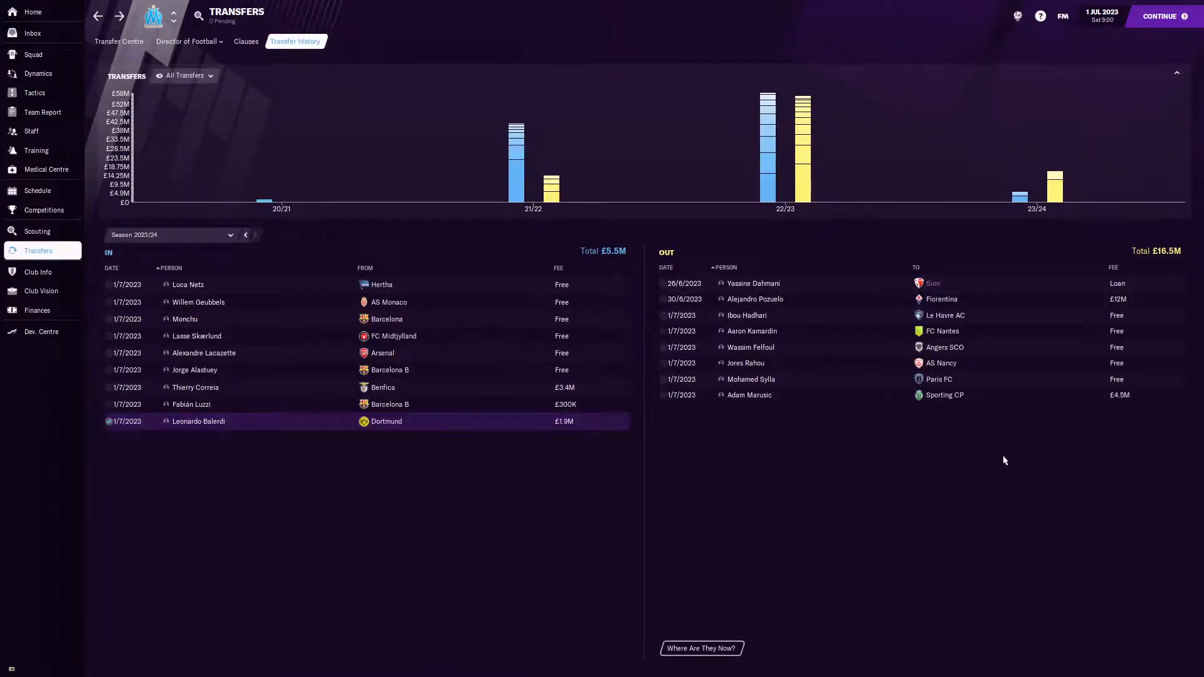
pyautogui.moveTo(850, 300)
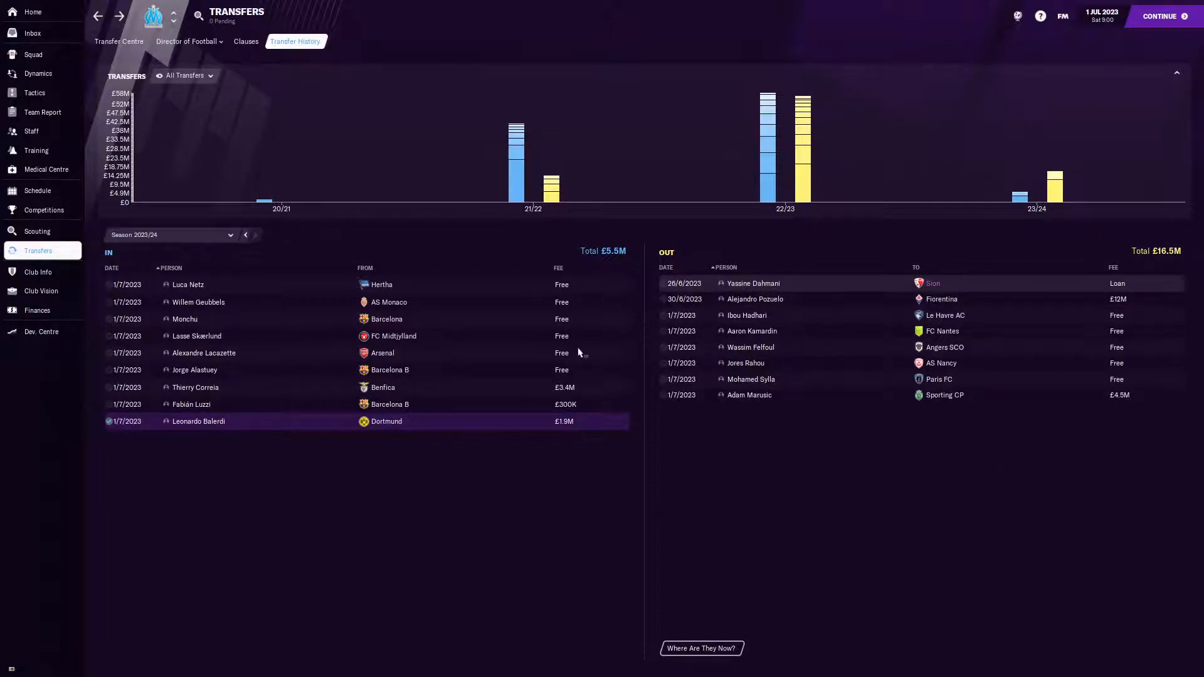
pyautogui.click(753, 283)
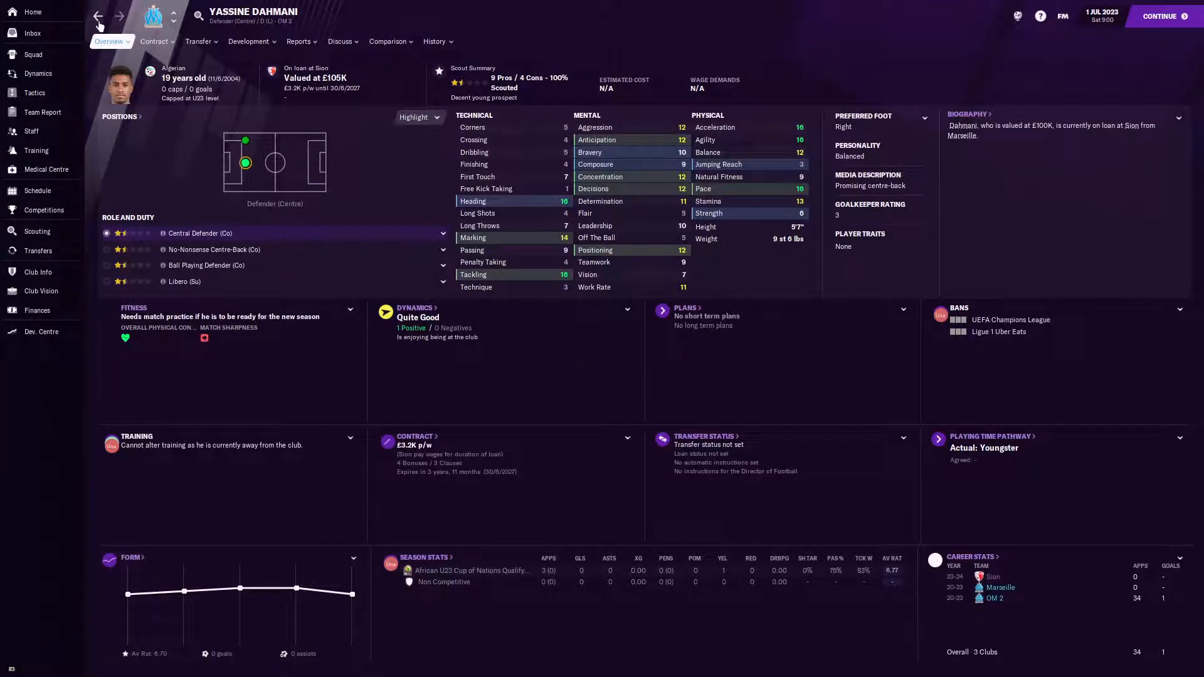
pyautogui.click(37, 251)
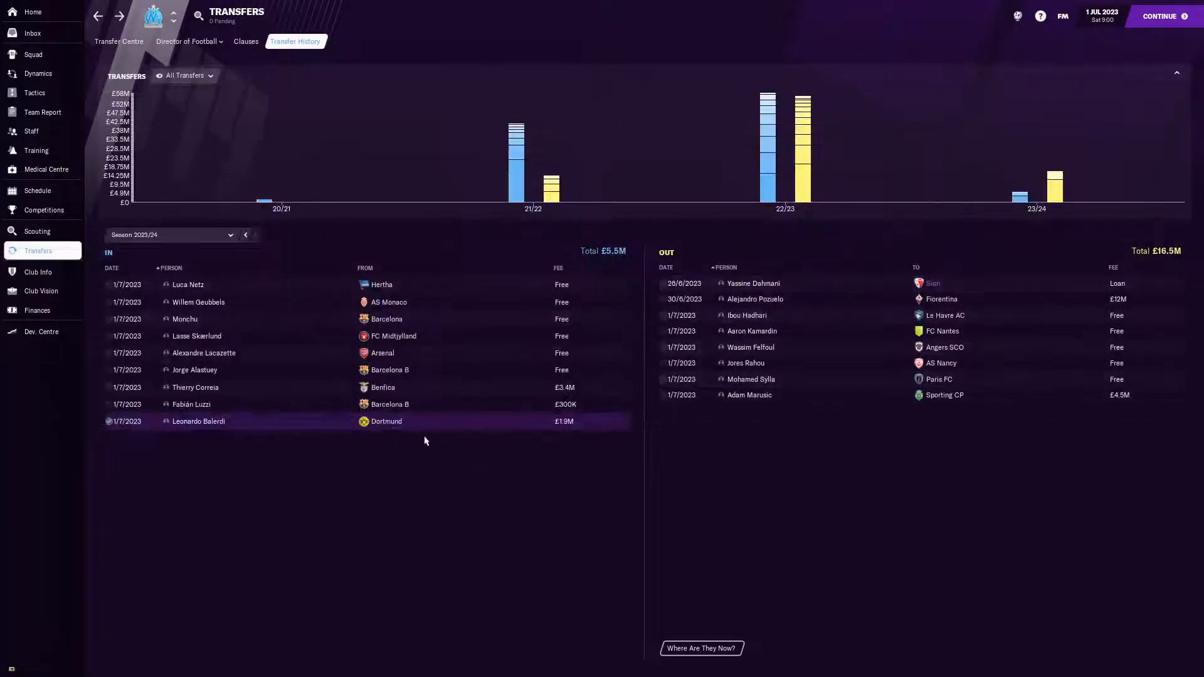
pyautogui.moveTo(821, 311)
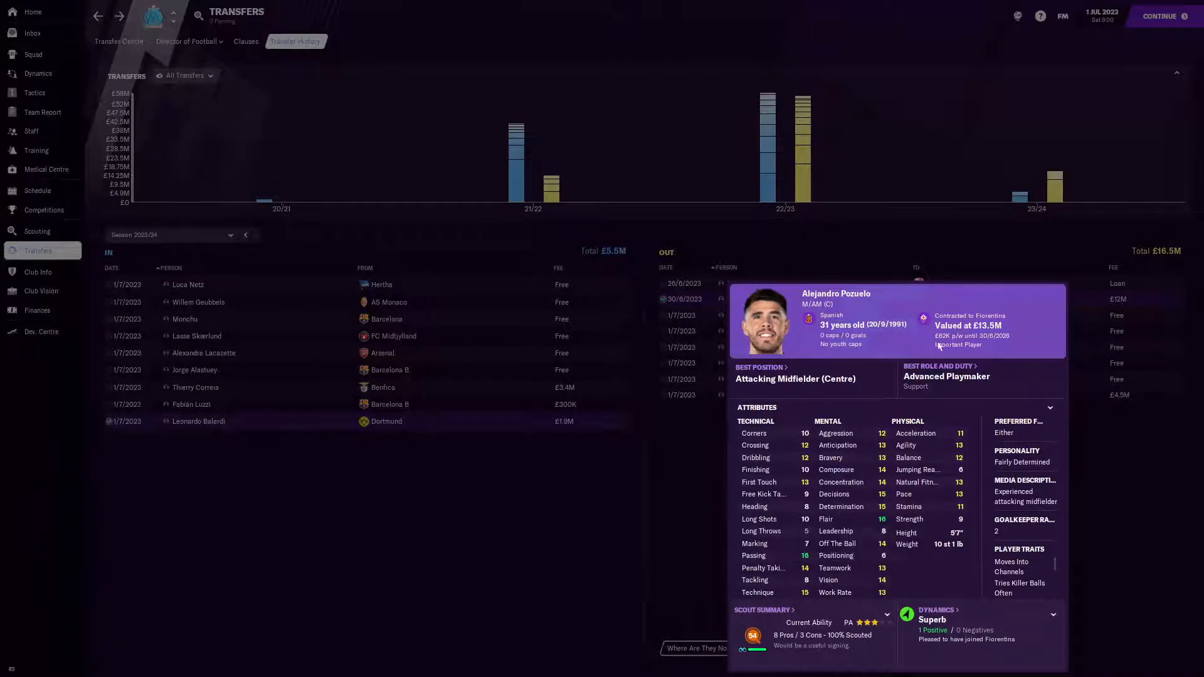
pyautogui.moveTo(819, 341)
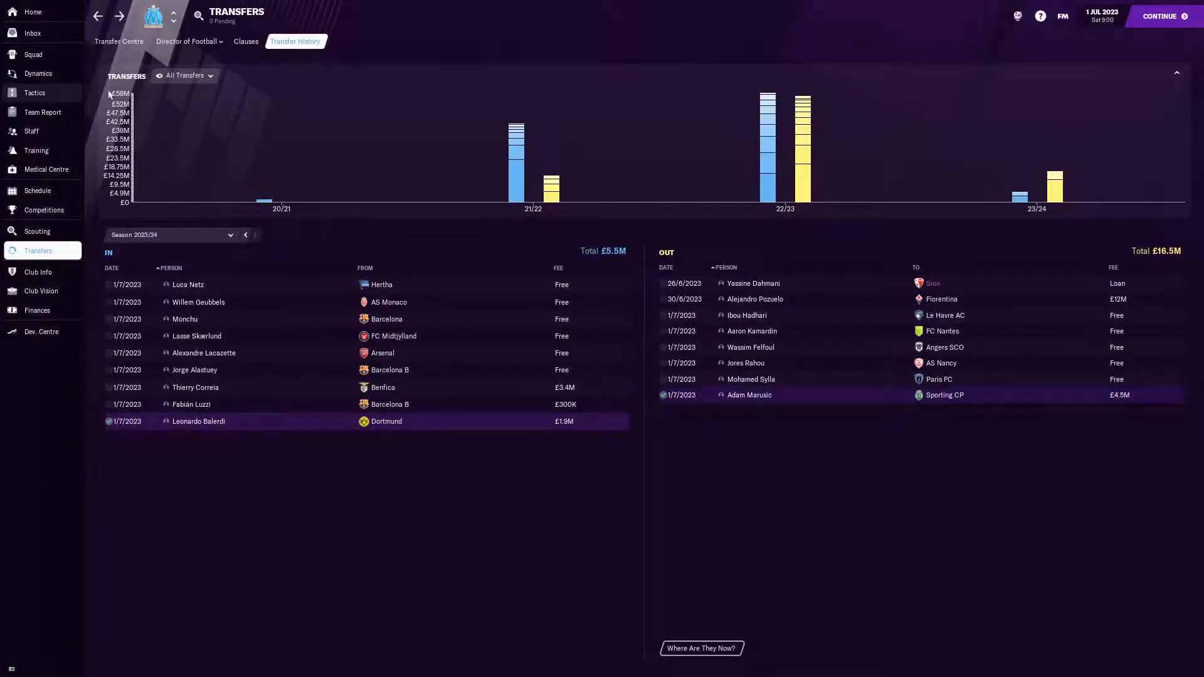
pyautogui.click(34, 93)
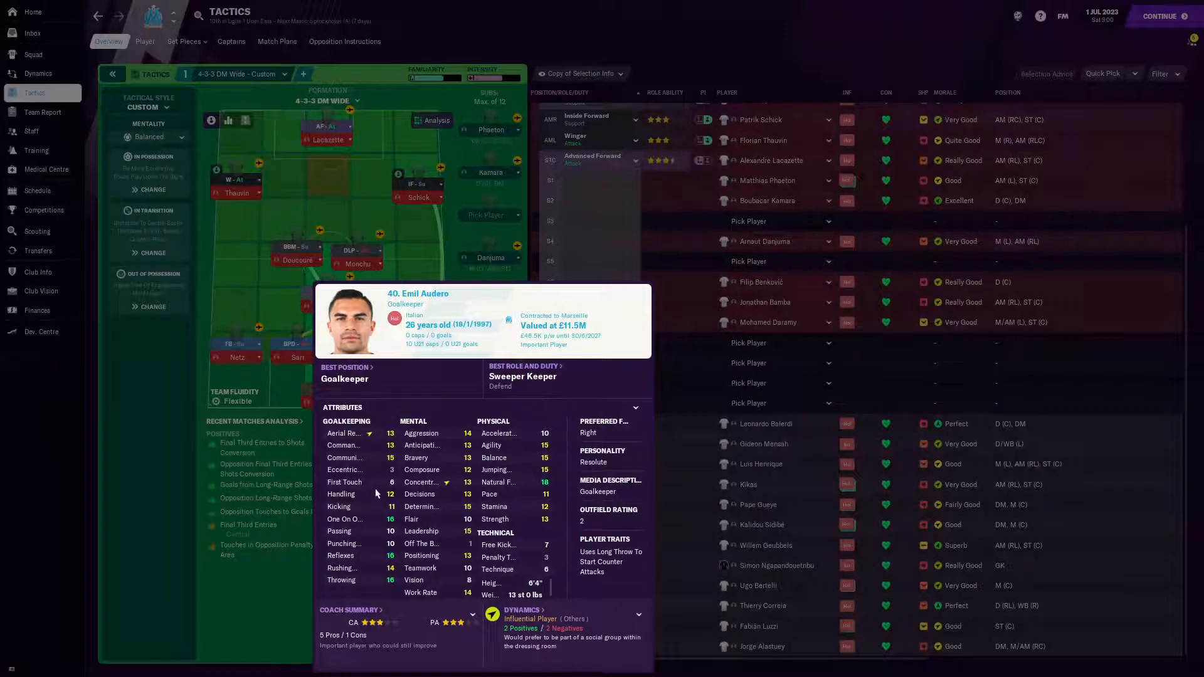
pyautogui.moveTo(364, 478)
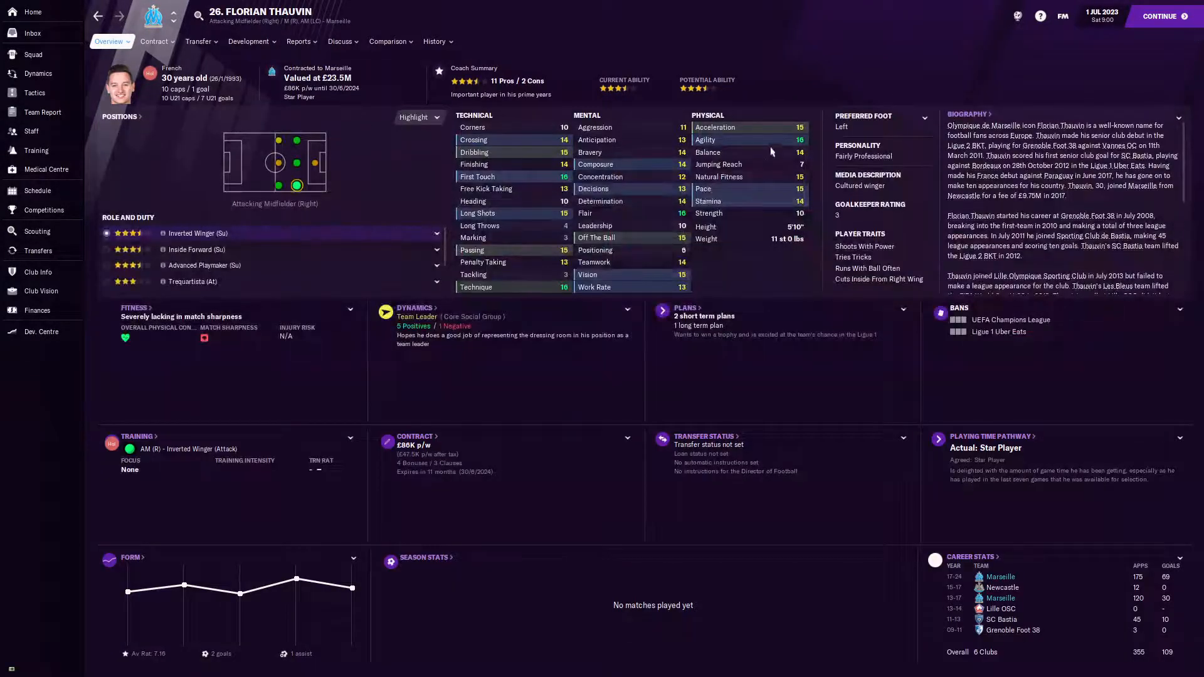
pyautogui.moveTo(561, 237)
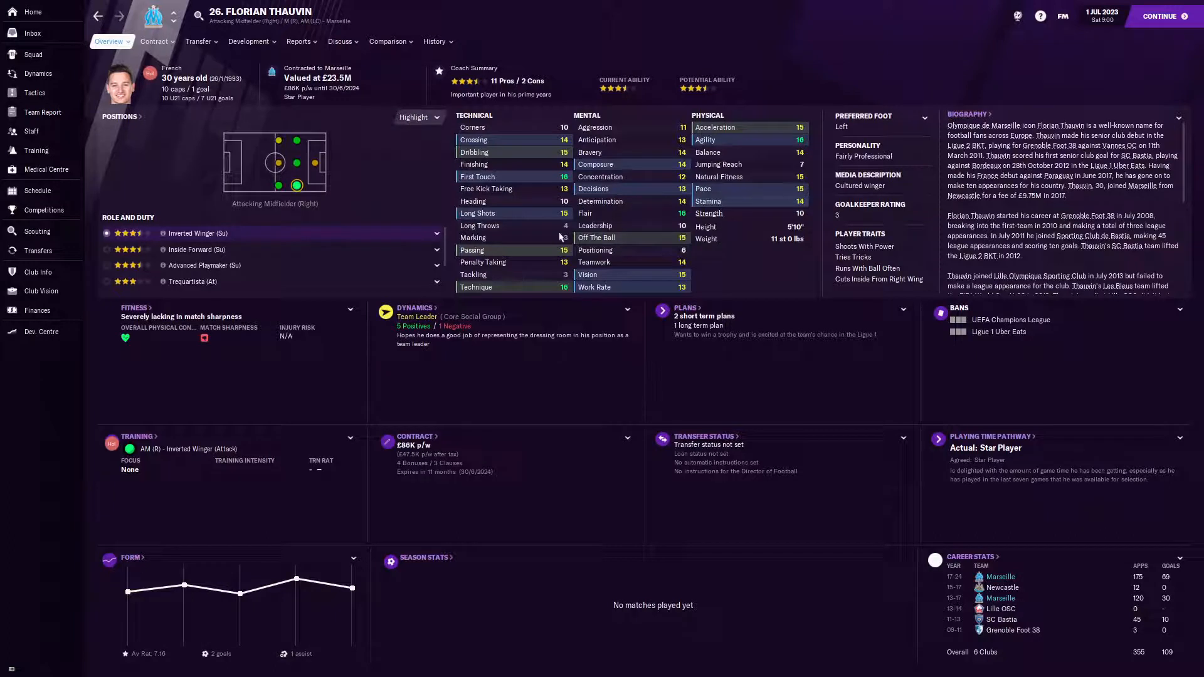
# - Check Thauvin's left attacking-midfield role ratings and return to the 4-3-3 DM Wide tactics screen
pyautogui.click(294, 139)
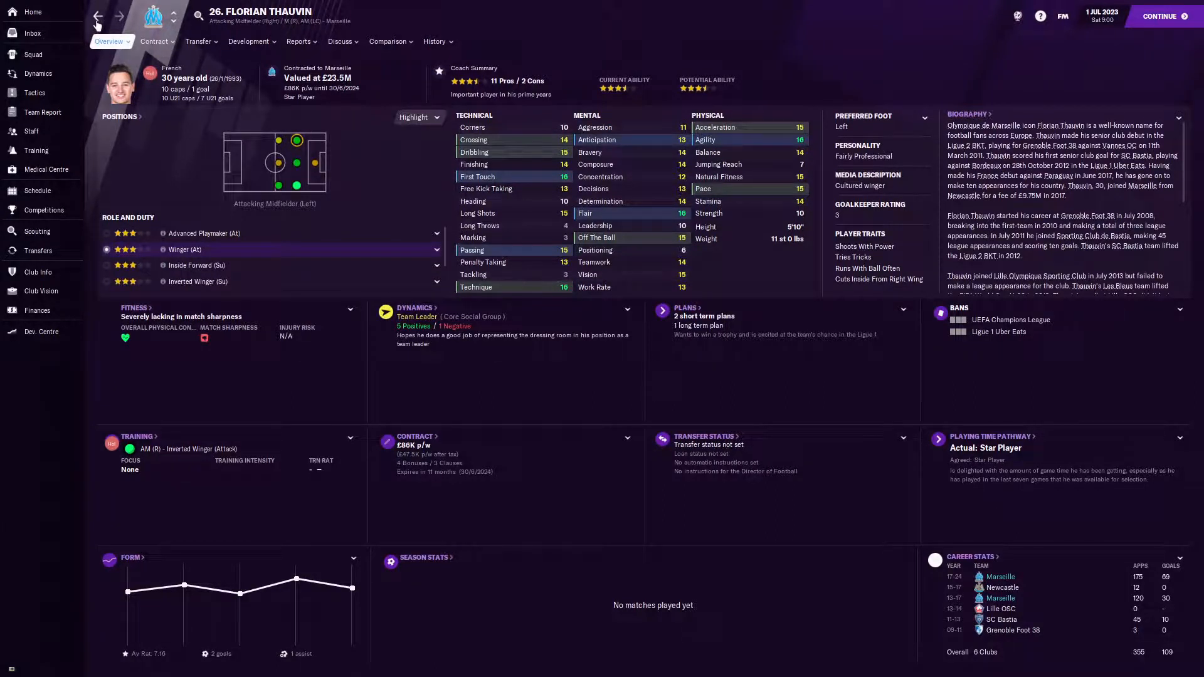
pyautogui.click(33, 91)
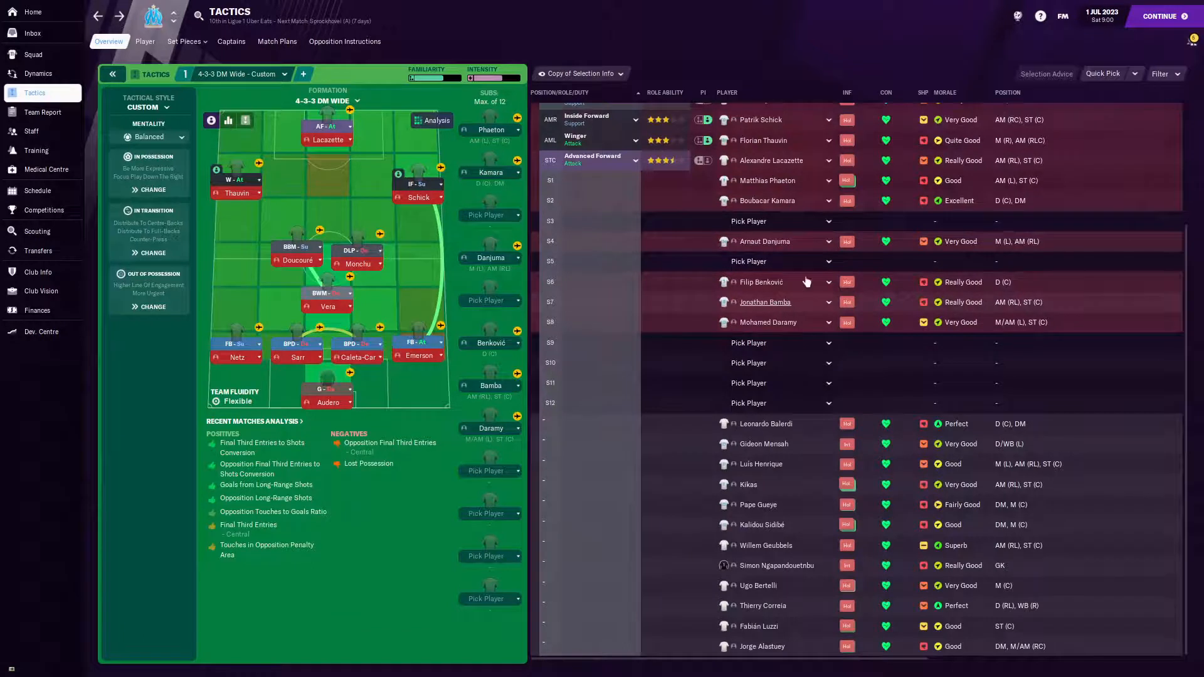
pyautogui.moveTo(806, 514)
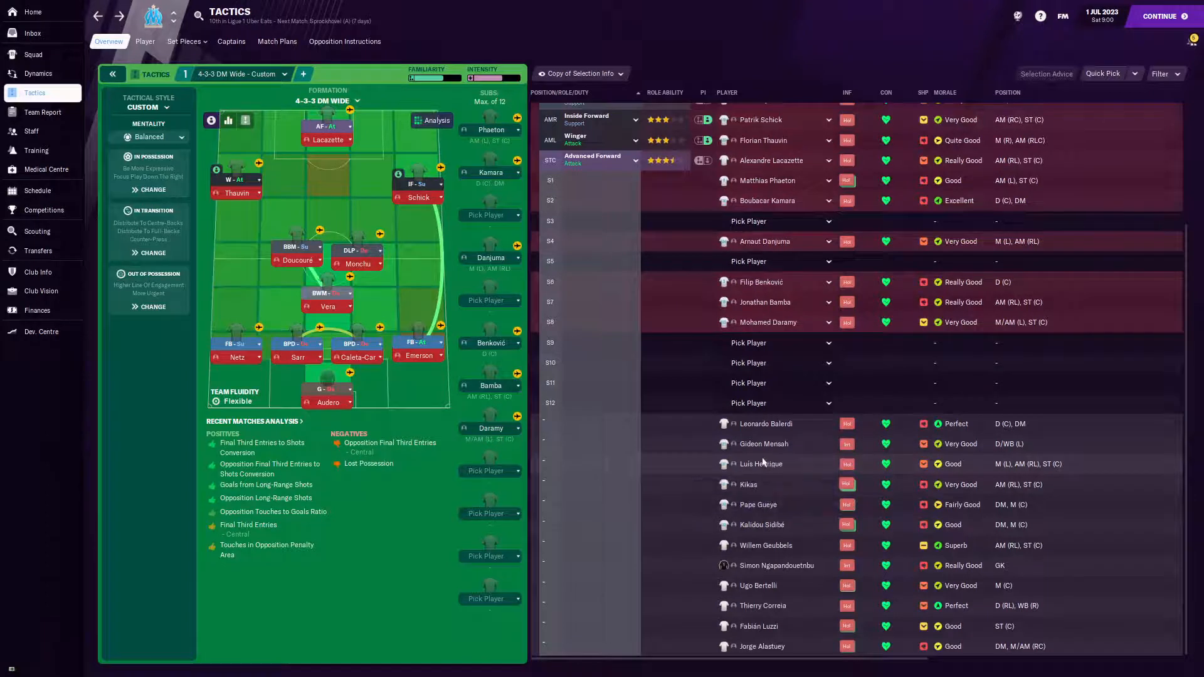
# - Bring up Luís Henrique's full player profile from the tactics line-up
pyautogui.click(764, 463)
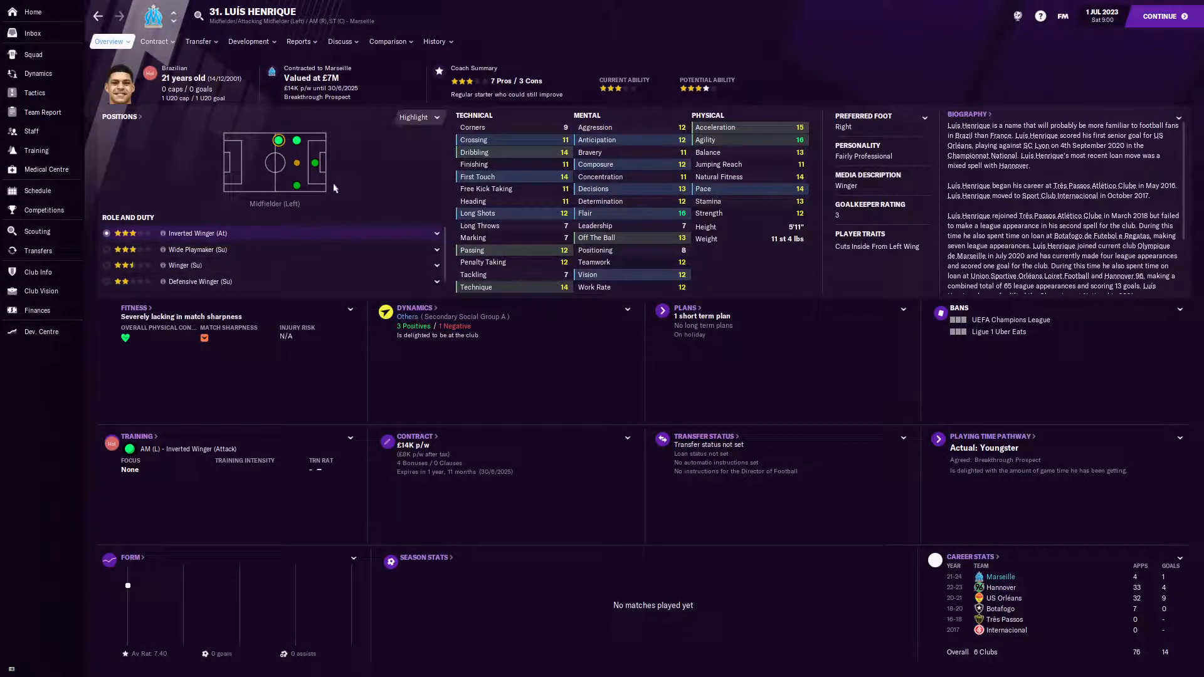
pyautogui.moveTo(285, 180)
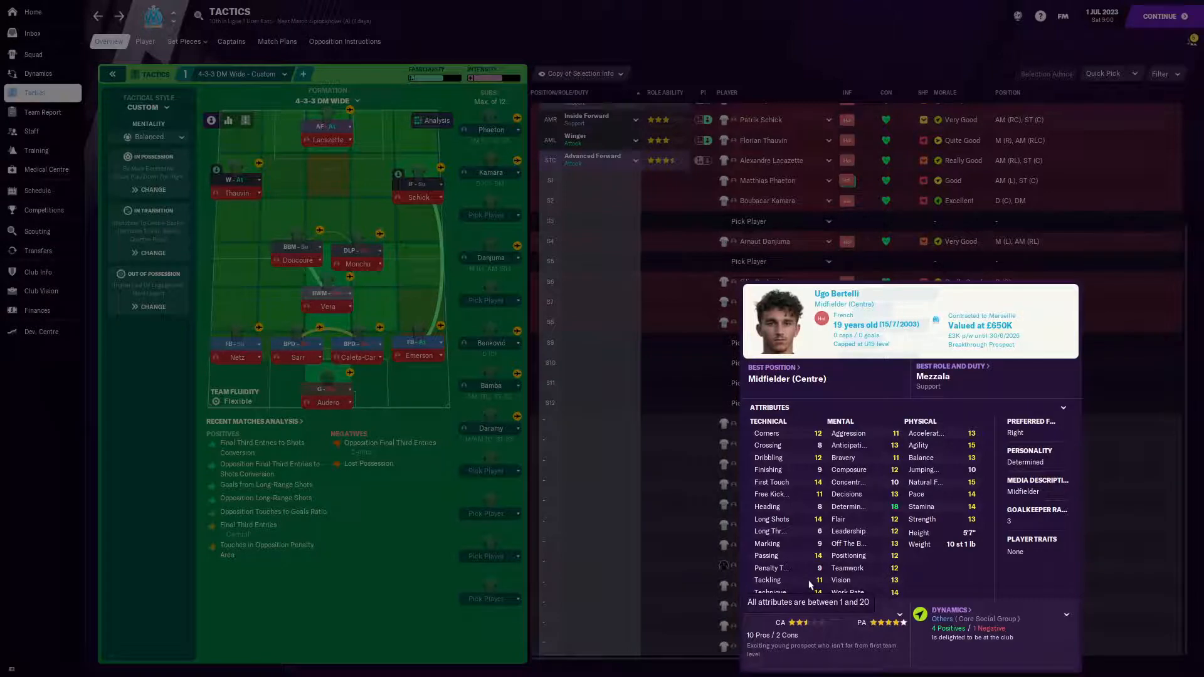
pyautogui.moveTo(919, 529)
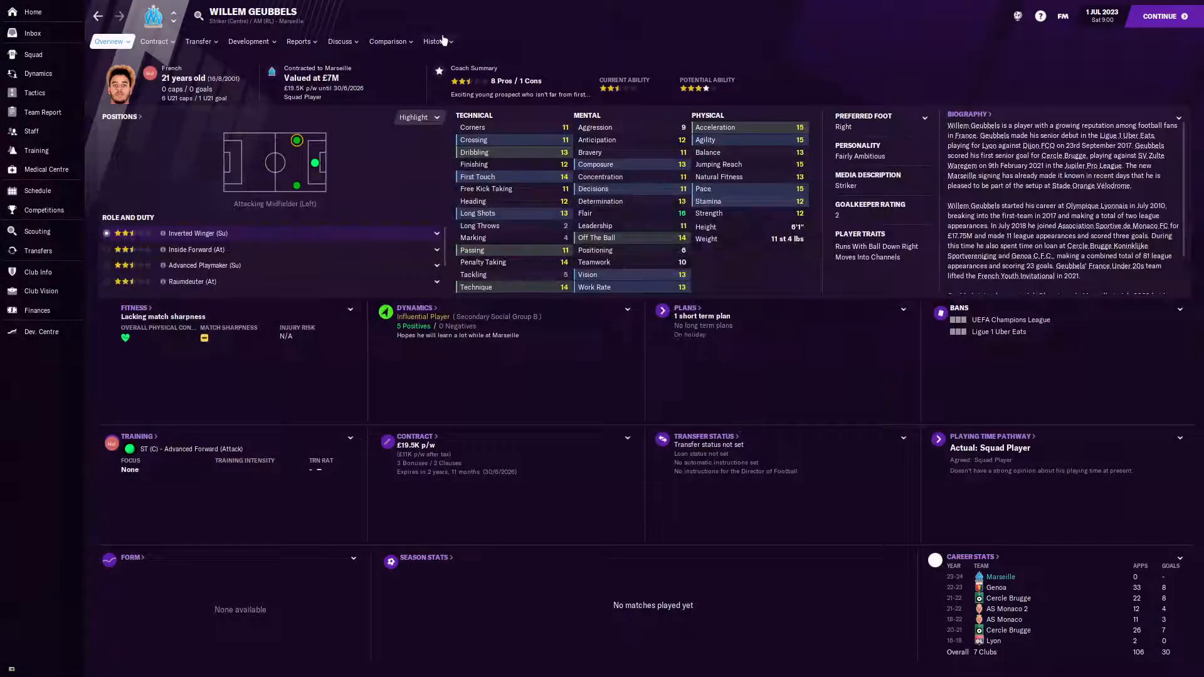
pyautogui.click(436, 41)
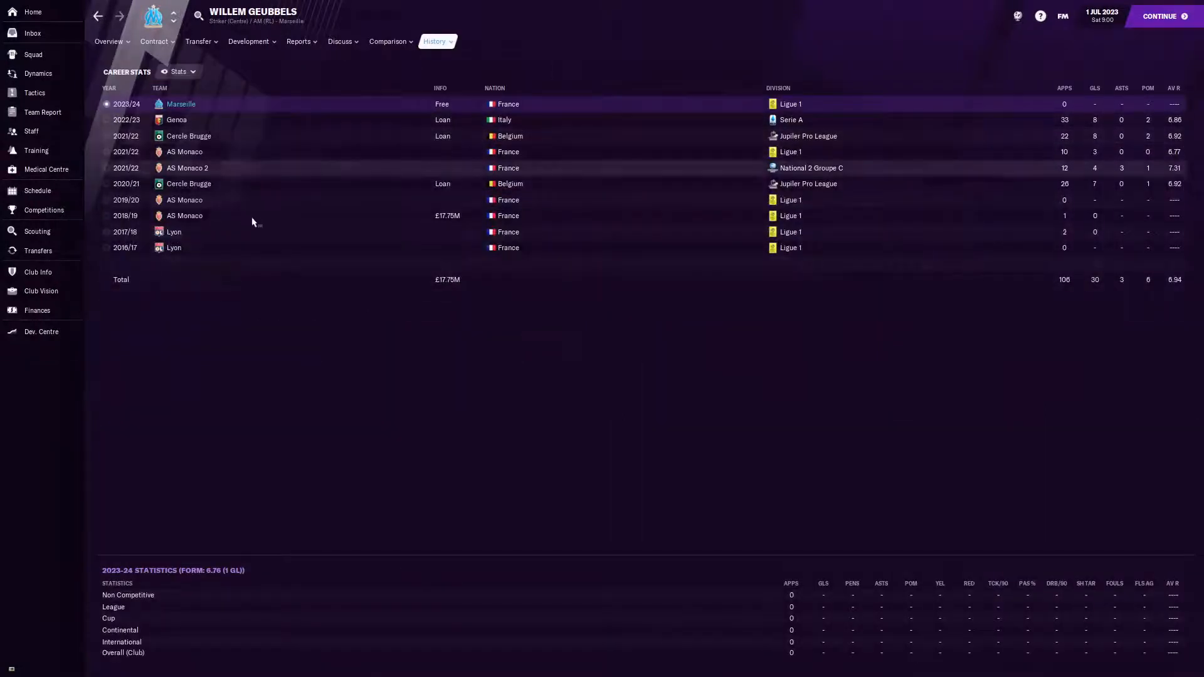
pyautogui.click(184, 216)
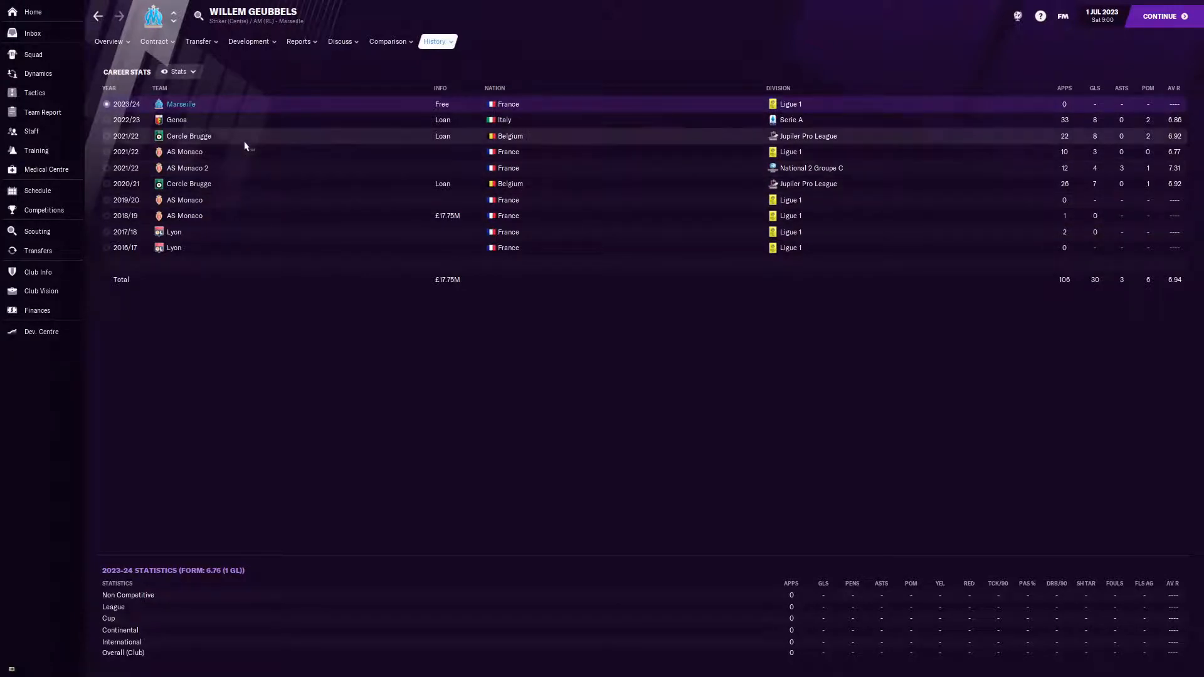
pyautogui.click(108, 41)
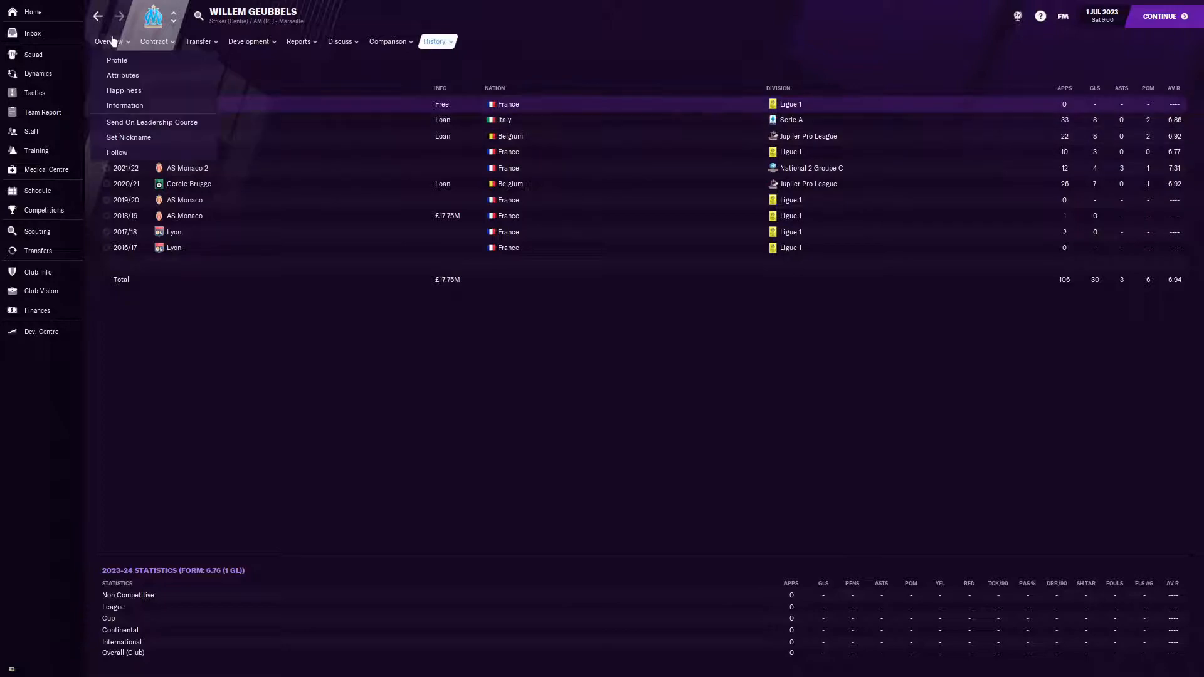
pyautogui.click(116, 60)
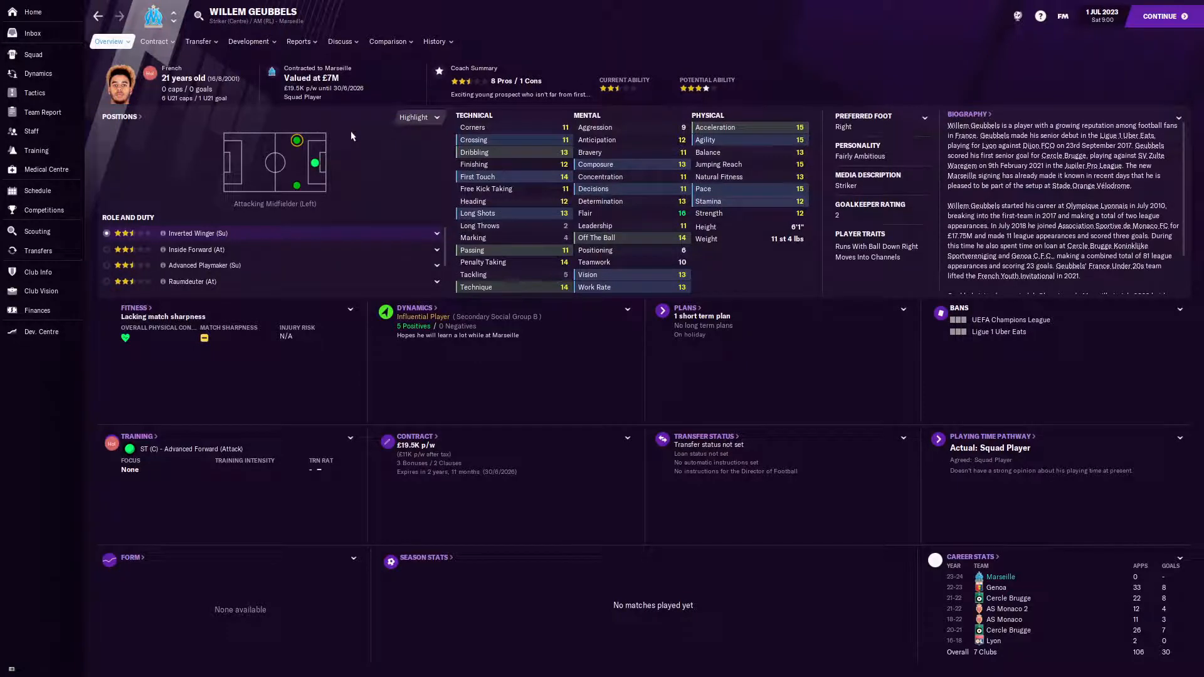
# - Read the coach report on Geubbels rated as a Striker (Centre), then return to his overview
pyautogui.click(300, 41)
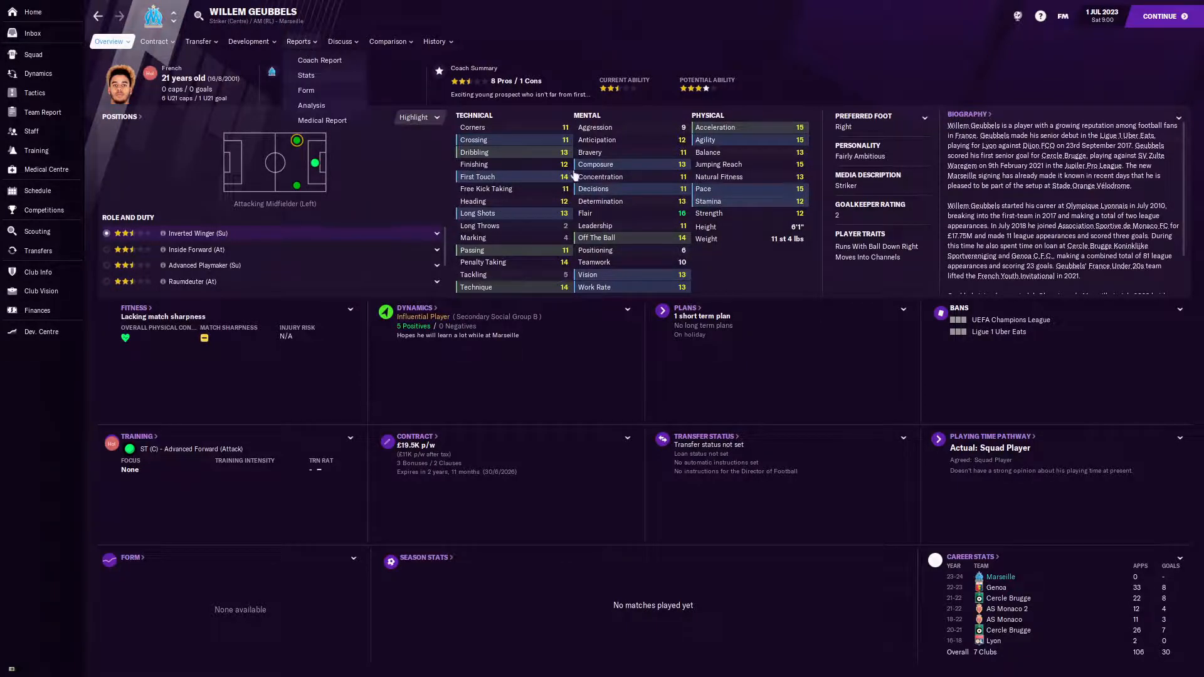
pyautogui.click(298, 42)
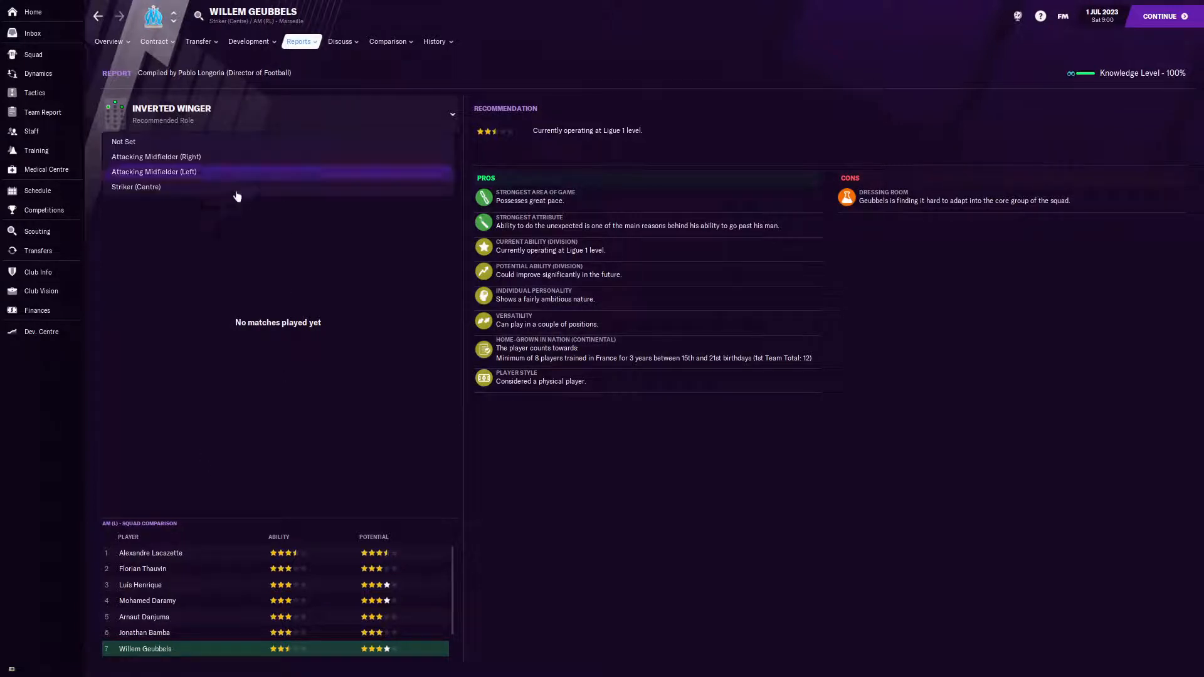
pyautogui.click(135, 186)
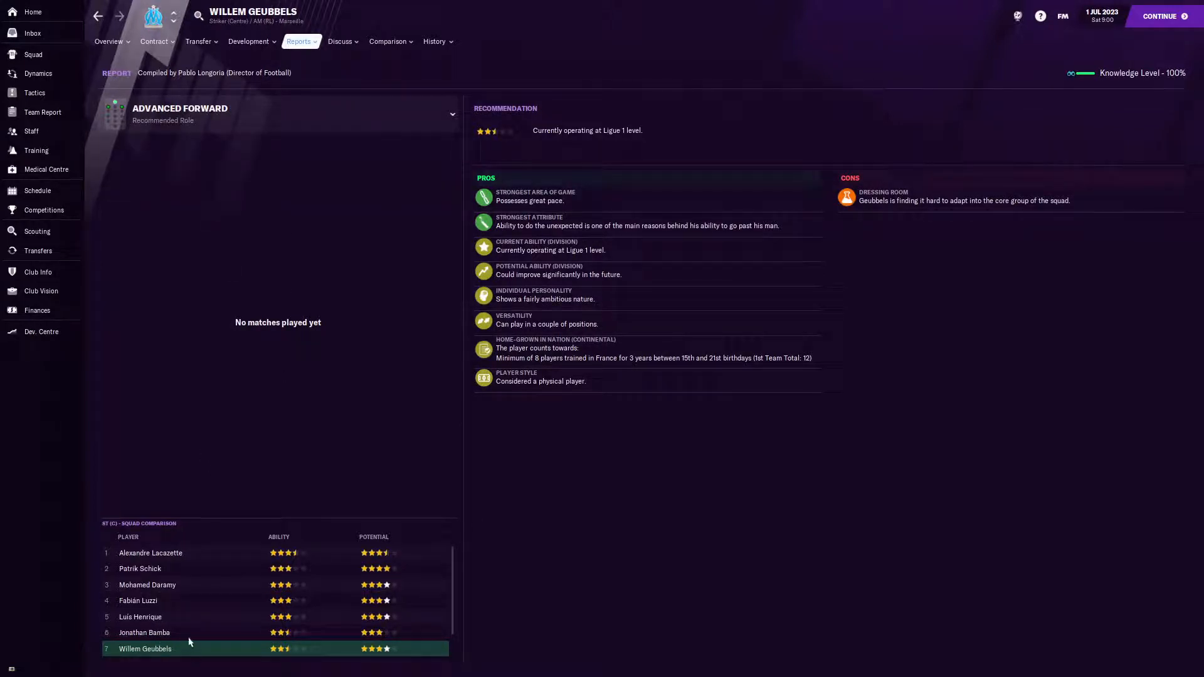
pyautogui.moveTo(119, 636)
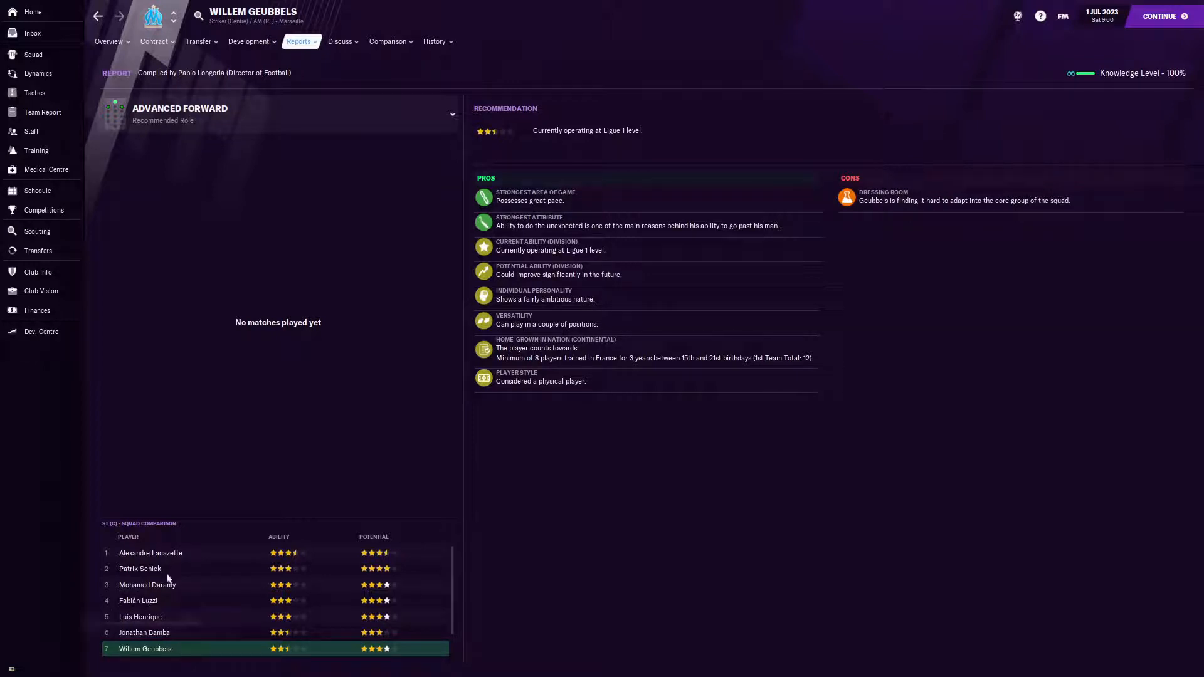
pyautogui.moveTo(199, 594)
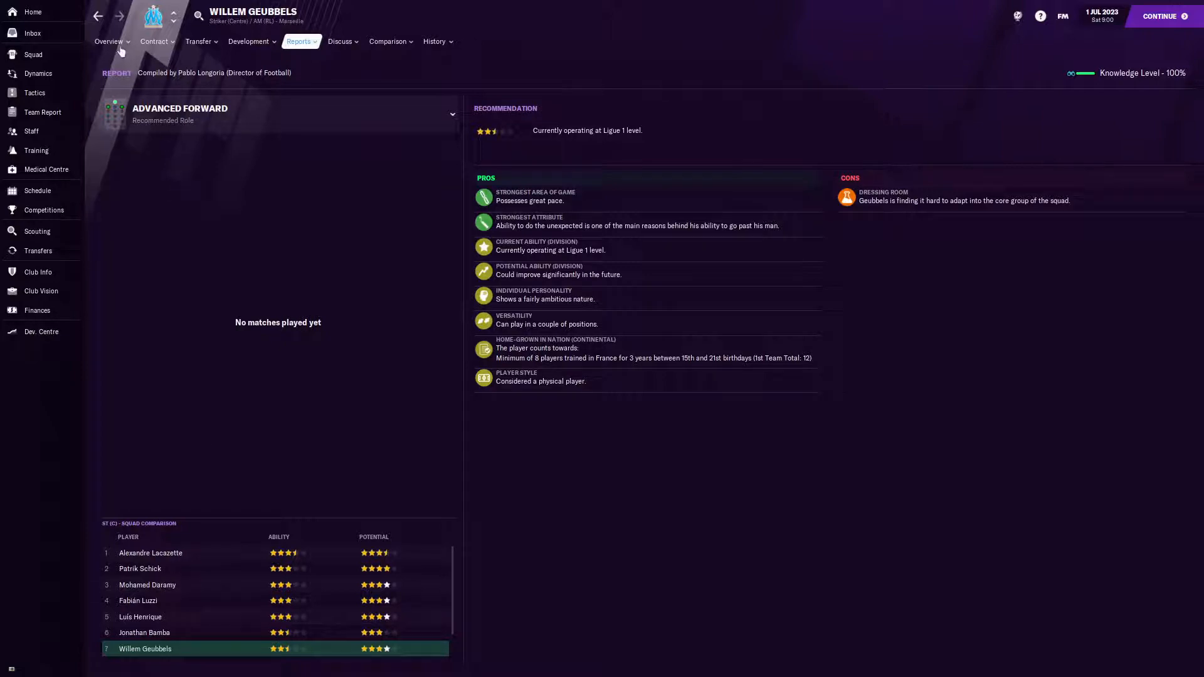
pyautogui.click(108, 40)
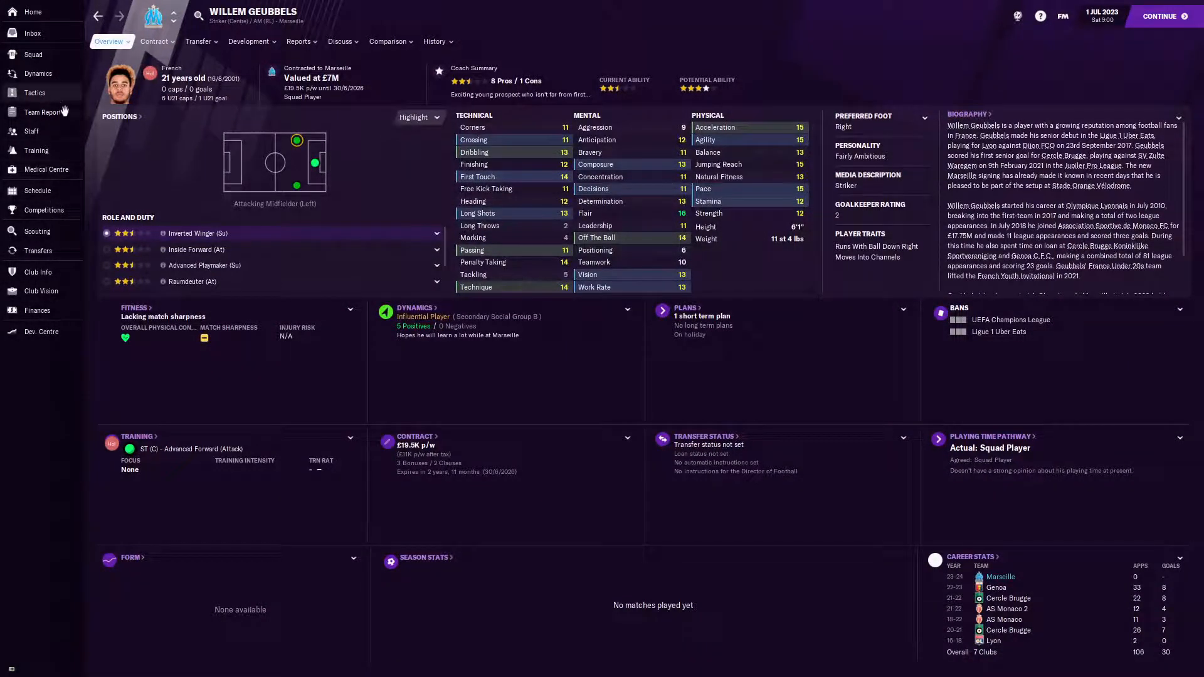
# - Bring up the Marseille team report with the assistant's best XI
pyautogui.click(43, 112)
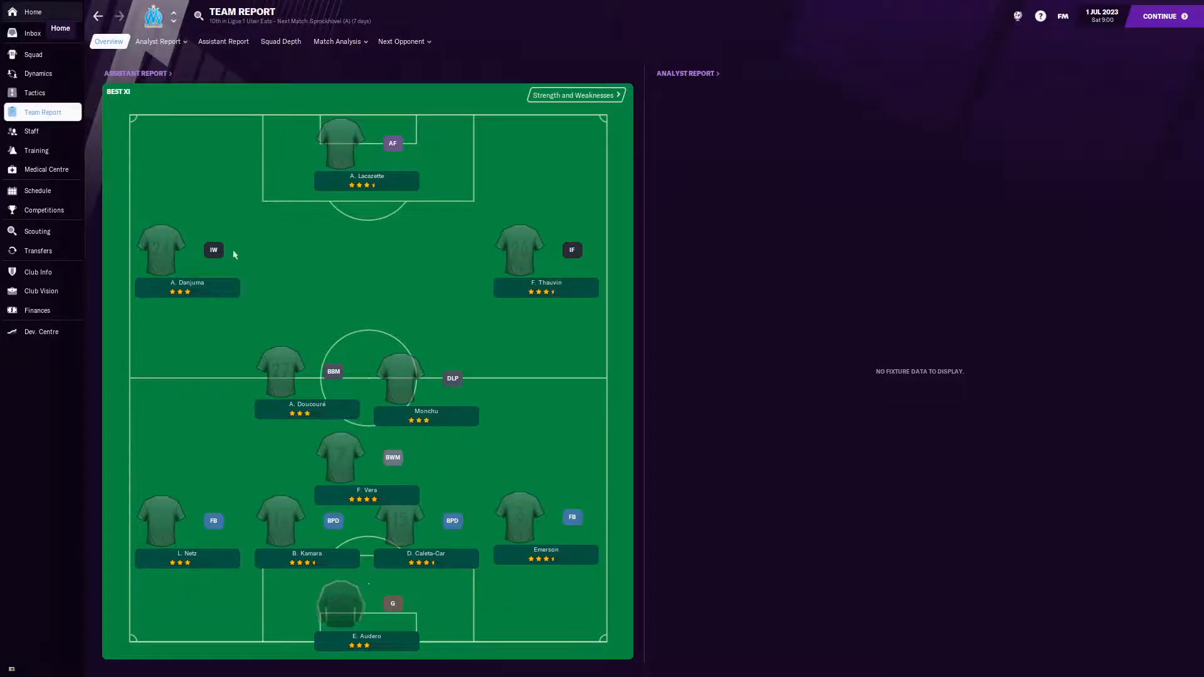
pyautogui.click(32, 11)
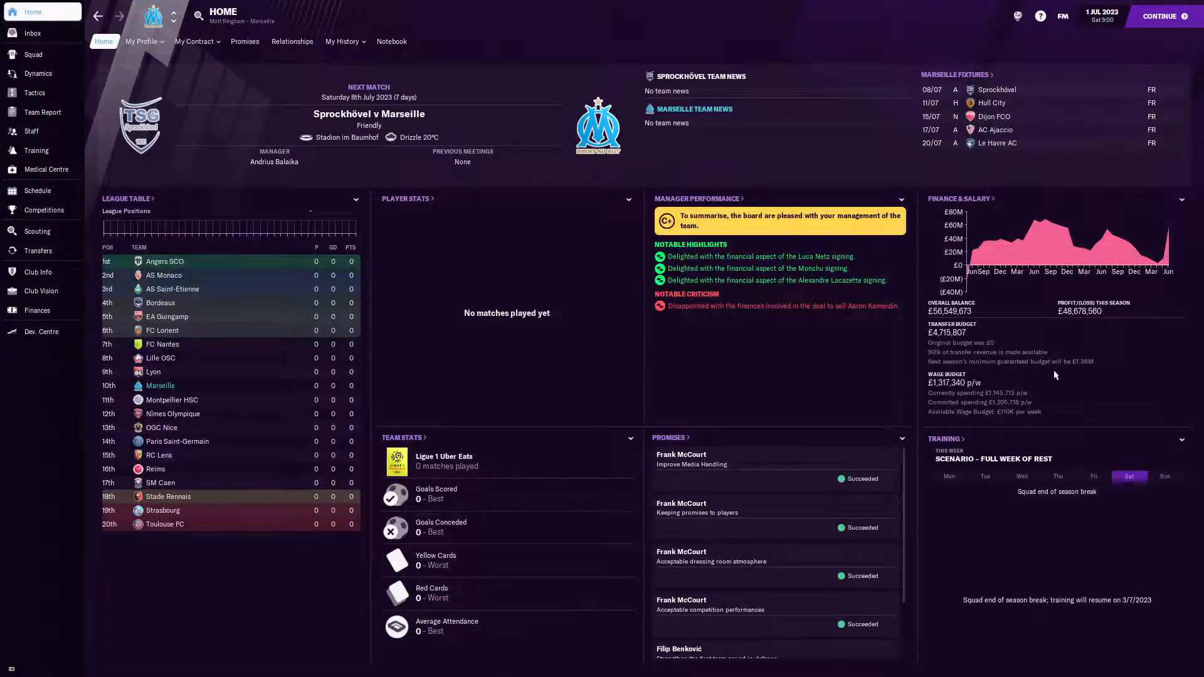
pyautogui.moveTo(744, 346)
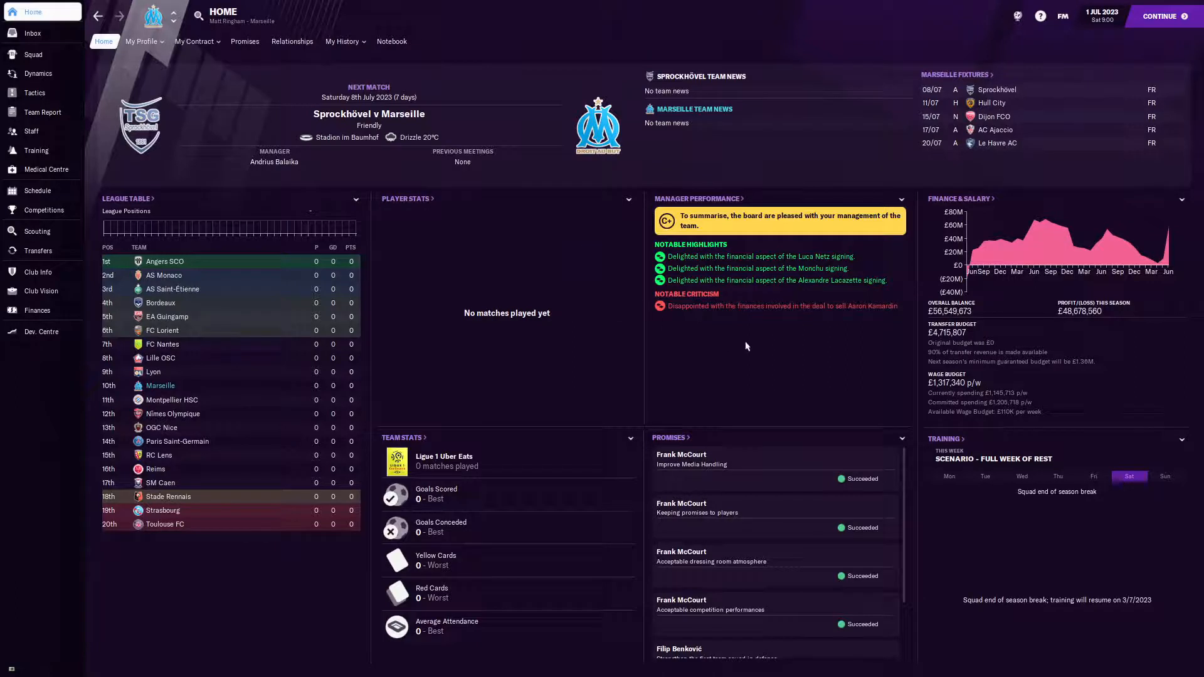
pyautogui.moveTo(814, 256)
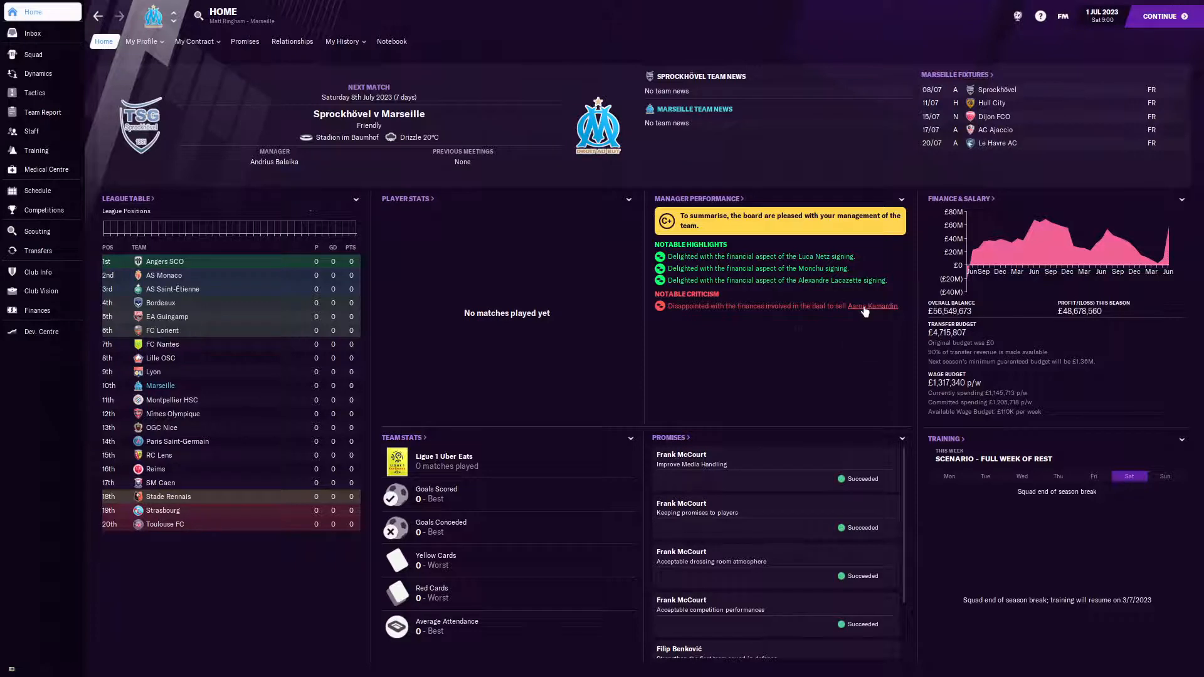
pyautogui.click(872, 306)
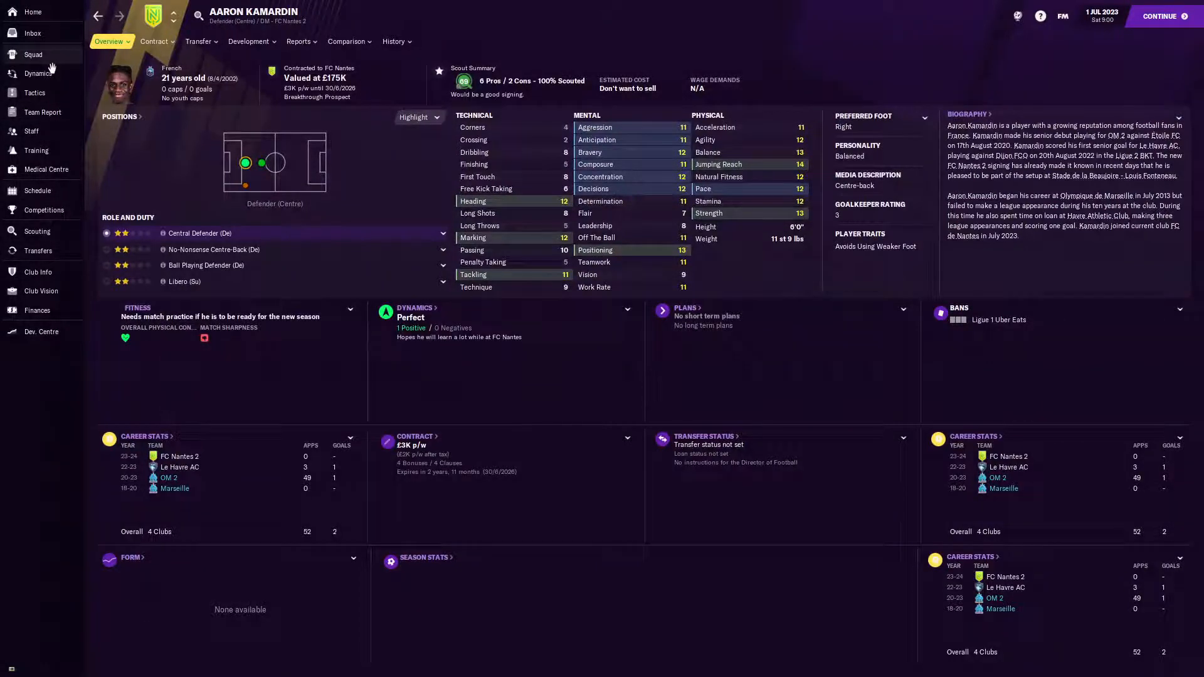
# - Detour to the squad list, then follow Aaron Kamardin's header link to his club FC Nantes 2
pyautogui.click(32, 54)
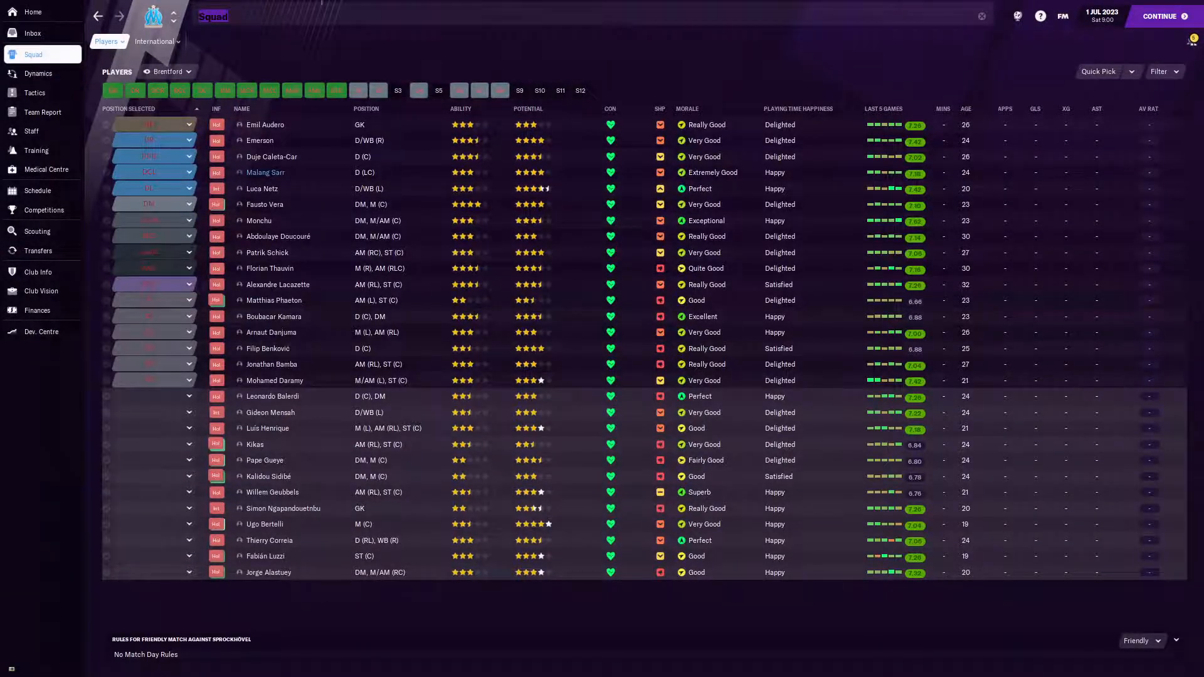
pyautogui.write('inter')
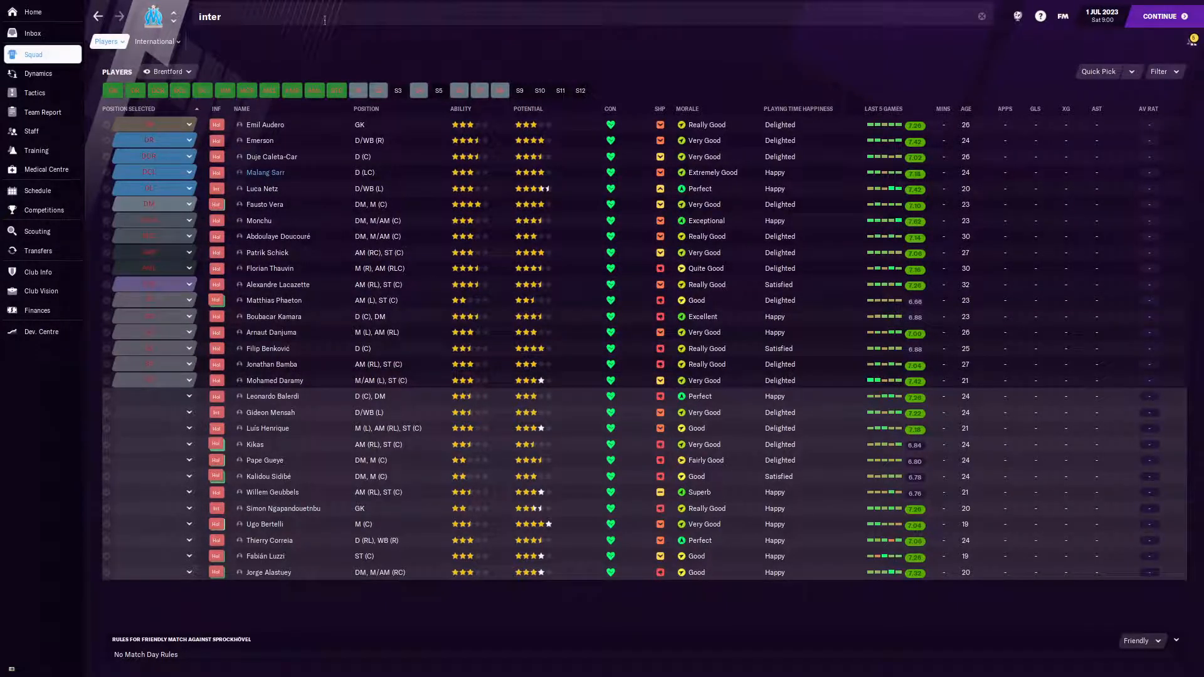
pyautogui.press('Backspace')
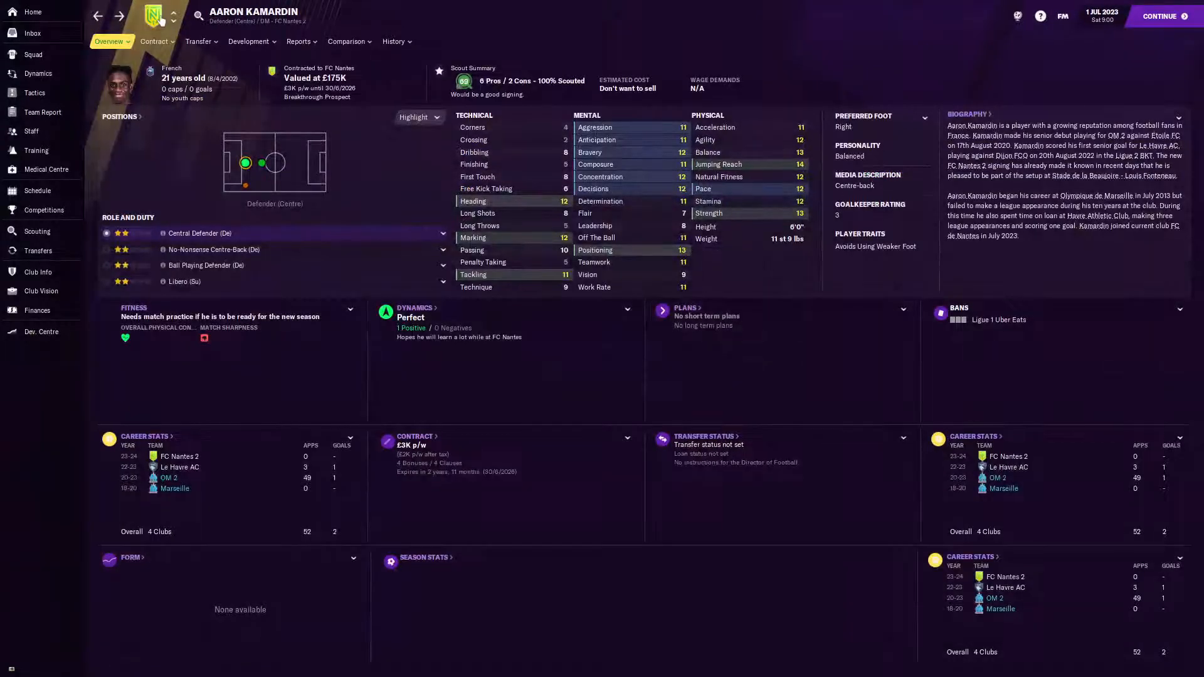
pyautogui.click(395, 40)
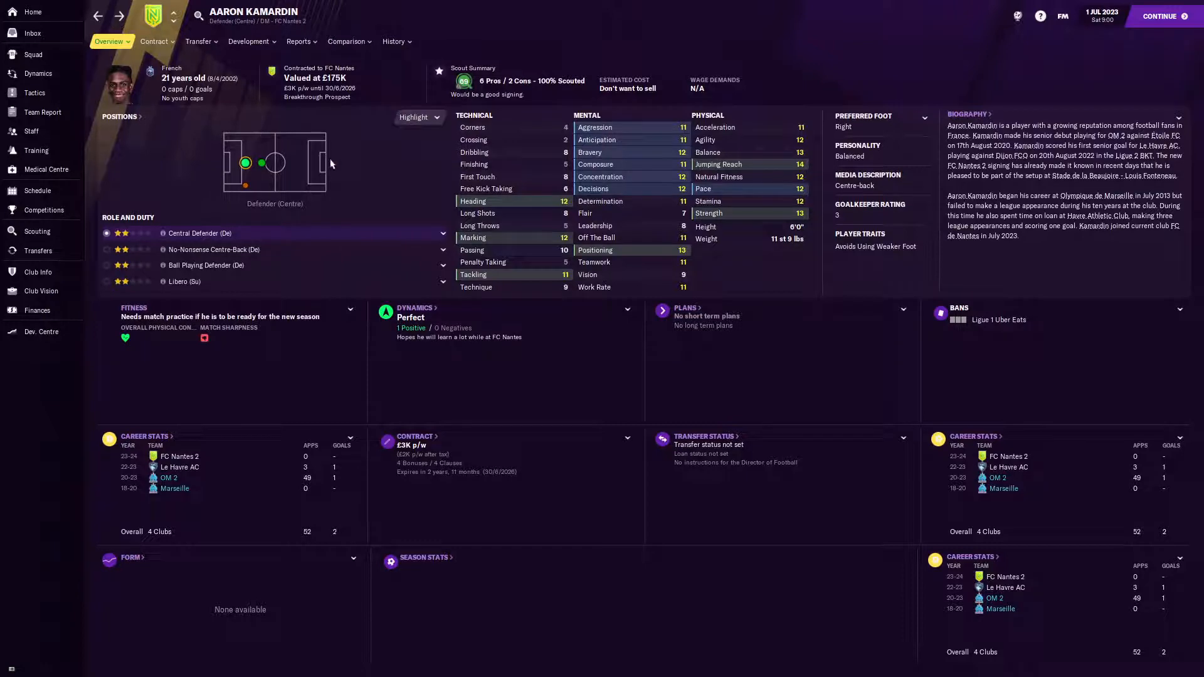
pyautogui.moveTo(207, 124)
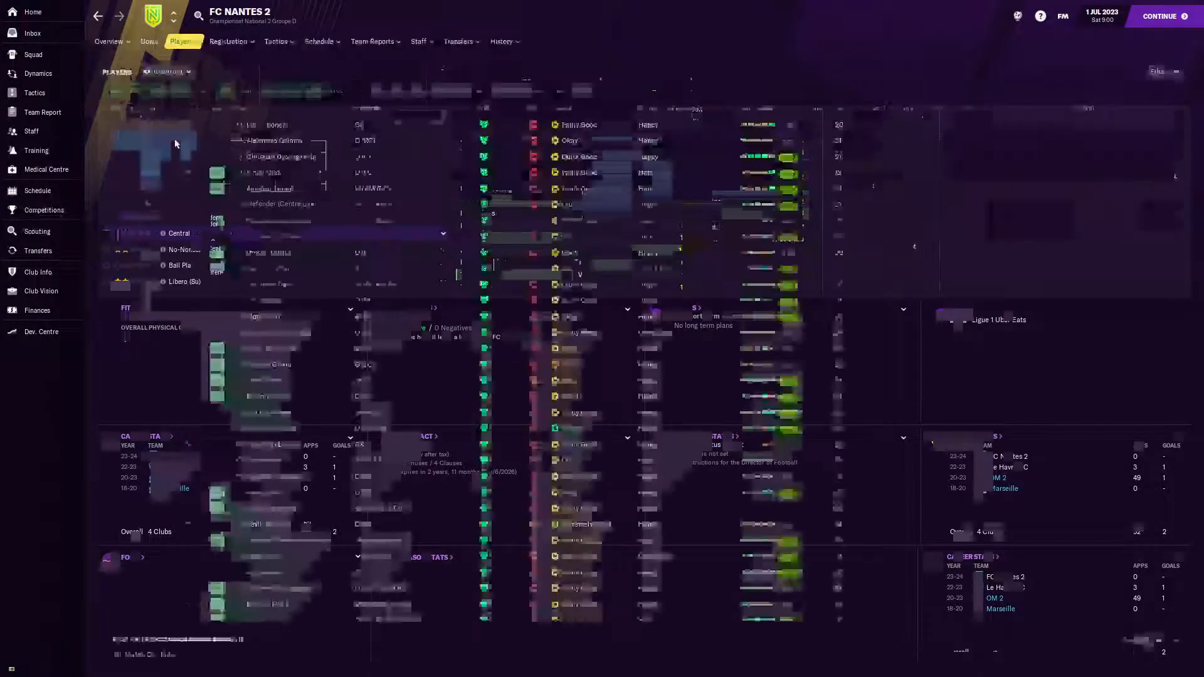
# - Show senior FC De Nantes' 2022/23 transfer history: £20.5M arrivals, £52M departures
pyautogui.click(182, 40)
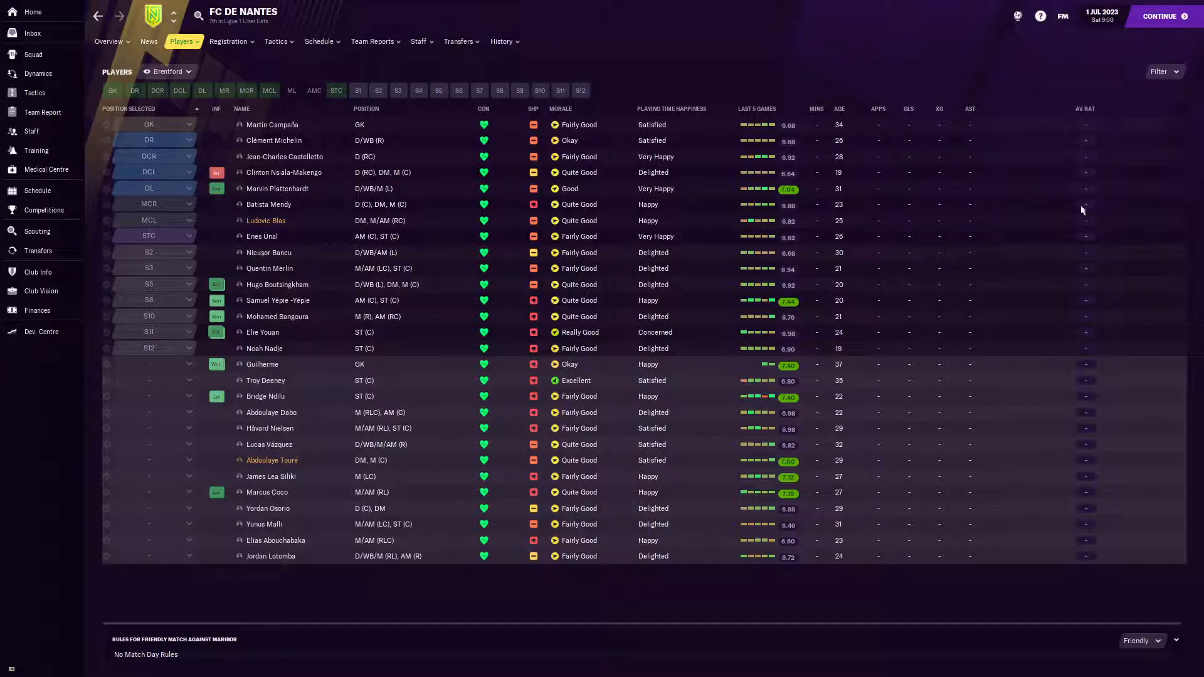
pyautogui.click(459, 40)
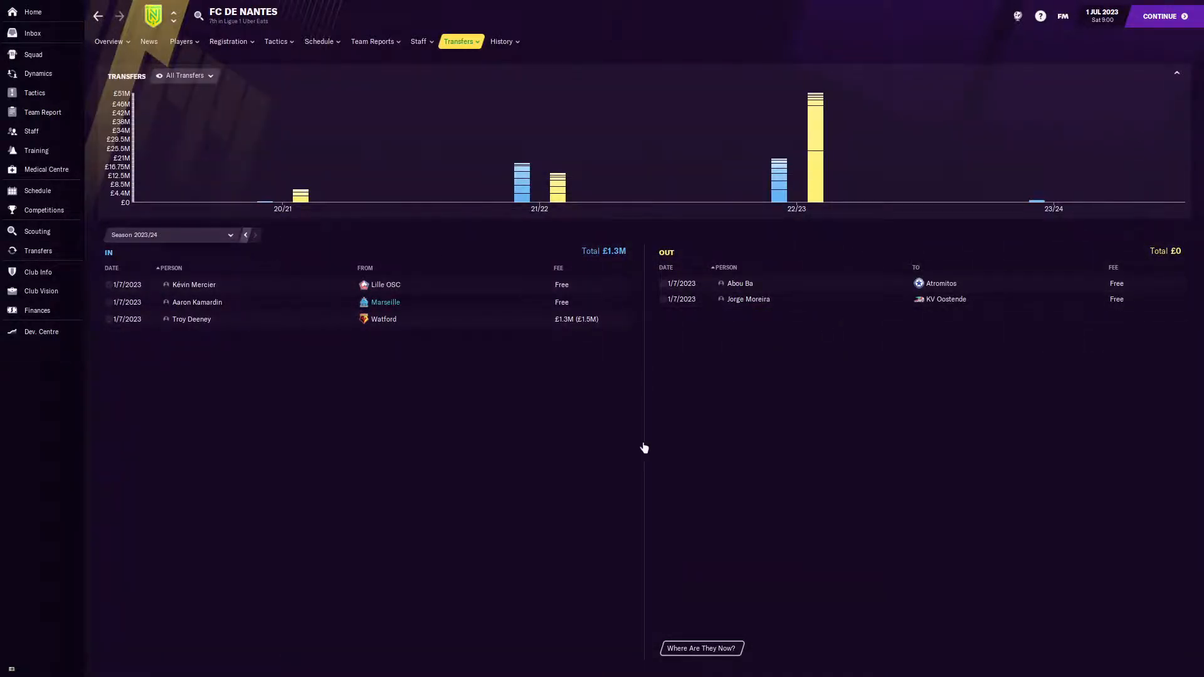
pyautogui.click(245, 234)
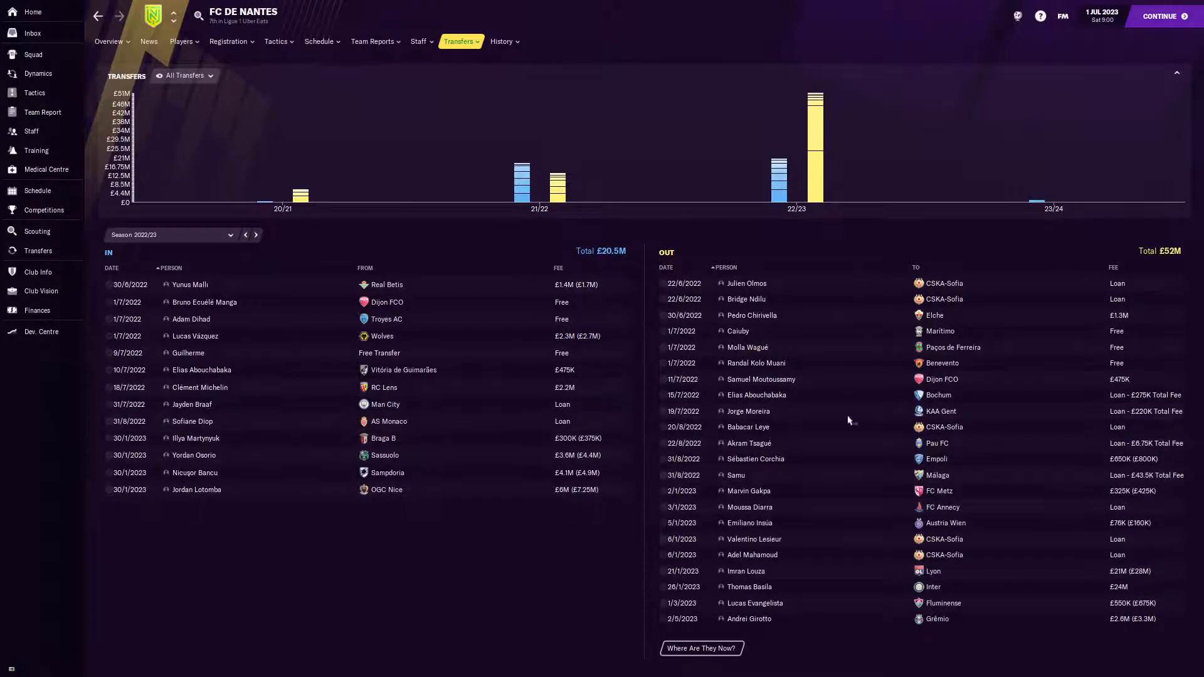
pyautogui.moveTo(764, 590)
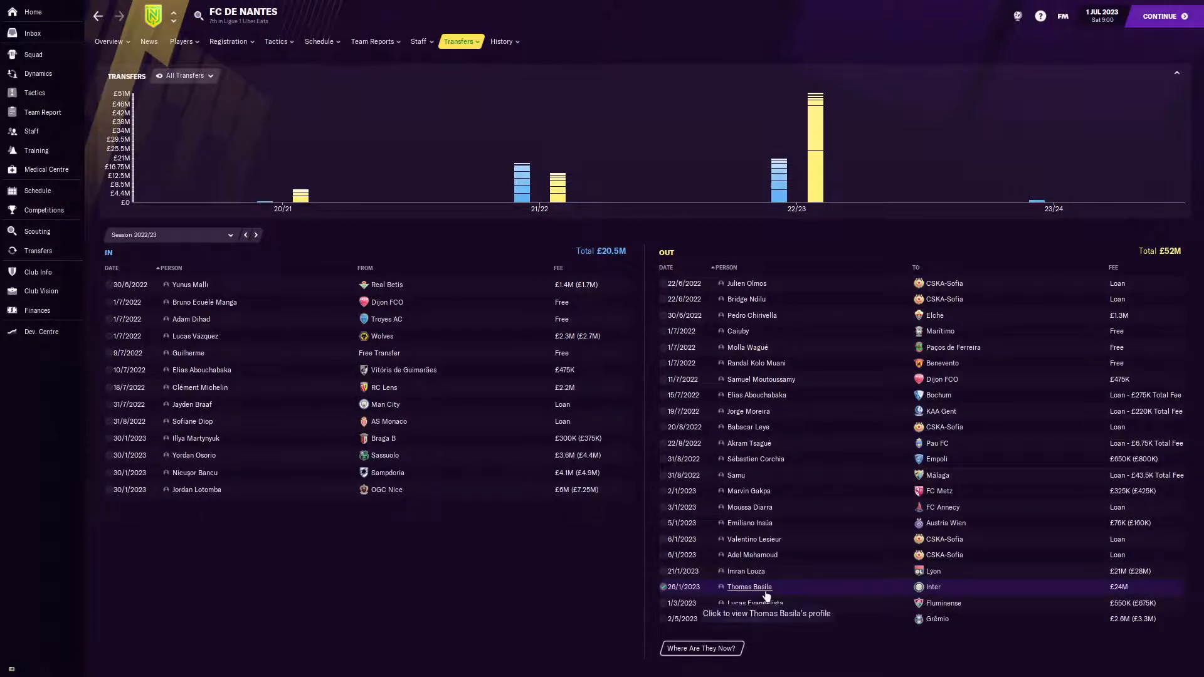
pyautogui.moveTo(769, 586)
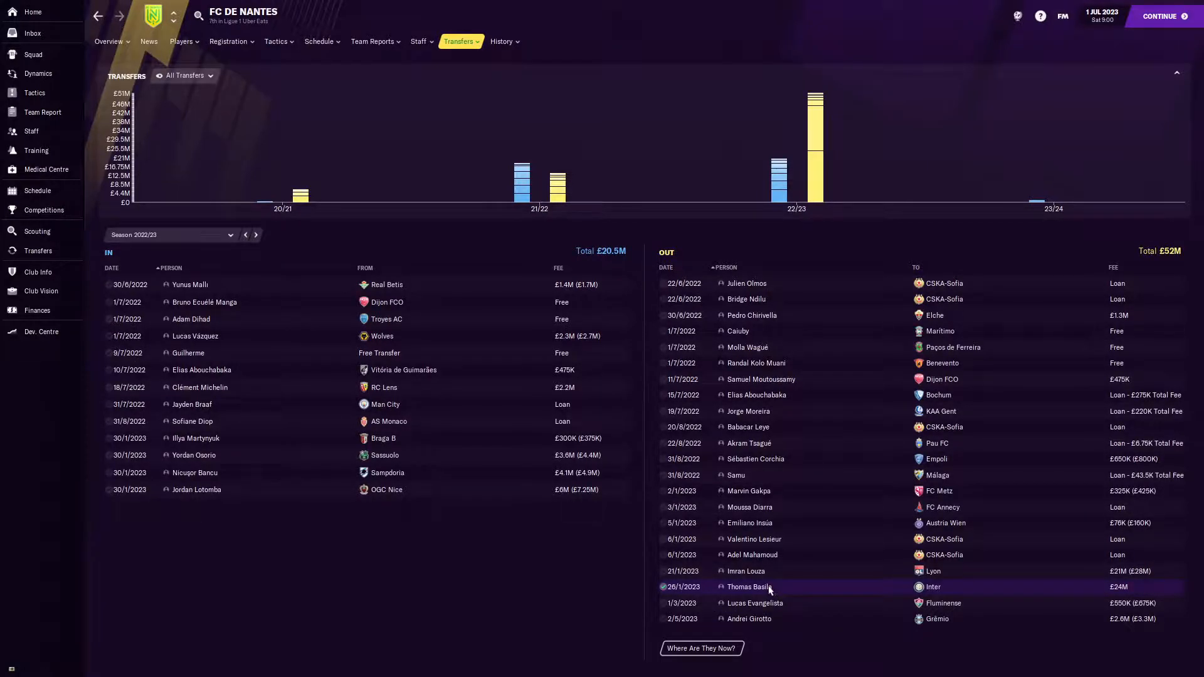
pyautogui.doubleClick(739, 587)
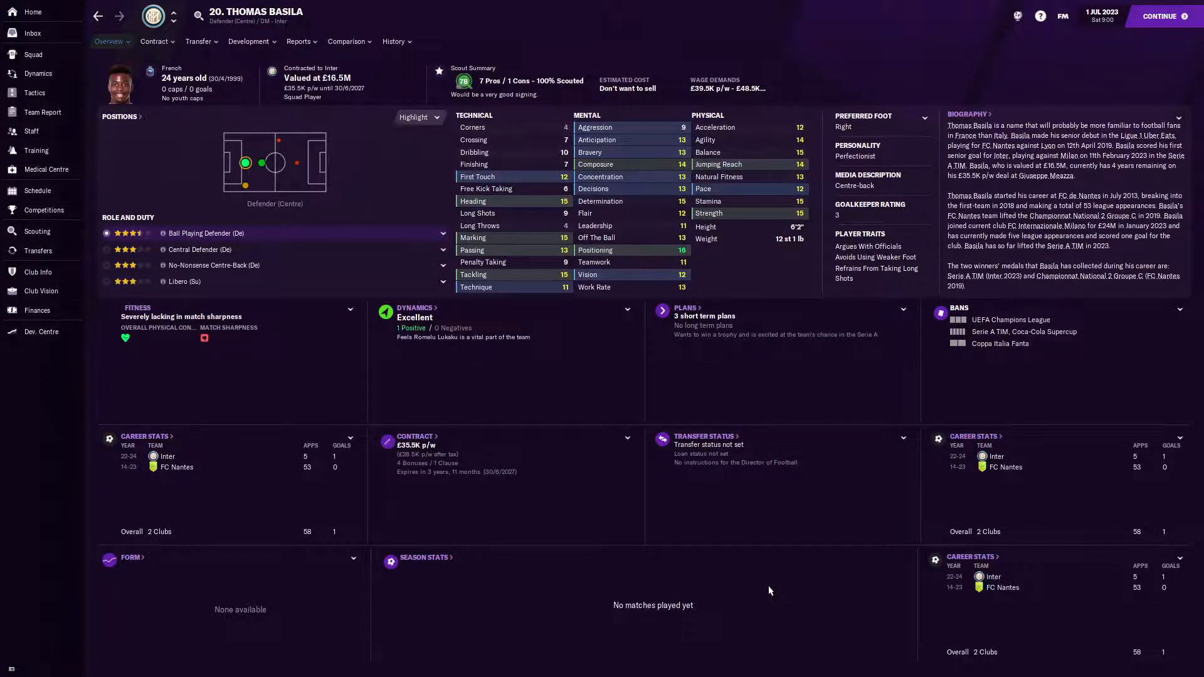
pyautogui.moveTo(189, 308)
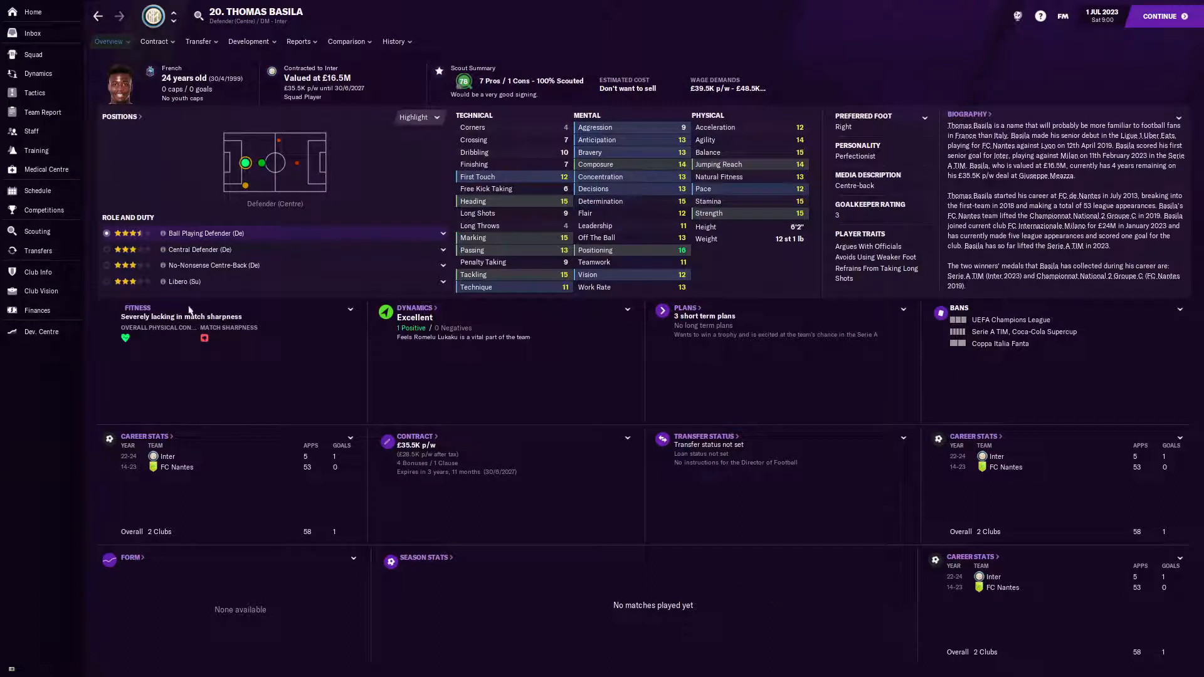
pyautogui.moveTo(32, 54)
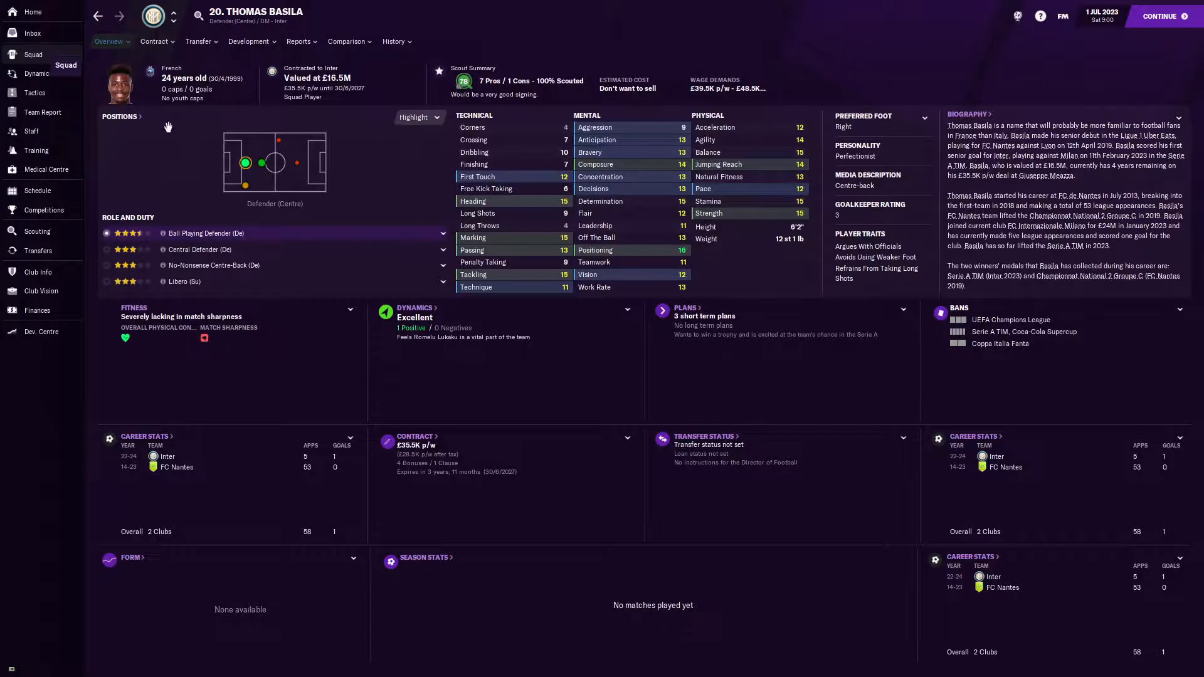
pyautogui.click(33, 54)
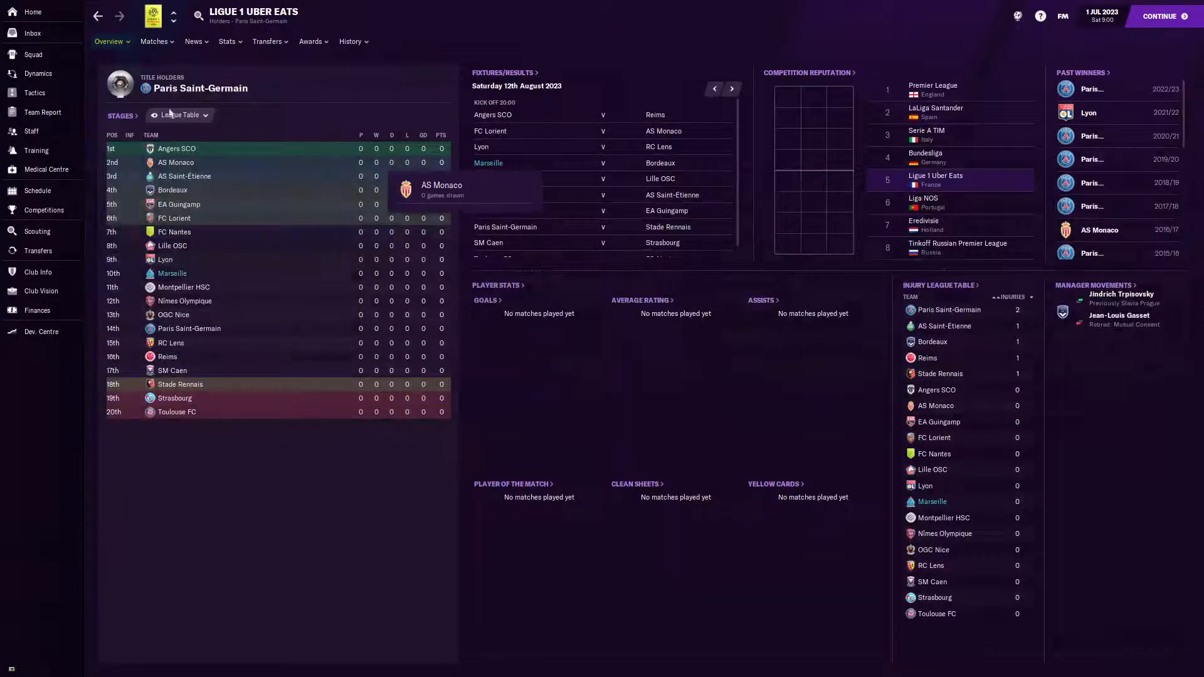
pyautogui.moveTo(632, 159)
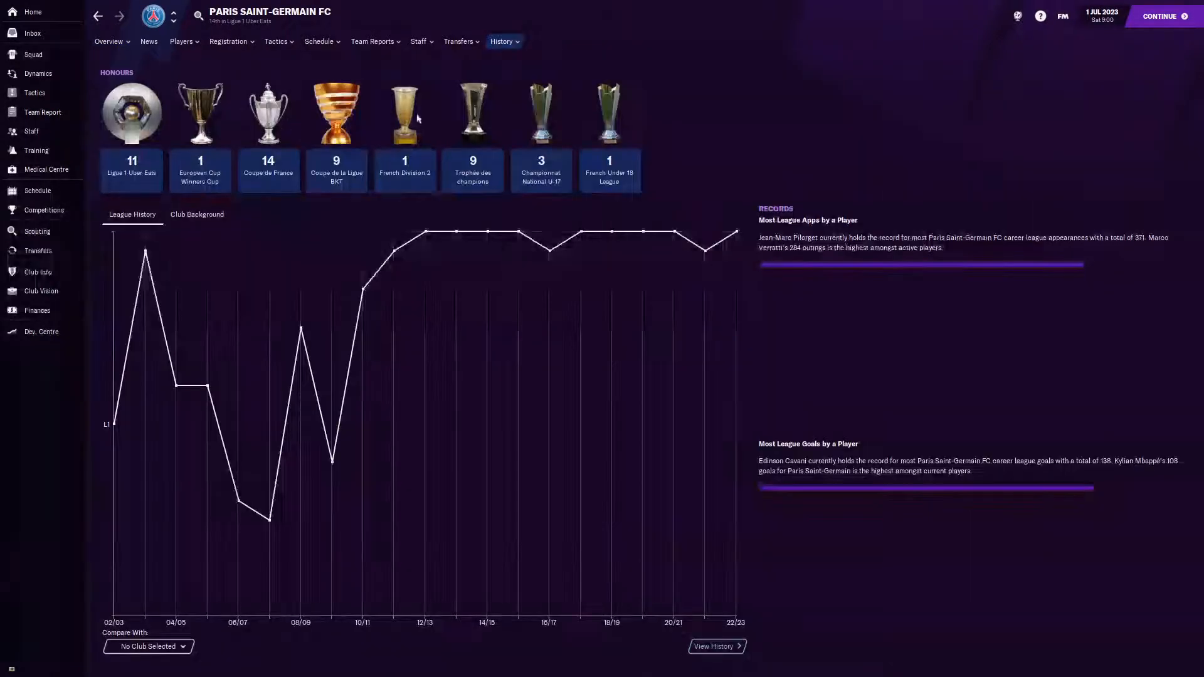
# - View Paris Saint-Germain's club overview after their honours
pyautogui.click(108, 40)
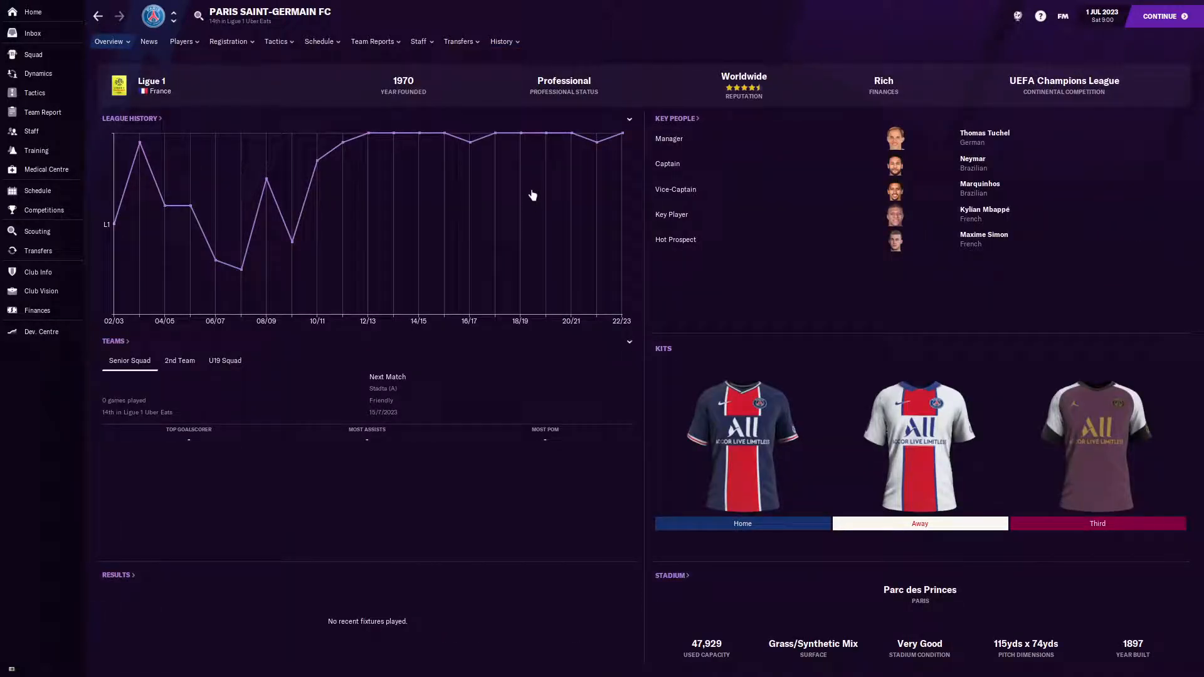
pyautogui.moveTo(658, 302)
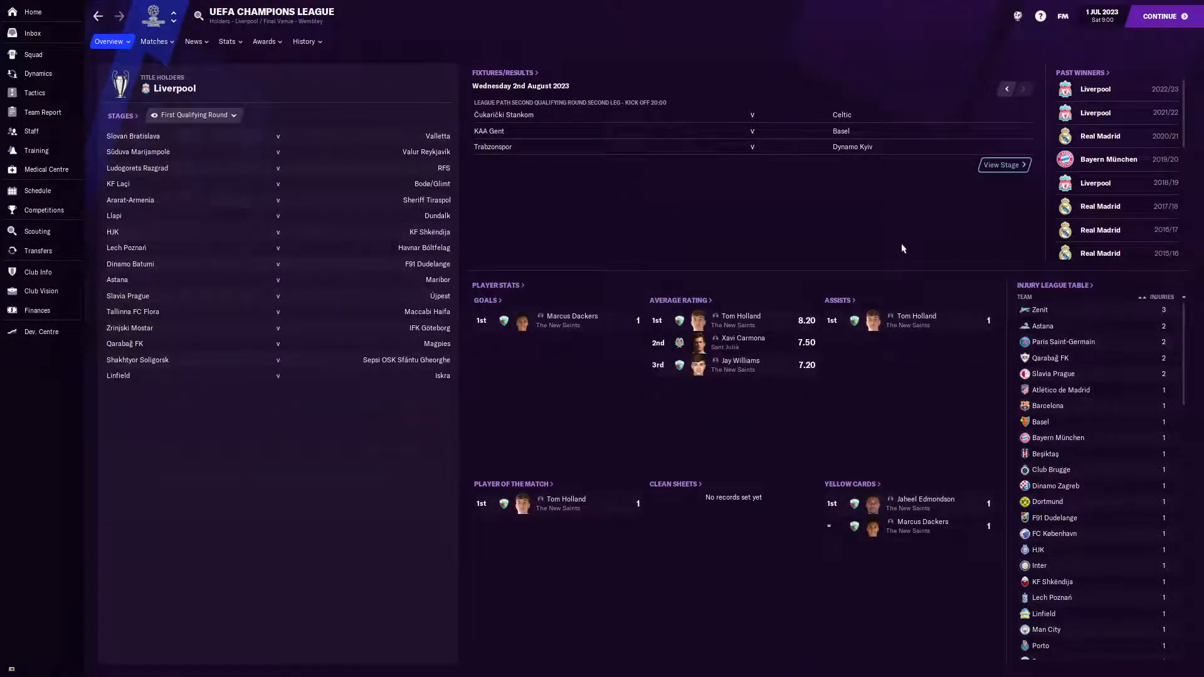
pyautogui.moveTo(924, 213)
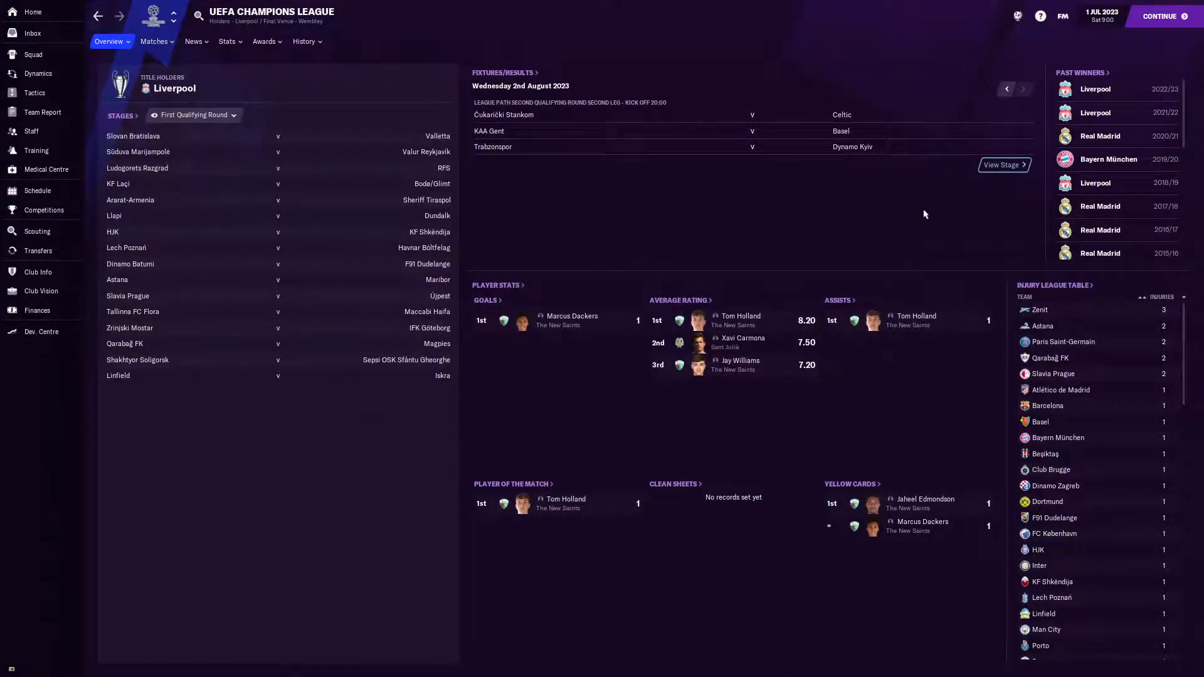
# - Show the full Champions League past winners list, with Liverpool as 2022/23 holders
pyautogui.scroll(-3)
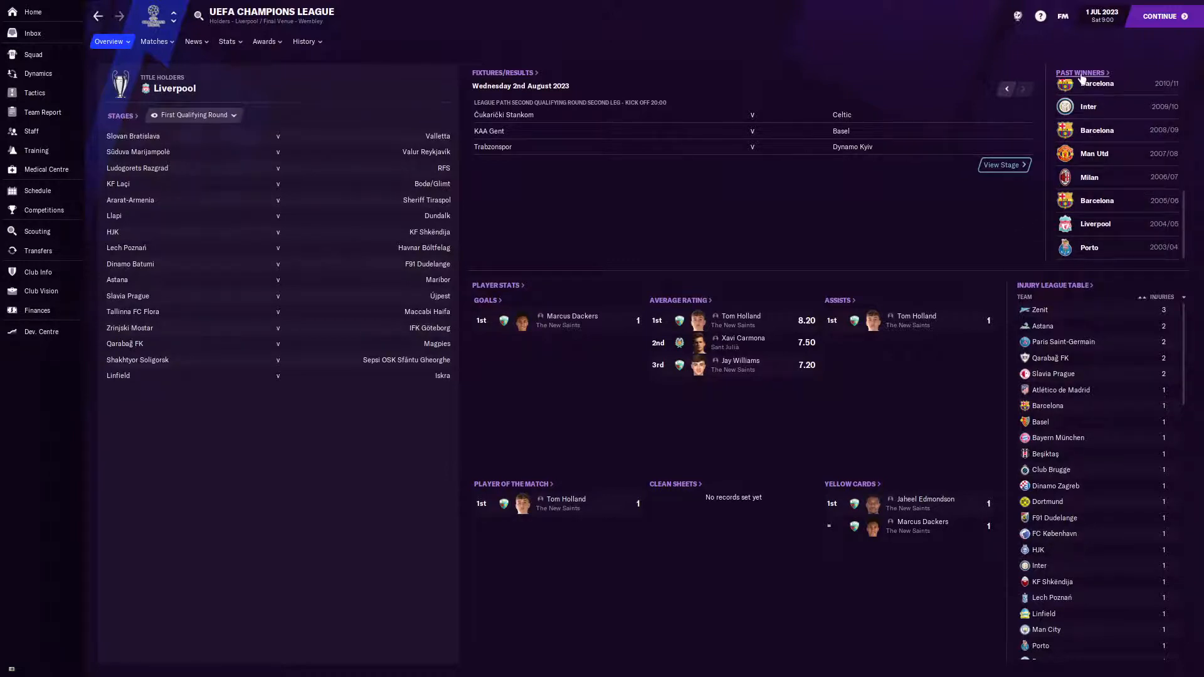
pyautogui.click(303, 41)
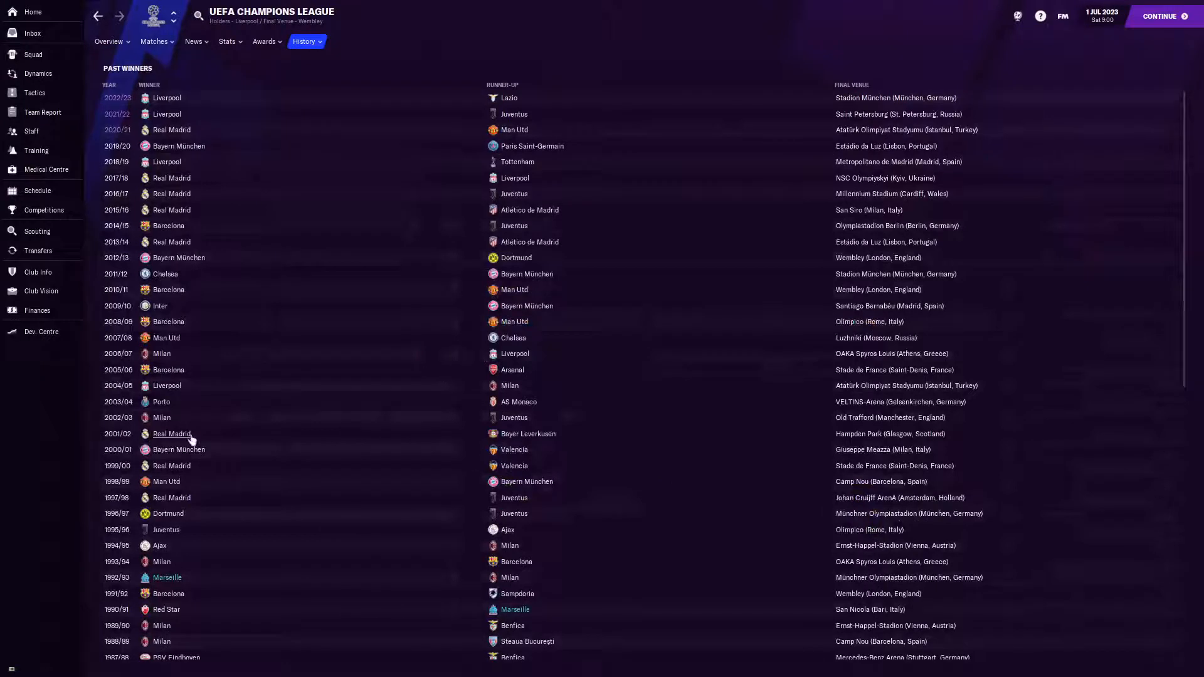
pyautogui.moveTo(197, 590)
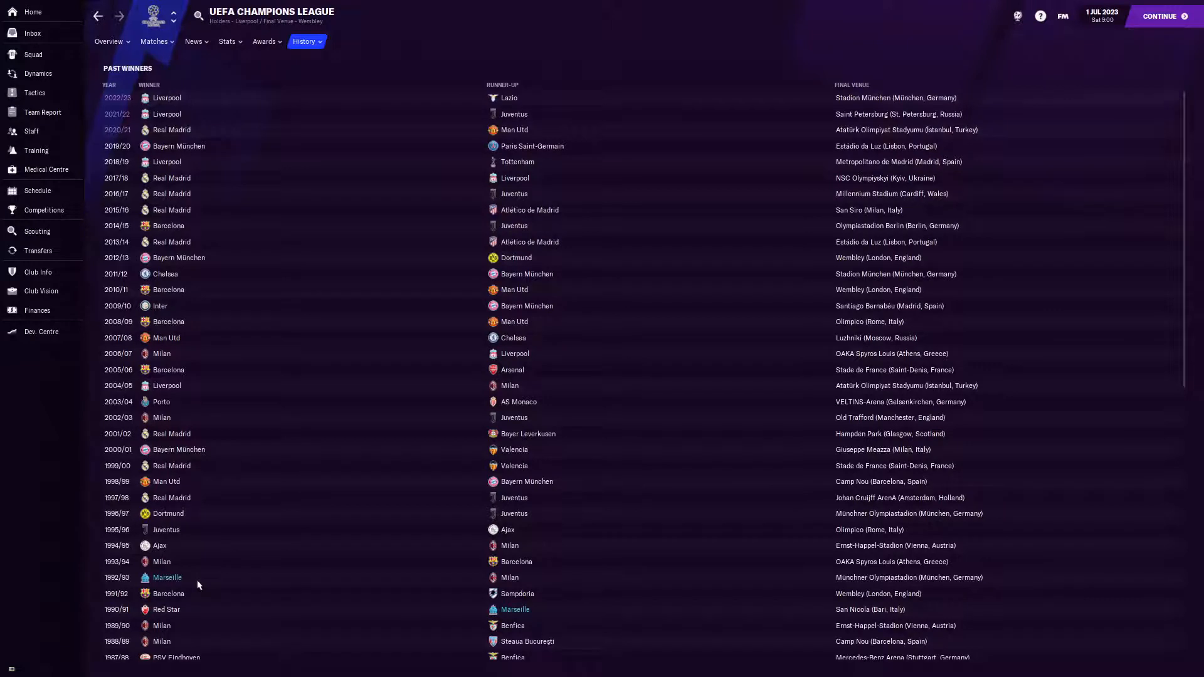
pyautogui.moveTo(531, 145)
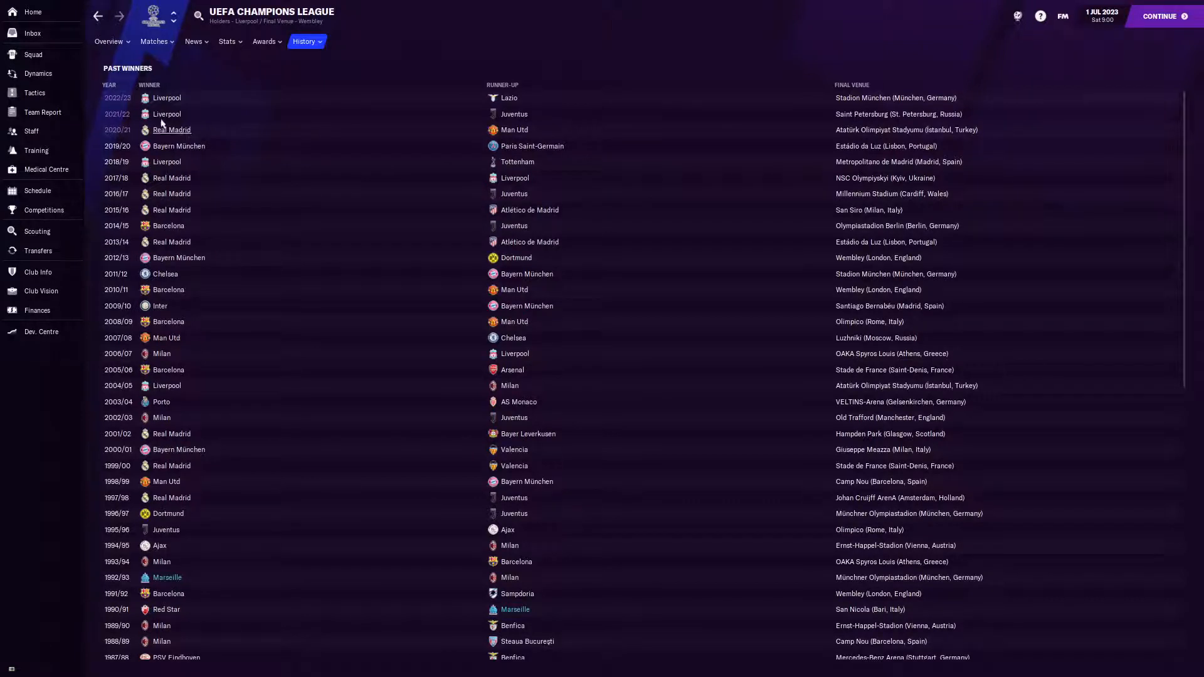
pyautogui.moveTo(167, 97)
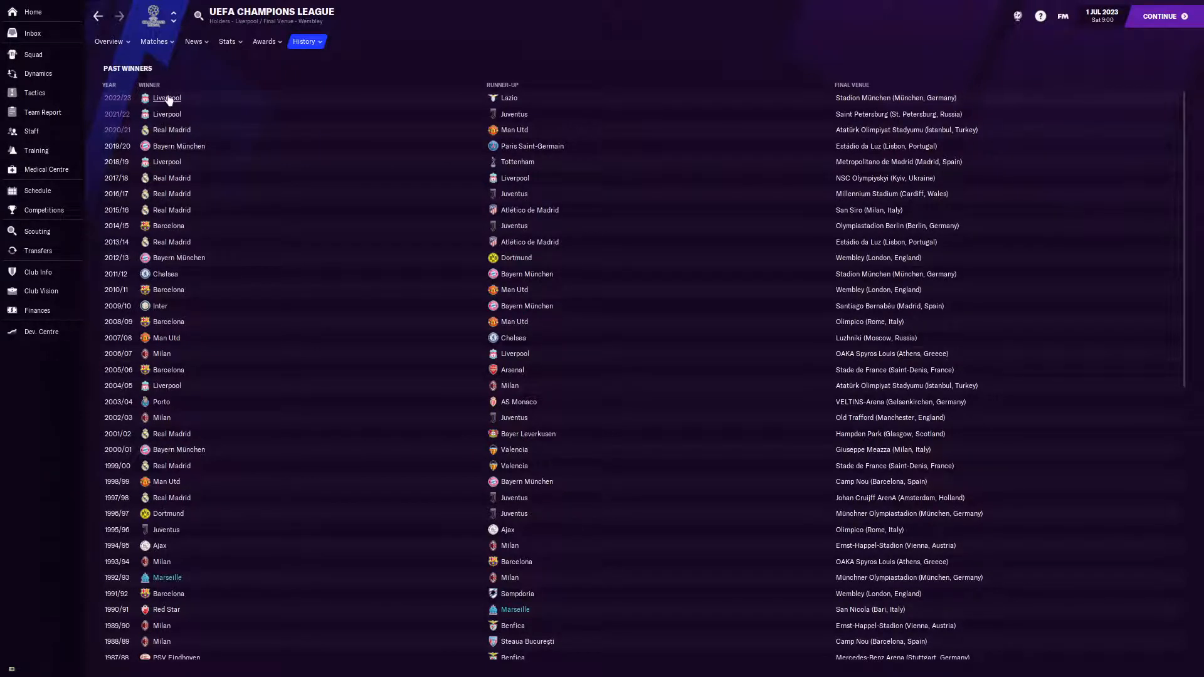
pyautogui.moveTo(257, 180)
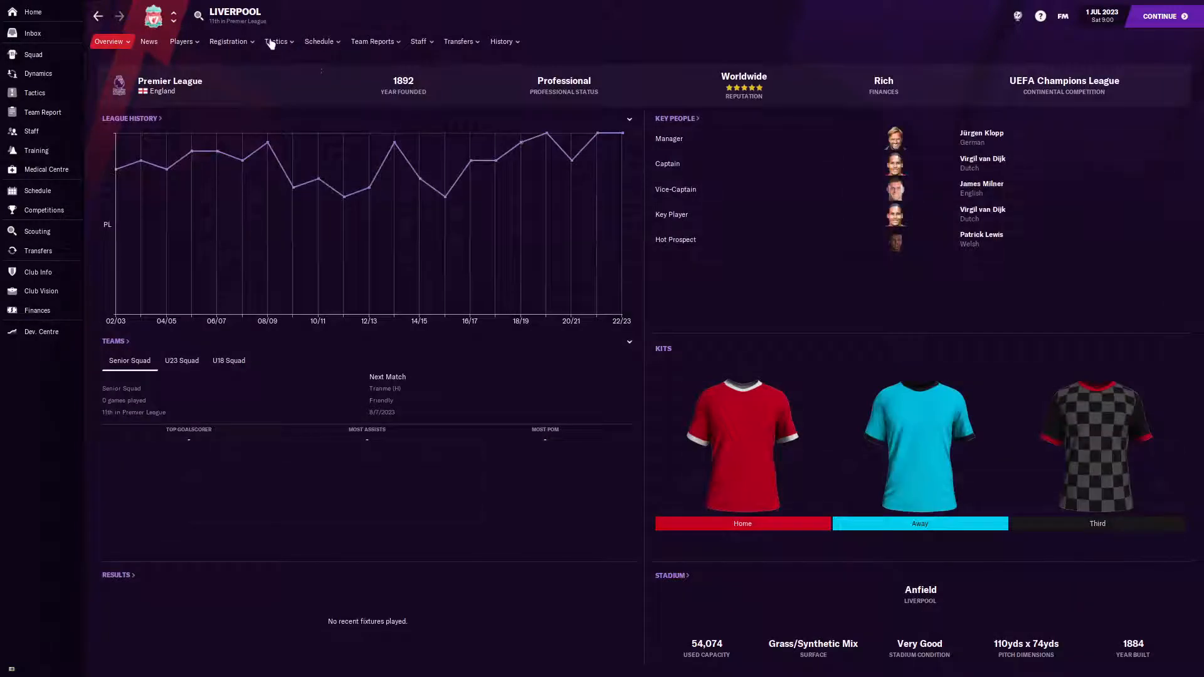
# - Show Liverpool's senior squad tactics with their 4-3-3 DM Wide line-up
pyautogui.click(276, 40)
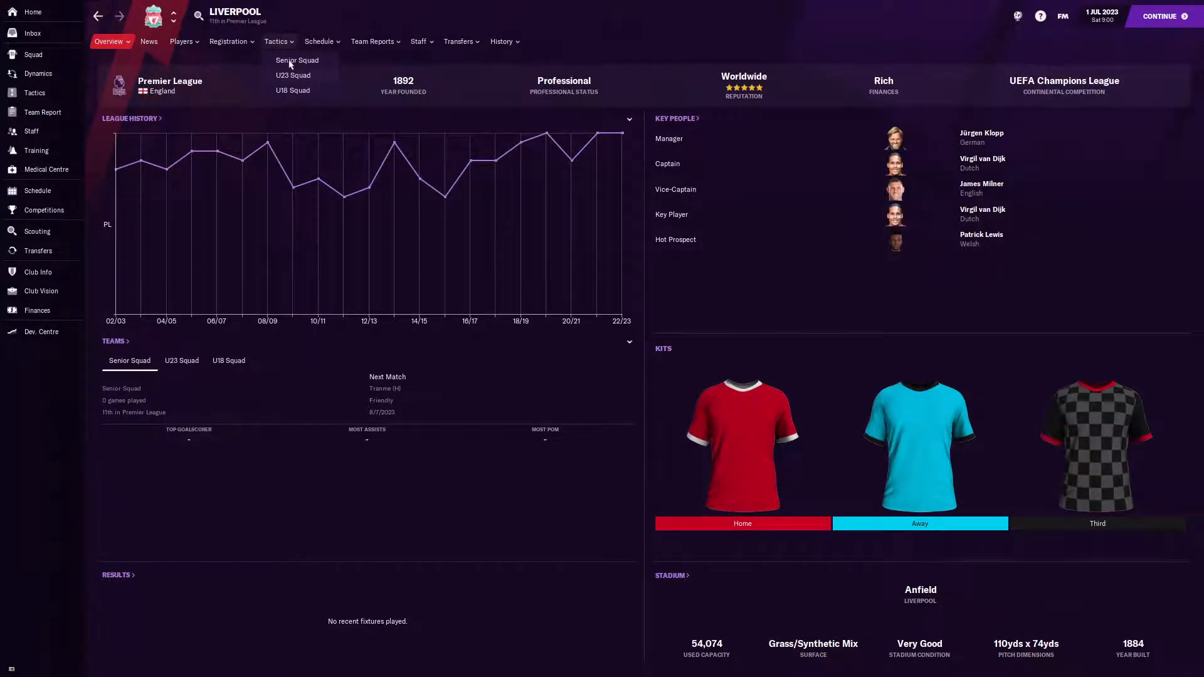
pyautogui.click(275, 41)
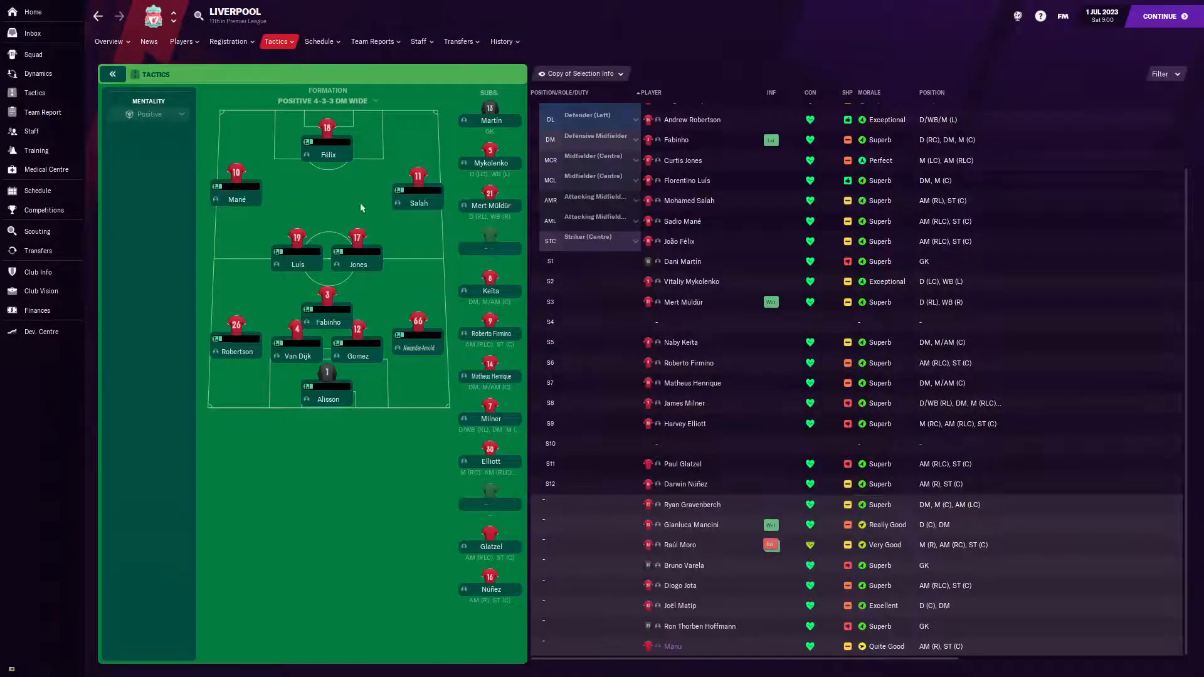
pyautogui.moveTo(276, 199)
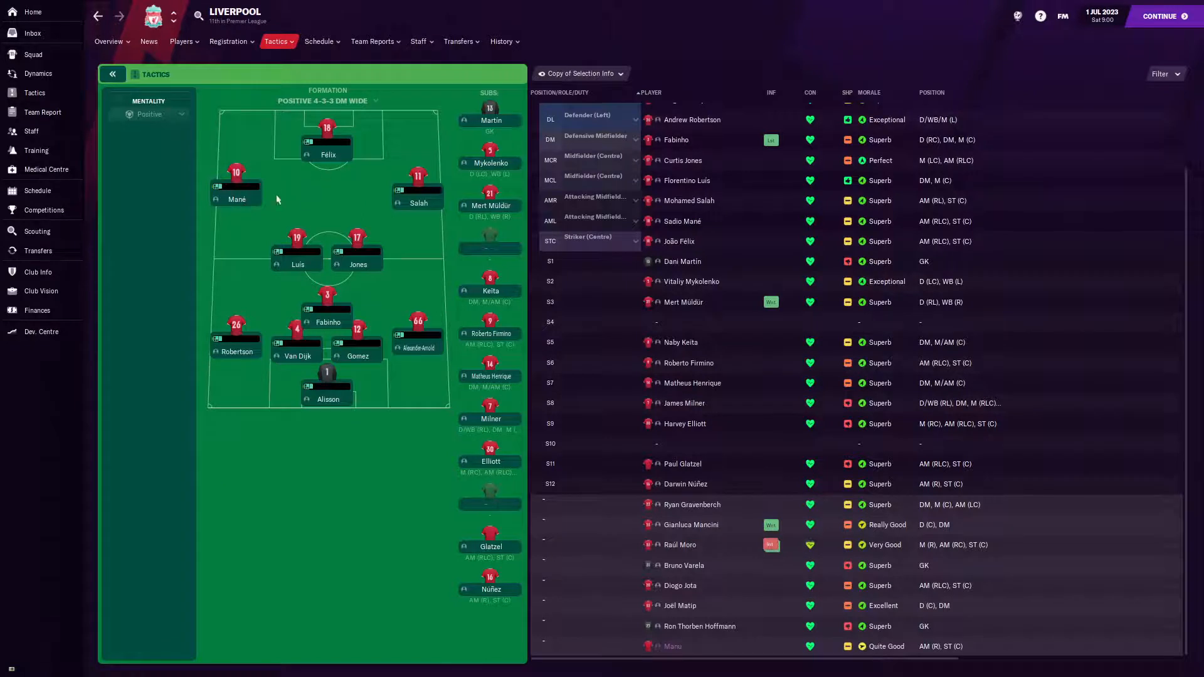